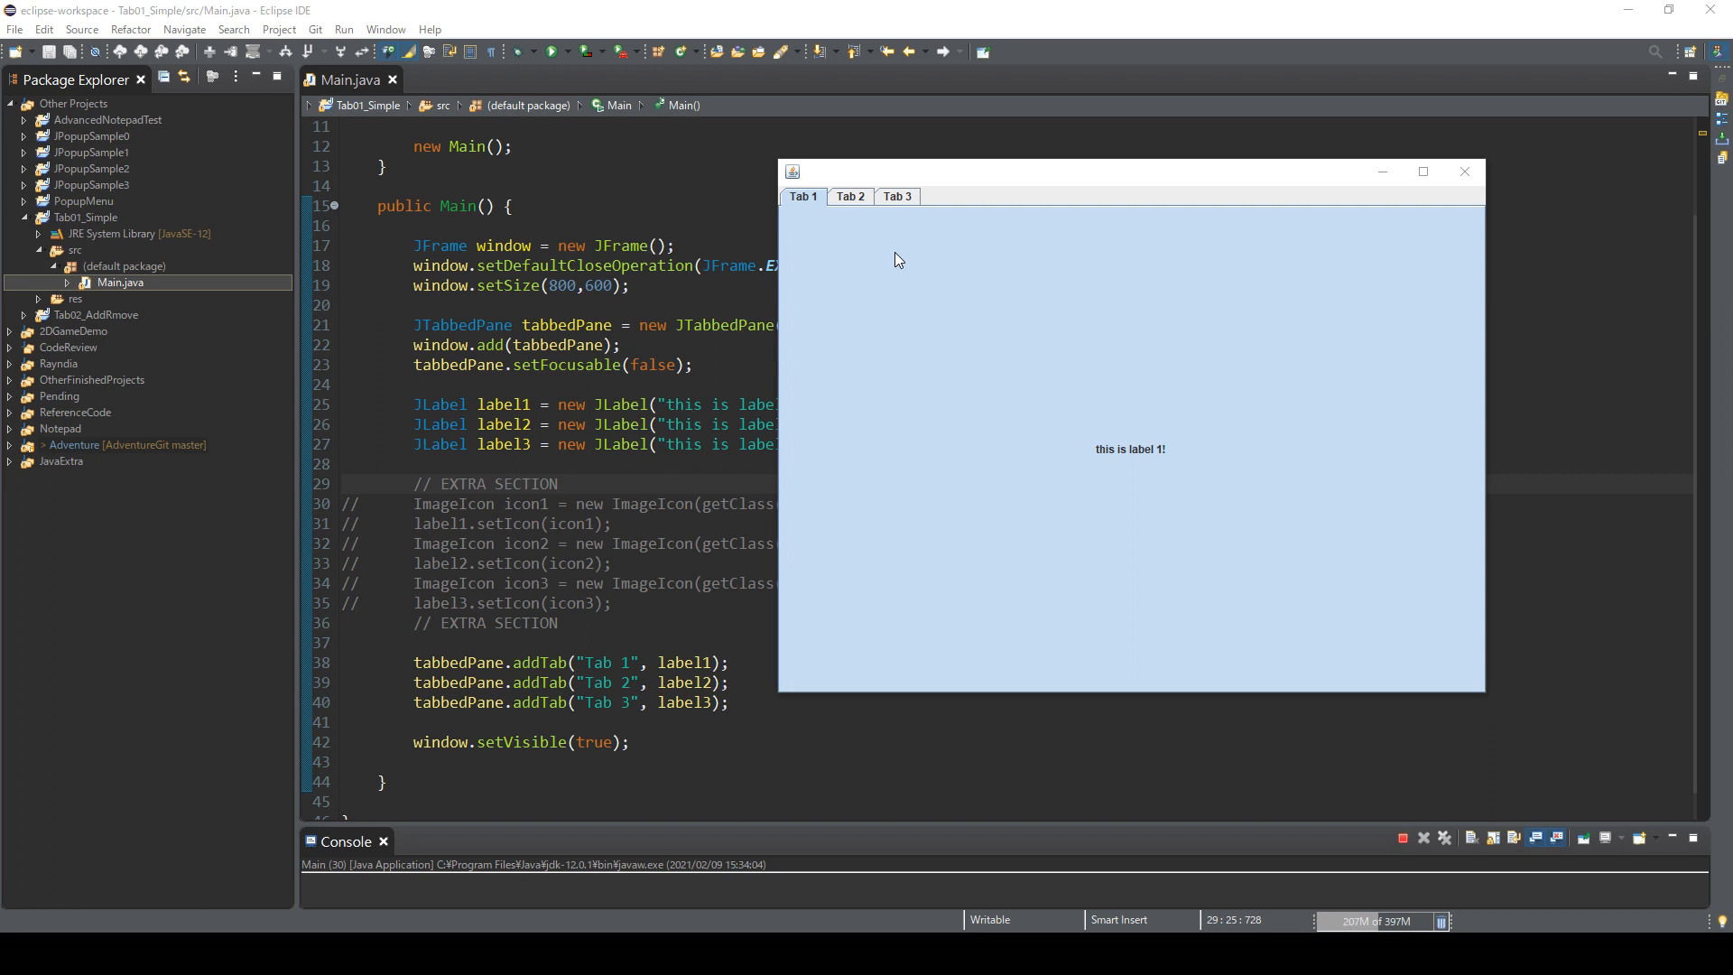
pyautogui.moveTo(850, 206)
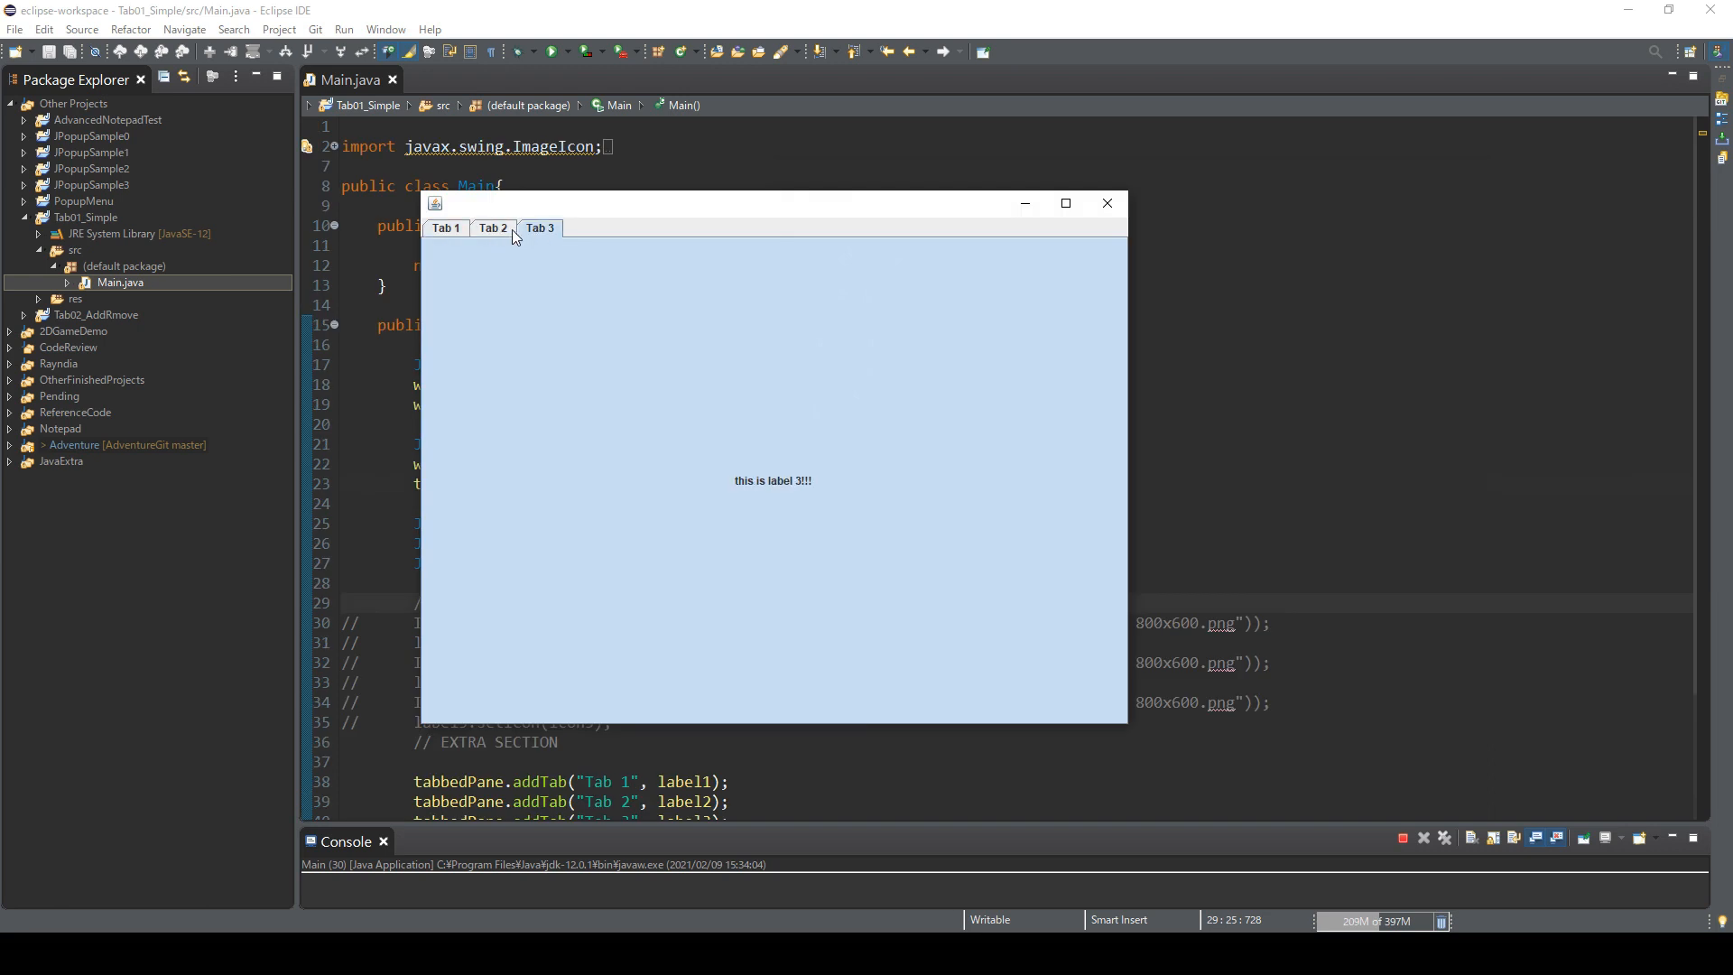
pyautogui.moveTo(563, 253)
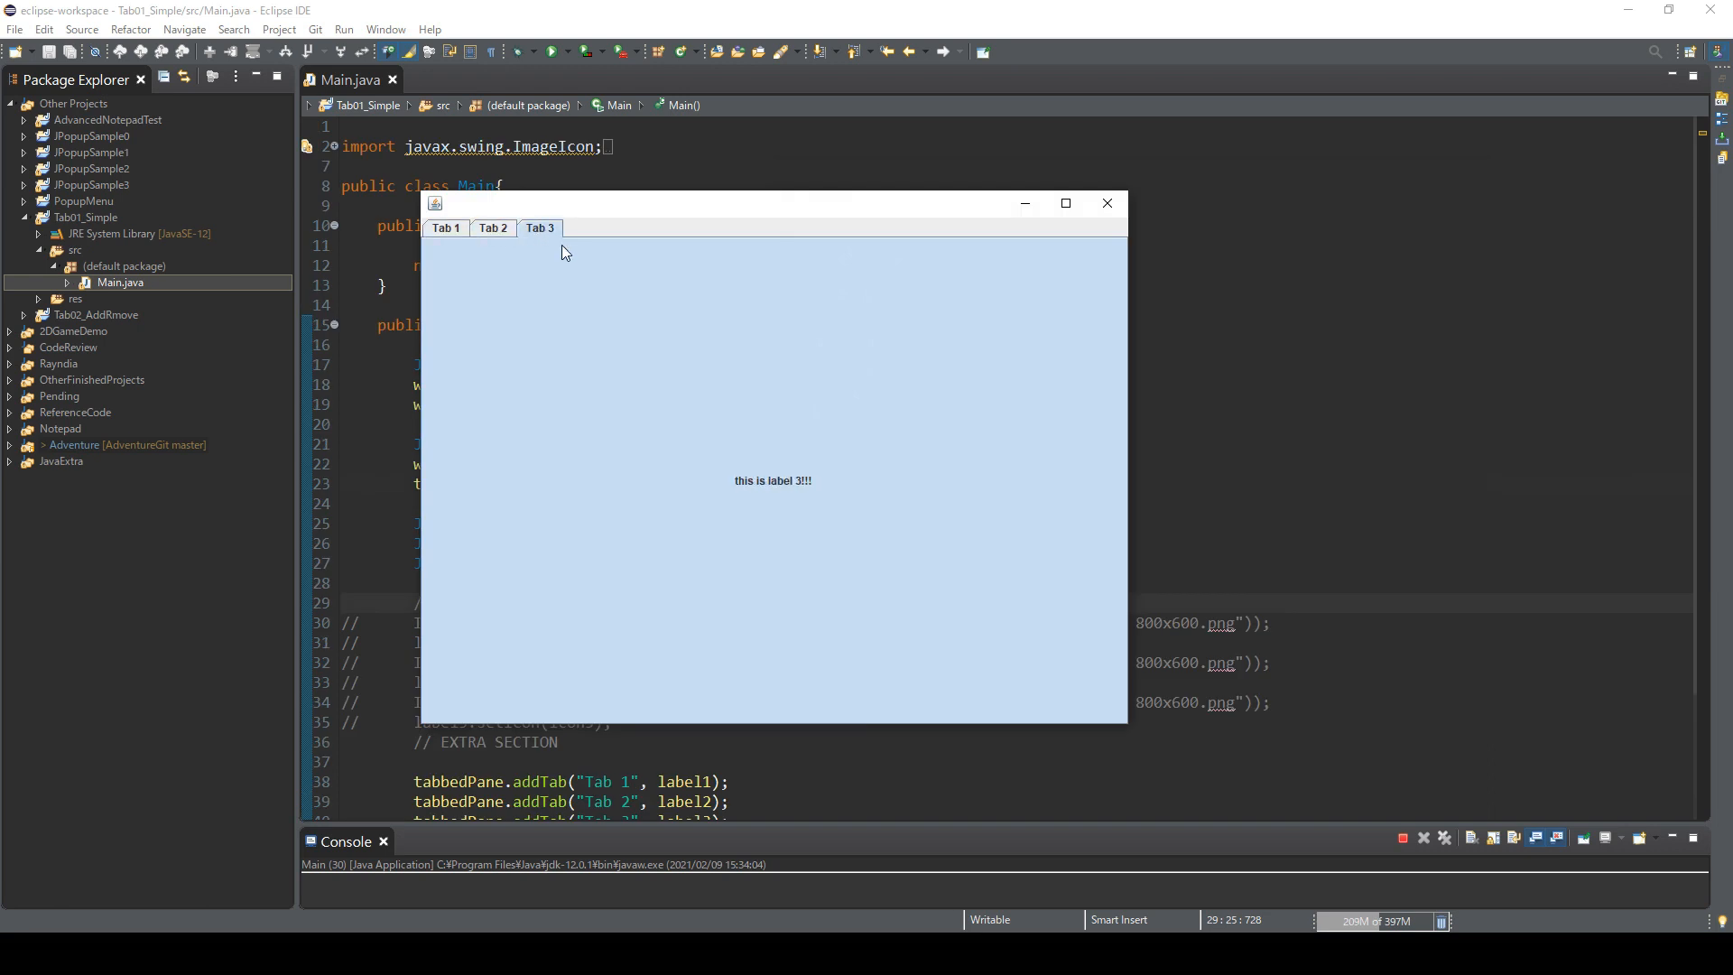
pyautogui.moveTo(725, 484)
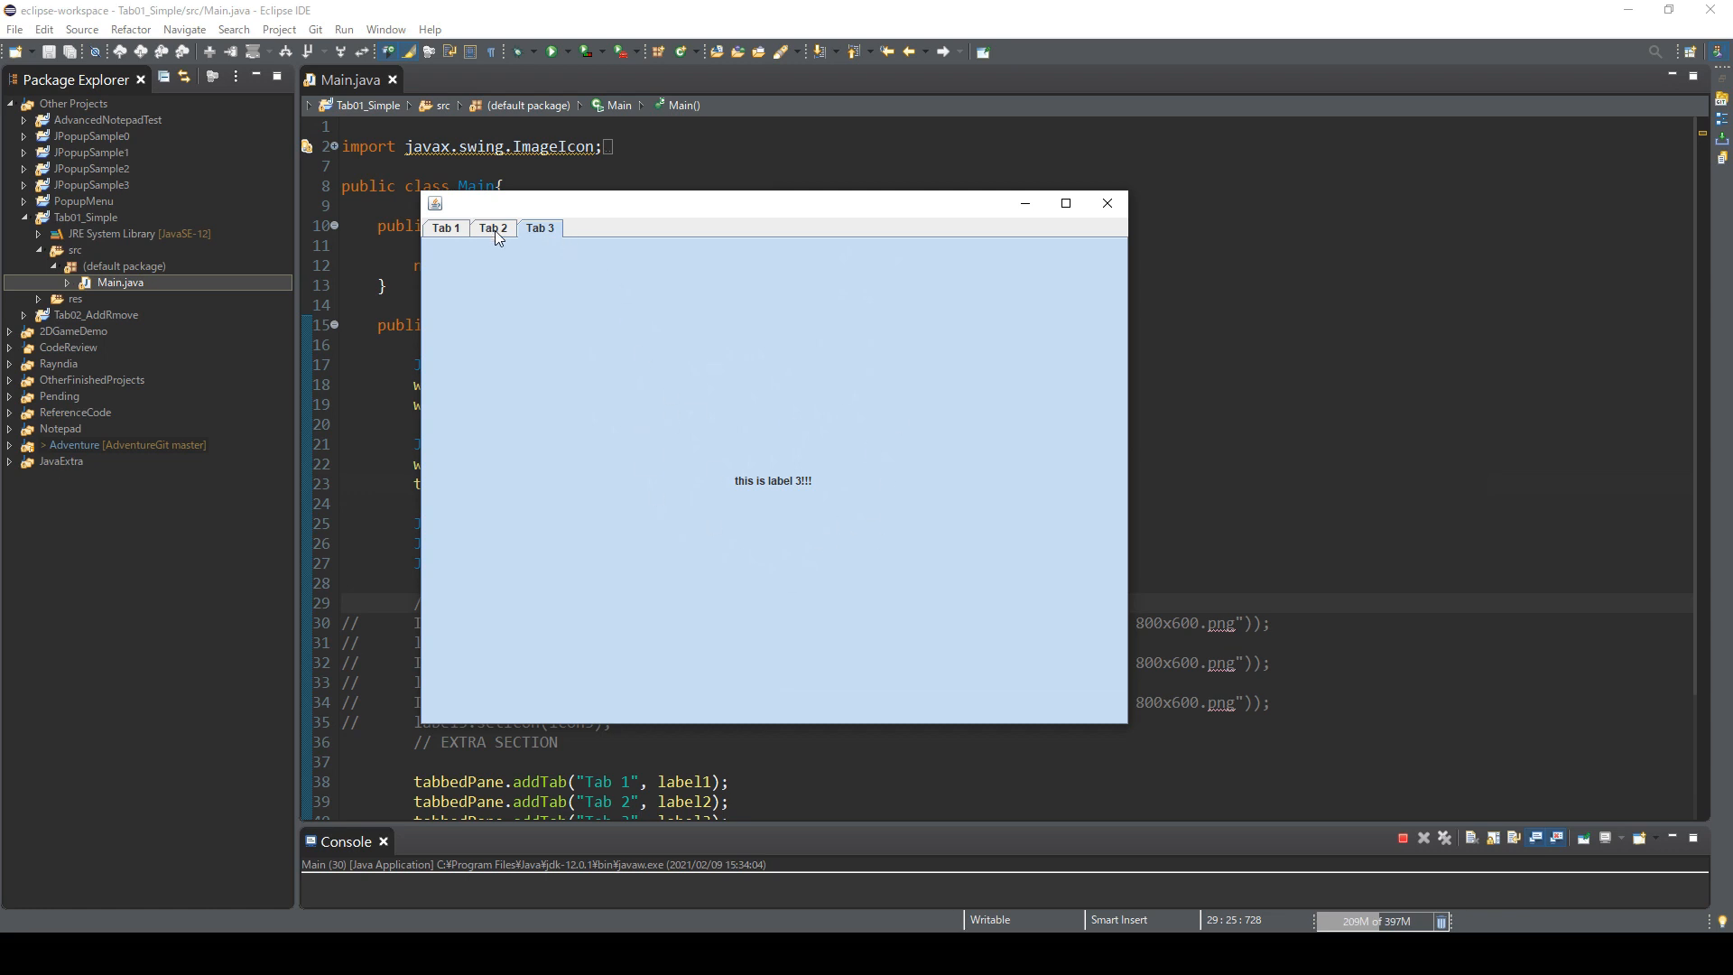
# Step: Flip through the demo window's town-image tabs and close the running demo
pyautogui.click(444, 227)
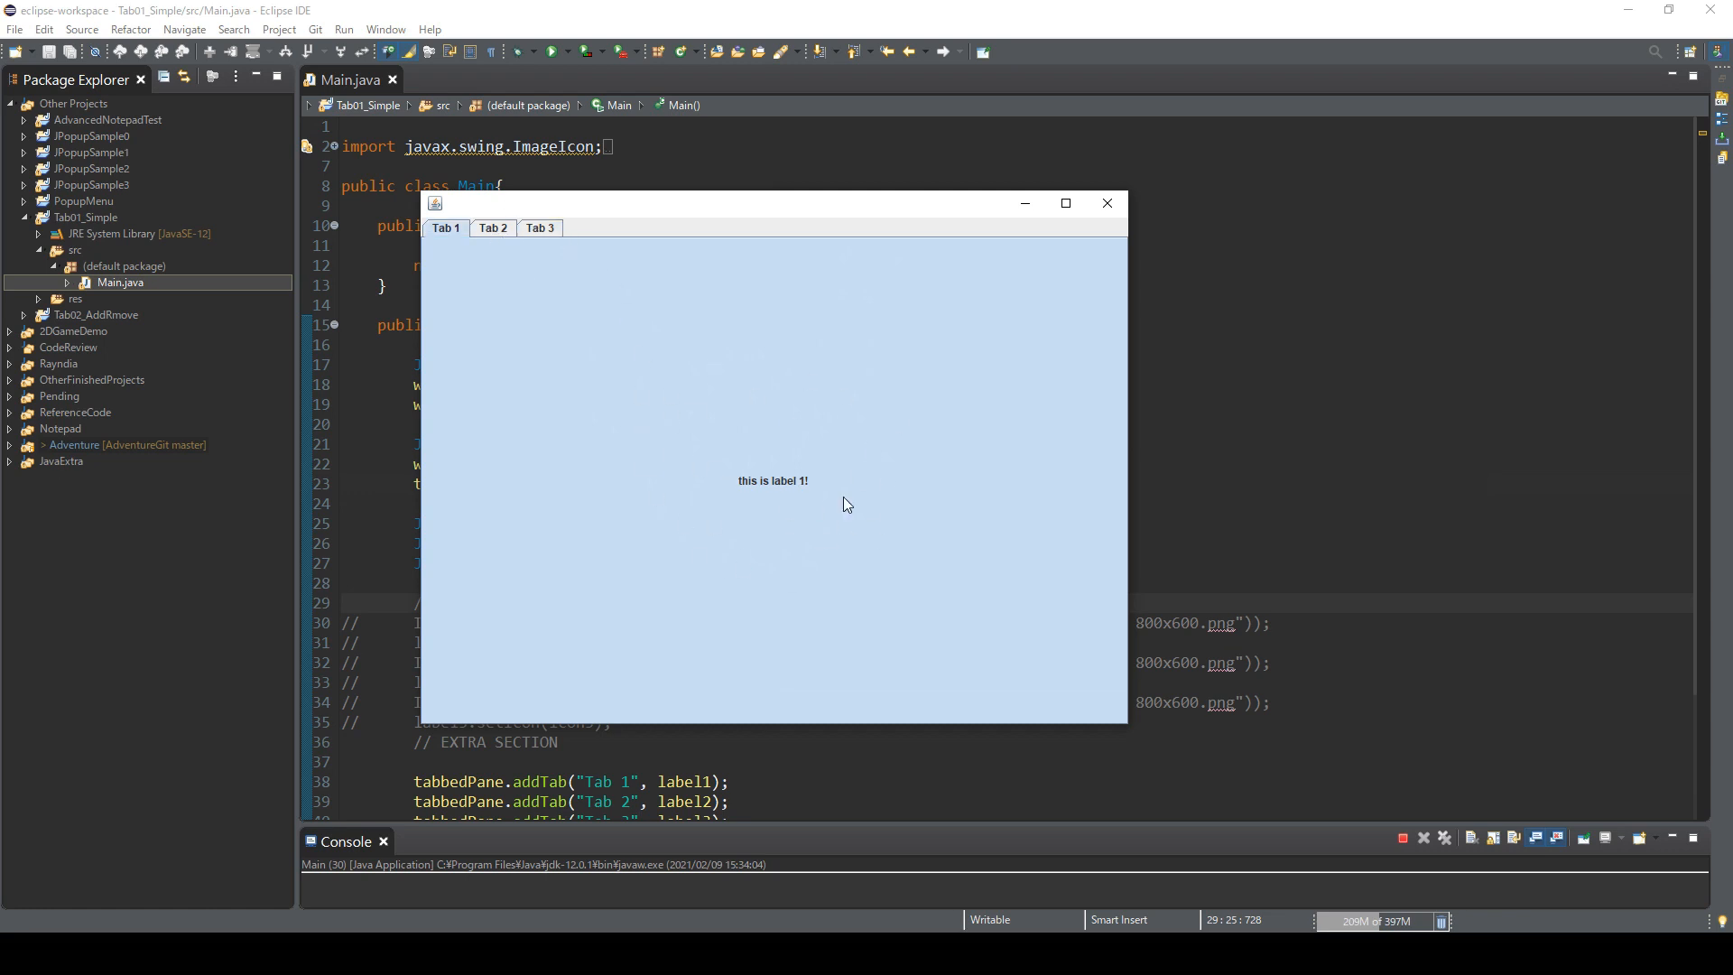
pyautogui.moveTo(746, 538)
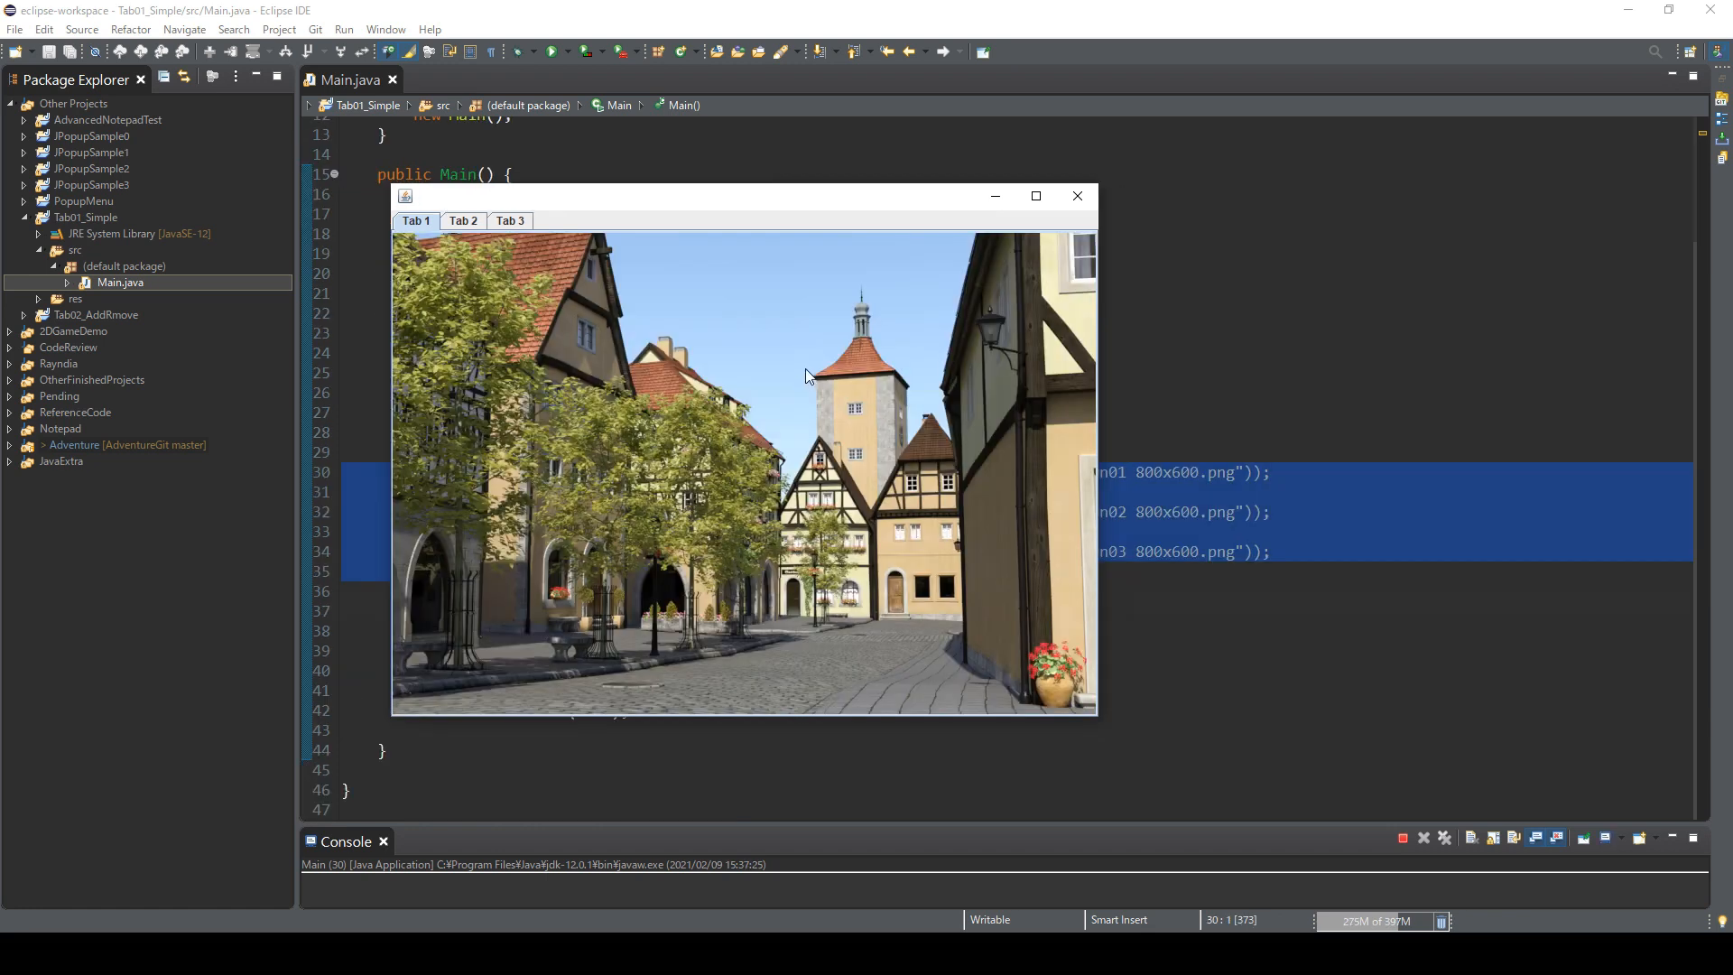
pyautogui.click(462, 220)
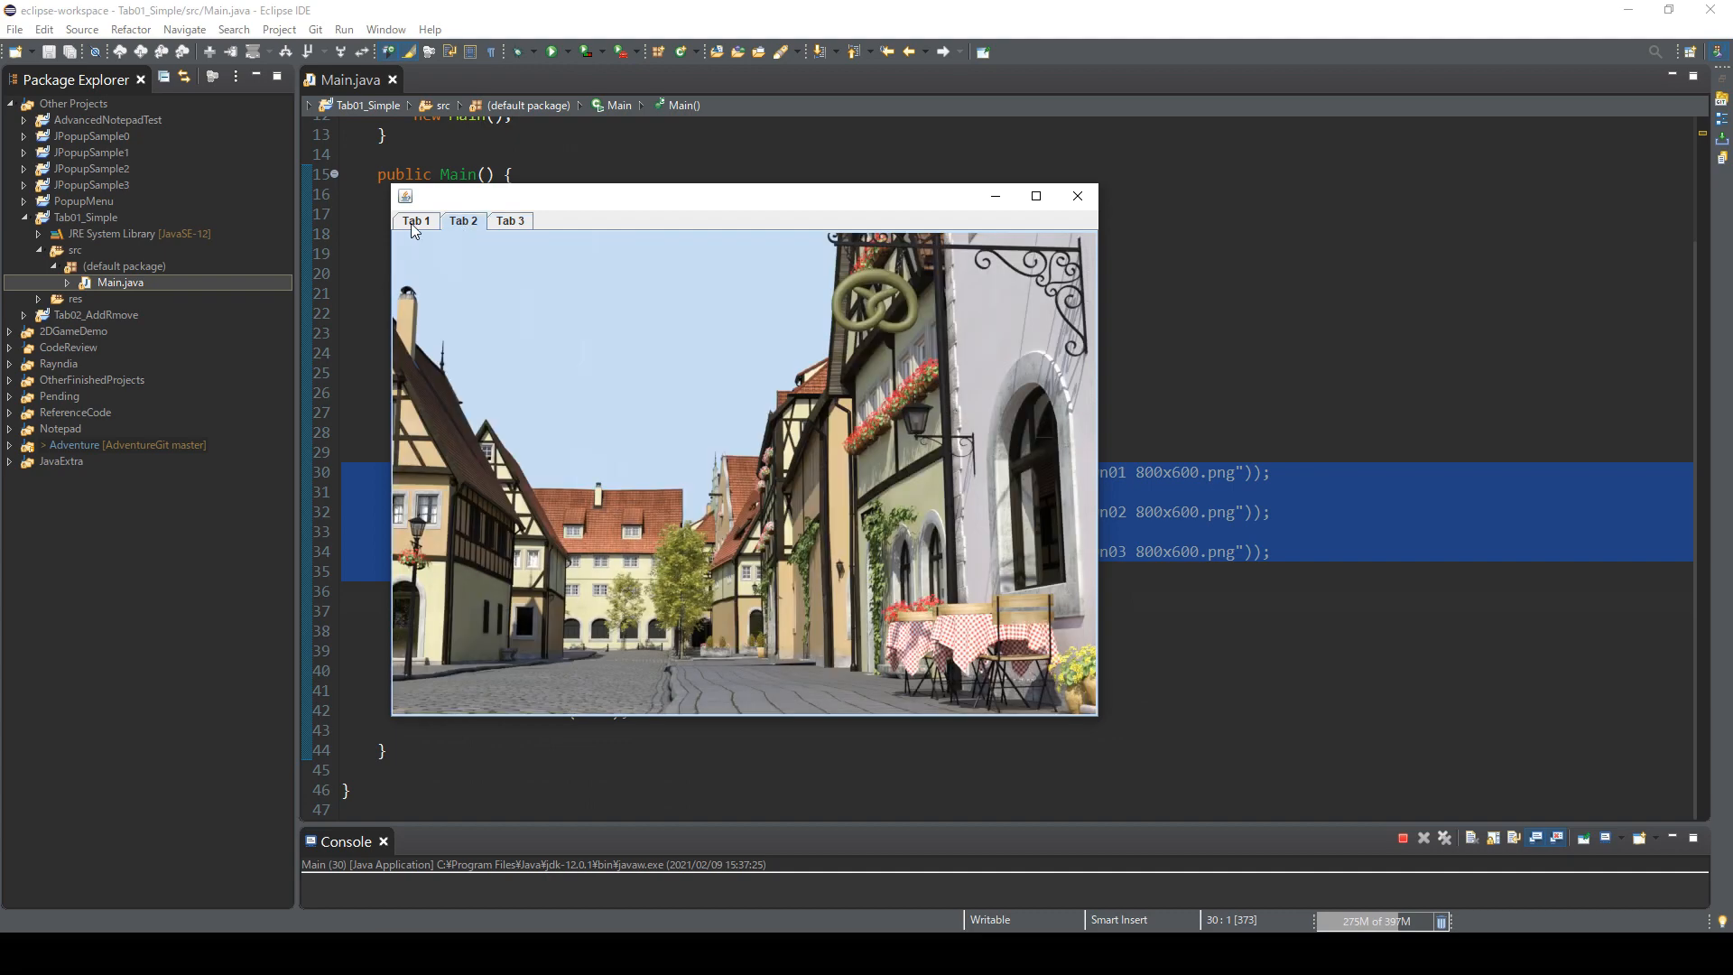
pyautogui.click(509, 221)
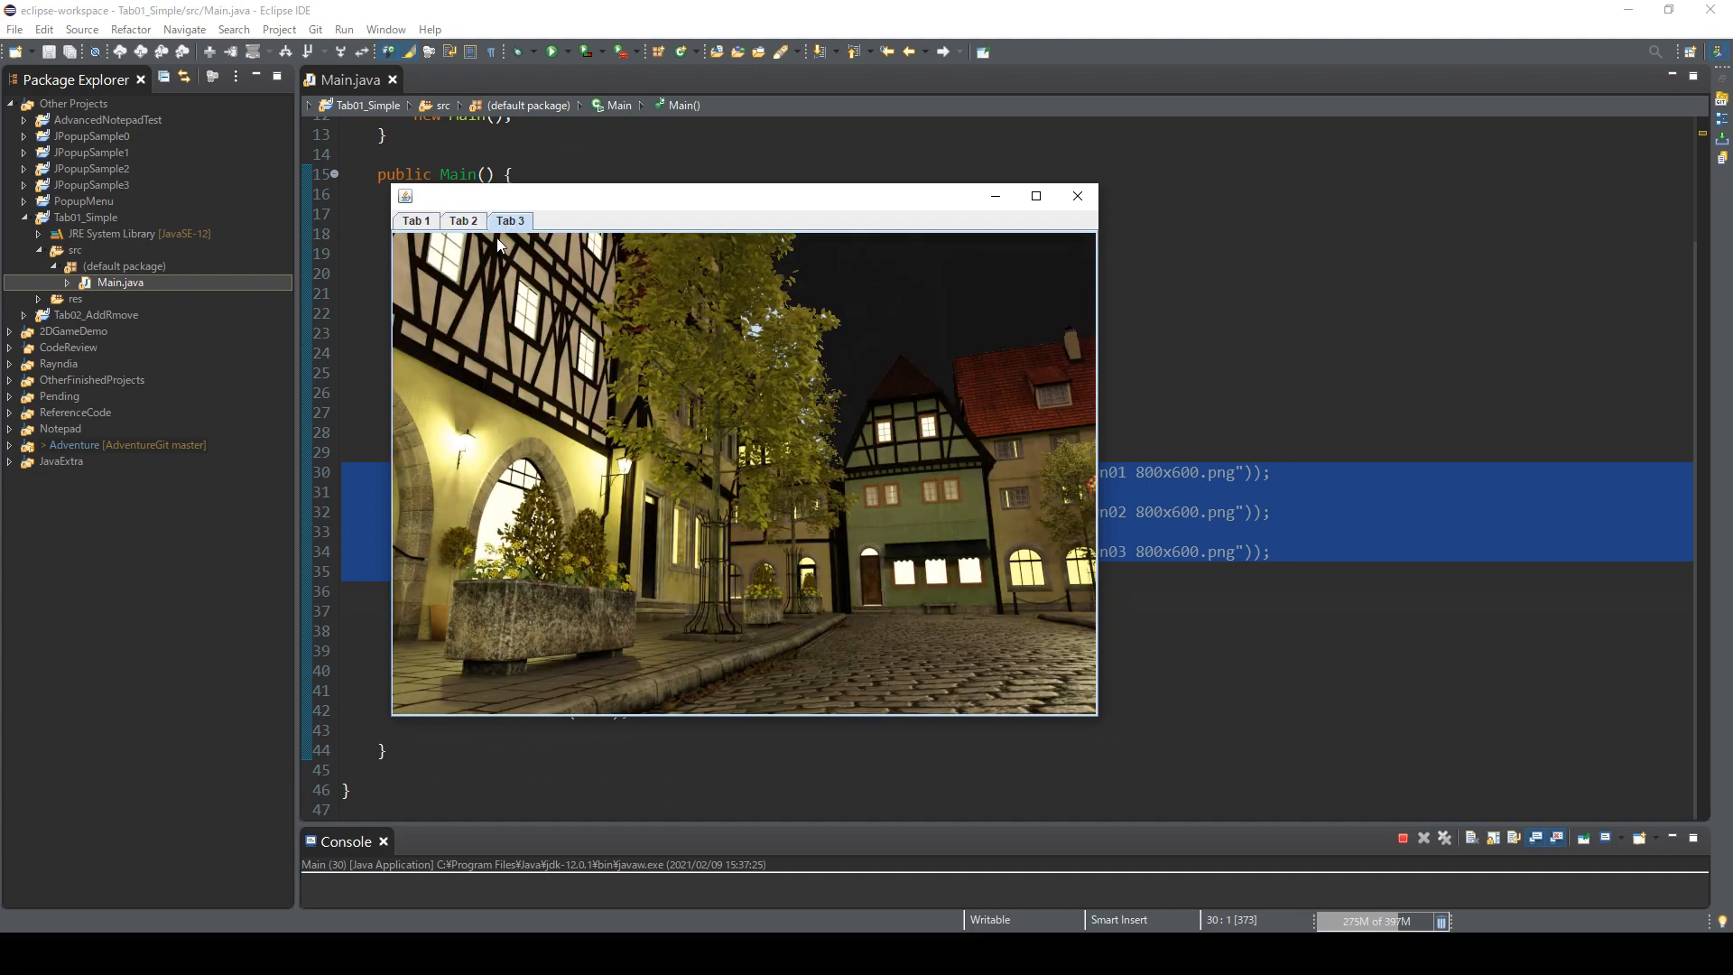
pyautogui.click(1076, 195)
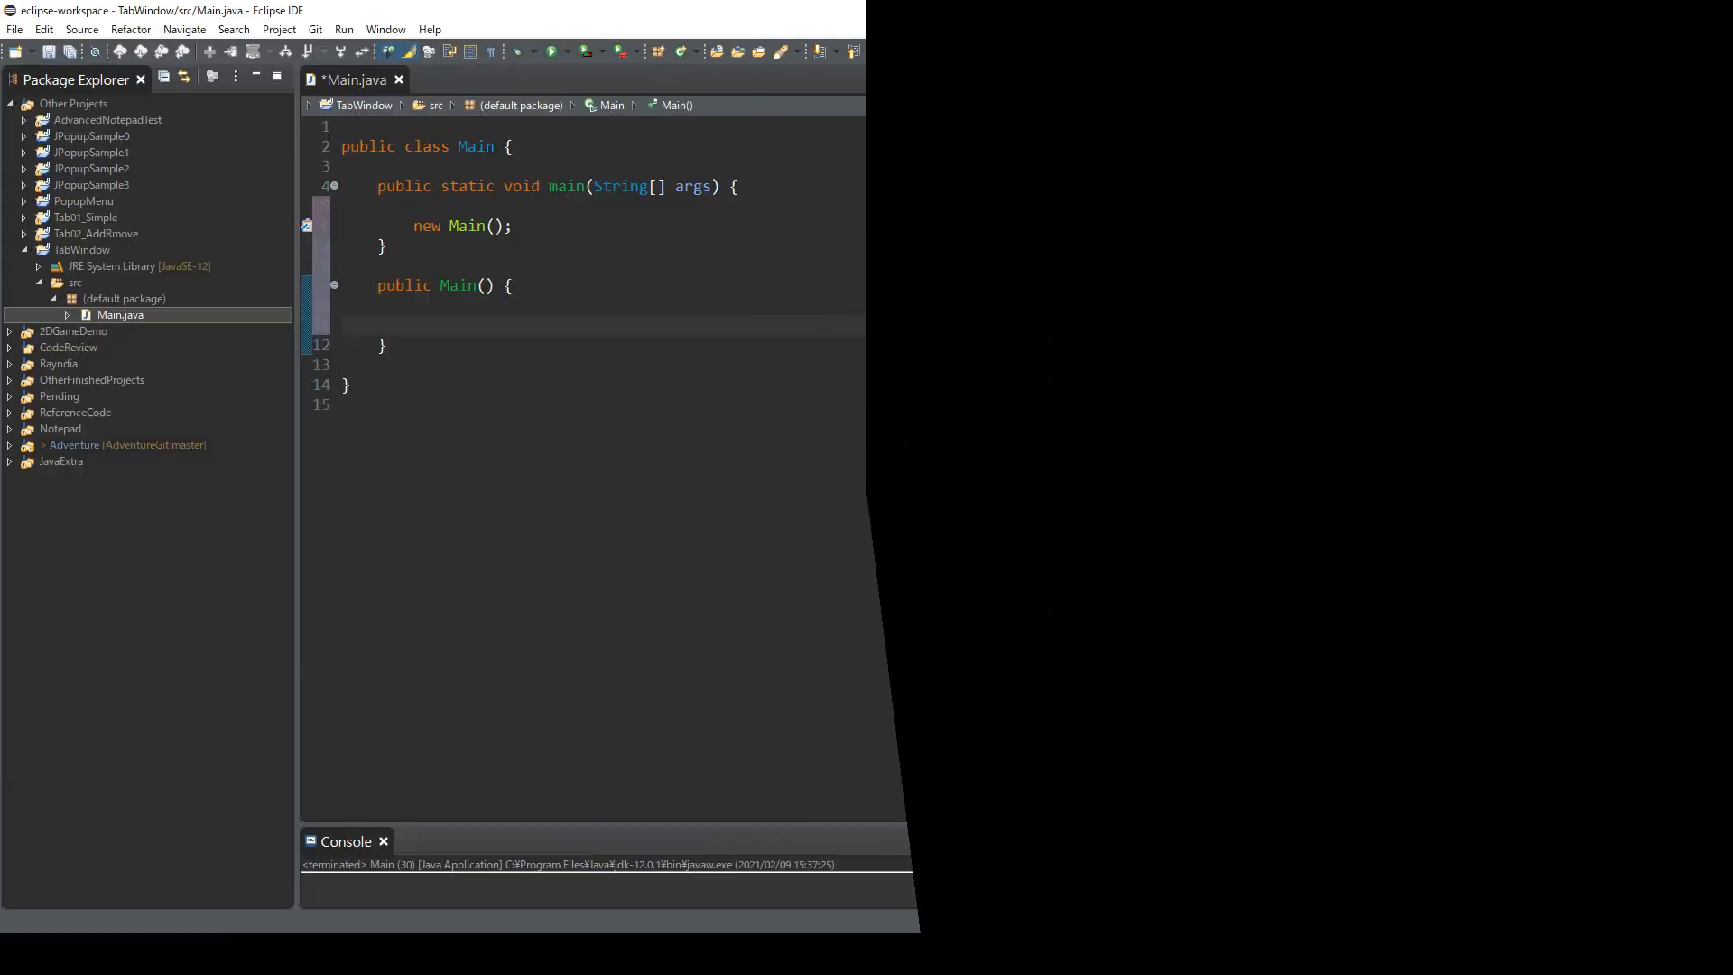
# Step: Create JFrame window with EXIT_ON_CLOSE, setSize(800,600) and setVisible(true) in the constructor
pyautogui.write('JFrame window.')
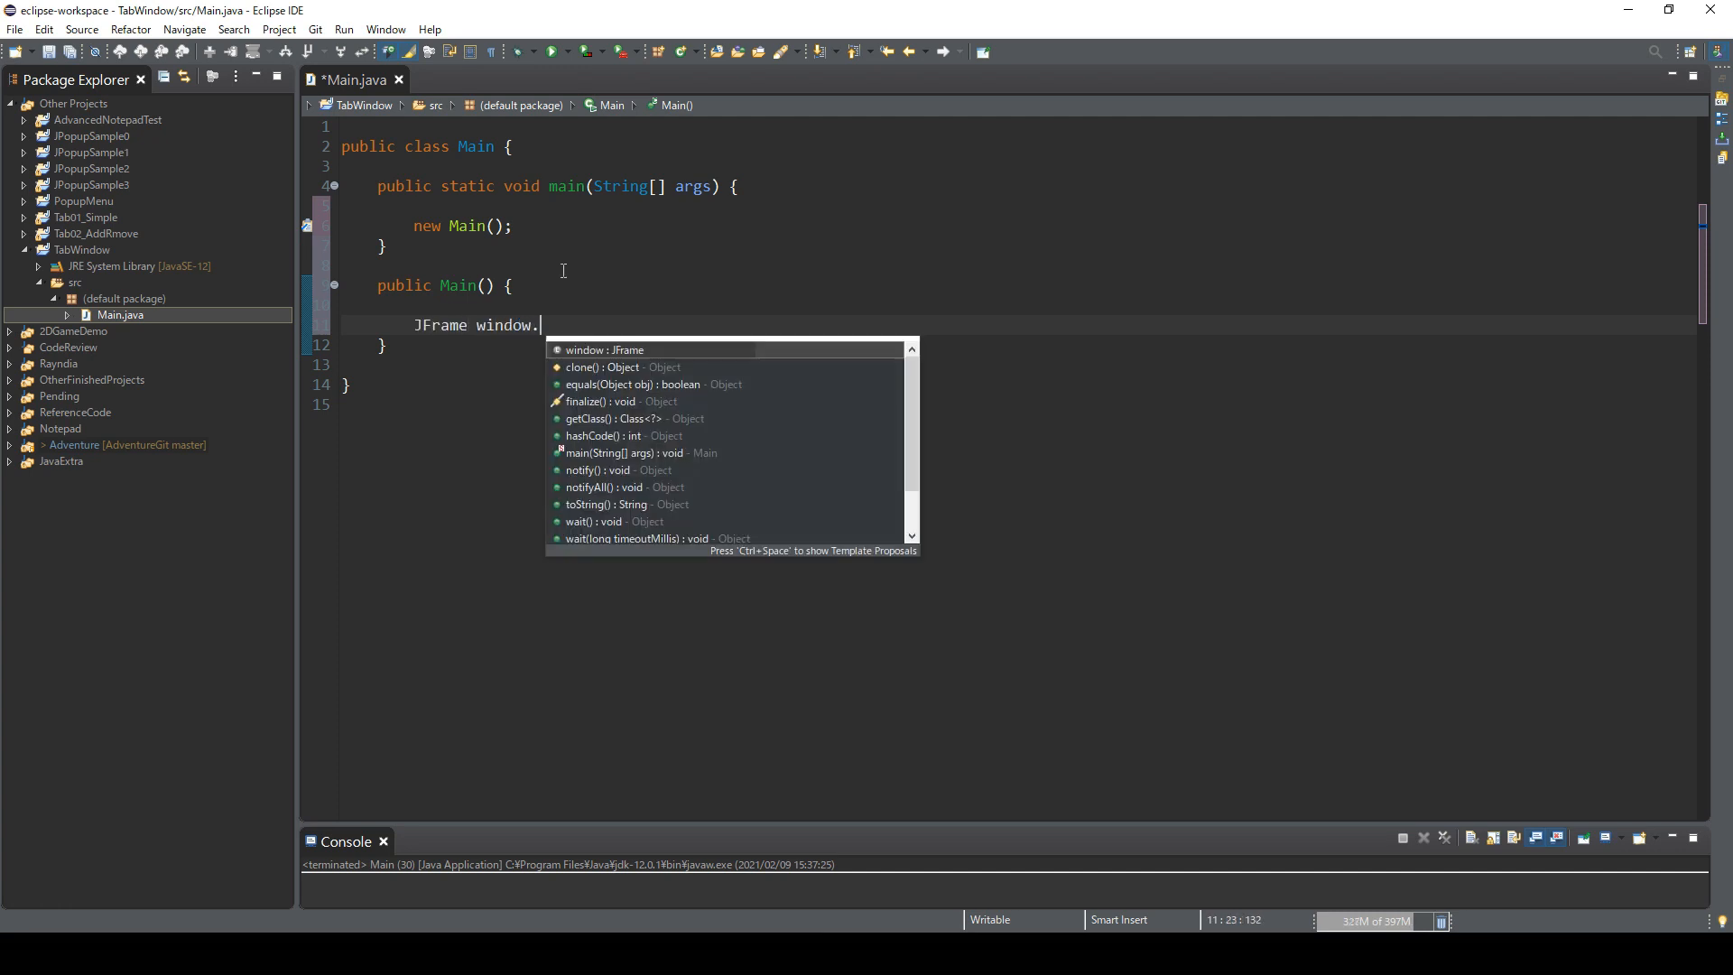
pyautogui.write('=')
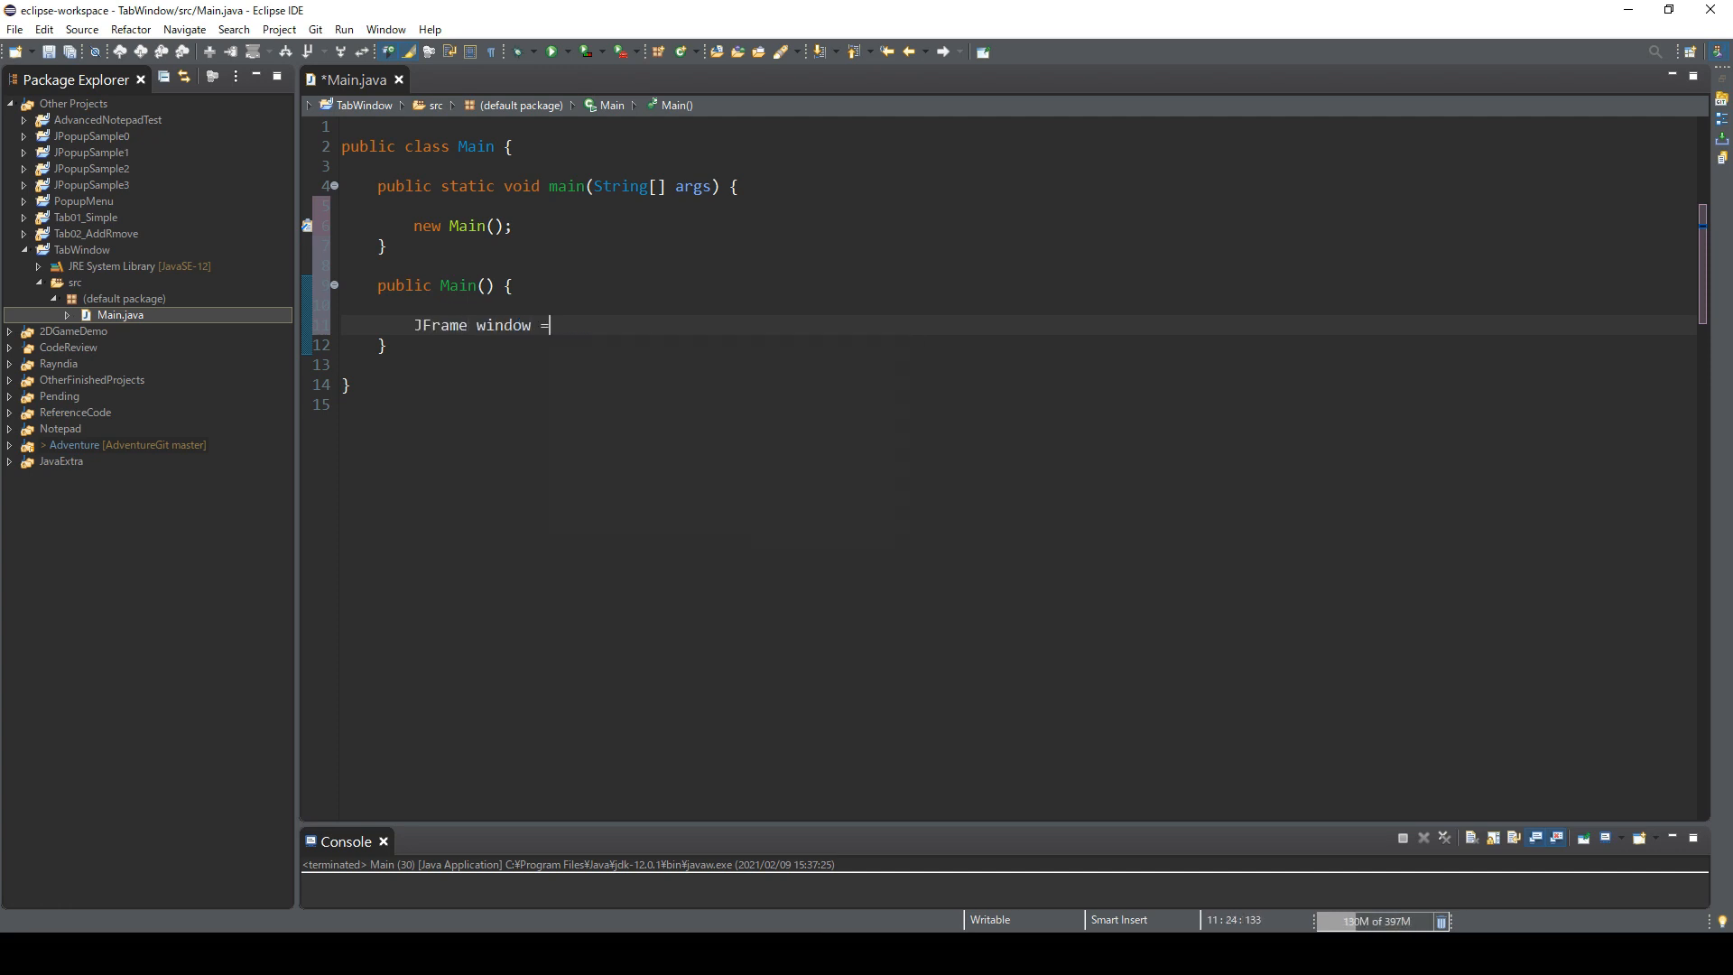
pyautogui.write('new JFra')
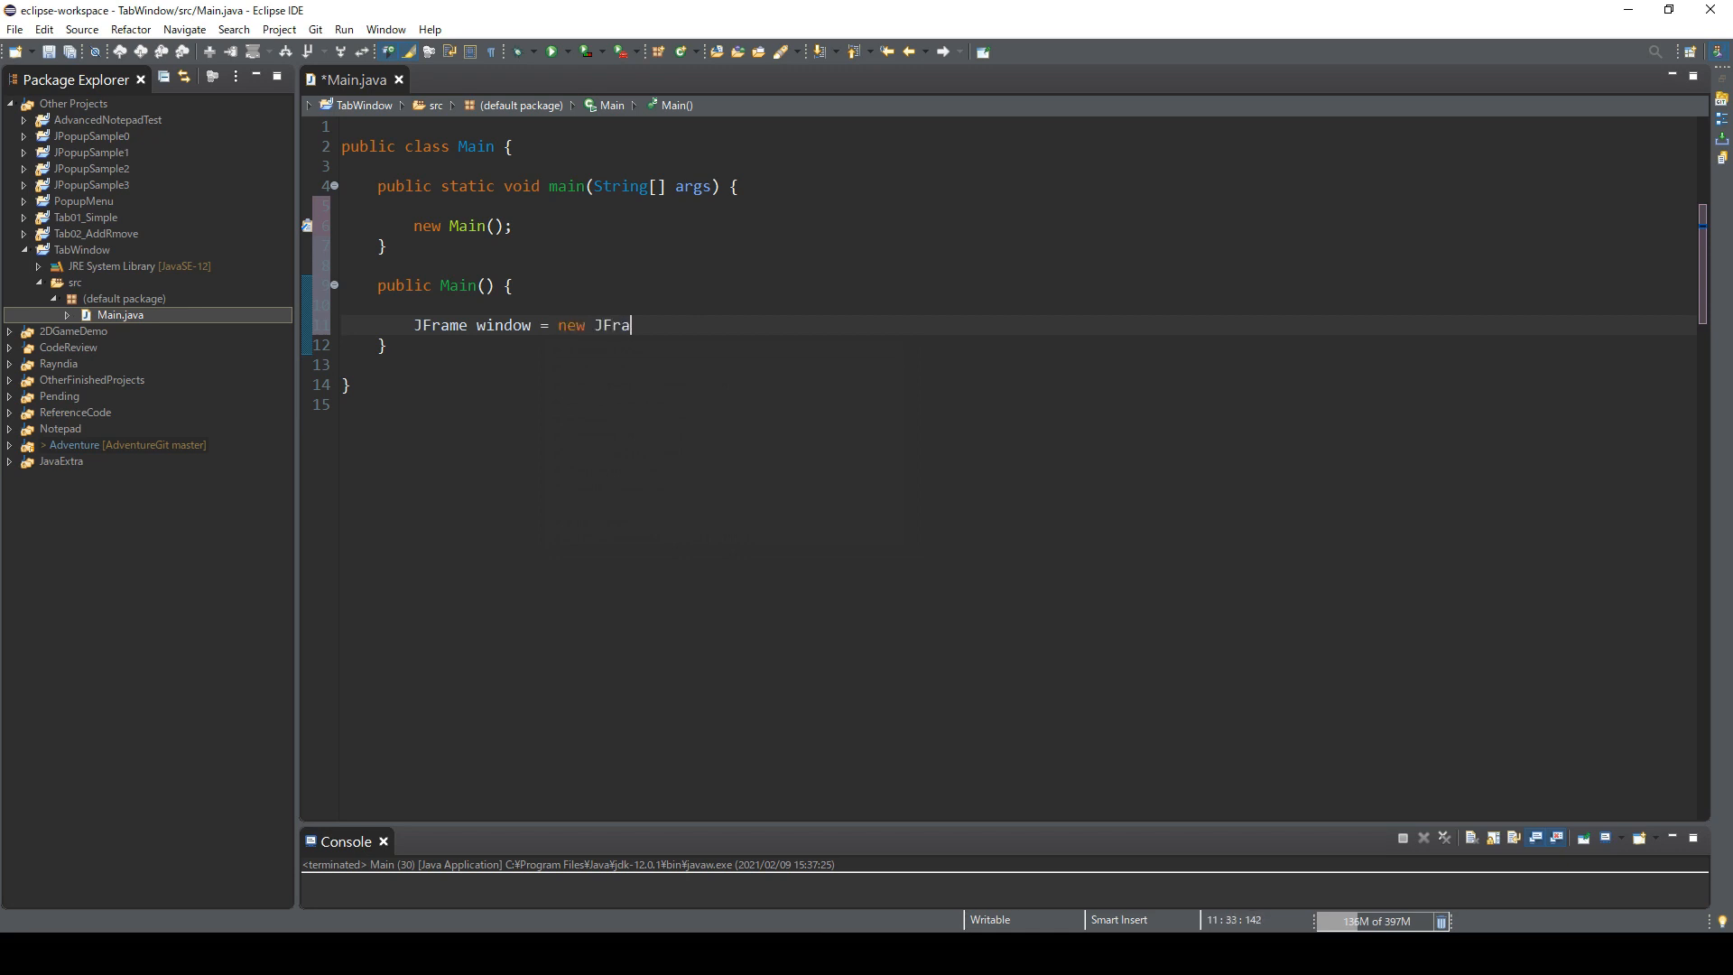
pyautogui.write('me();')
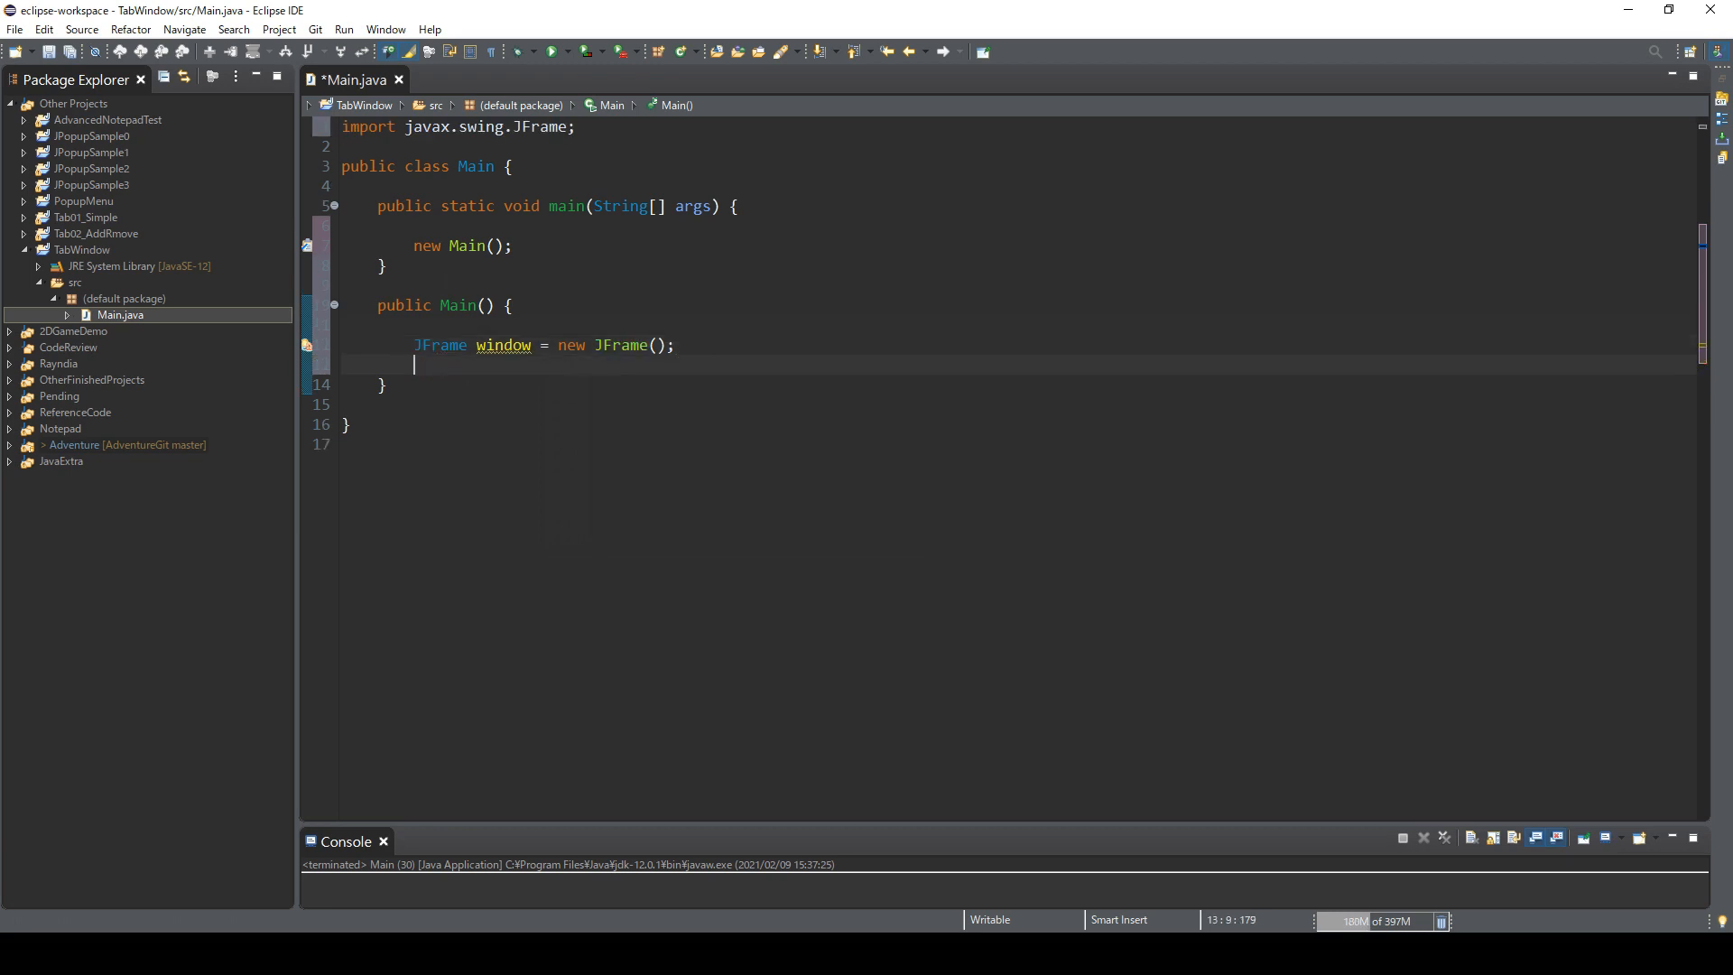
pyautogui.write('window.setDefaultCloseOperation(JFrame.EXIT_ON_CLOSE);')
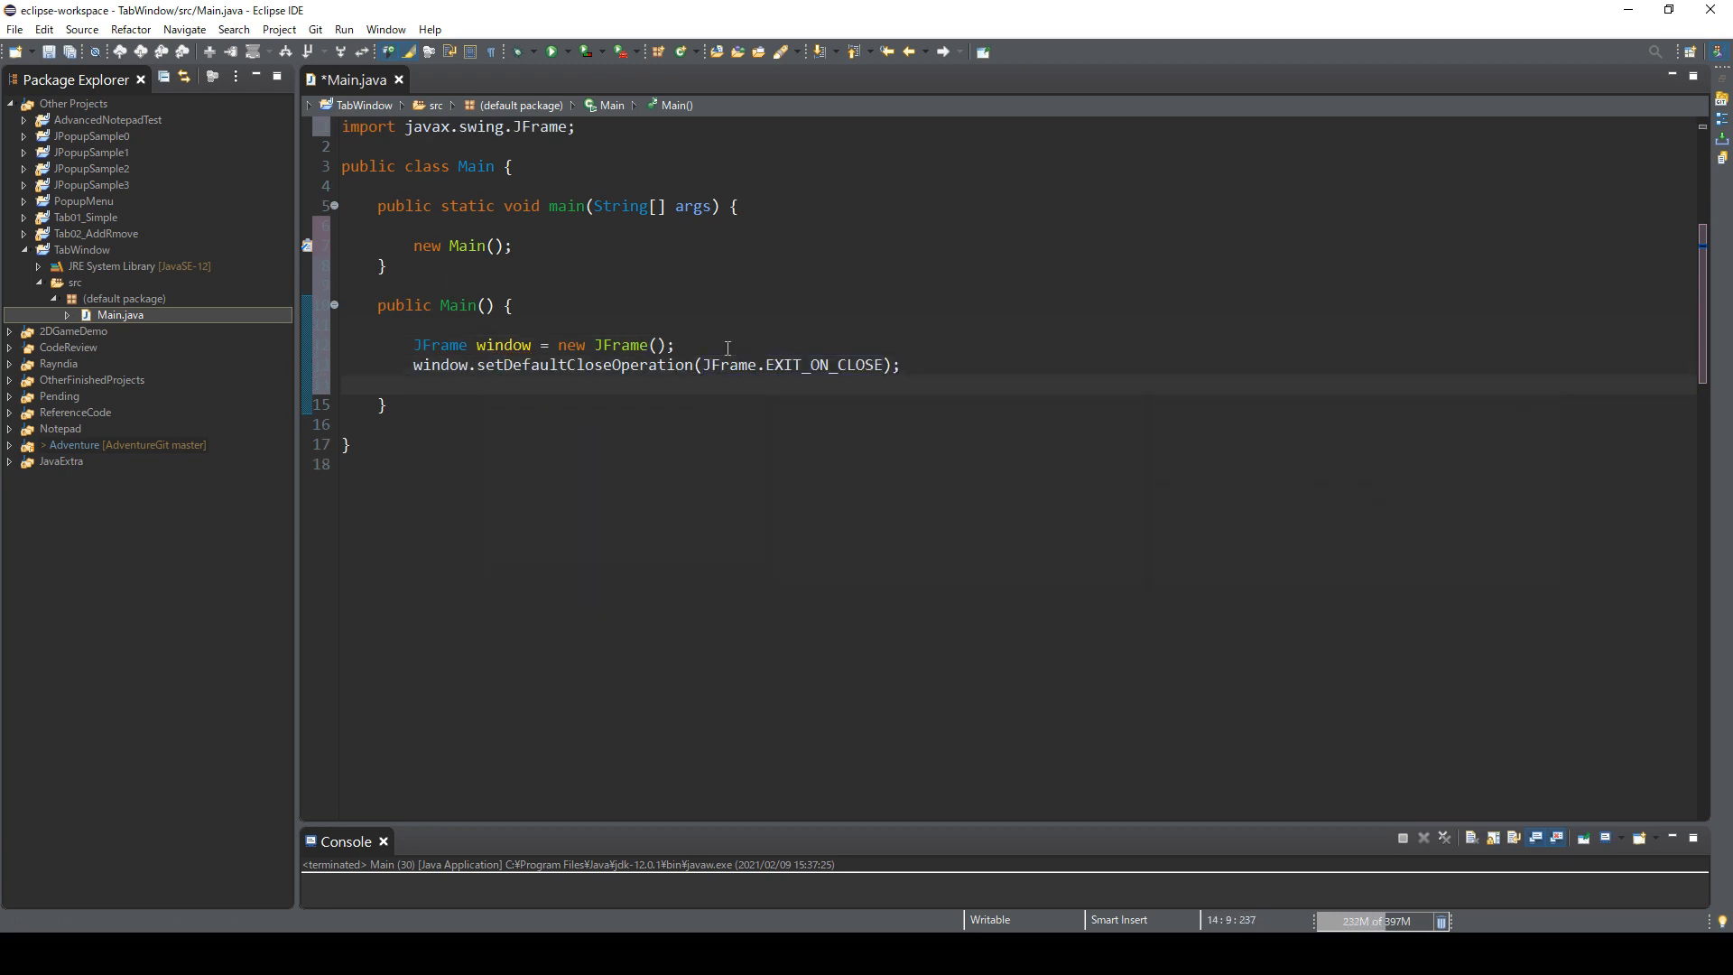
pyautogui.write('wndow.setSize(800,600);')
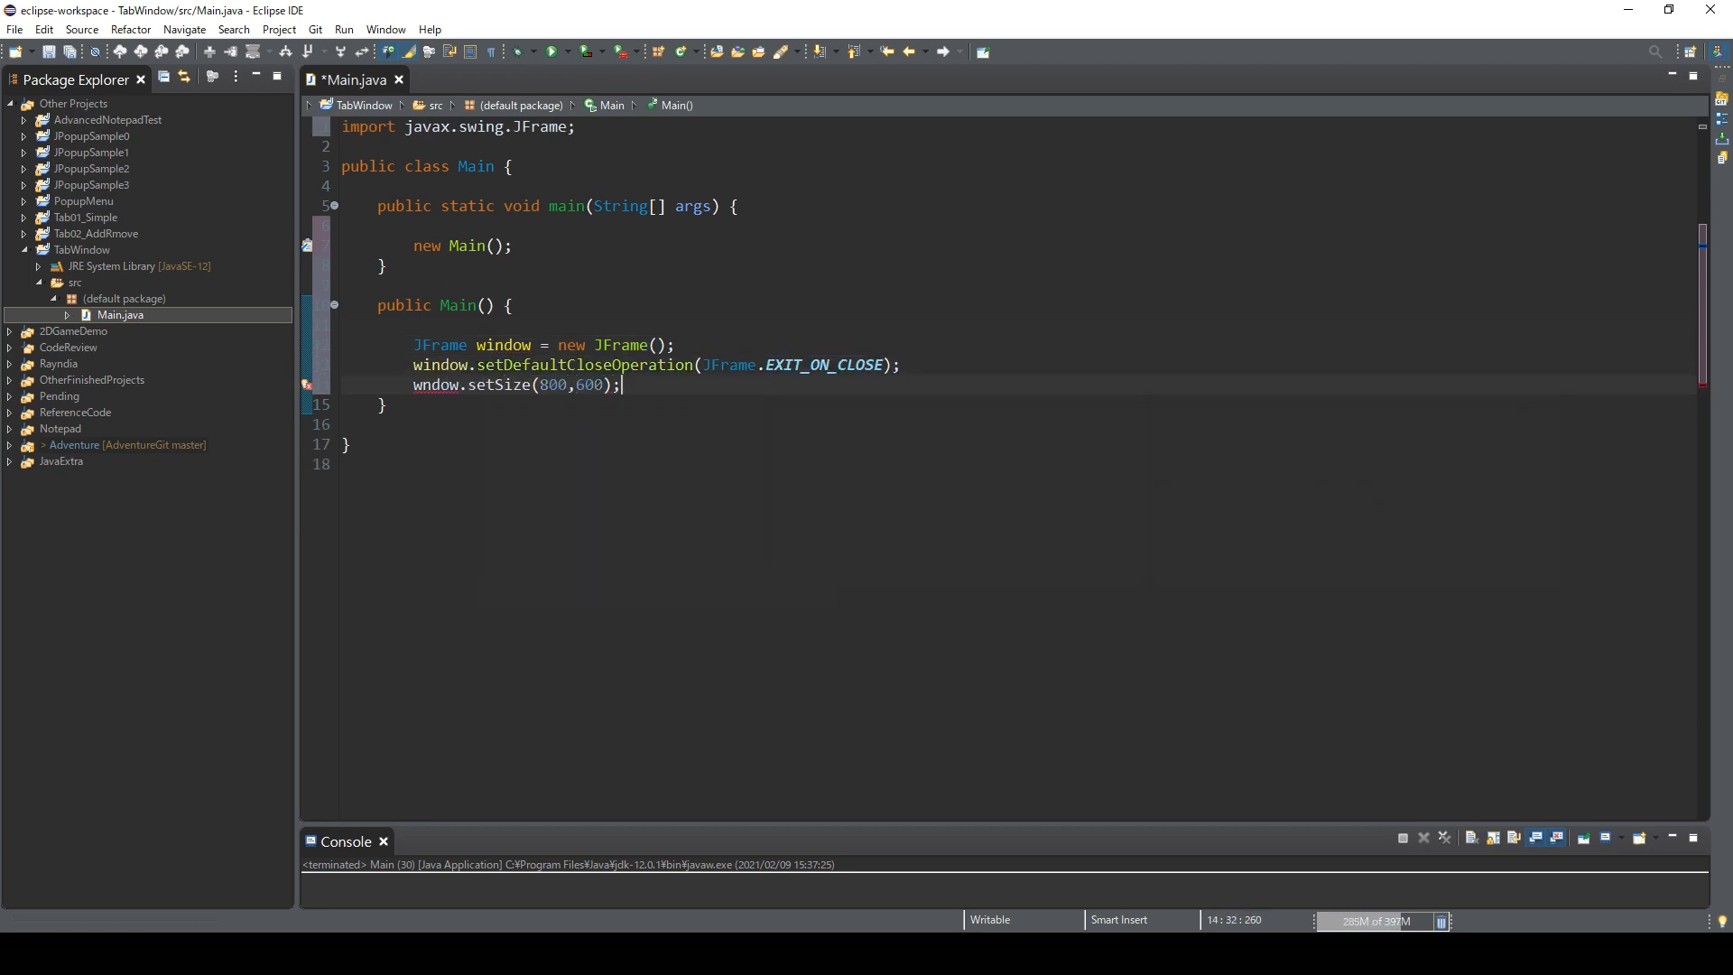
pyautogui.write('window.setVisible(true);')
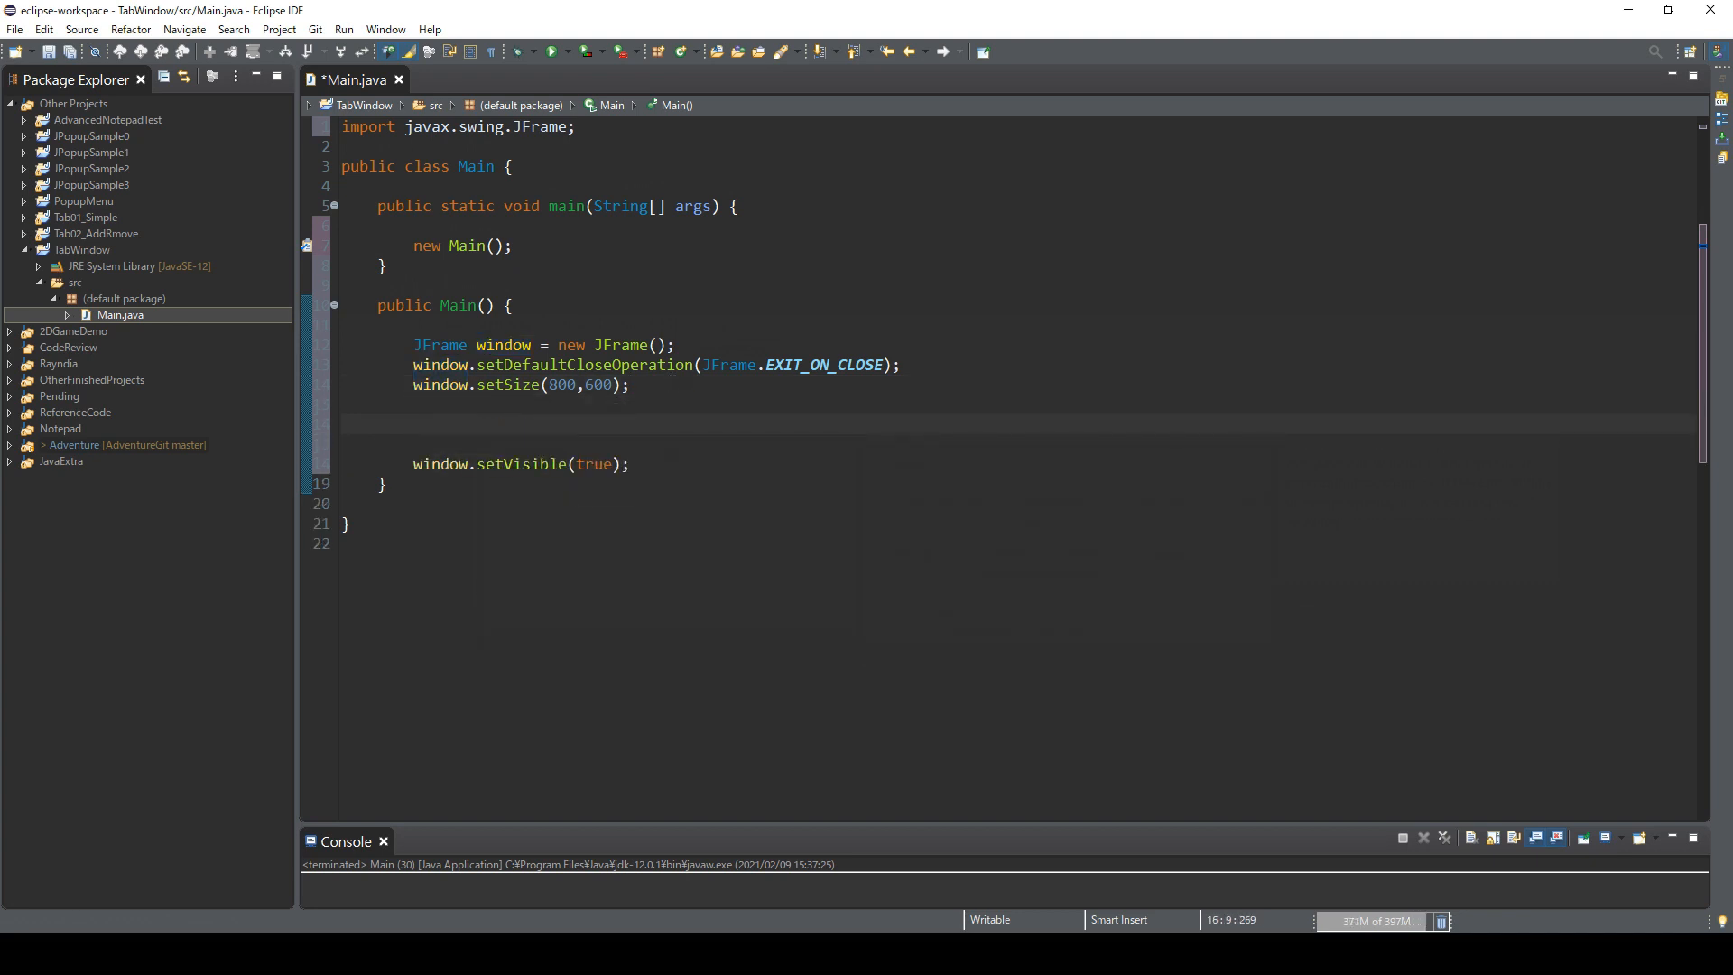
# Step: Test-run the blank window, then declare JTabbedPane tabbedPane = new JTabbedPane() with its import
pyautogui.click(550, 51)
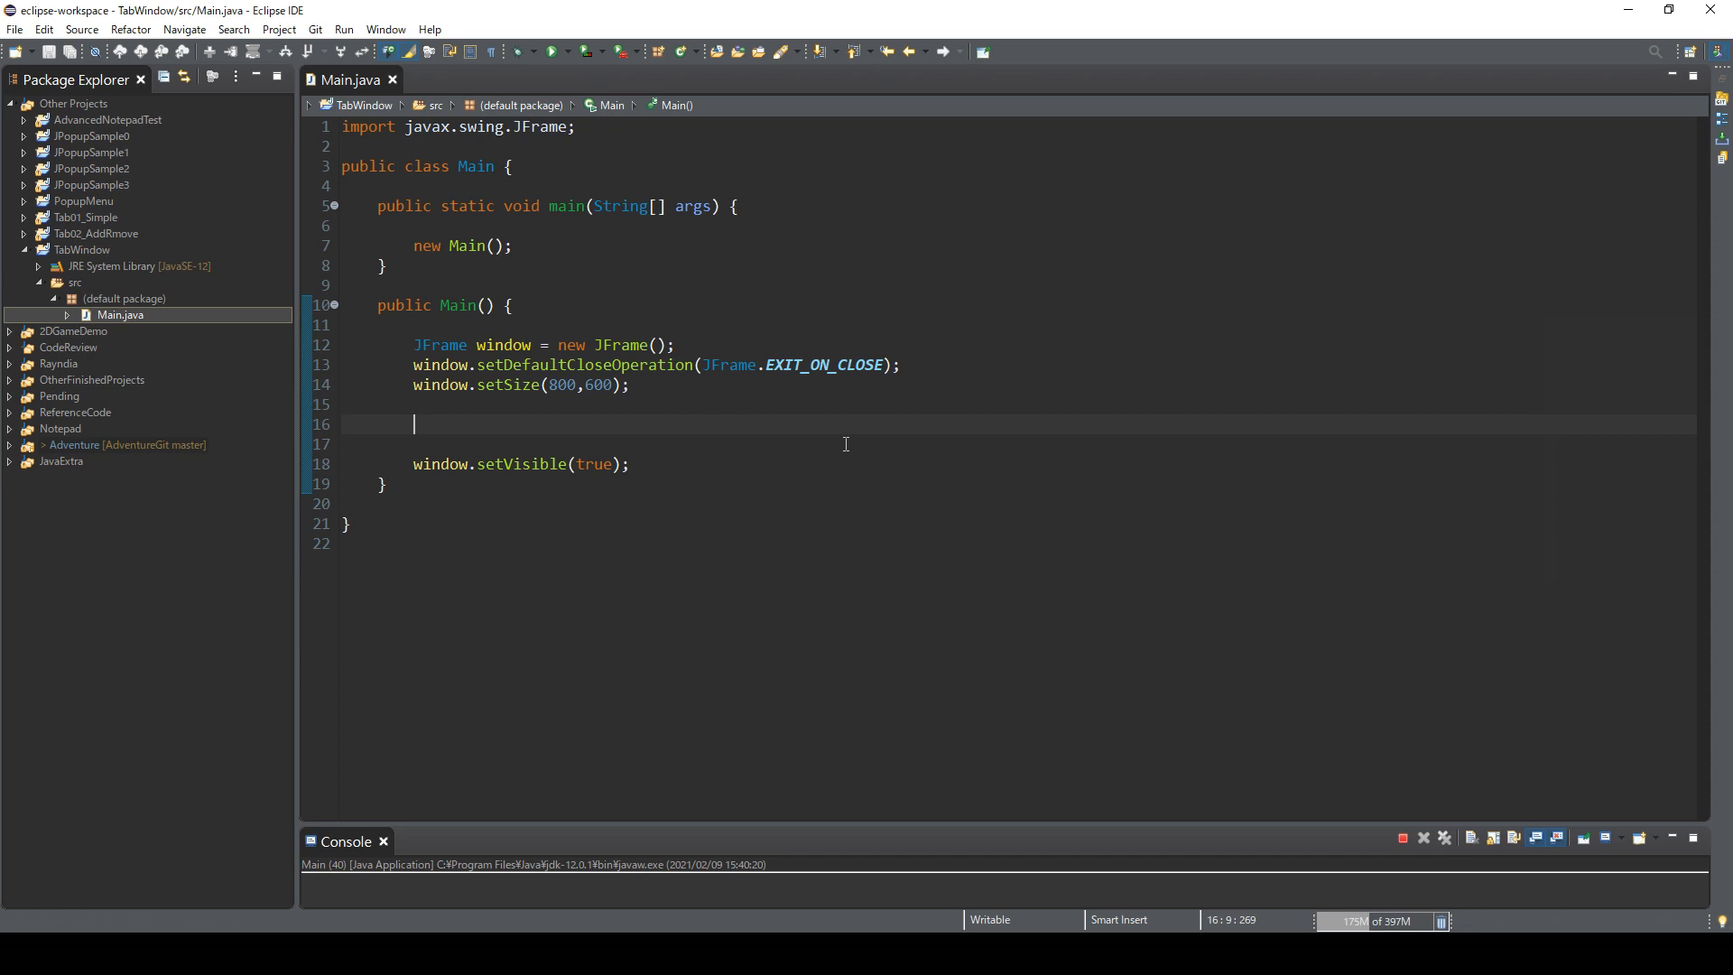
pyautogui.write('J')
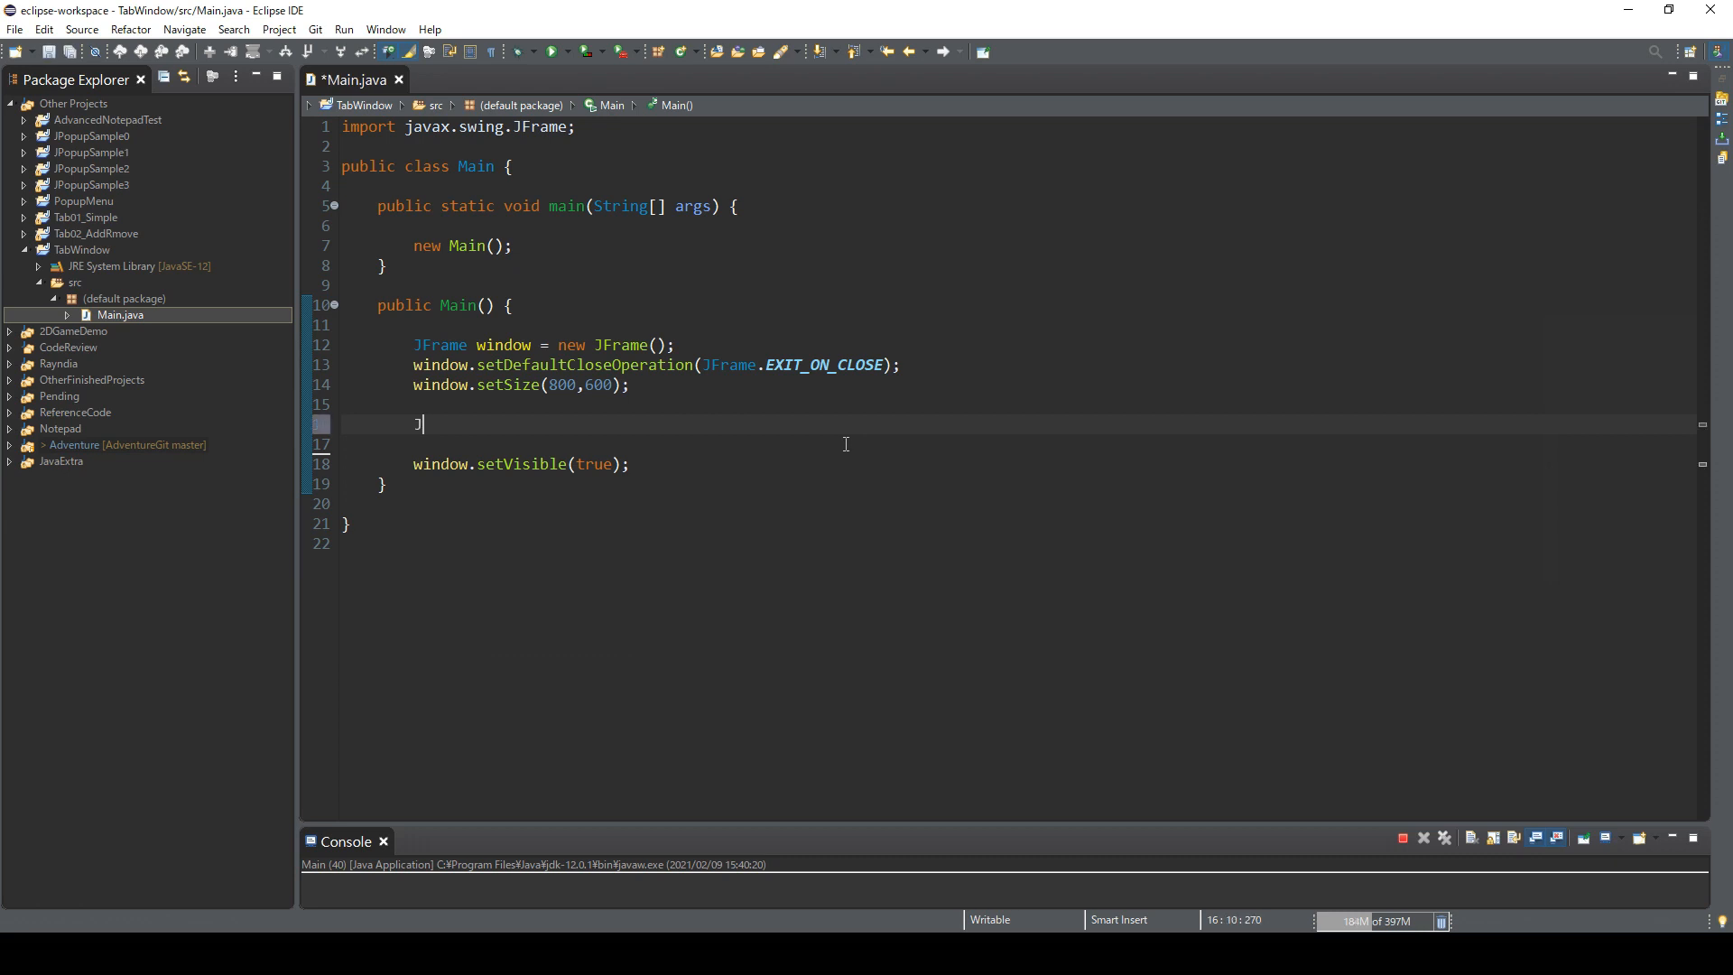
pyautogui.write('Tabbed')
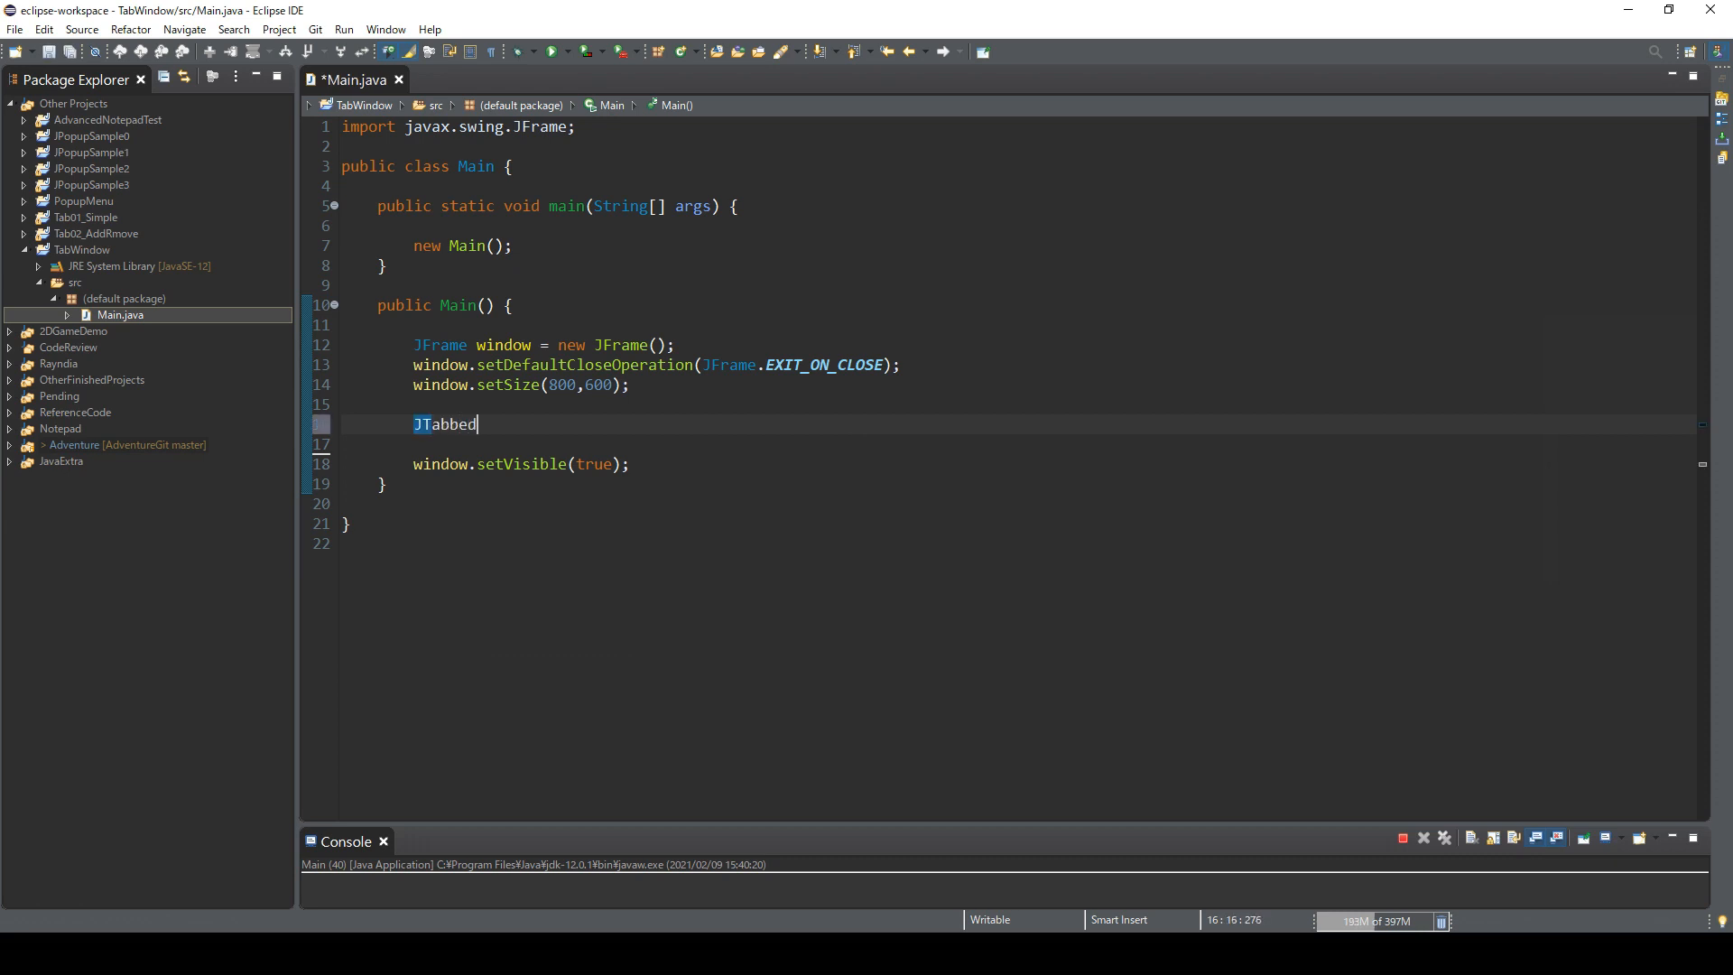
pyautogui.write('Pane')
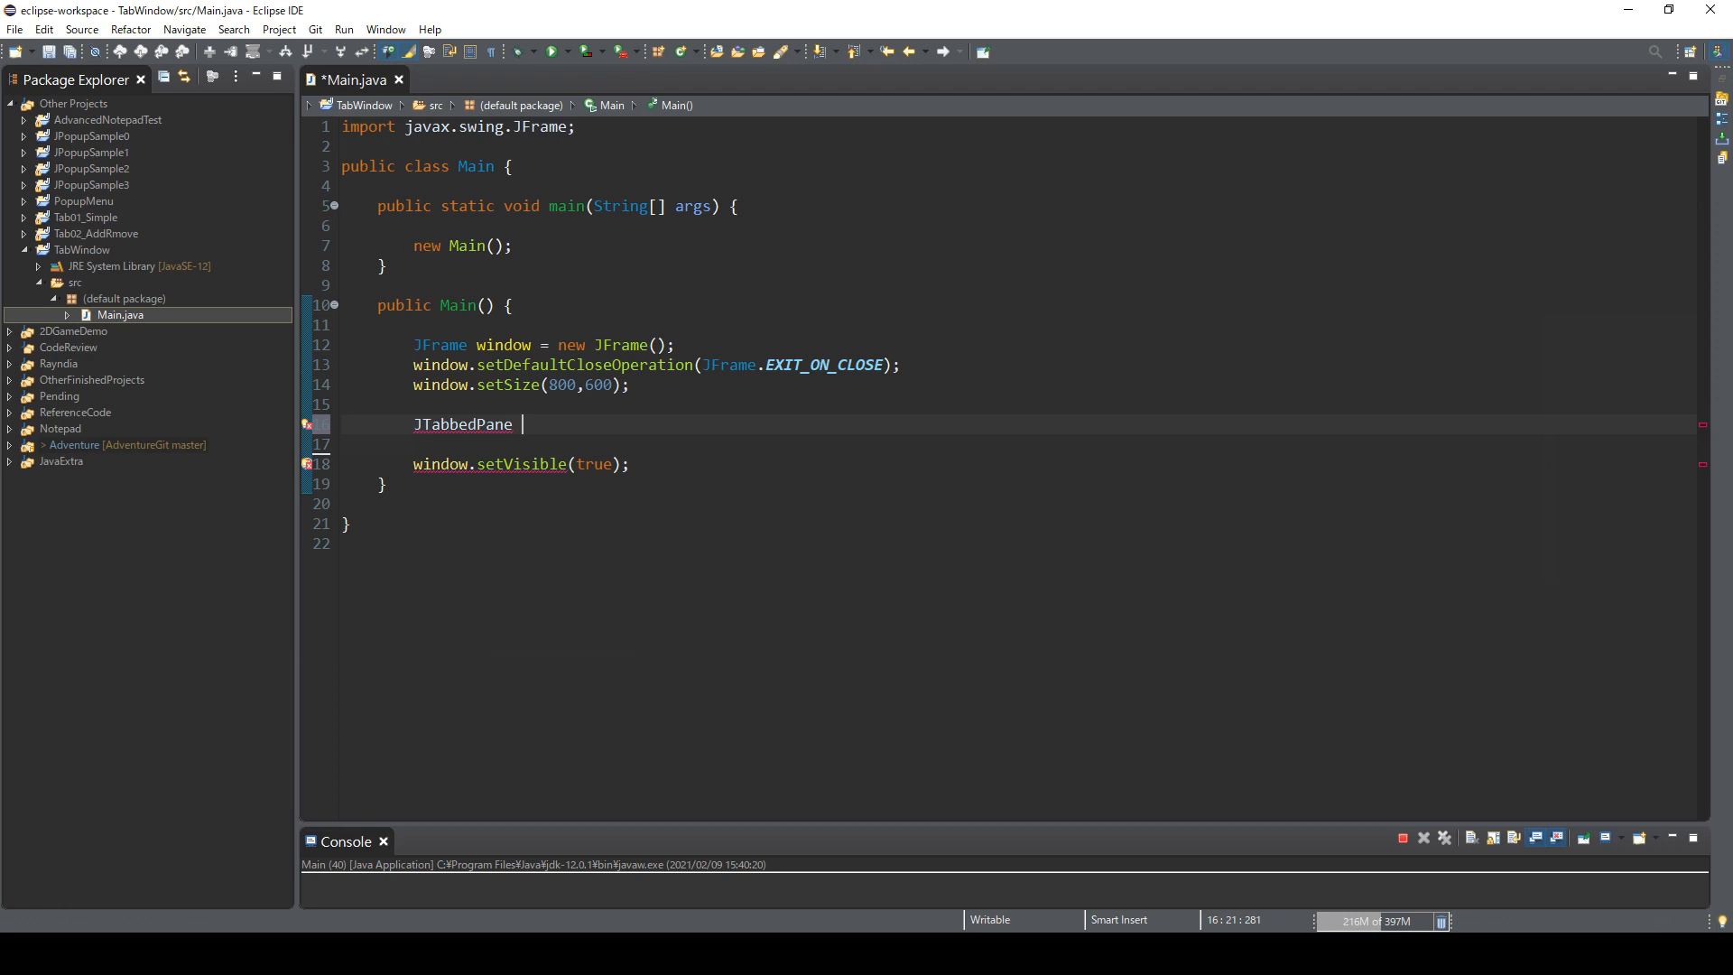
pyautogui.write('tab')
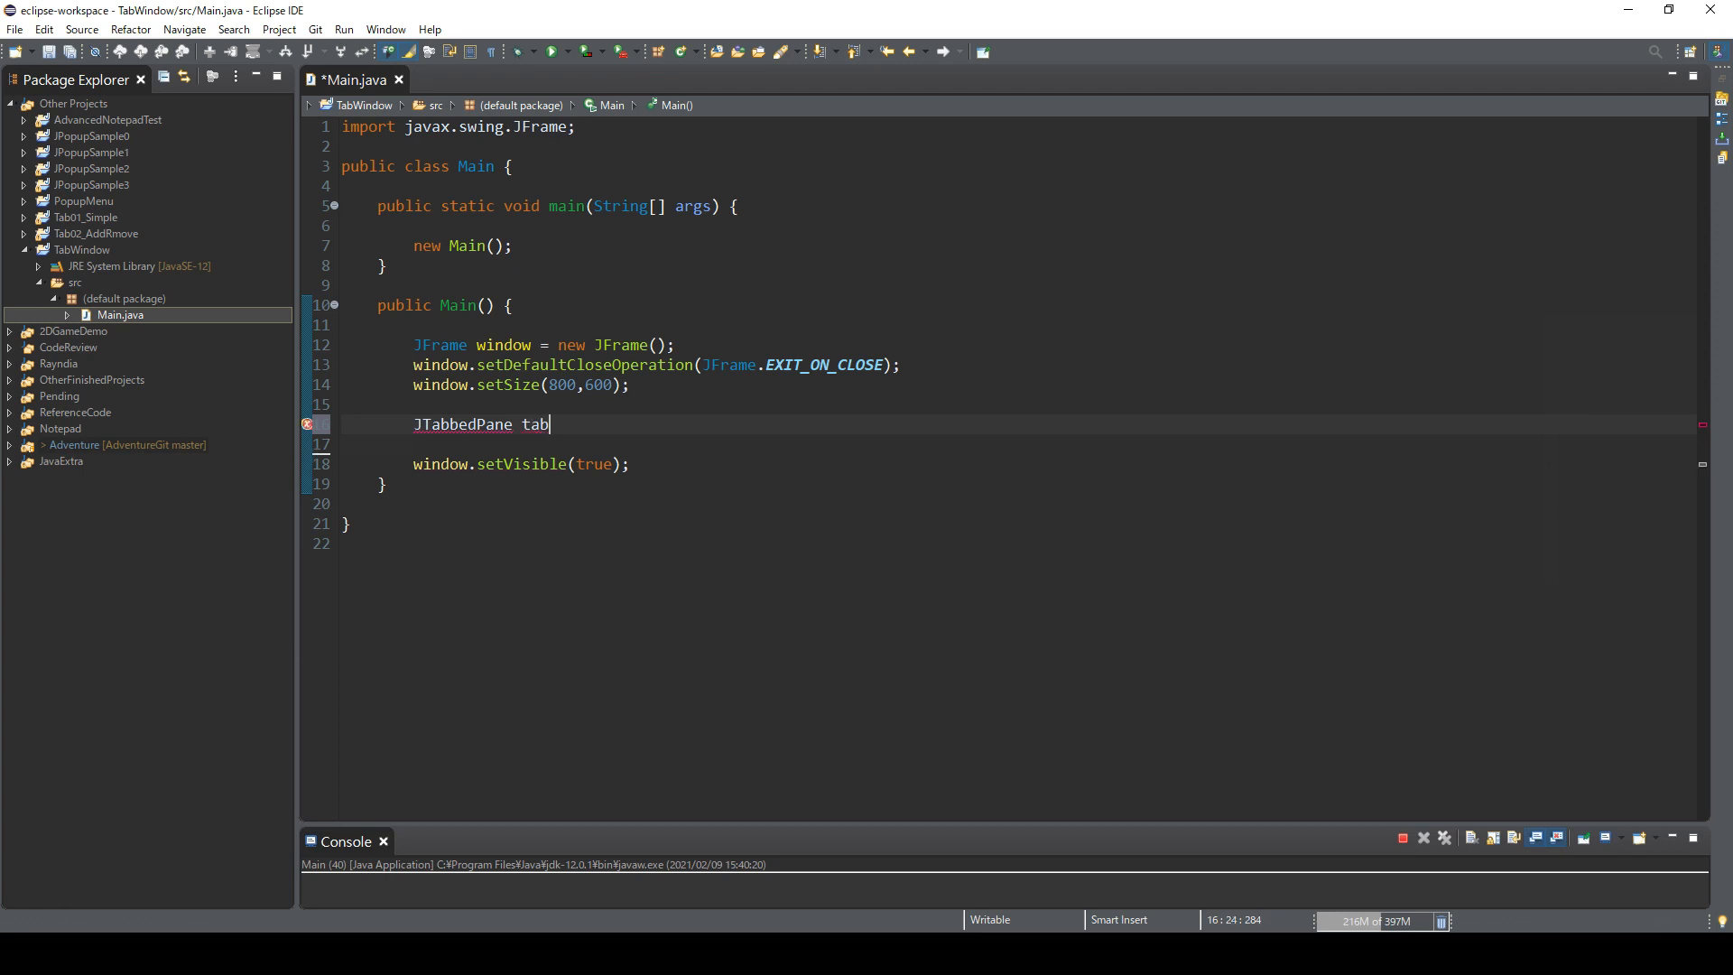
pyautogui.write('bedPane')
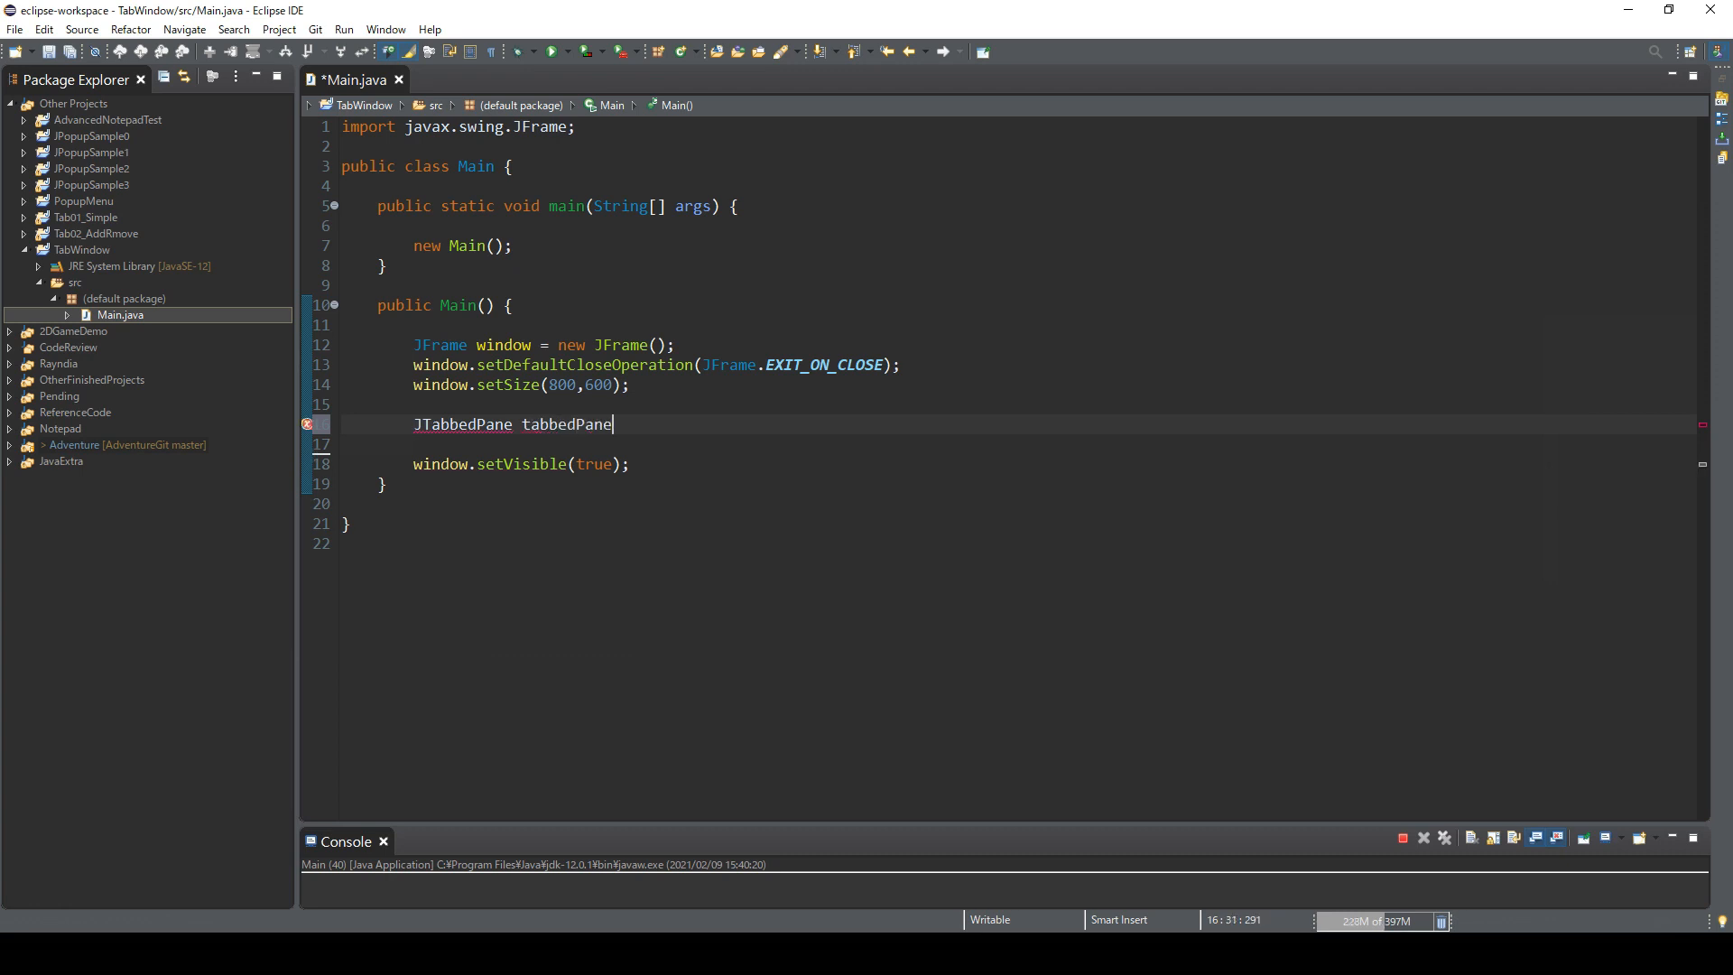
pyautogui.write('= new')
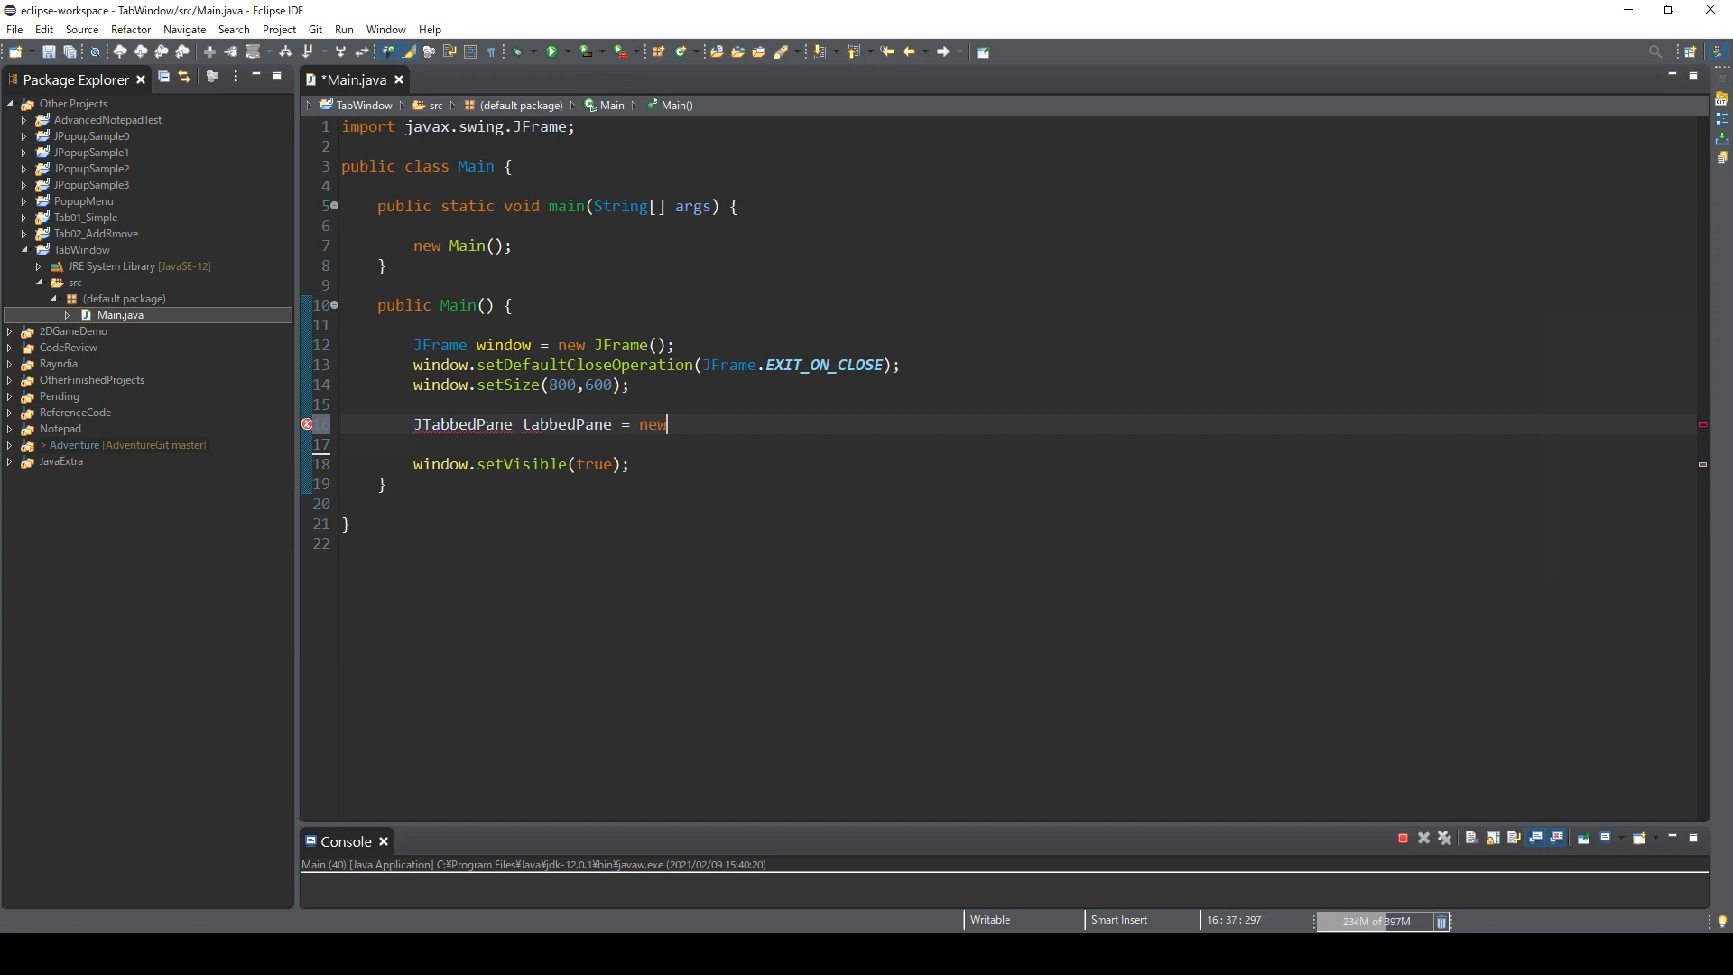
pyautogui.write('JTabbedPane();')
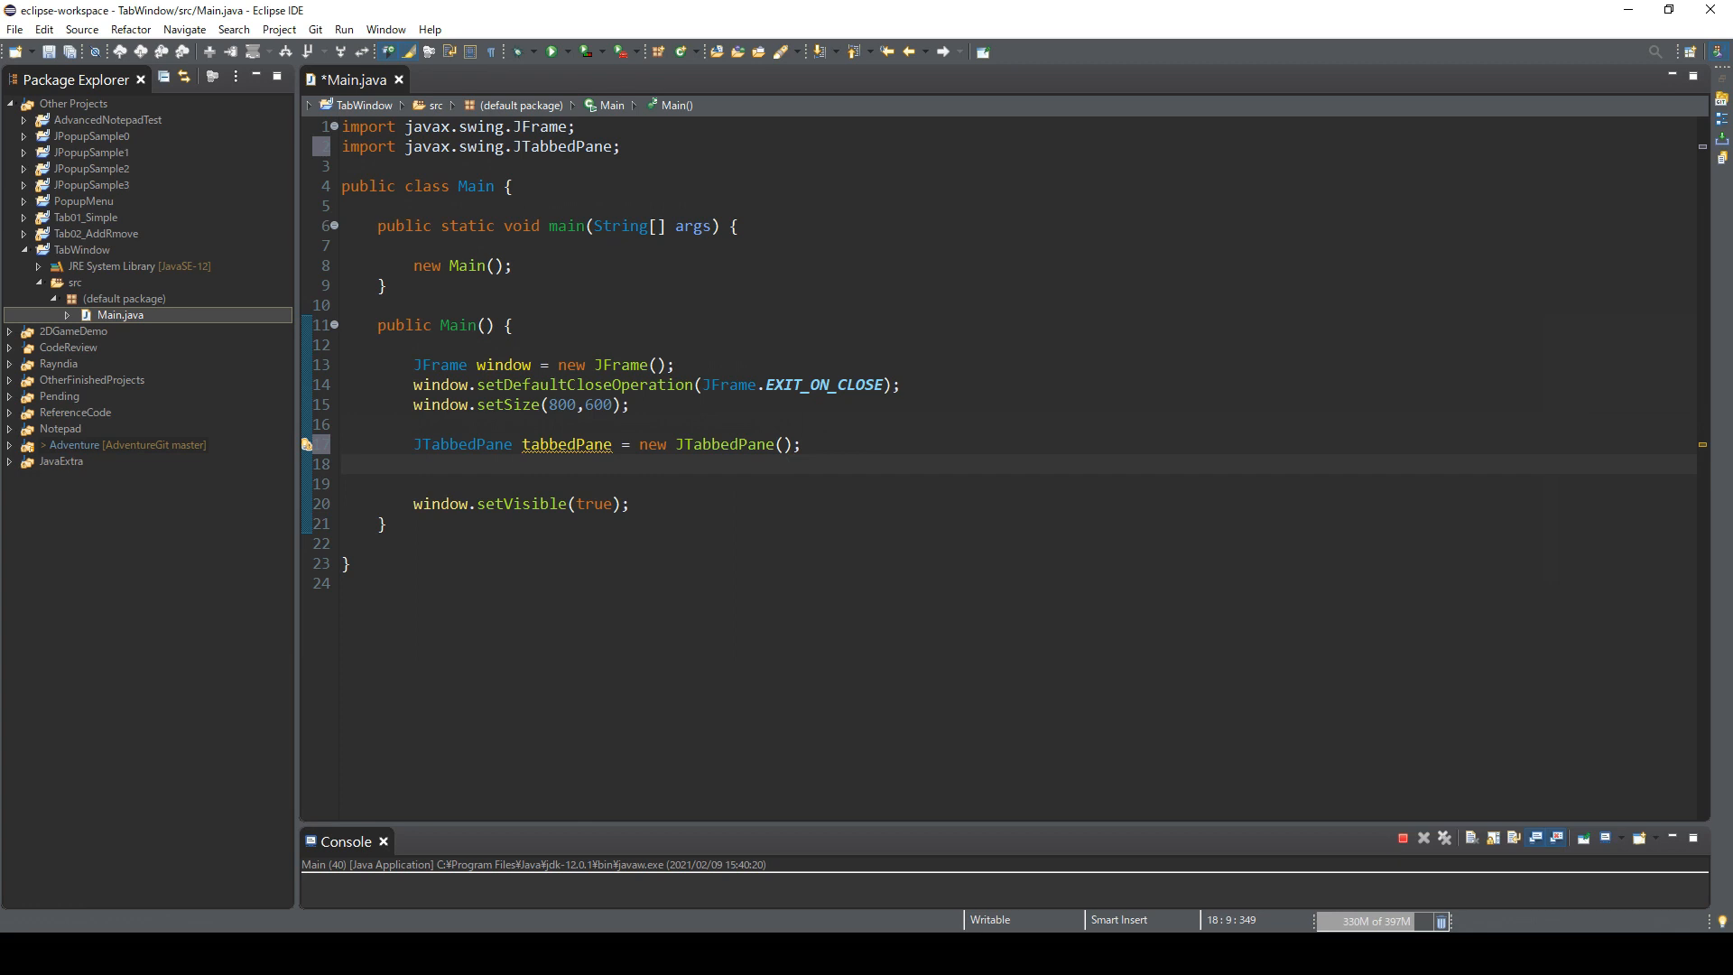
# Step: Add window.add(tabbedPane); and start a new line for the label code
pyautogui.click(413, 464)
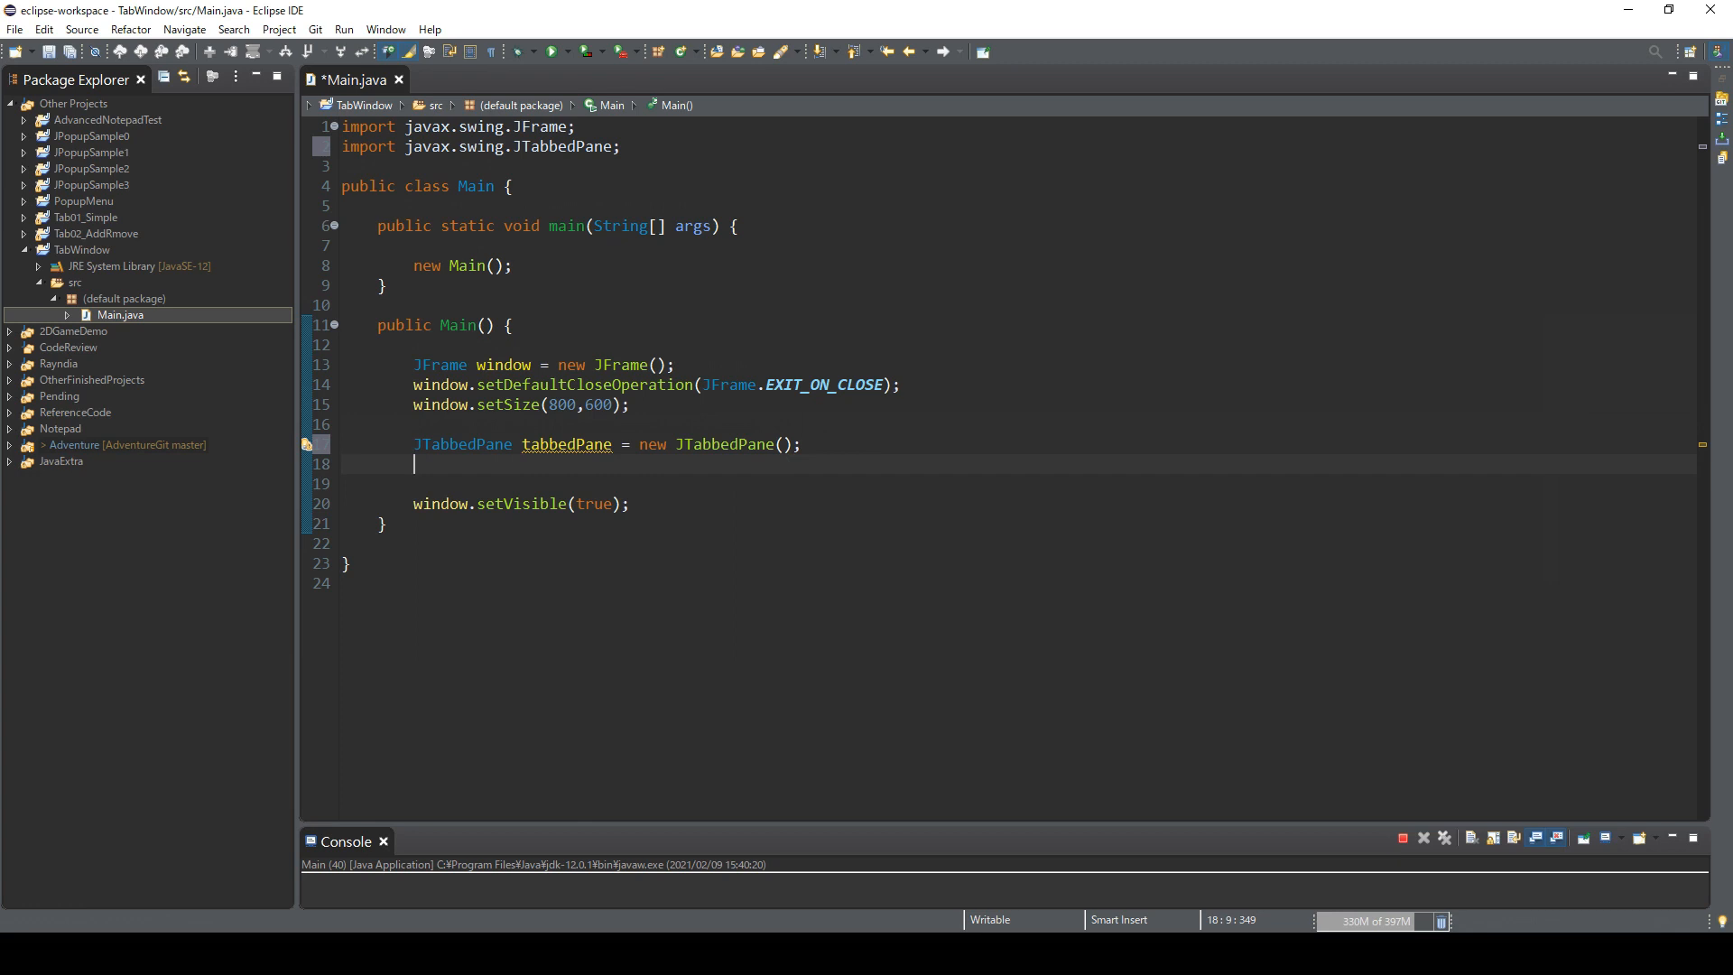
pyautogui.write('window')
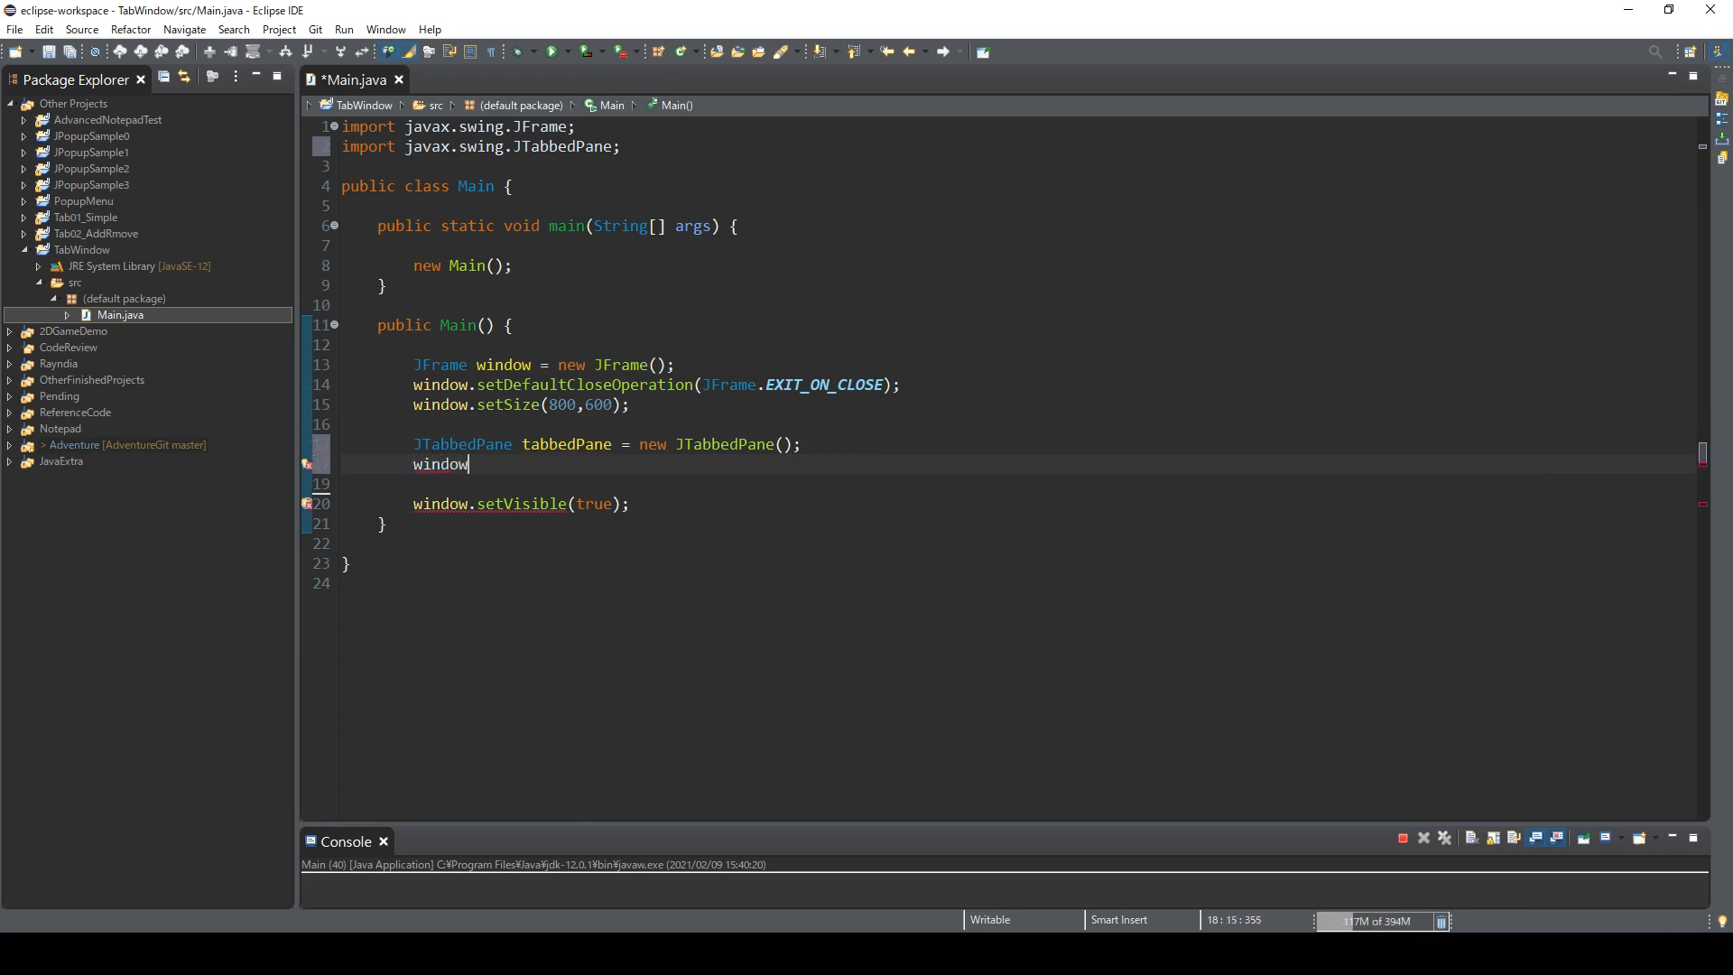
pyautogui.write('.add(tabbedPane')
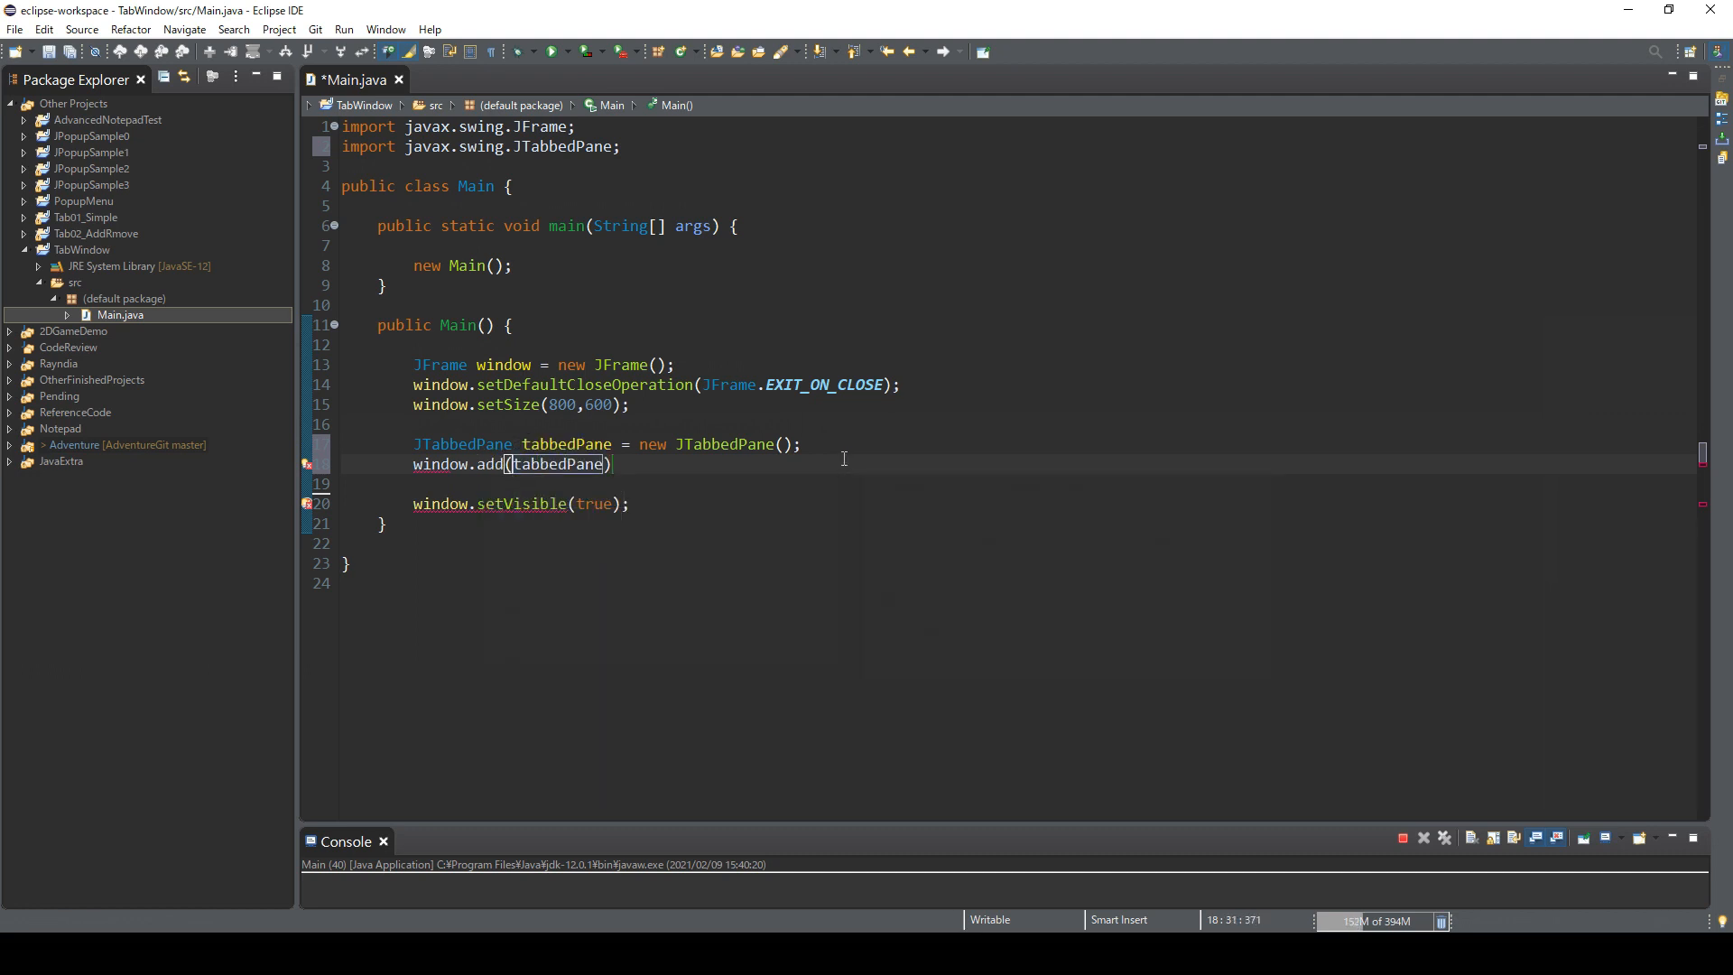
pyautogui.write(';')
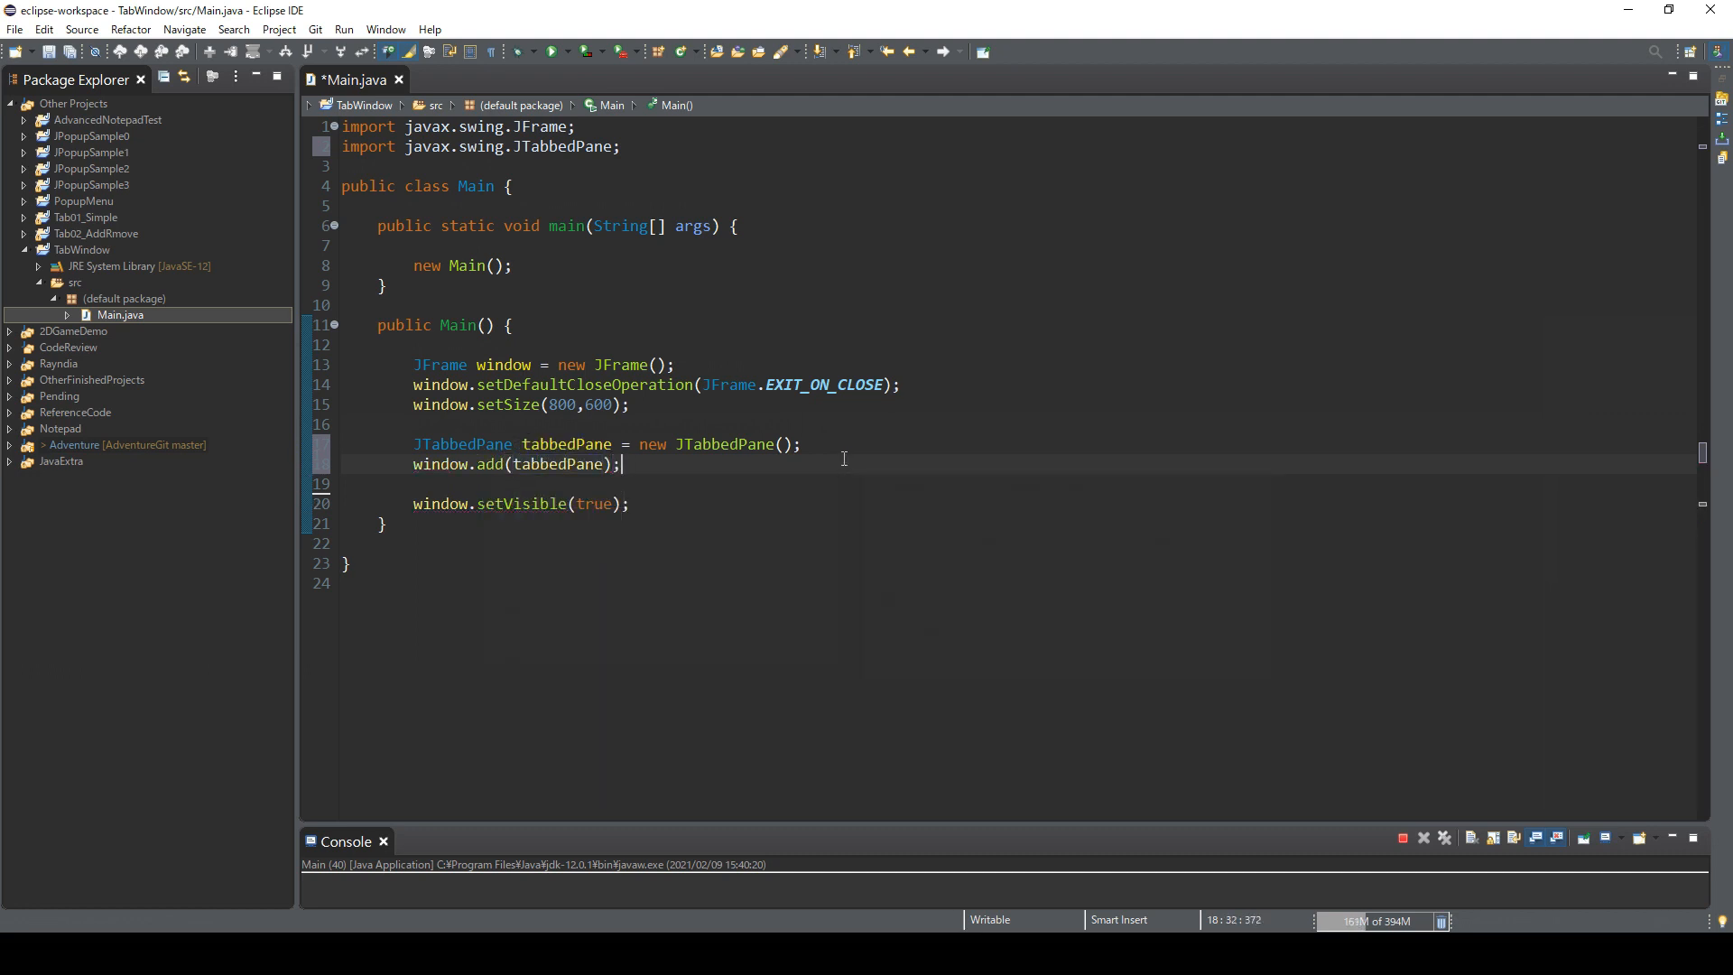
pyautogui.press('Enter')
pyautogui.write('JLa')
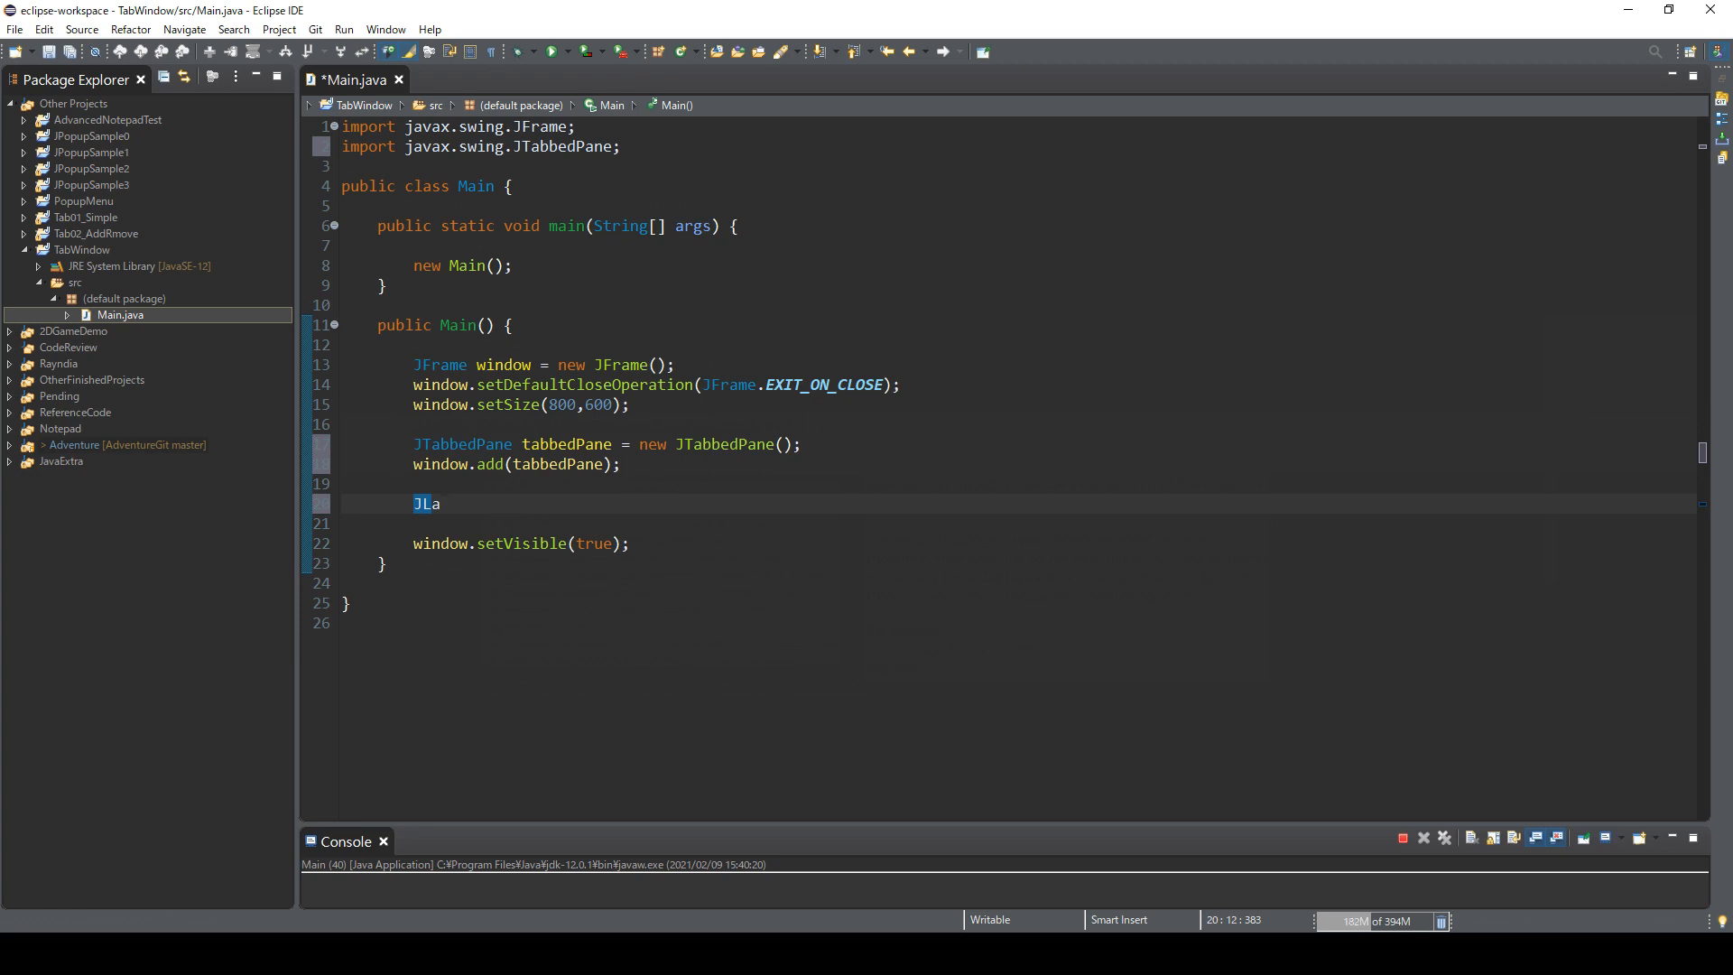
# Step: Declare JLabel label1 = new JLabel("This is tab 1!")
pyautogui.write('bel')
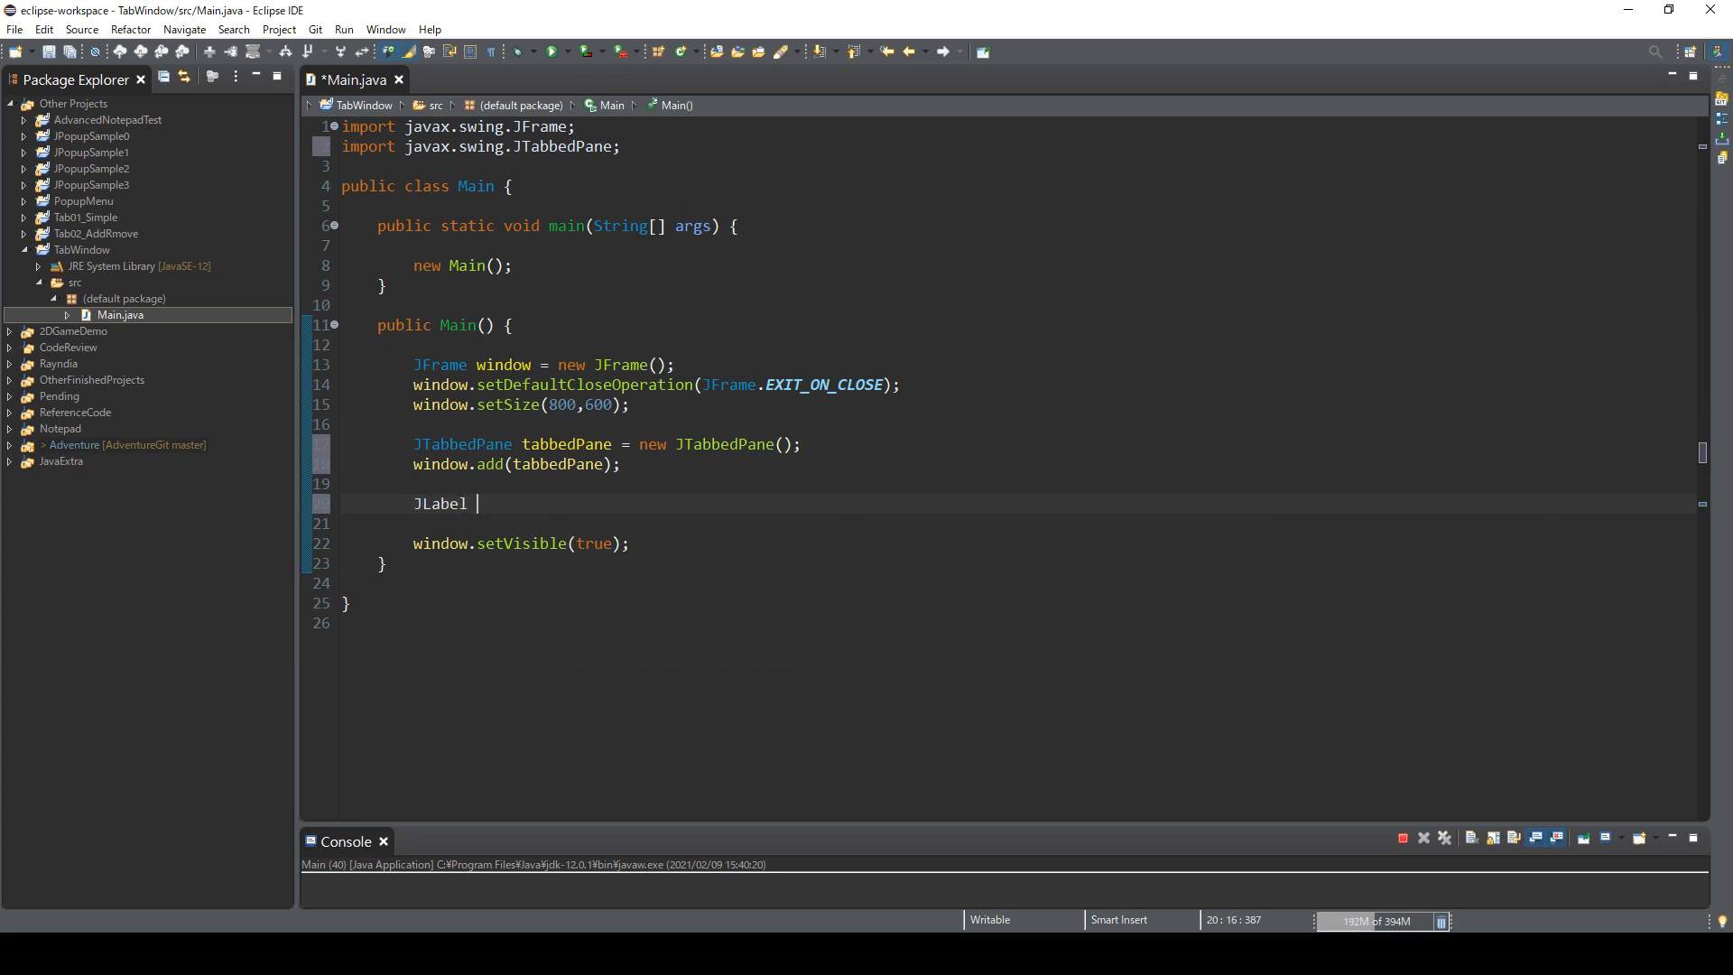
pyautogui.write('label')
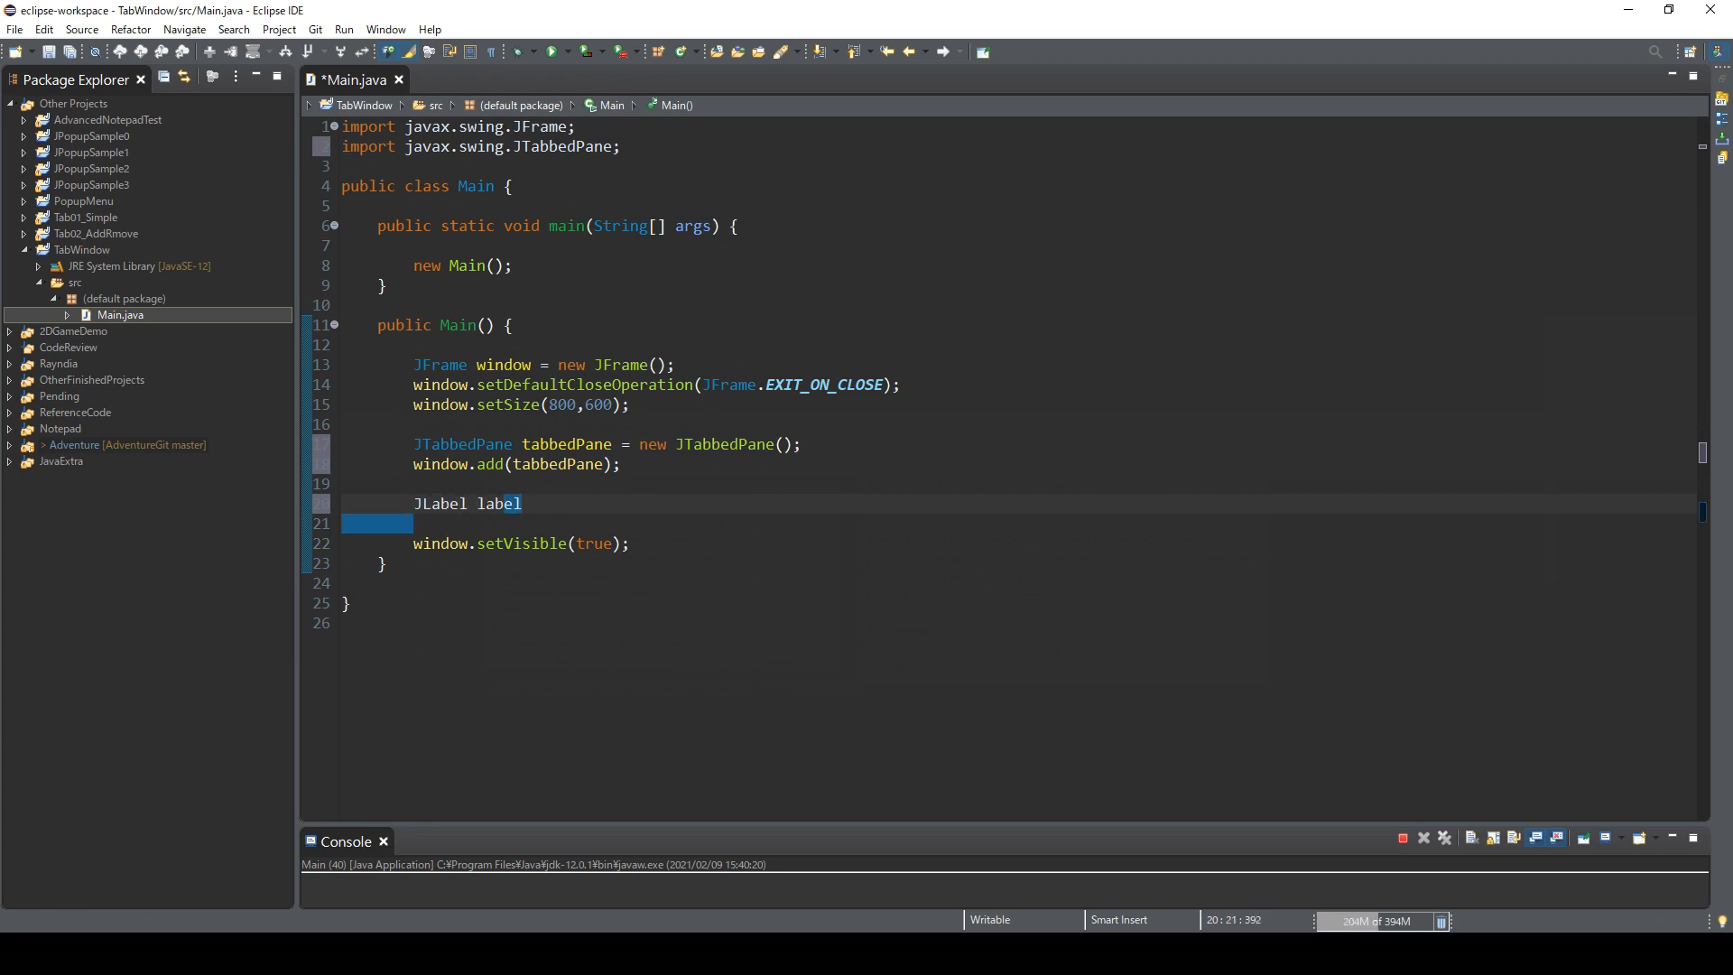
pyautogui.write('1')
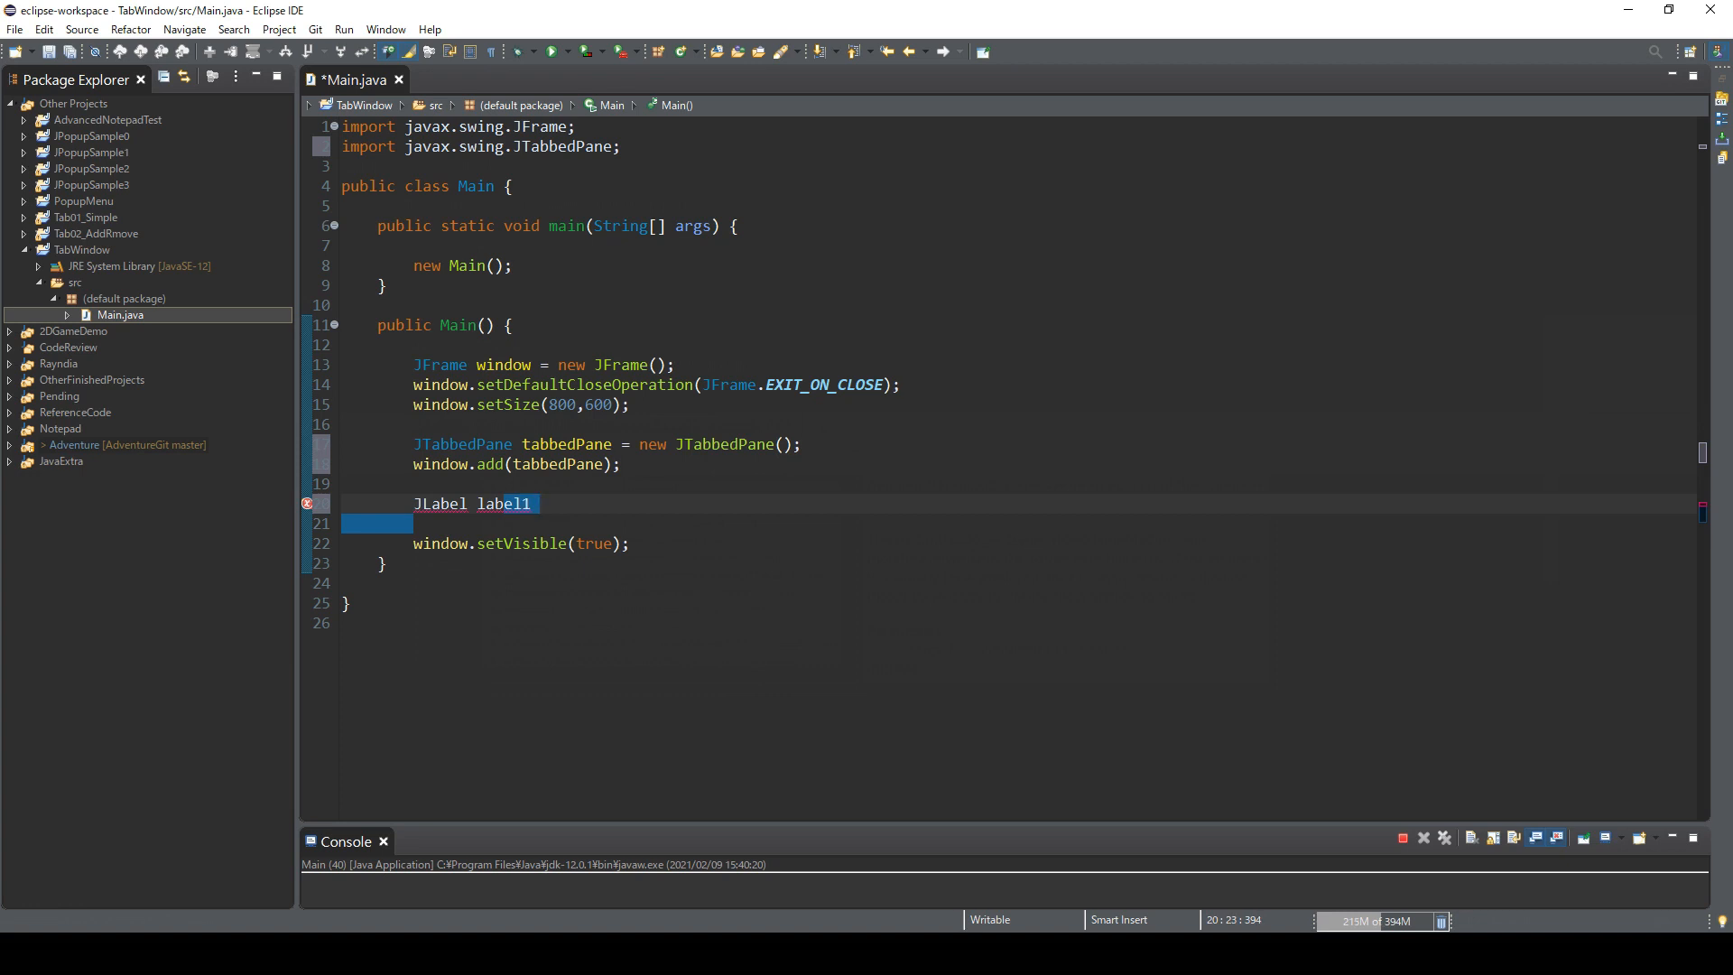
pyautogui.write('= new')
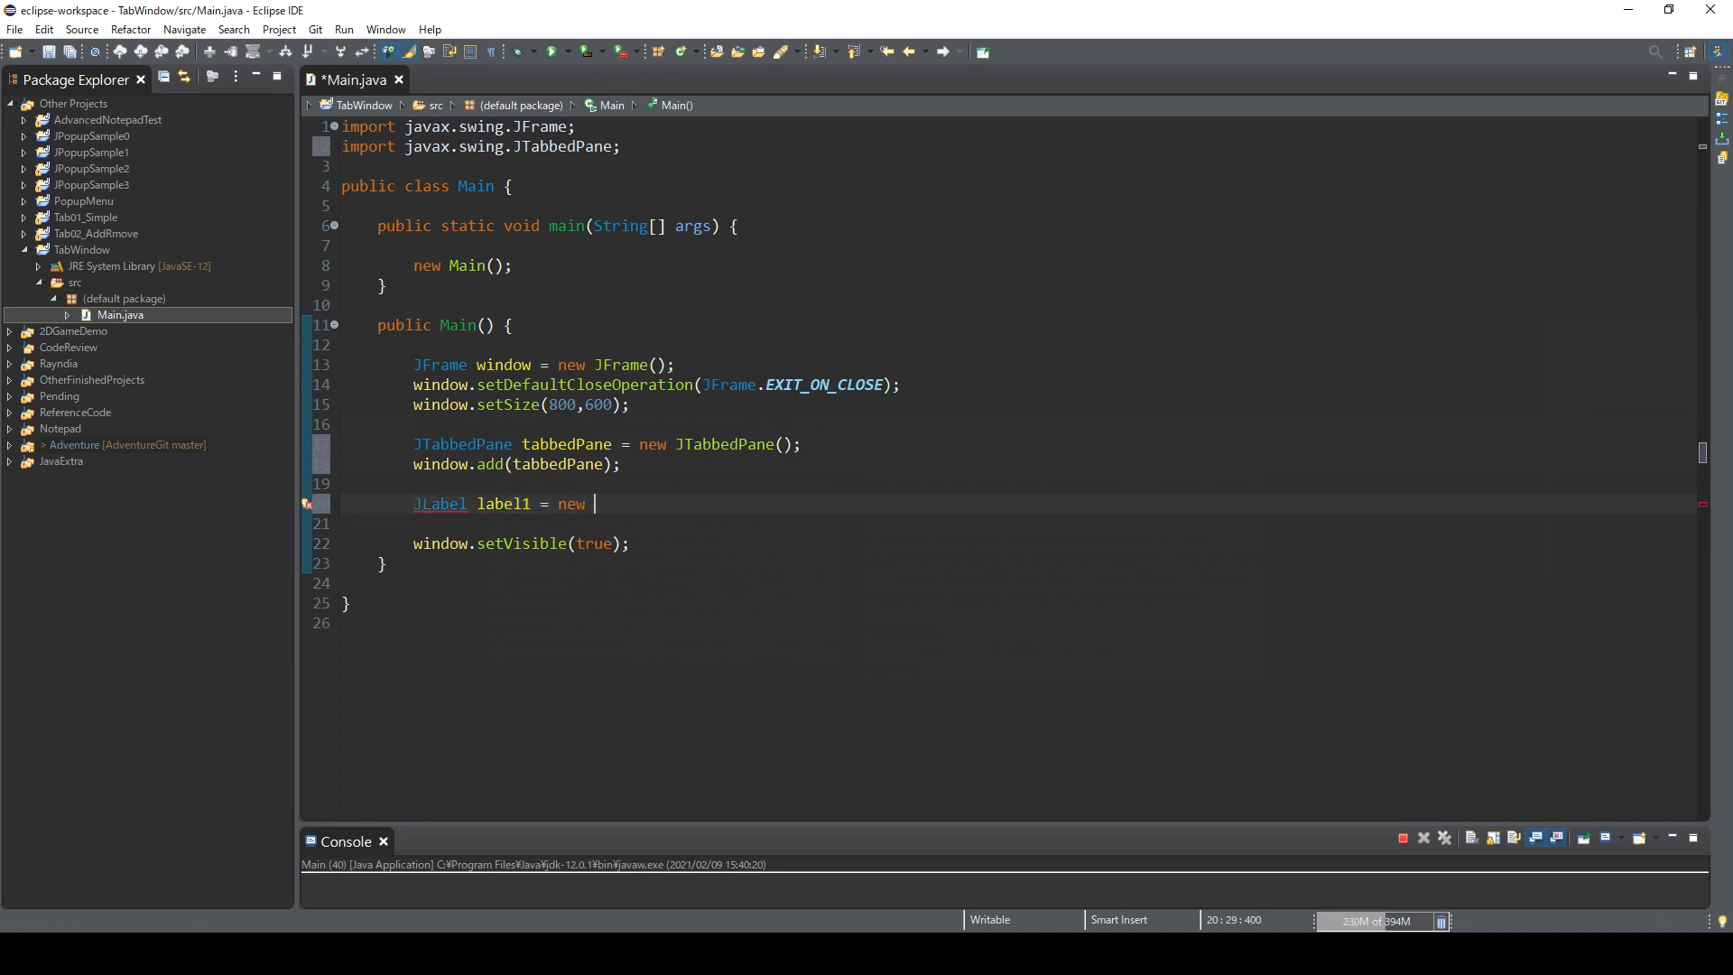
pyautogui.write('JLabel')
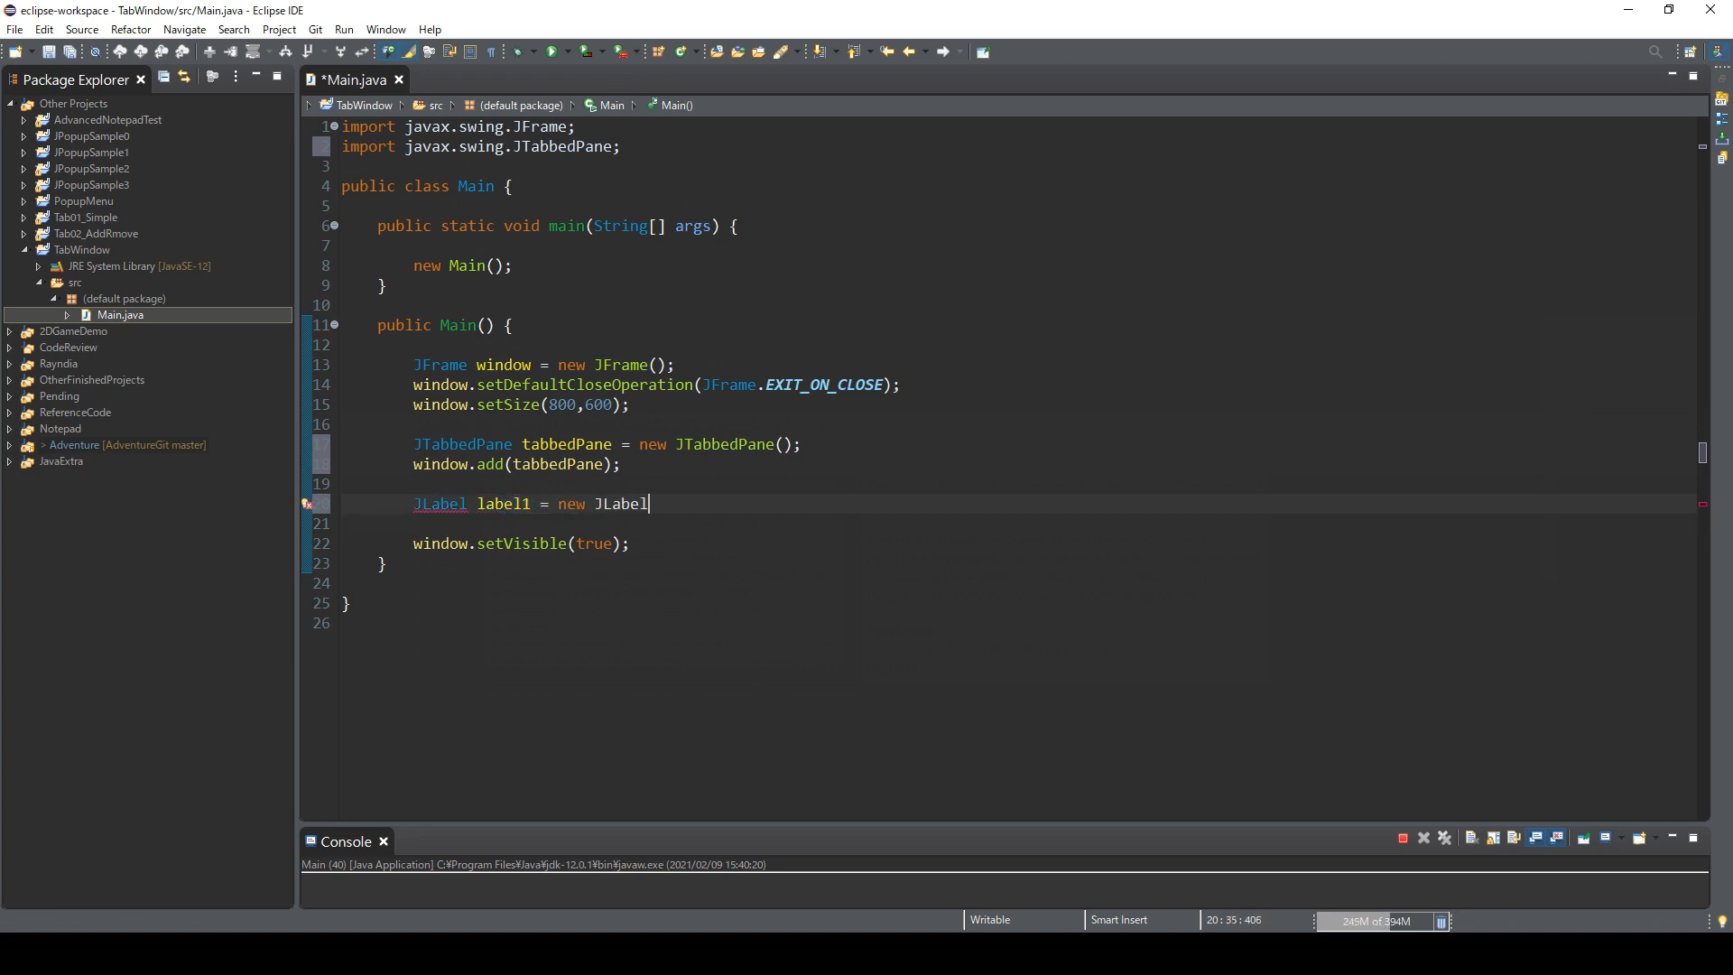
pyautogui.write('("")')
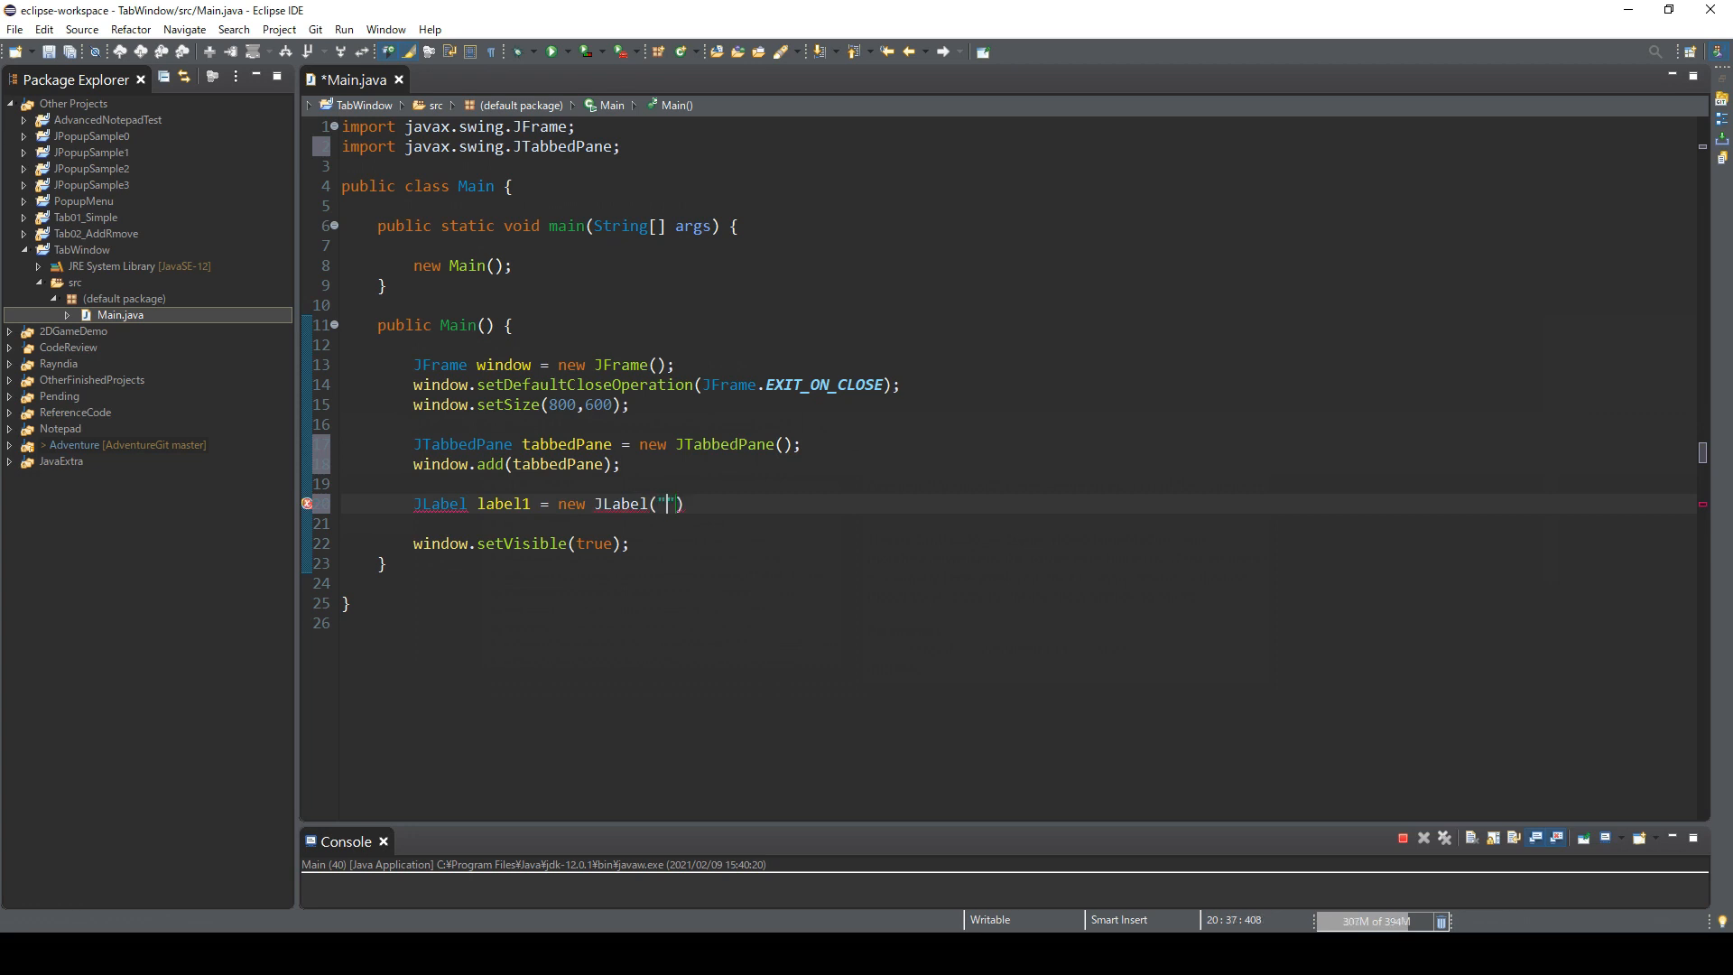
pyautogui.write('This')
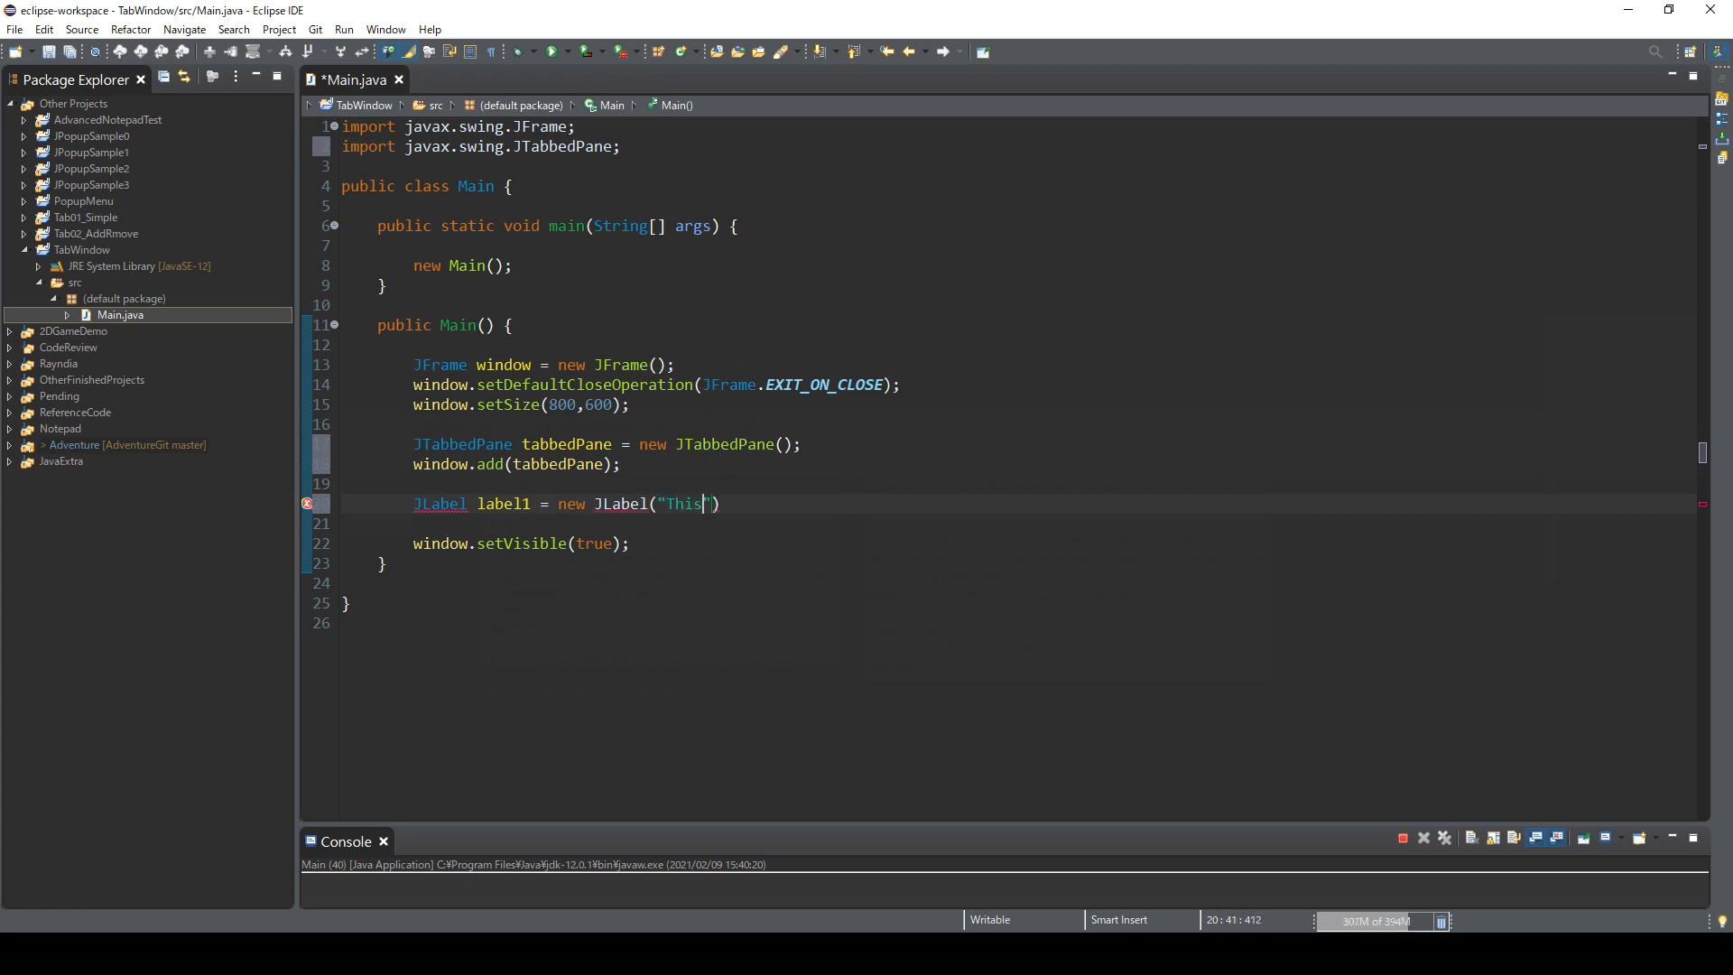
pyautogui.write('is tab 1!')
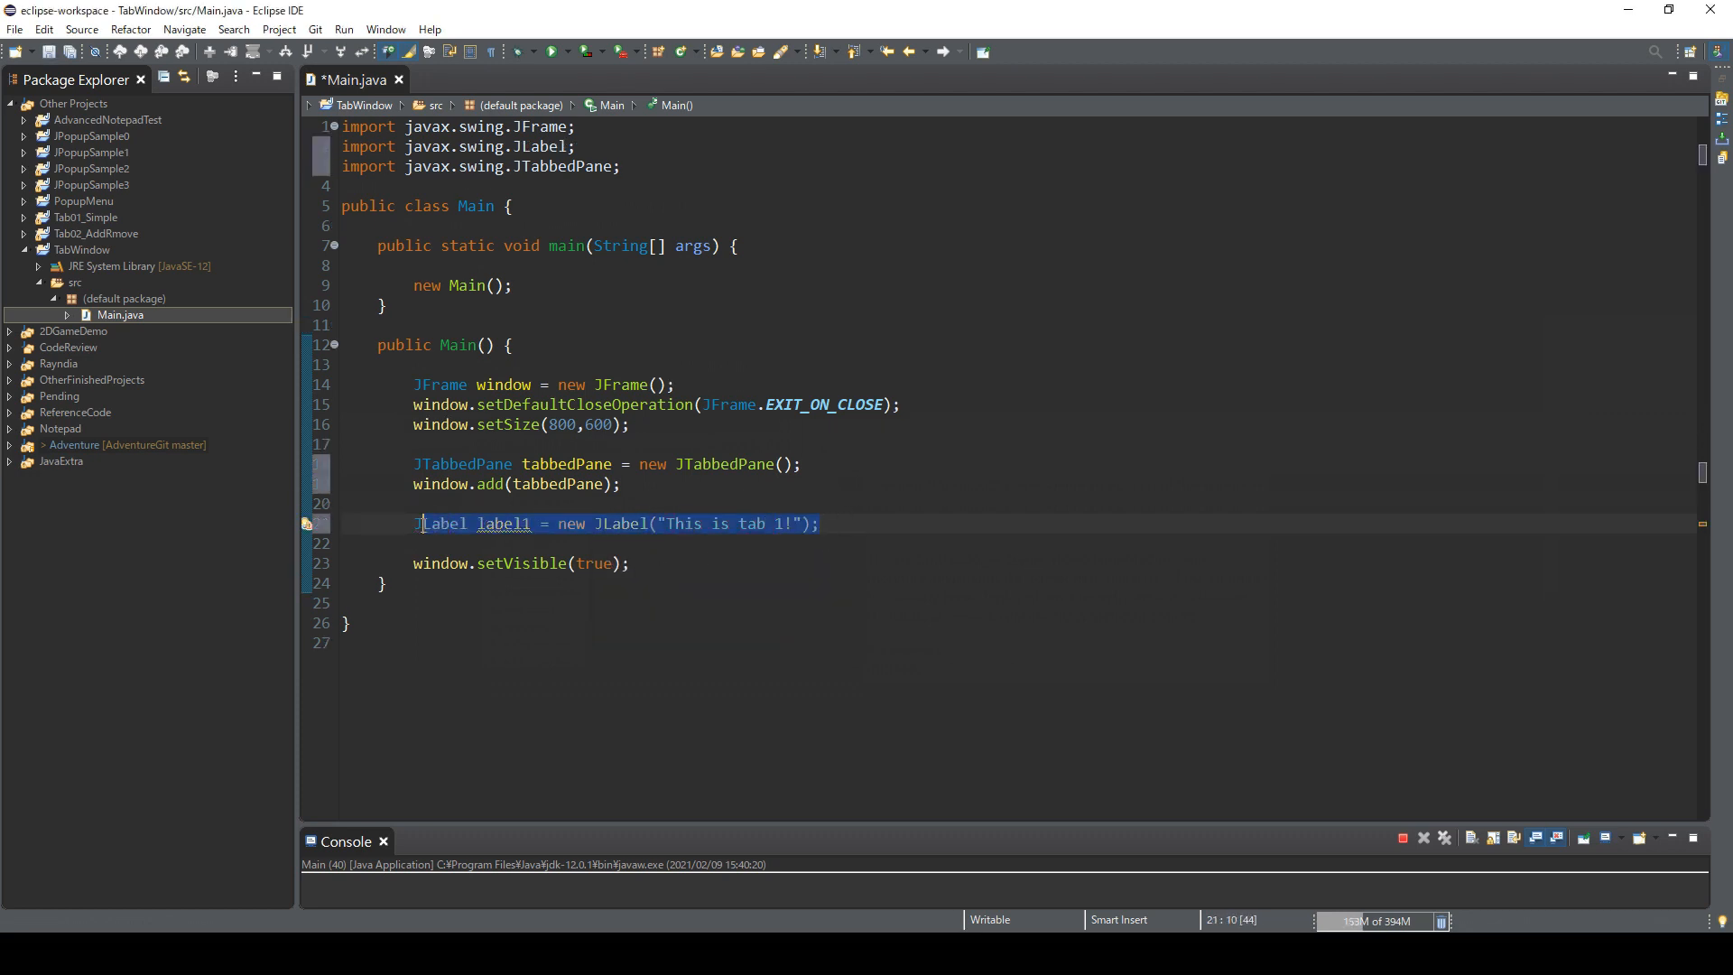
# Step: Duplicate the line into label2 and label3 reading "This is tab 2!!" and "This is tab 3!!!"
pyautogui.click(848, 523)
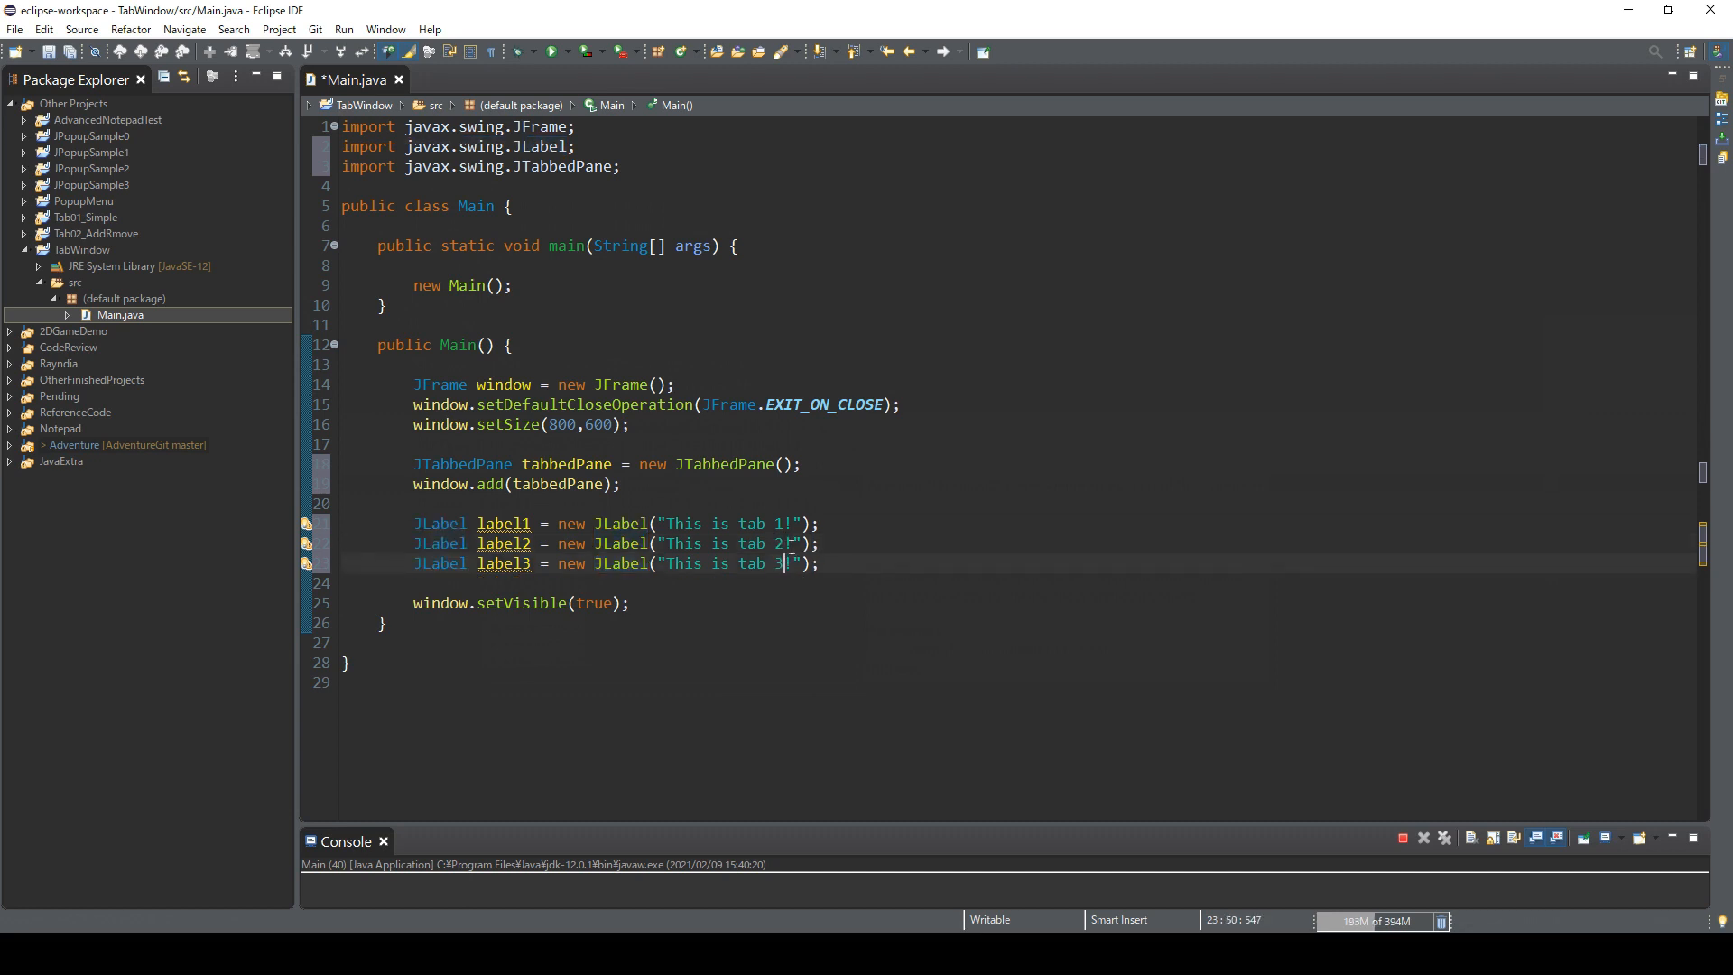
pyautogui.write('!')
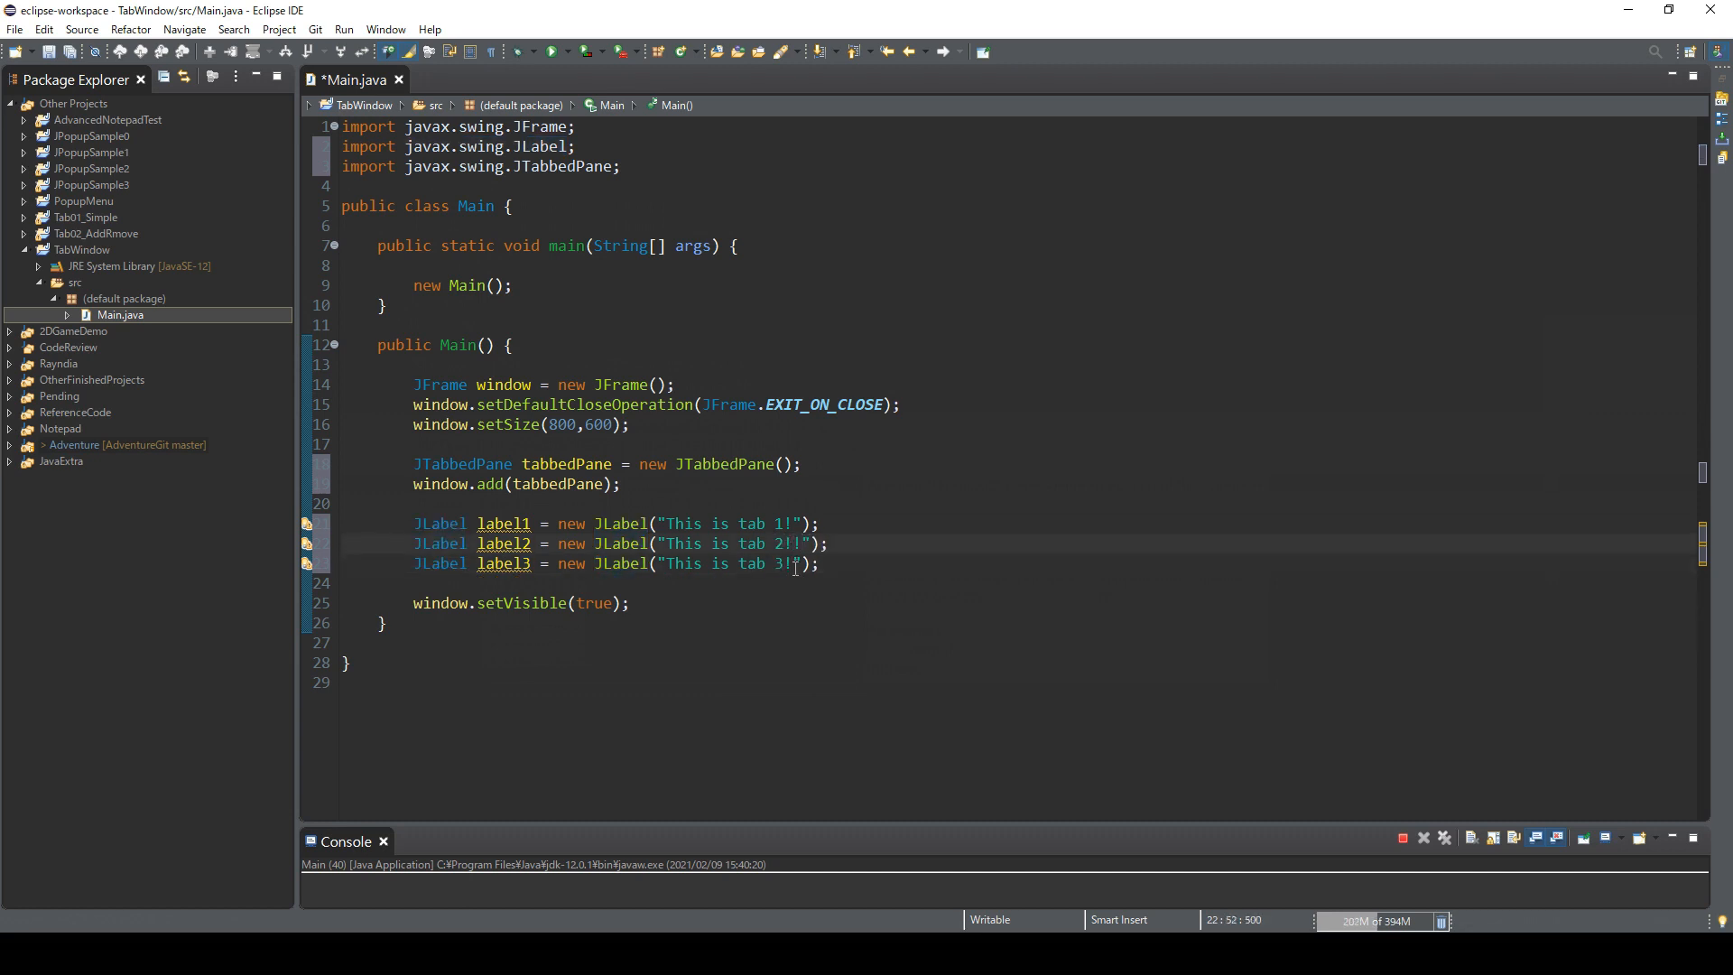
pyautogui.write('!!')
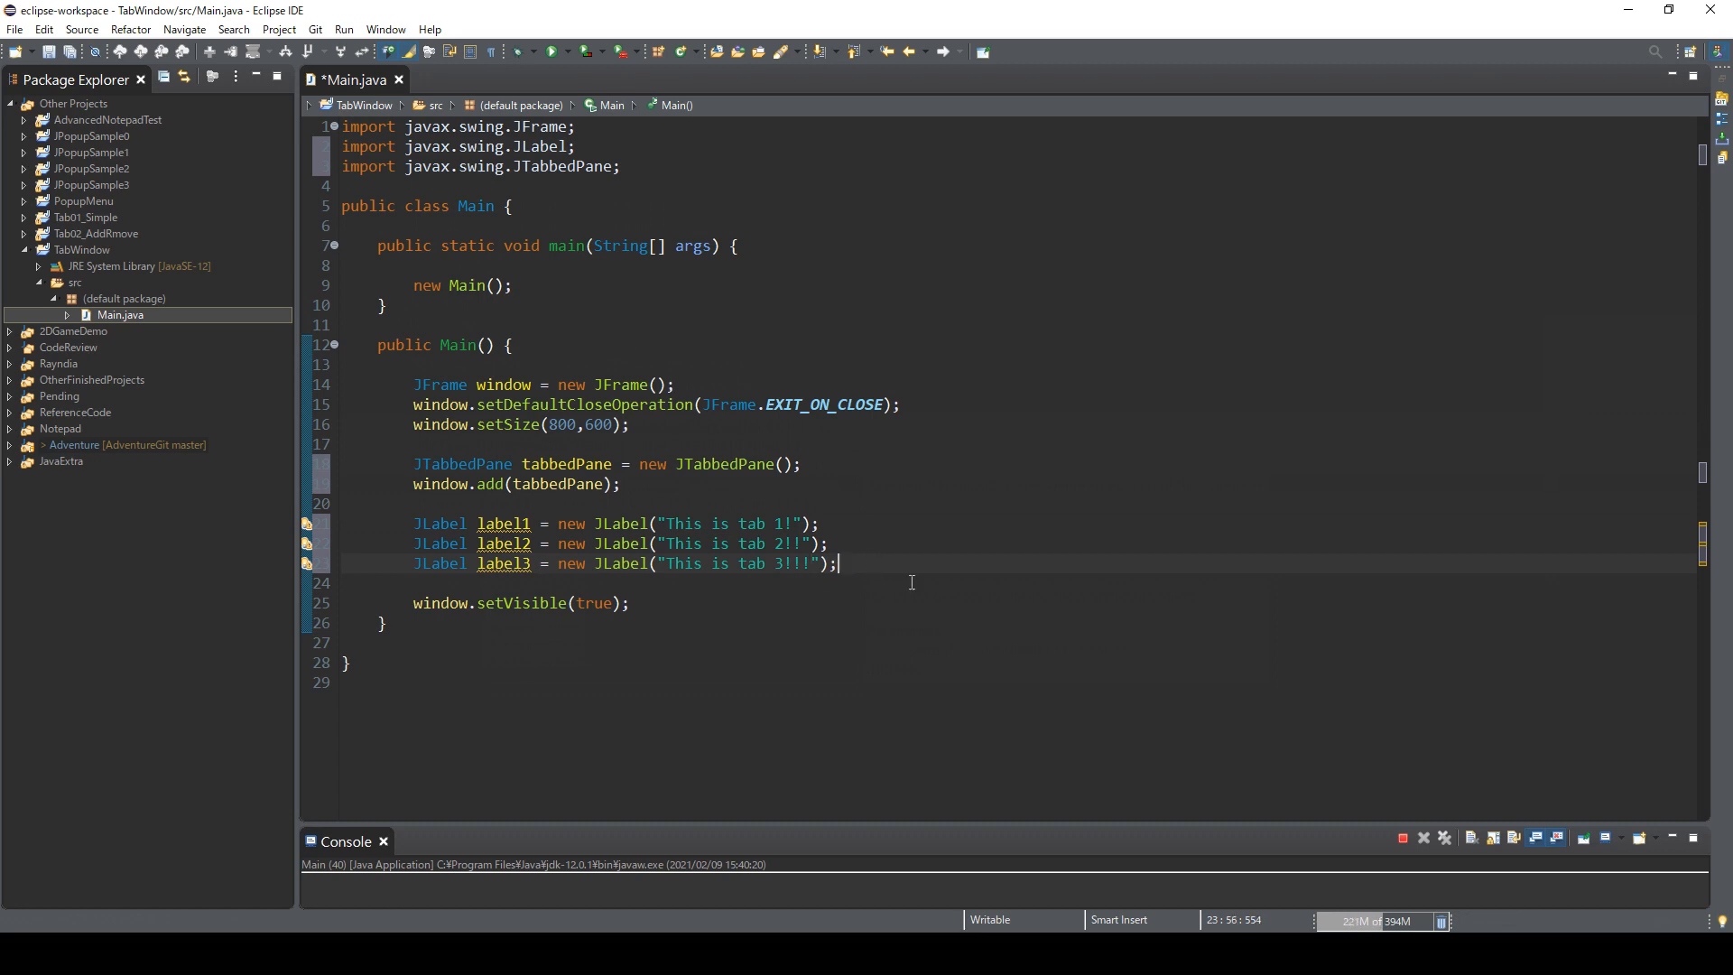
# Step: Add tabbedPane.add("Weapon", label1); below the label declarations
pyautogui.press('enter')
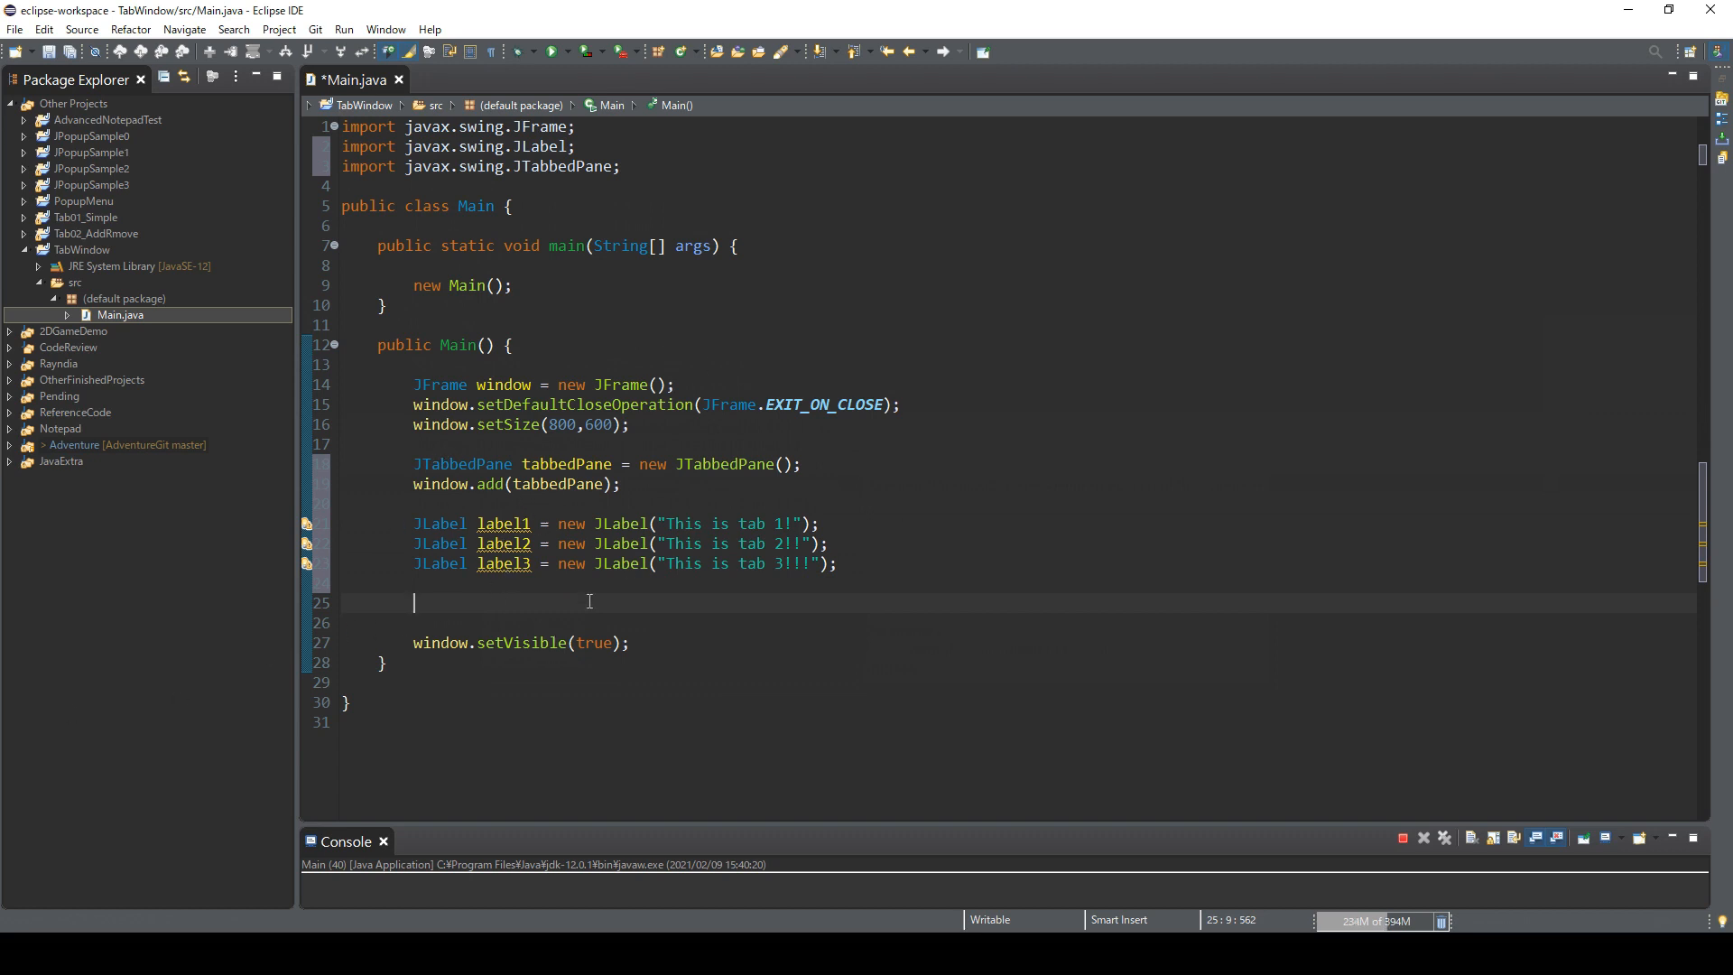
pyautogui.write('tabbed')
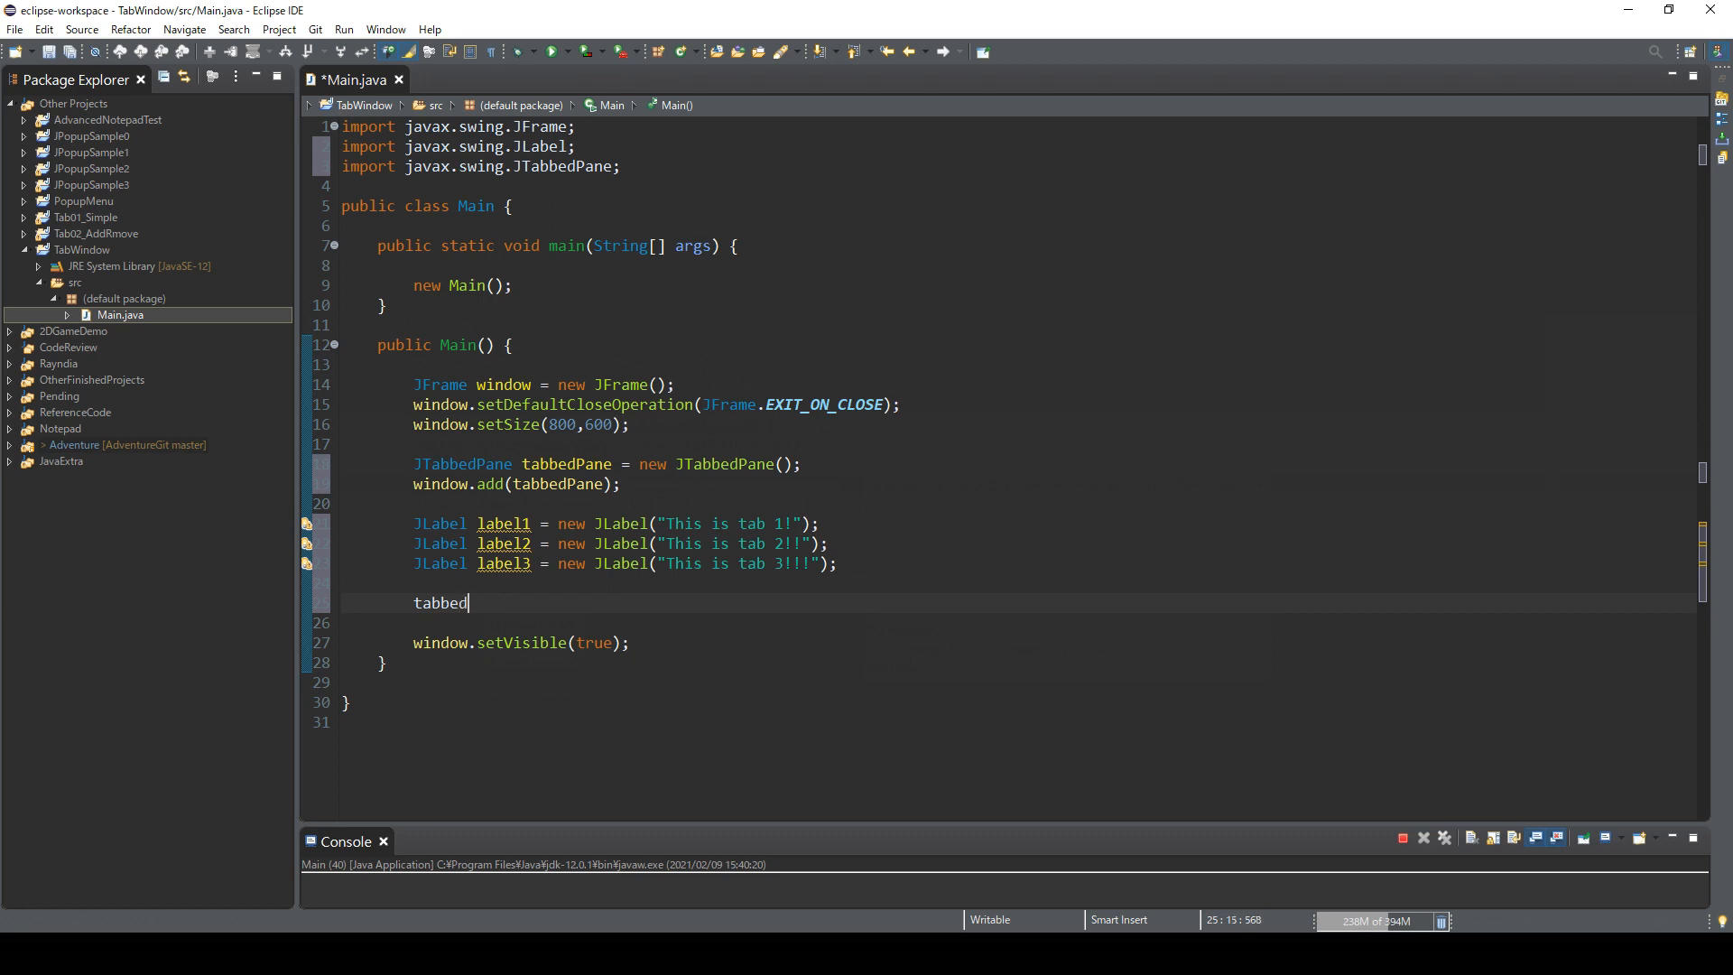
pyautogui.write('Pane')
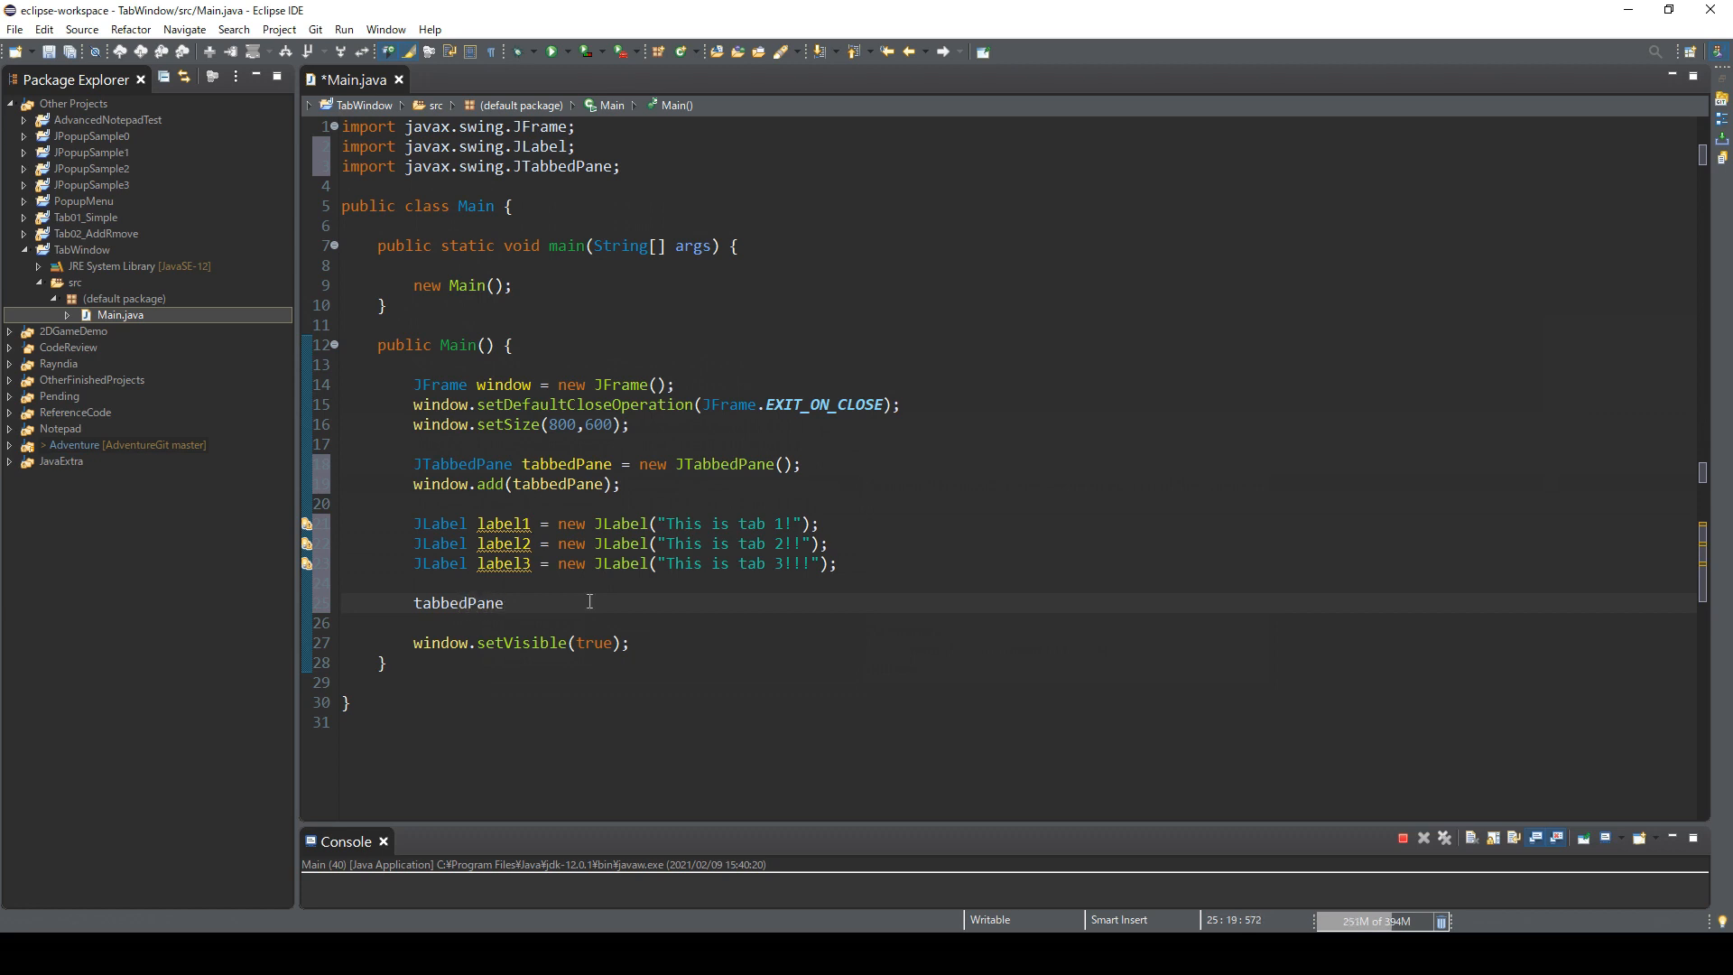
pyautogui.write('.add(')
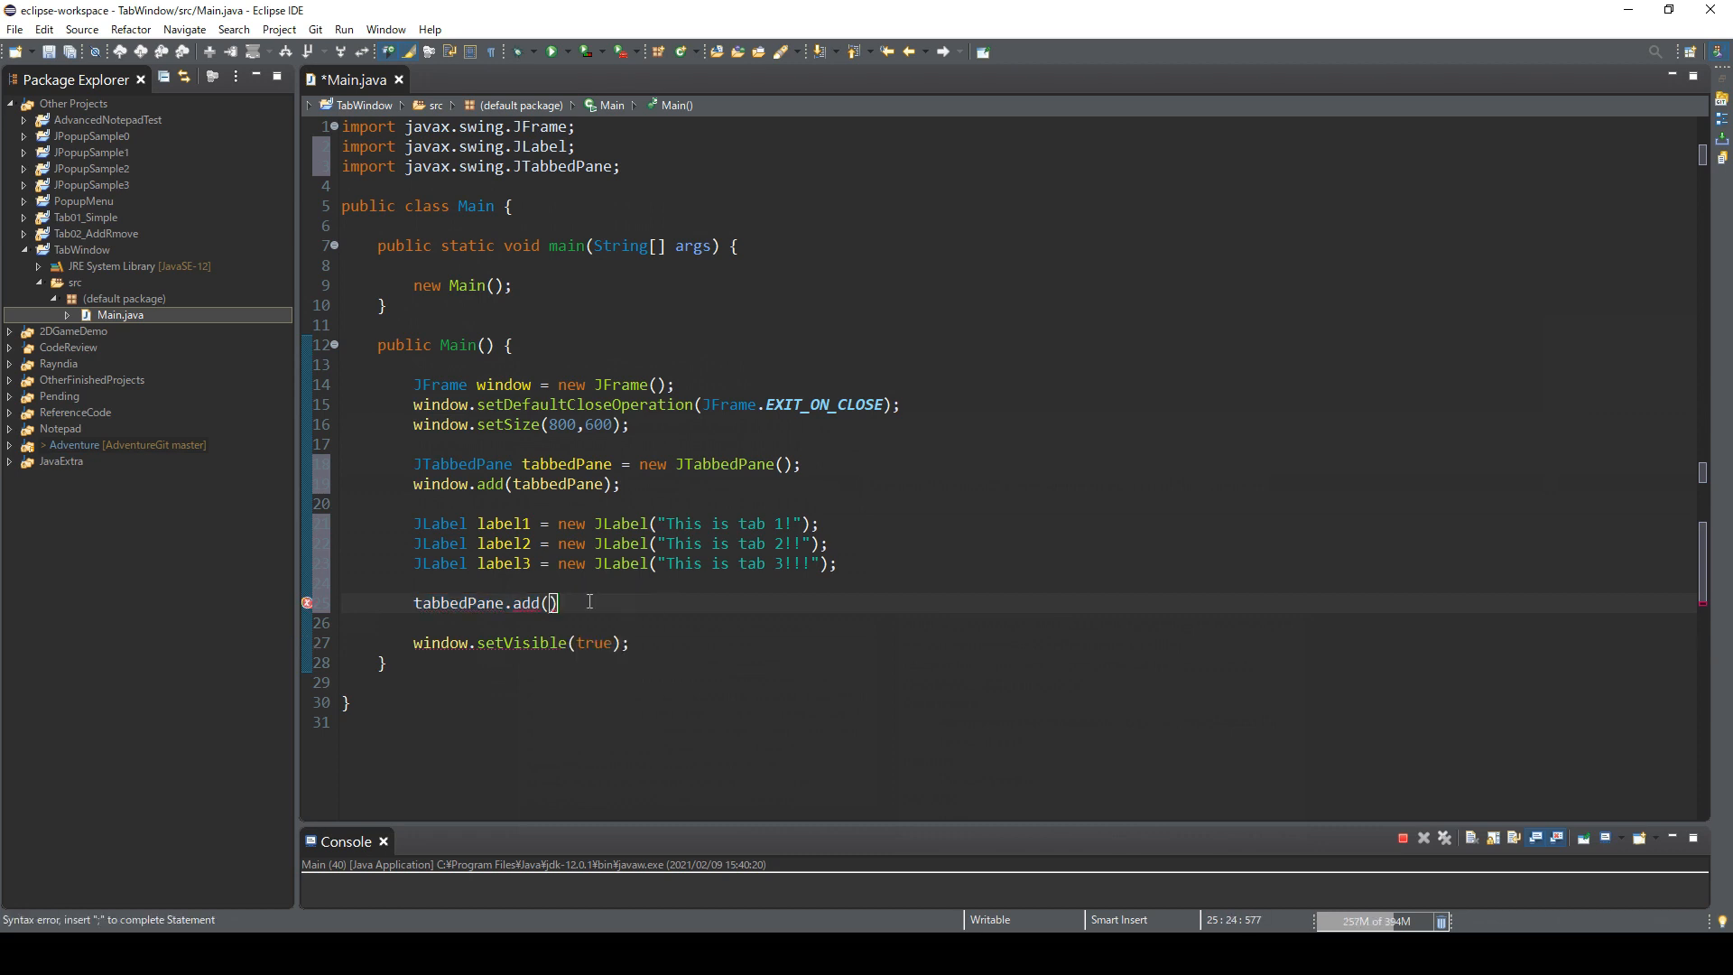
pyautogui.write('""')
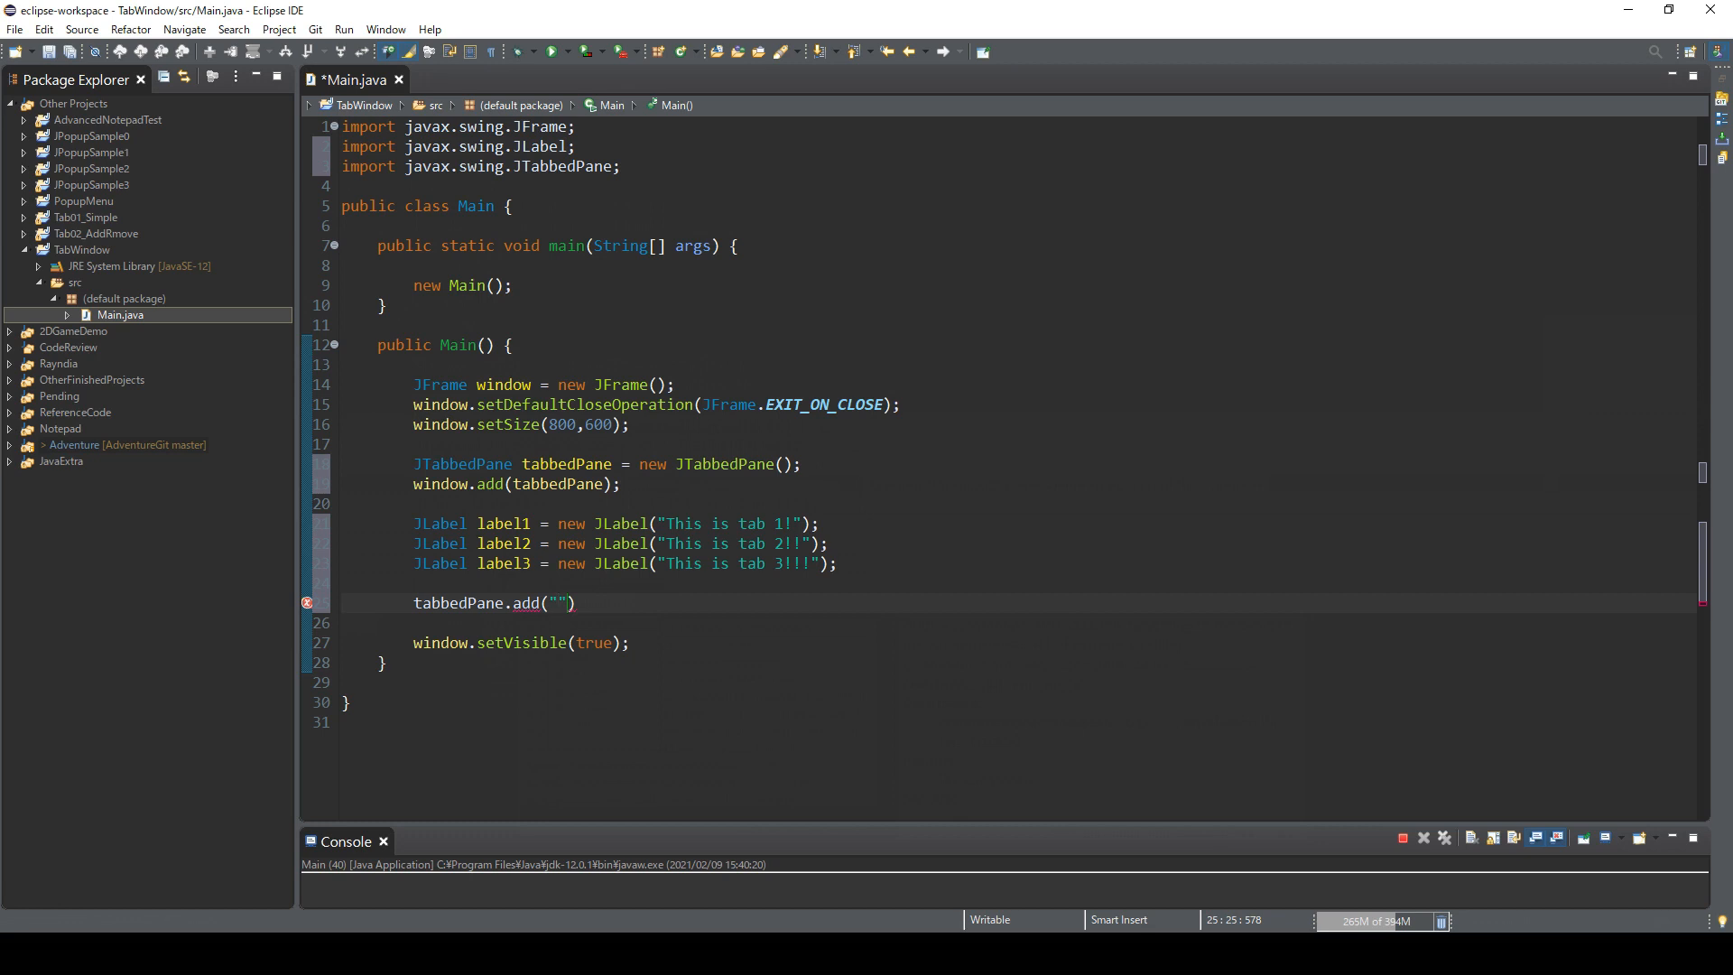
pyautogui.write('w')
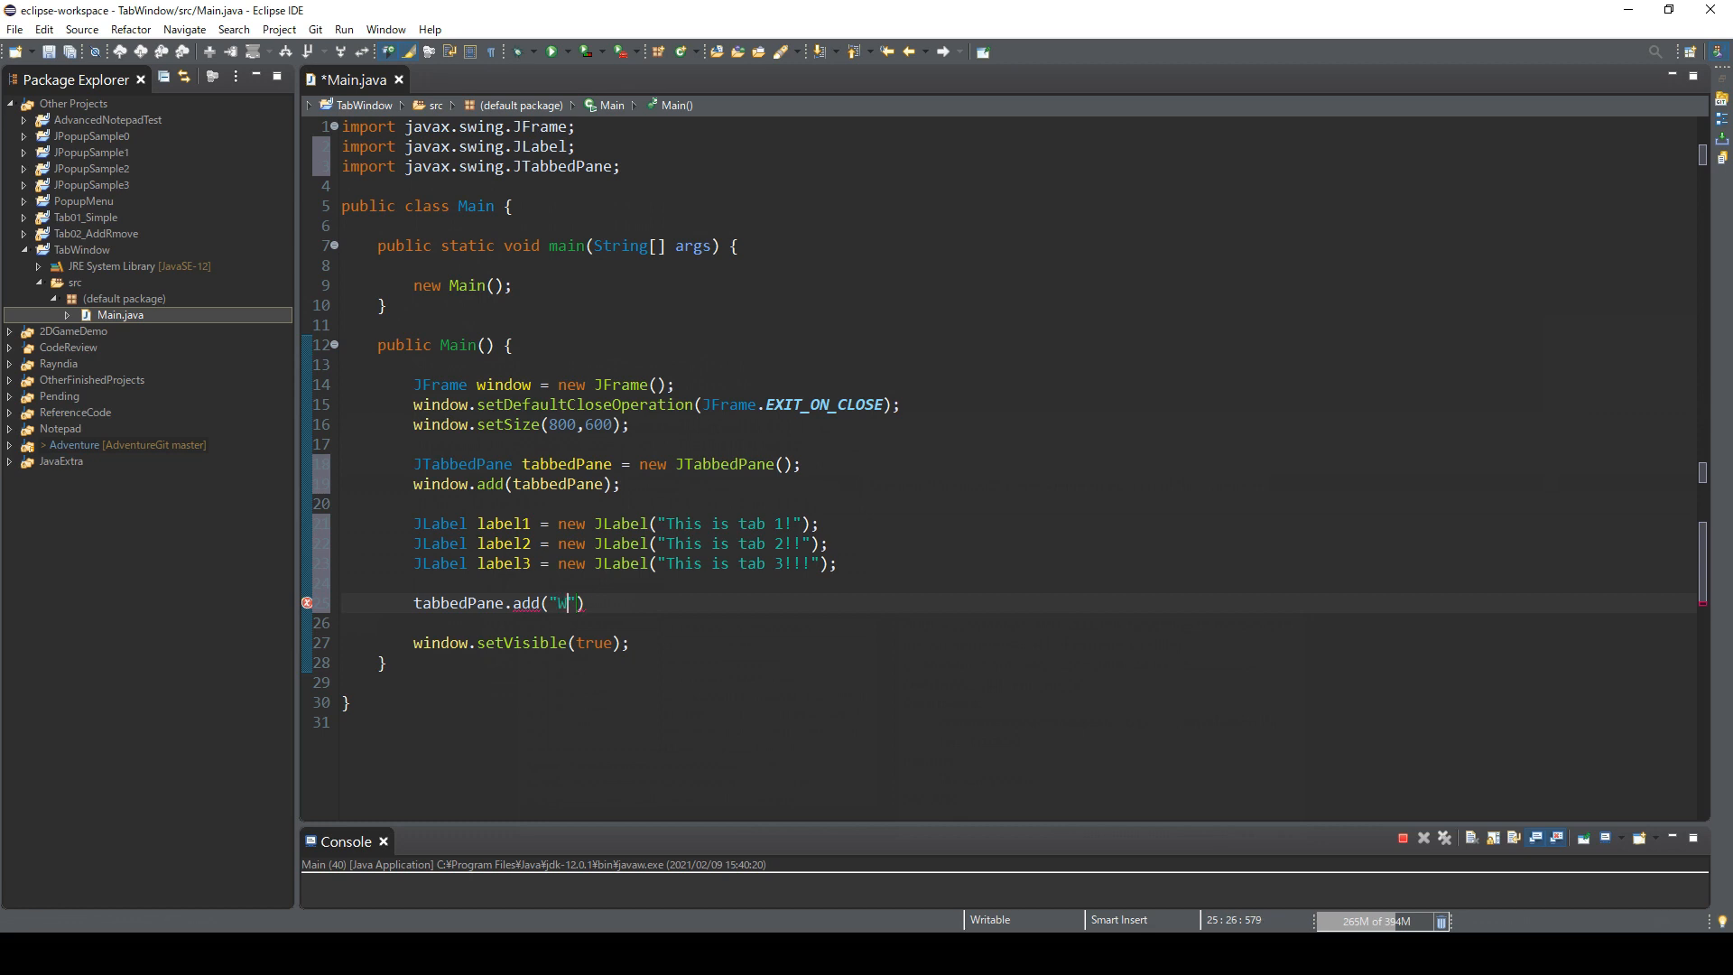
pyautogui.write('eapon')
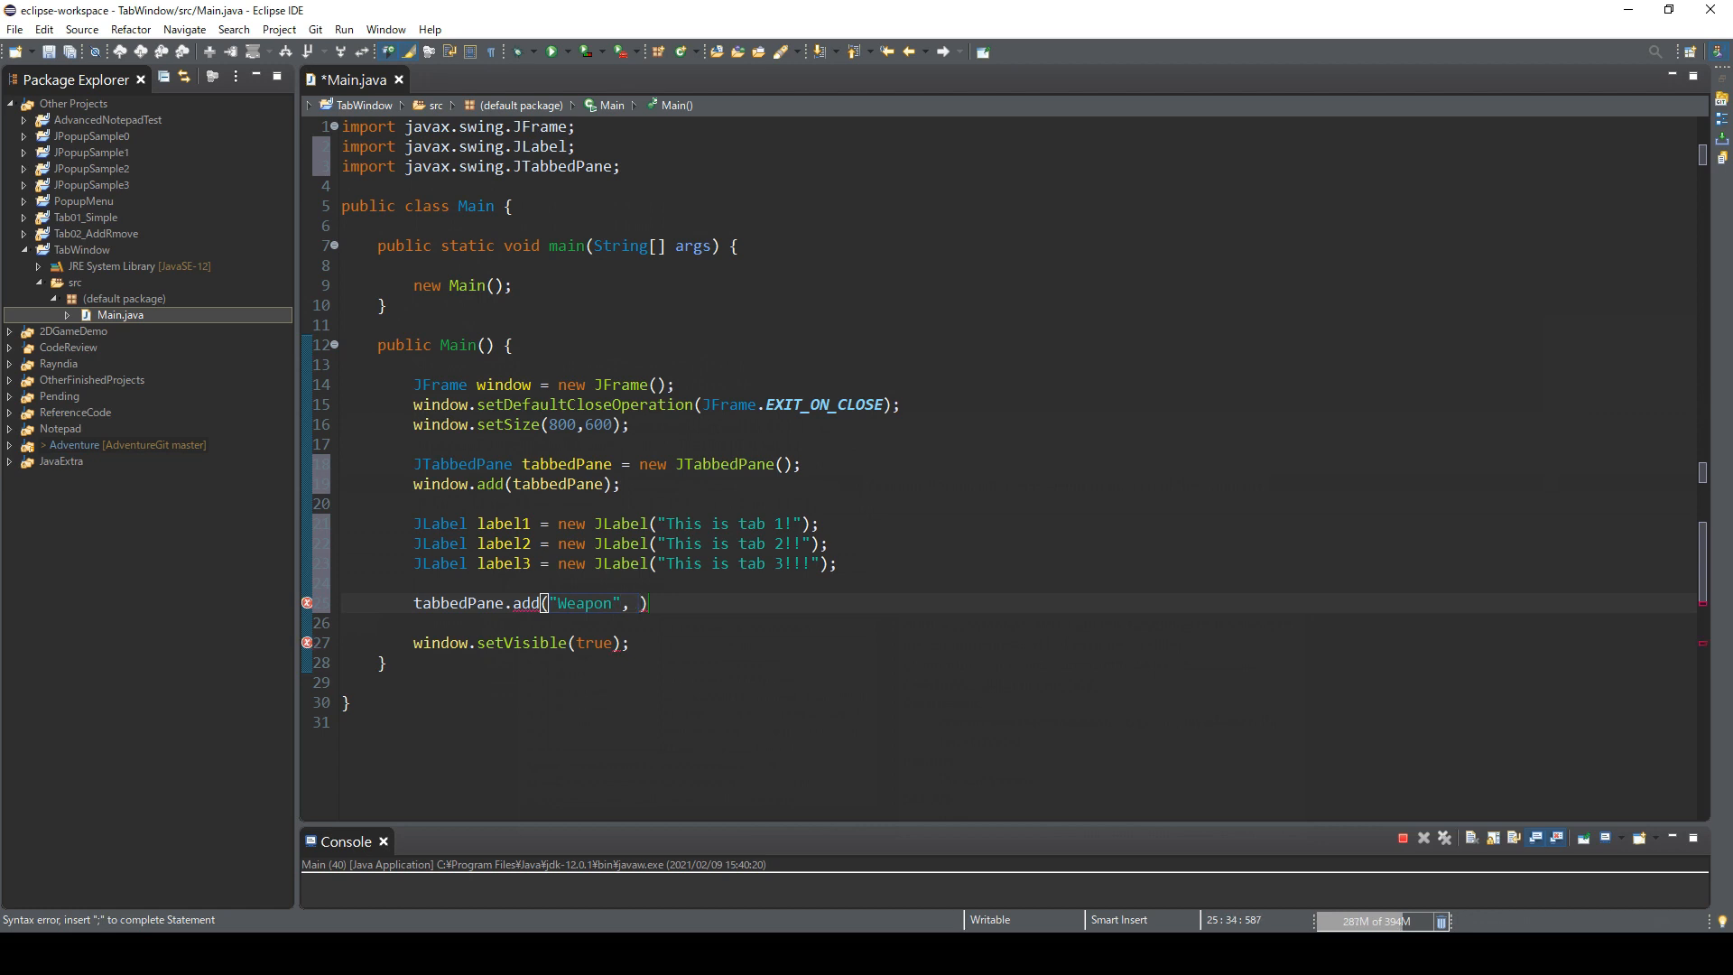
pyautogui.write('la')
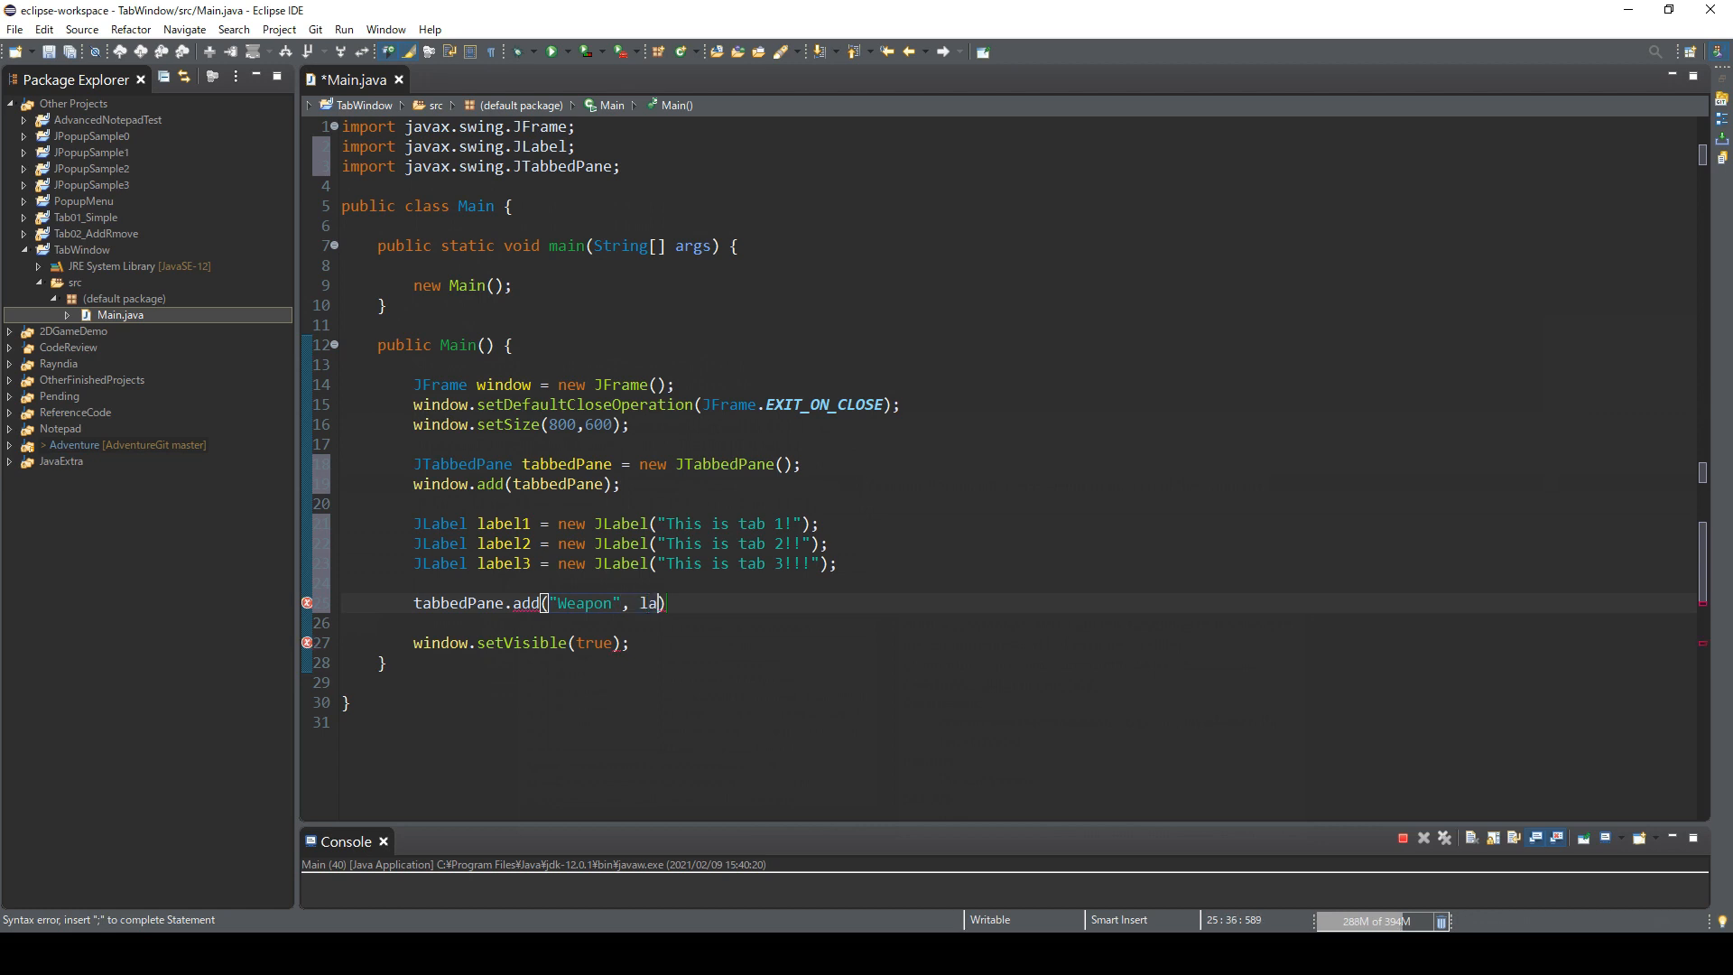
pyautogui.write('bel1')
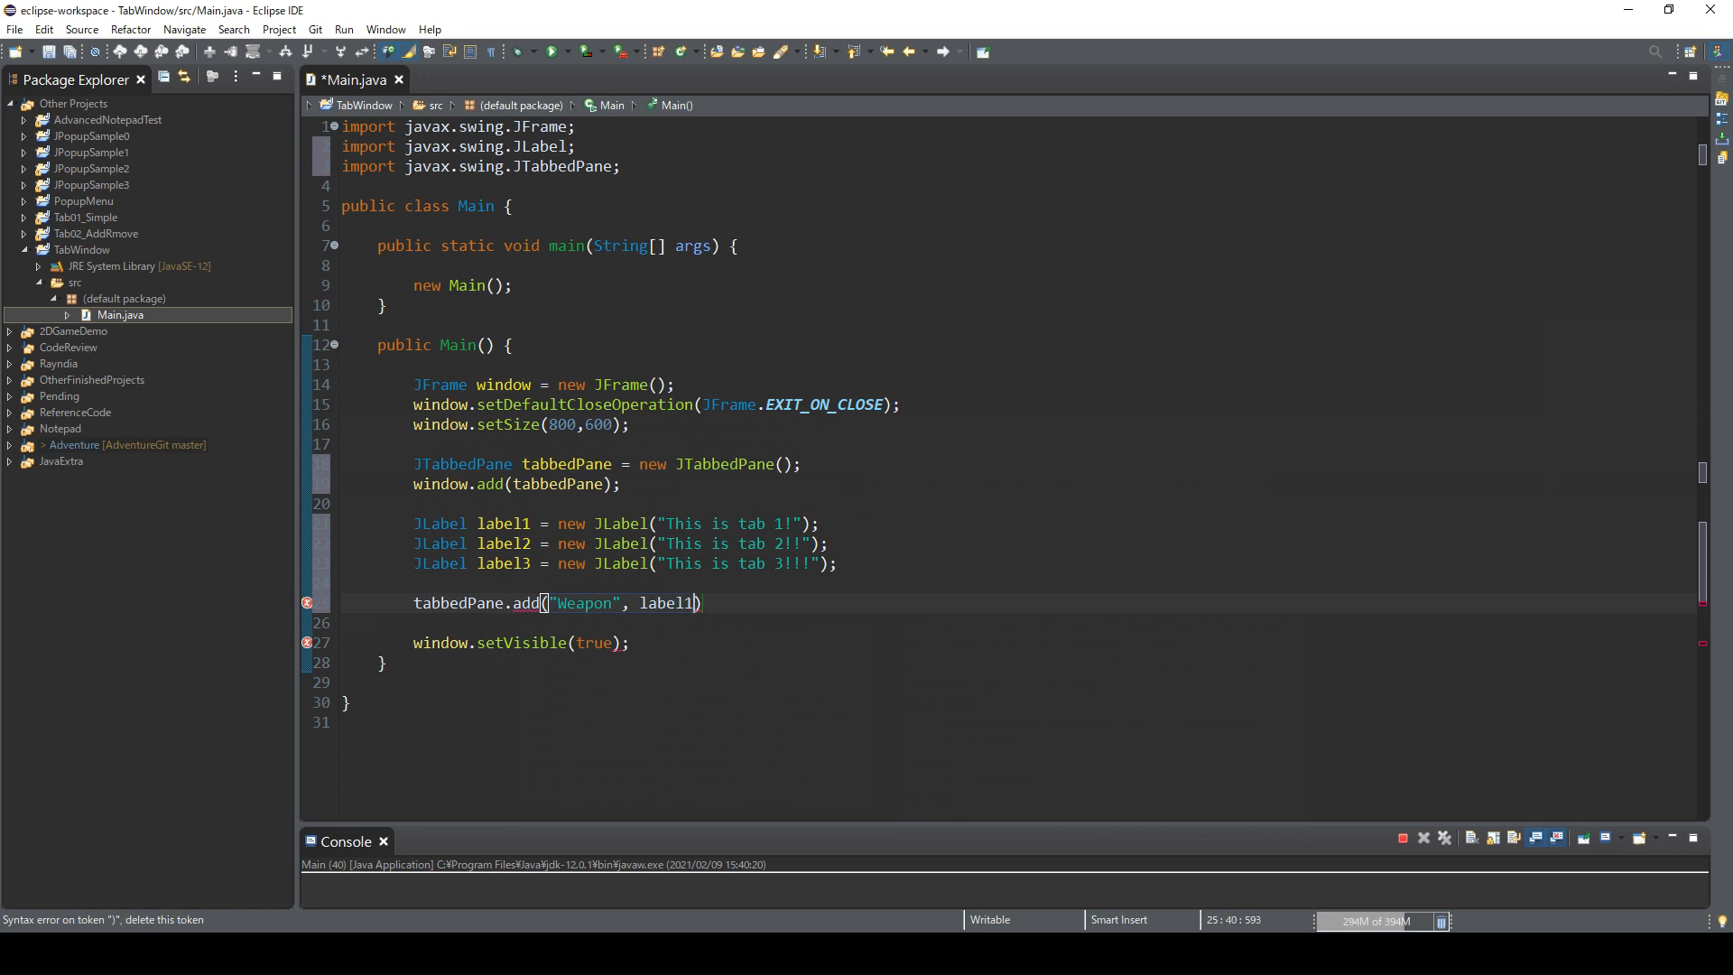
pyautogui.write(';')
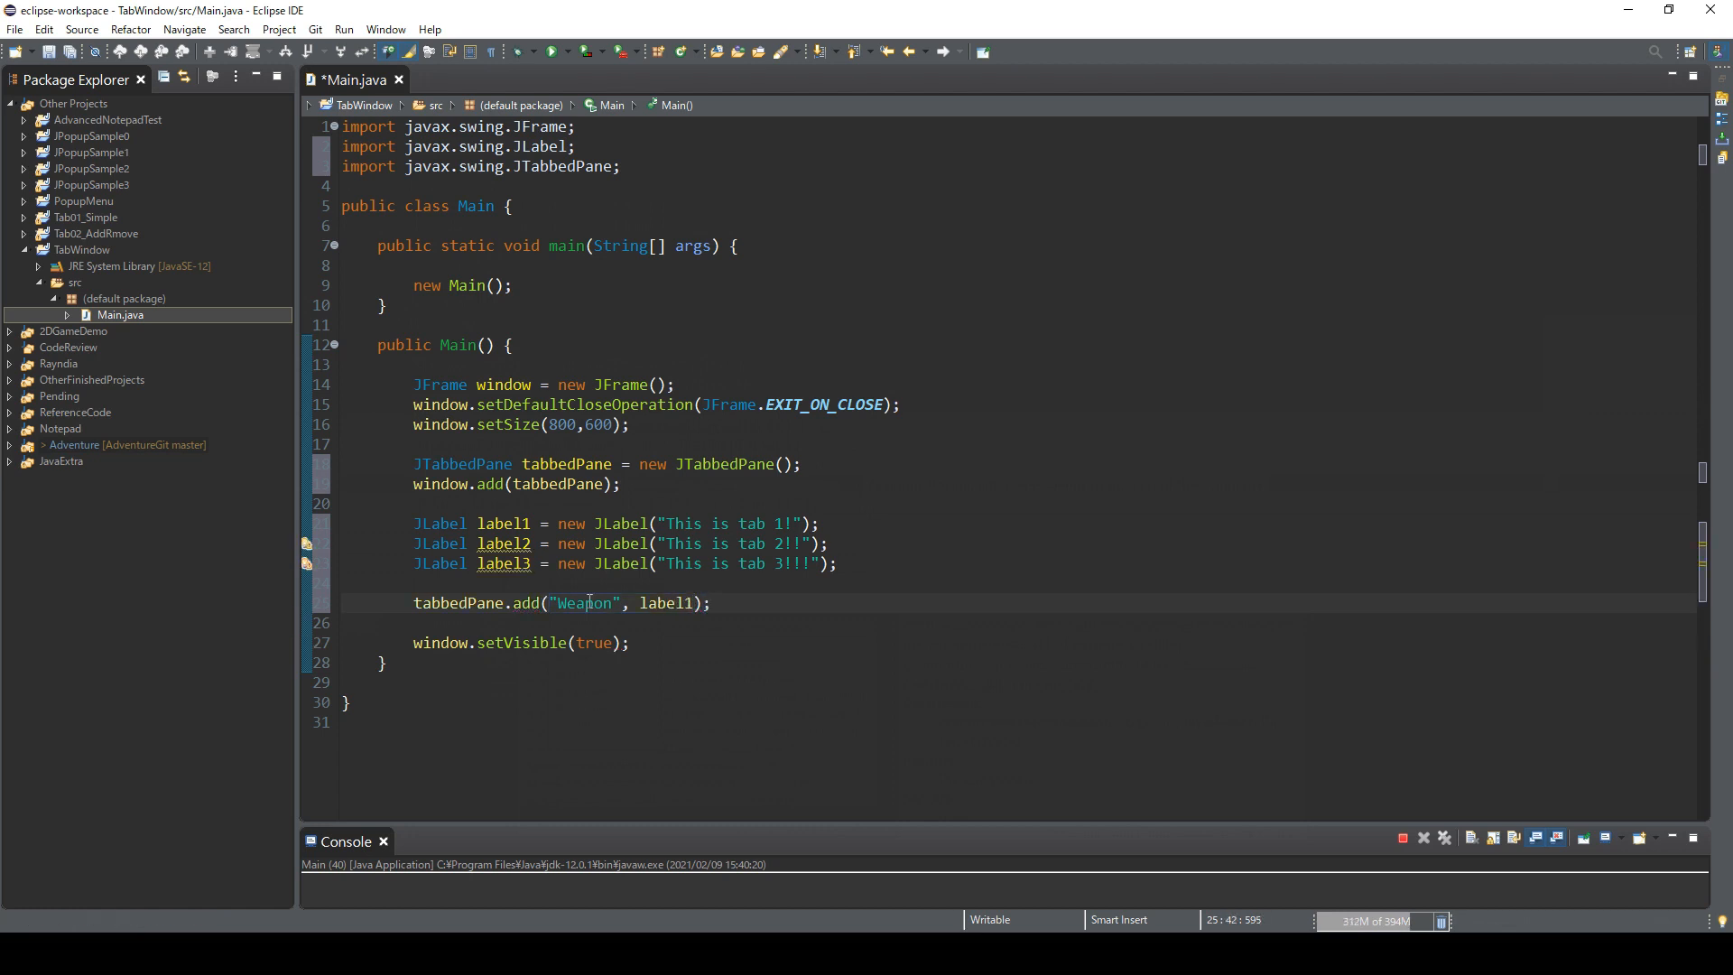
# Step: Duplicate the line into Armor and Items tabs showing label2 and label3
pyautogui.tripleClick(559, 602)
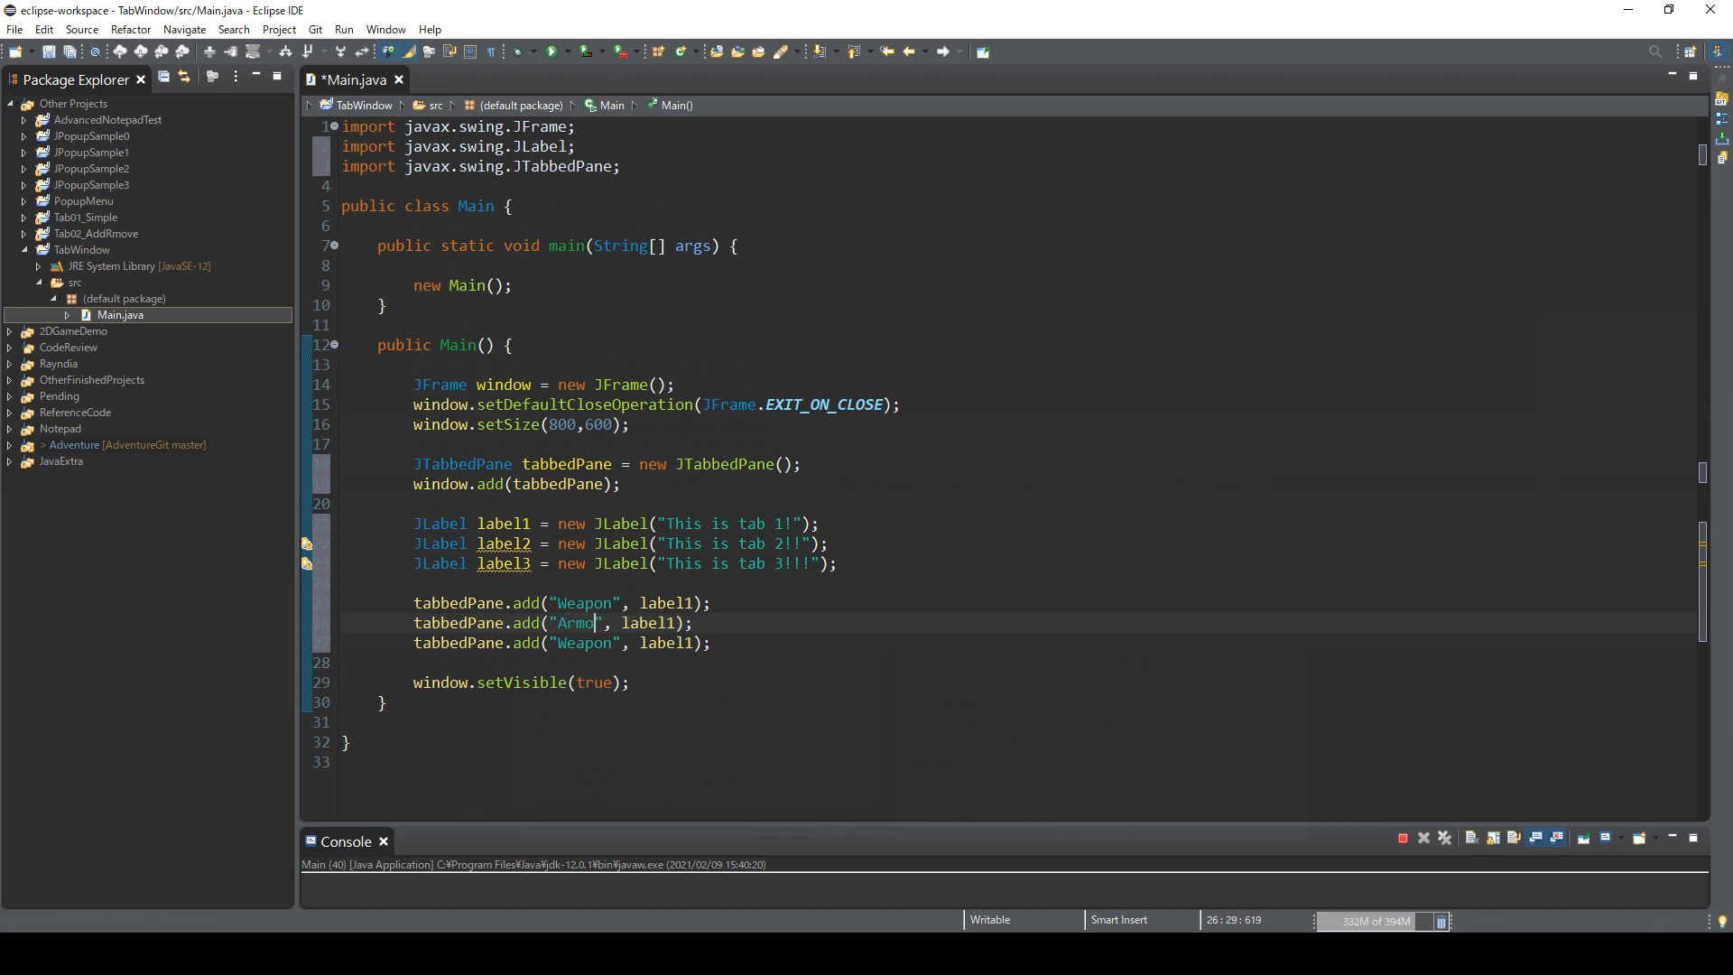
pyautogui.write('r')
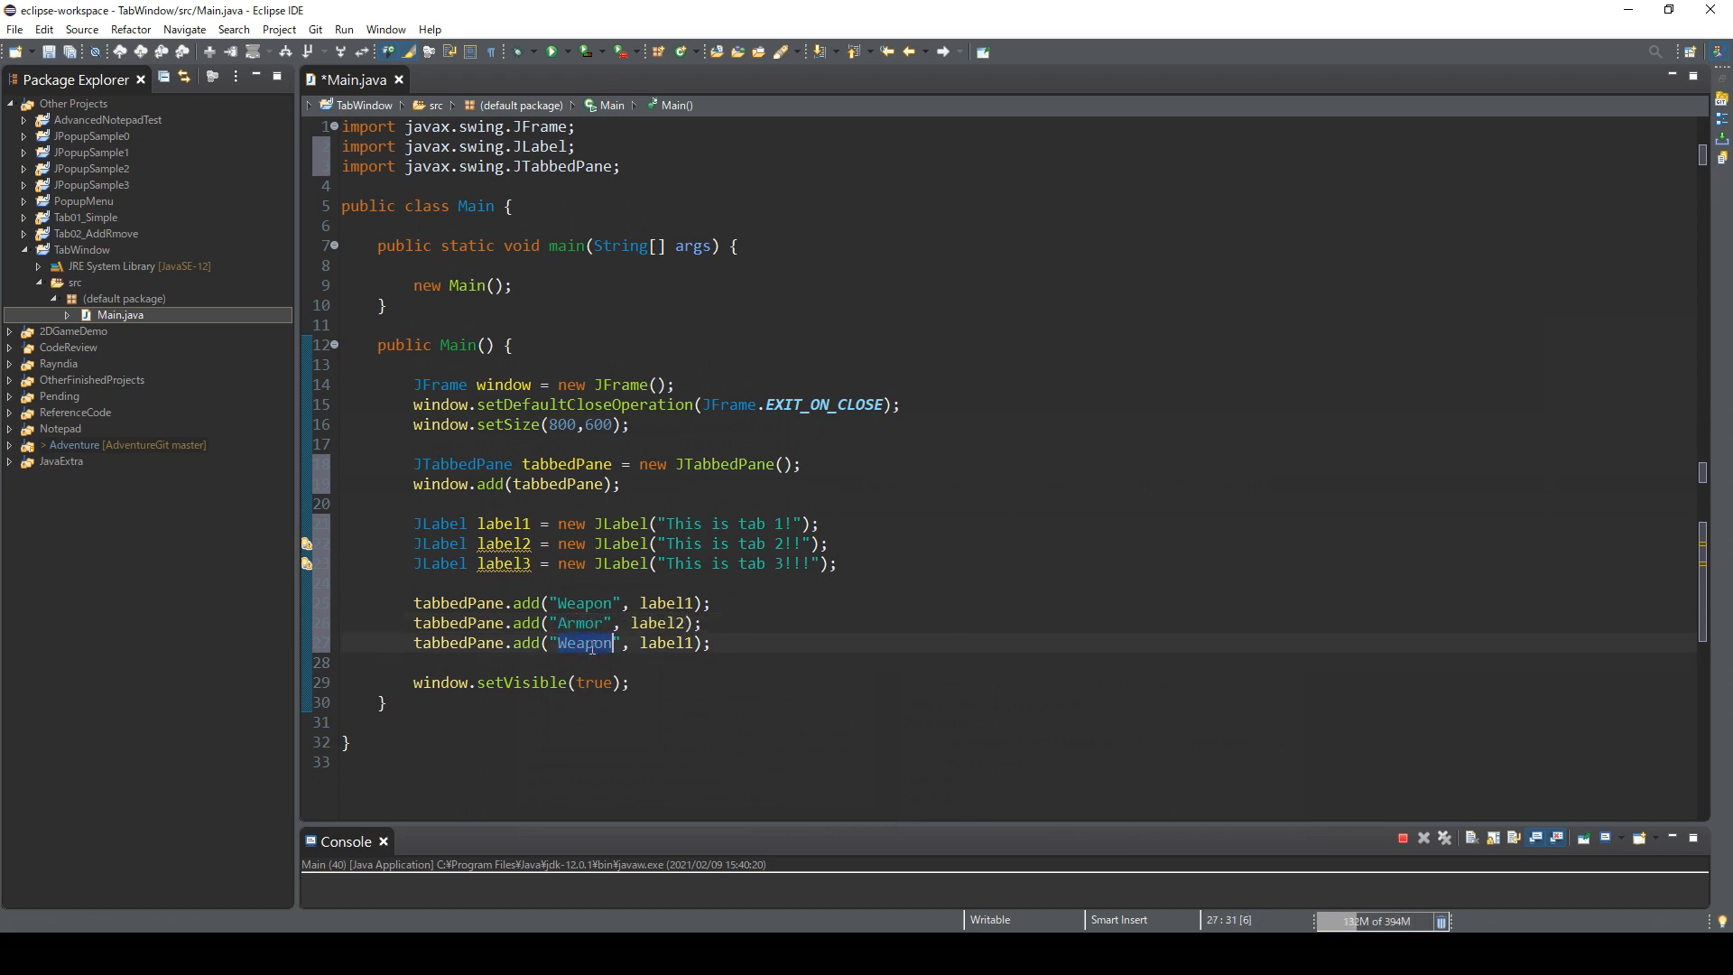
pyautogui.write('Shield')
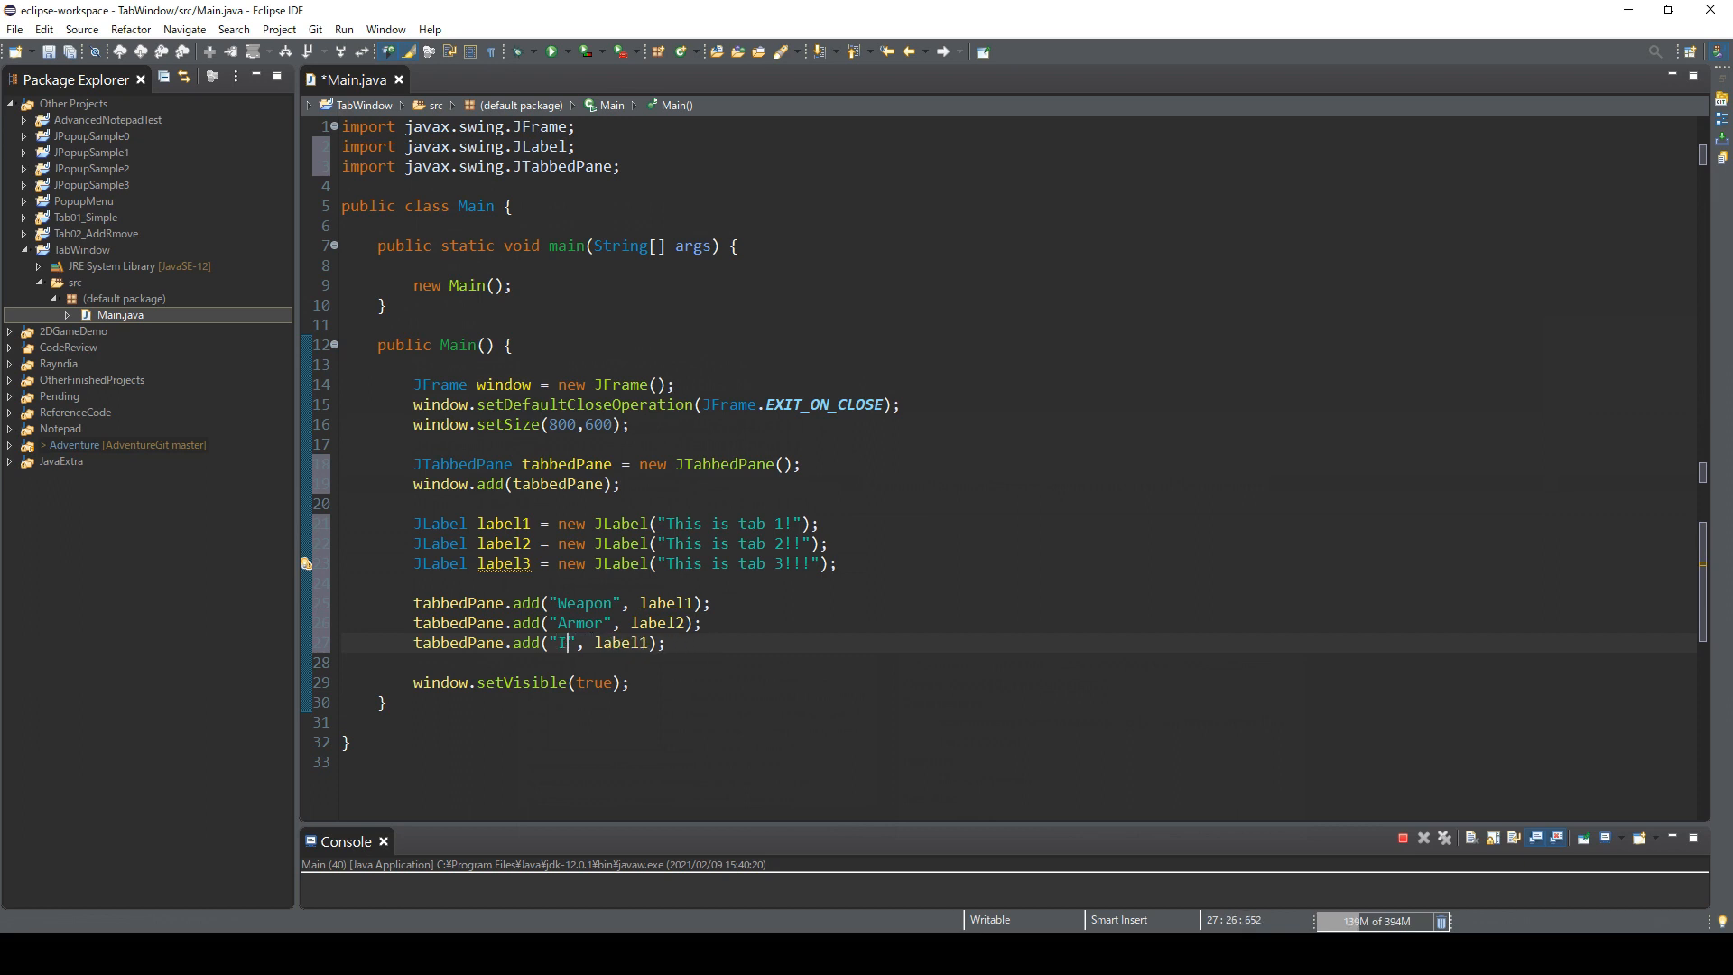
pyautogui.write('tems')
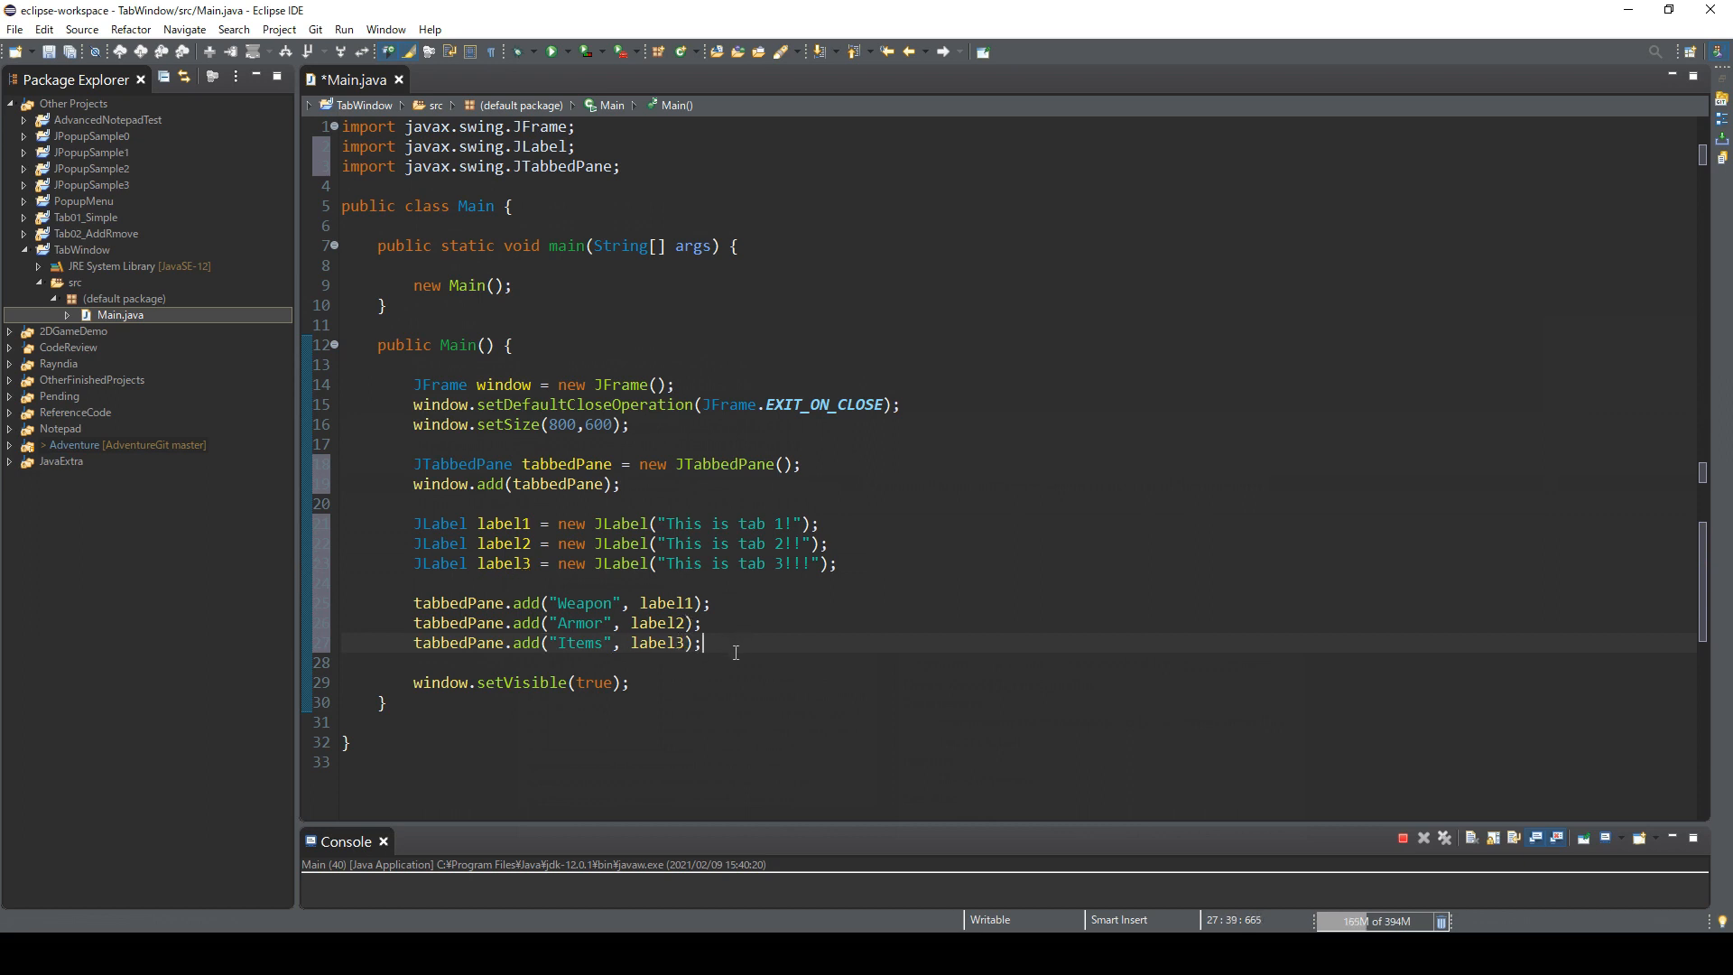
# Step: Run the program and switch between the Items, Weapon and Armor tabs to check each label
pyautogui.click(702, 623)
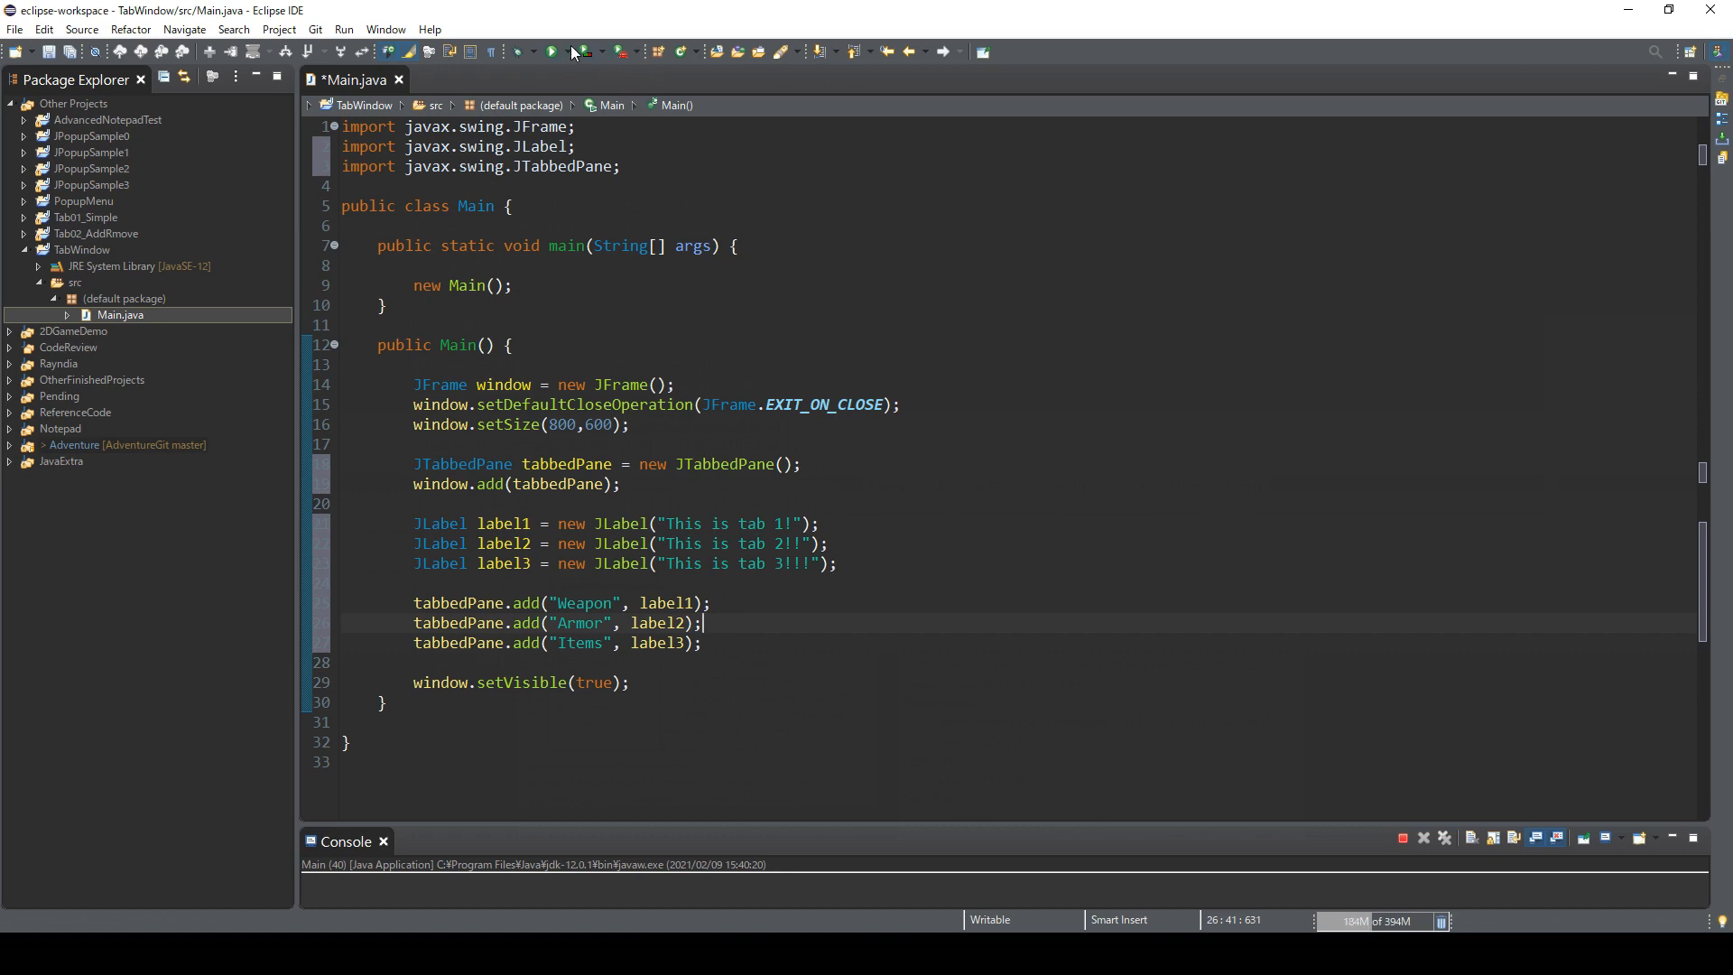
pyautogui.click(552, 52)
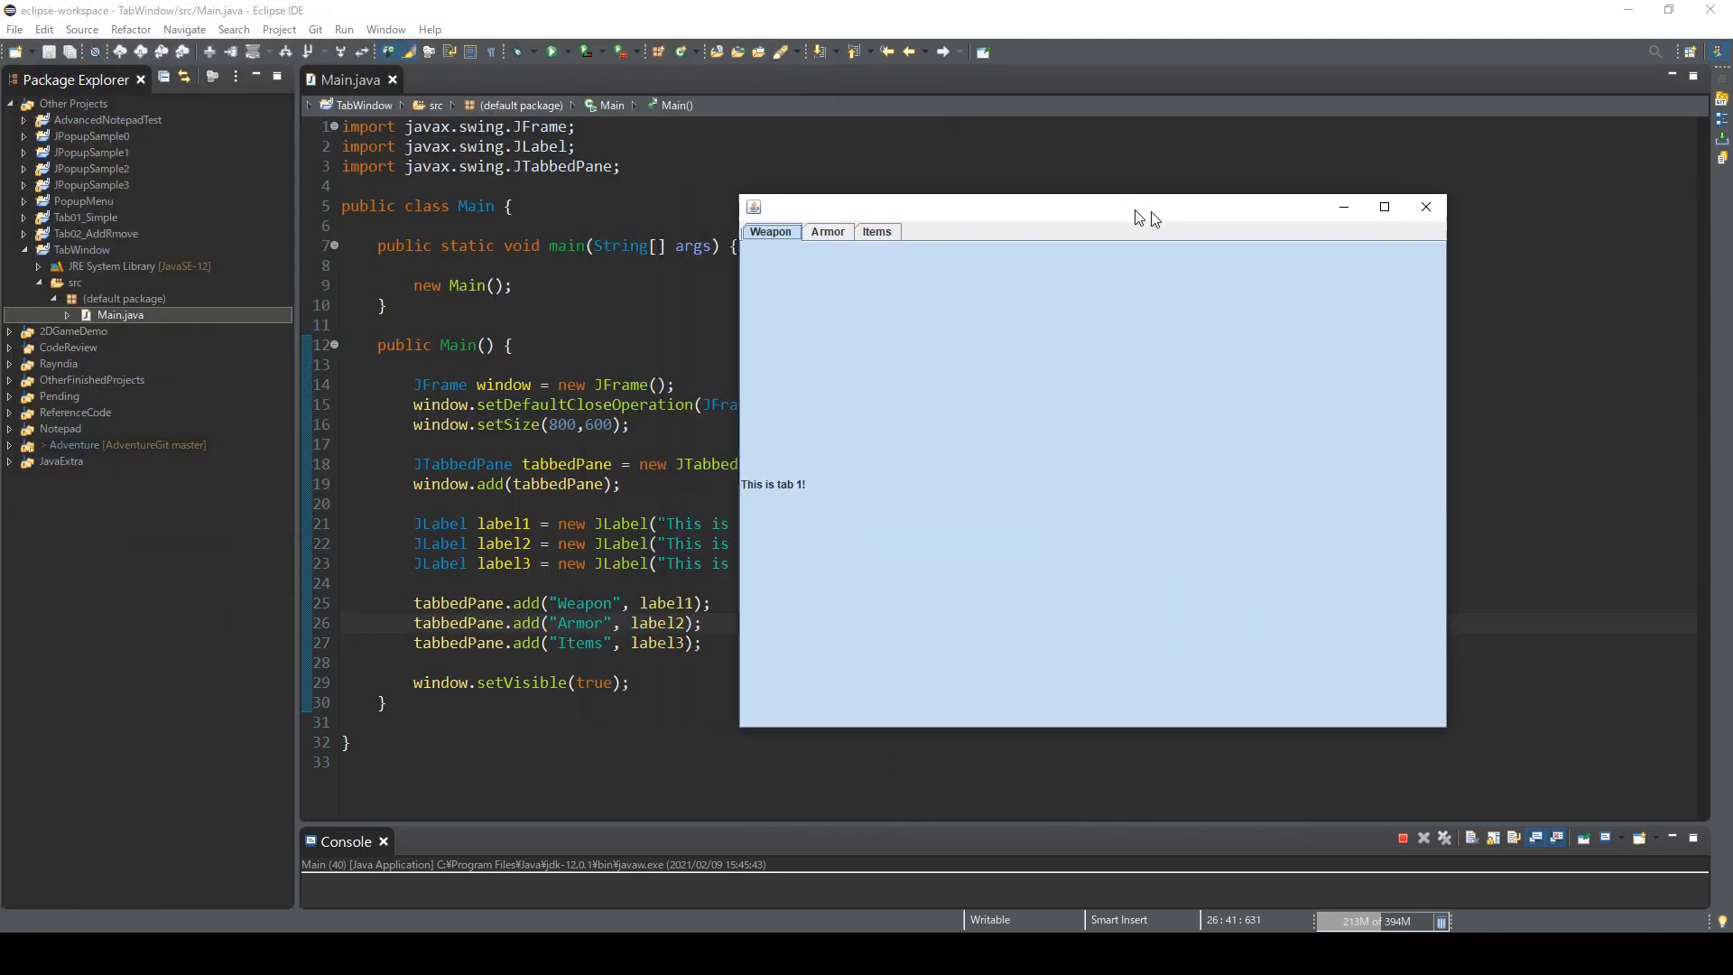
pyautogui.moveTo(1139, 217); pyautogui.dragTo(1166, 230)
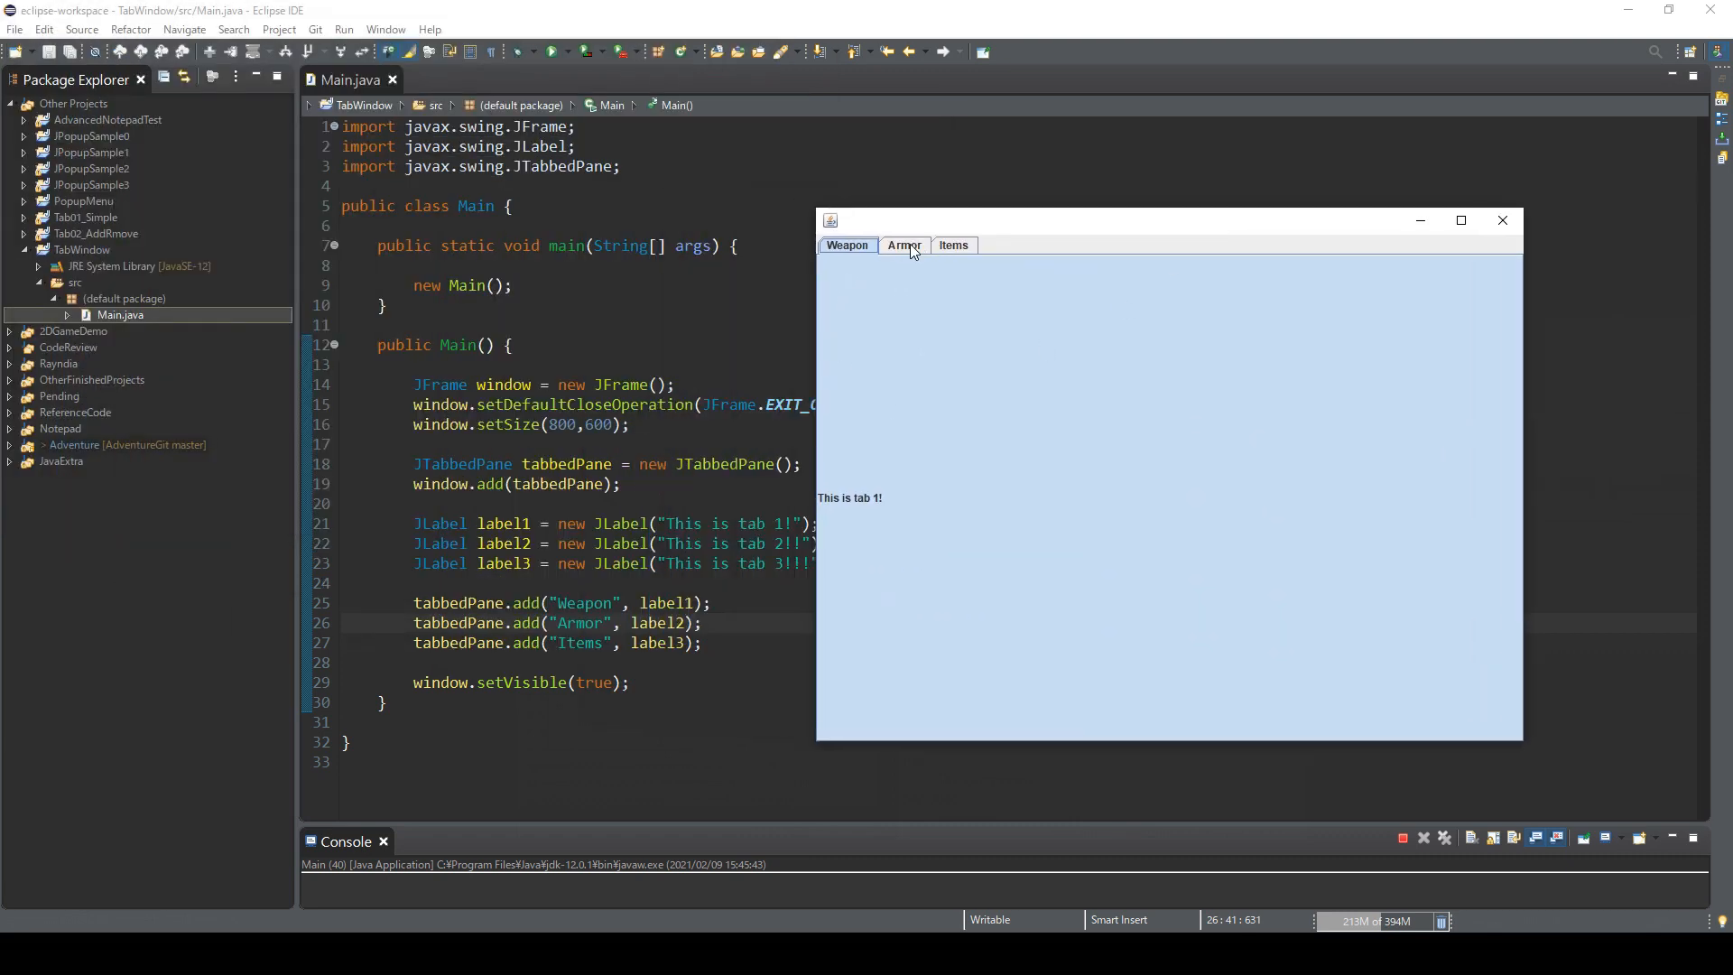
pyautogui.click(953, 243)
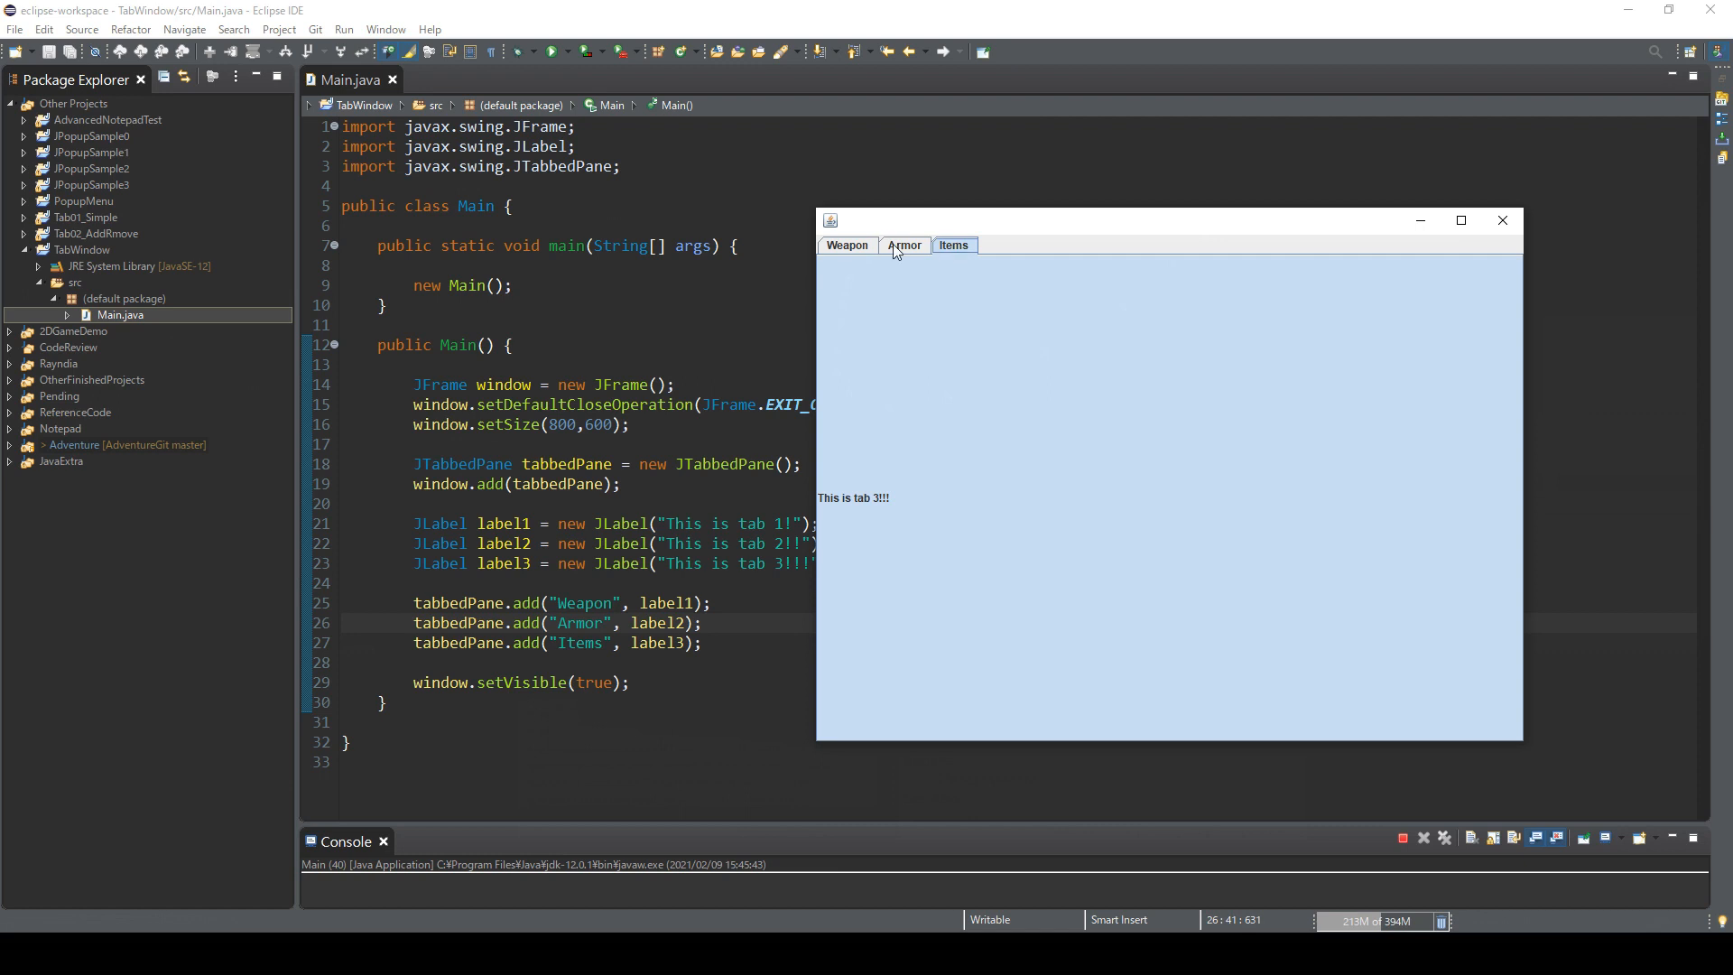
pyautogui.click(846, 244)
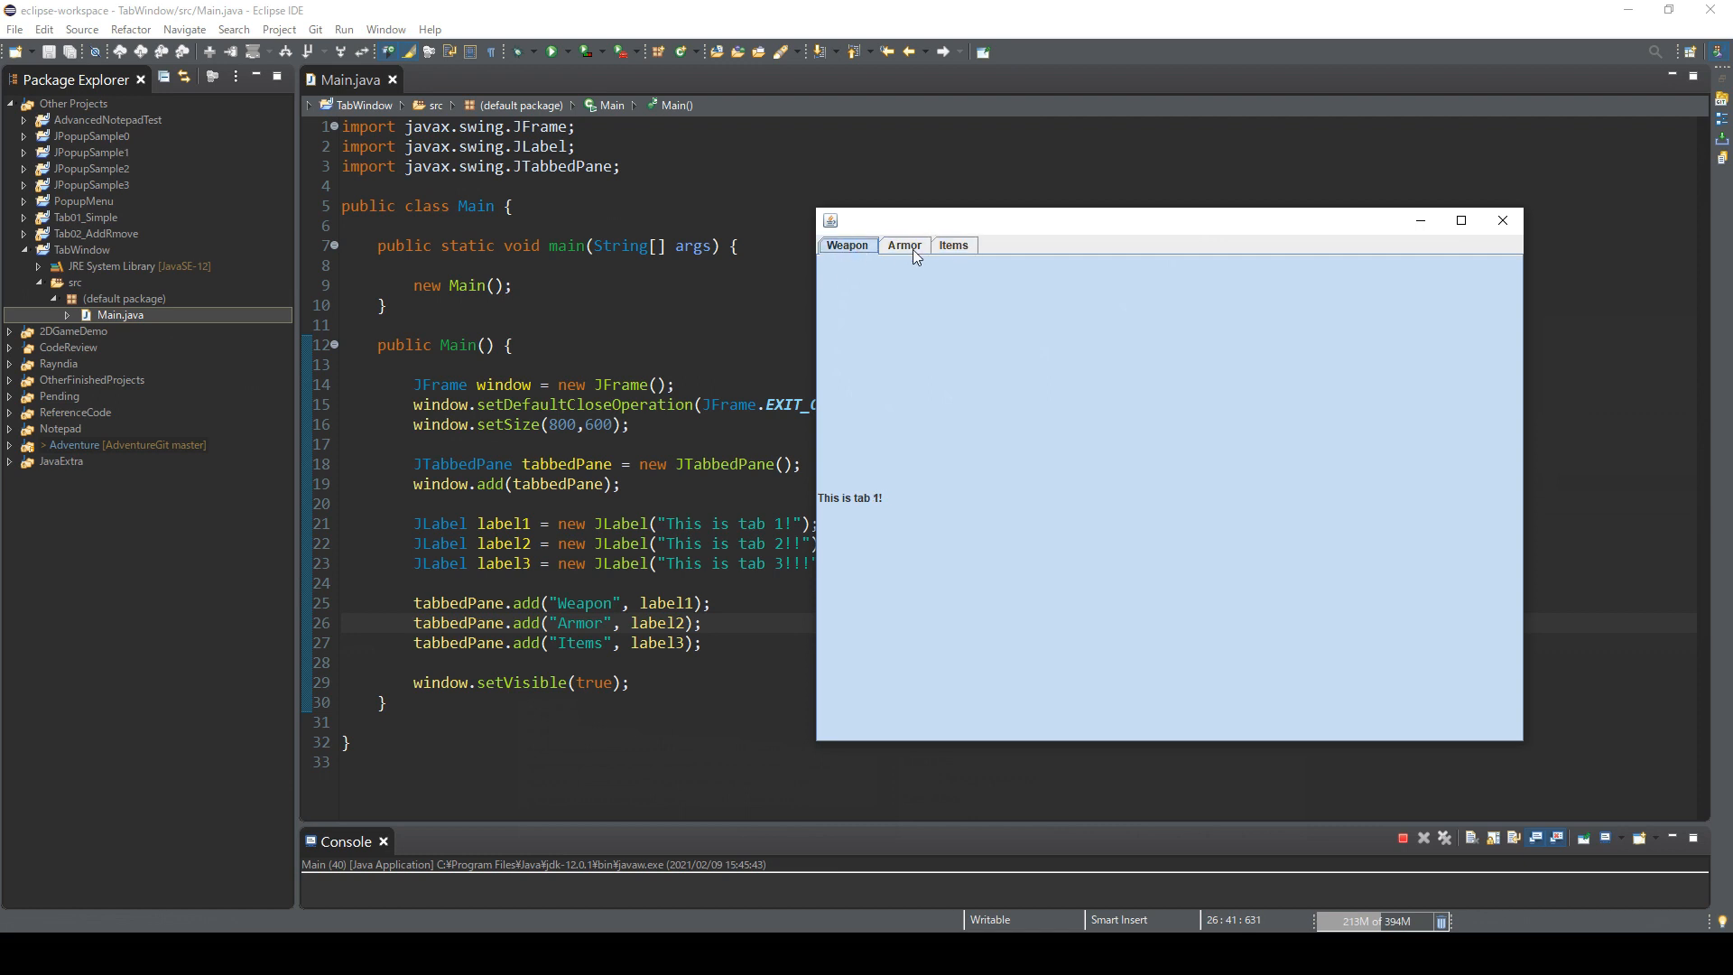
pyautogui.click(902, 243)
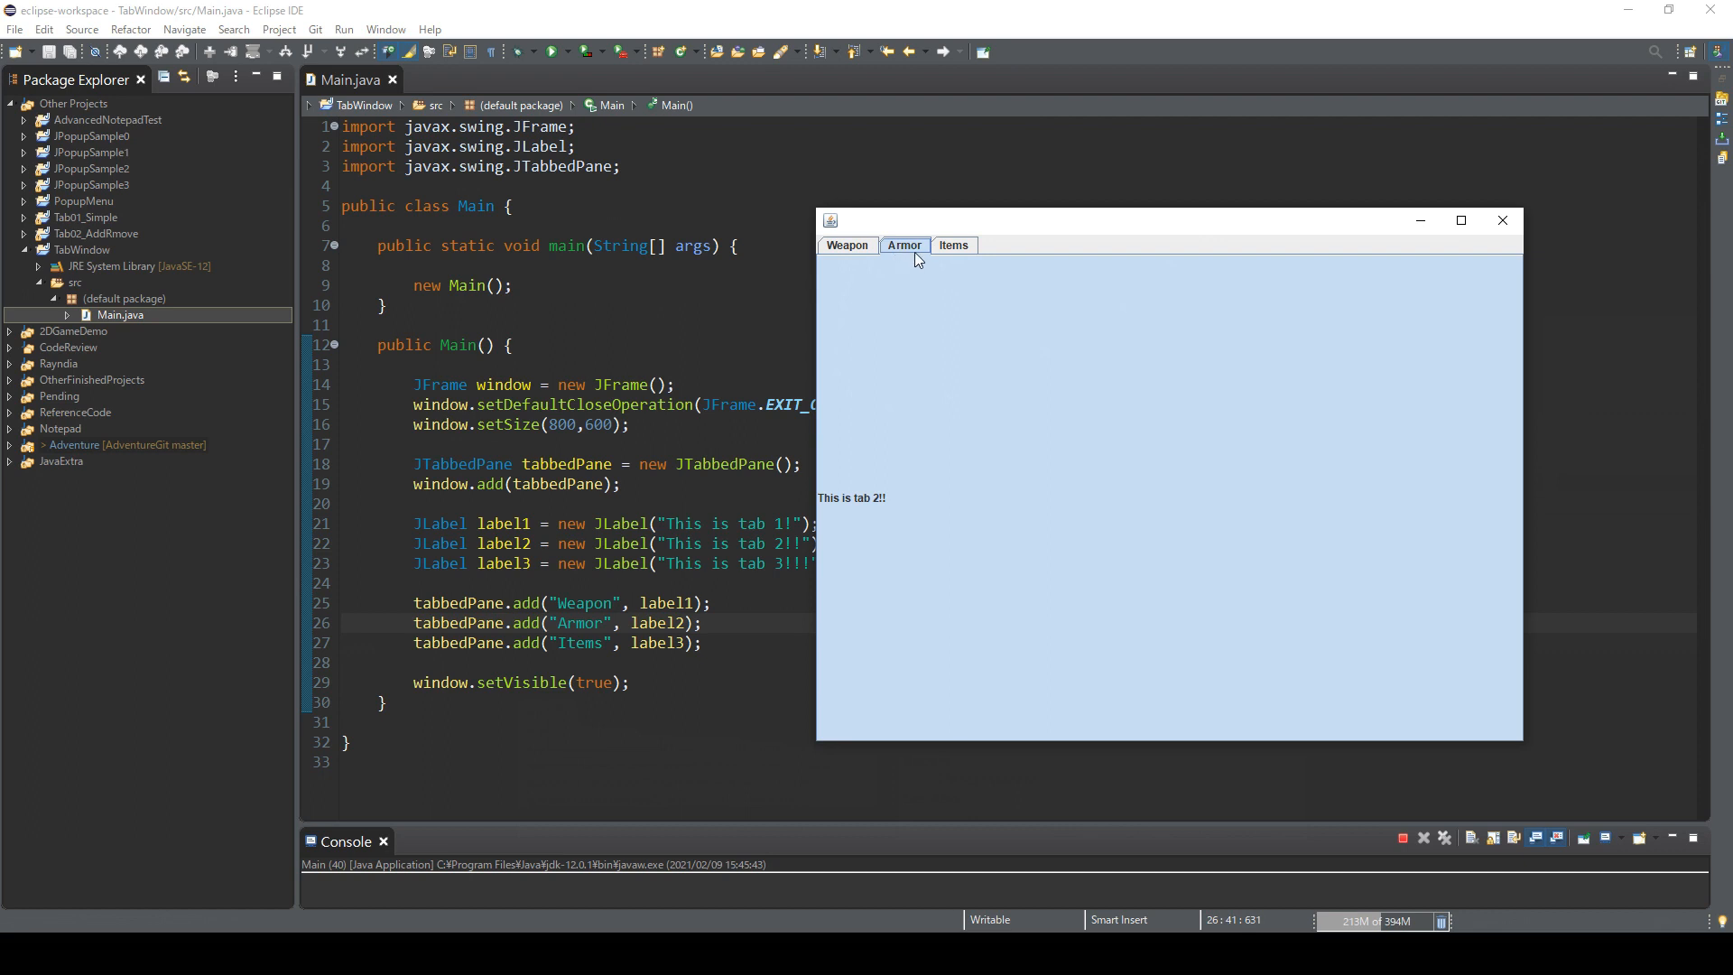
pyautogui.moveTo(939, 256)
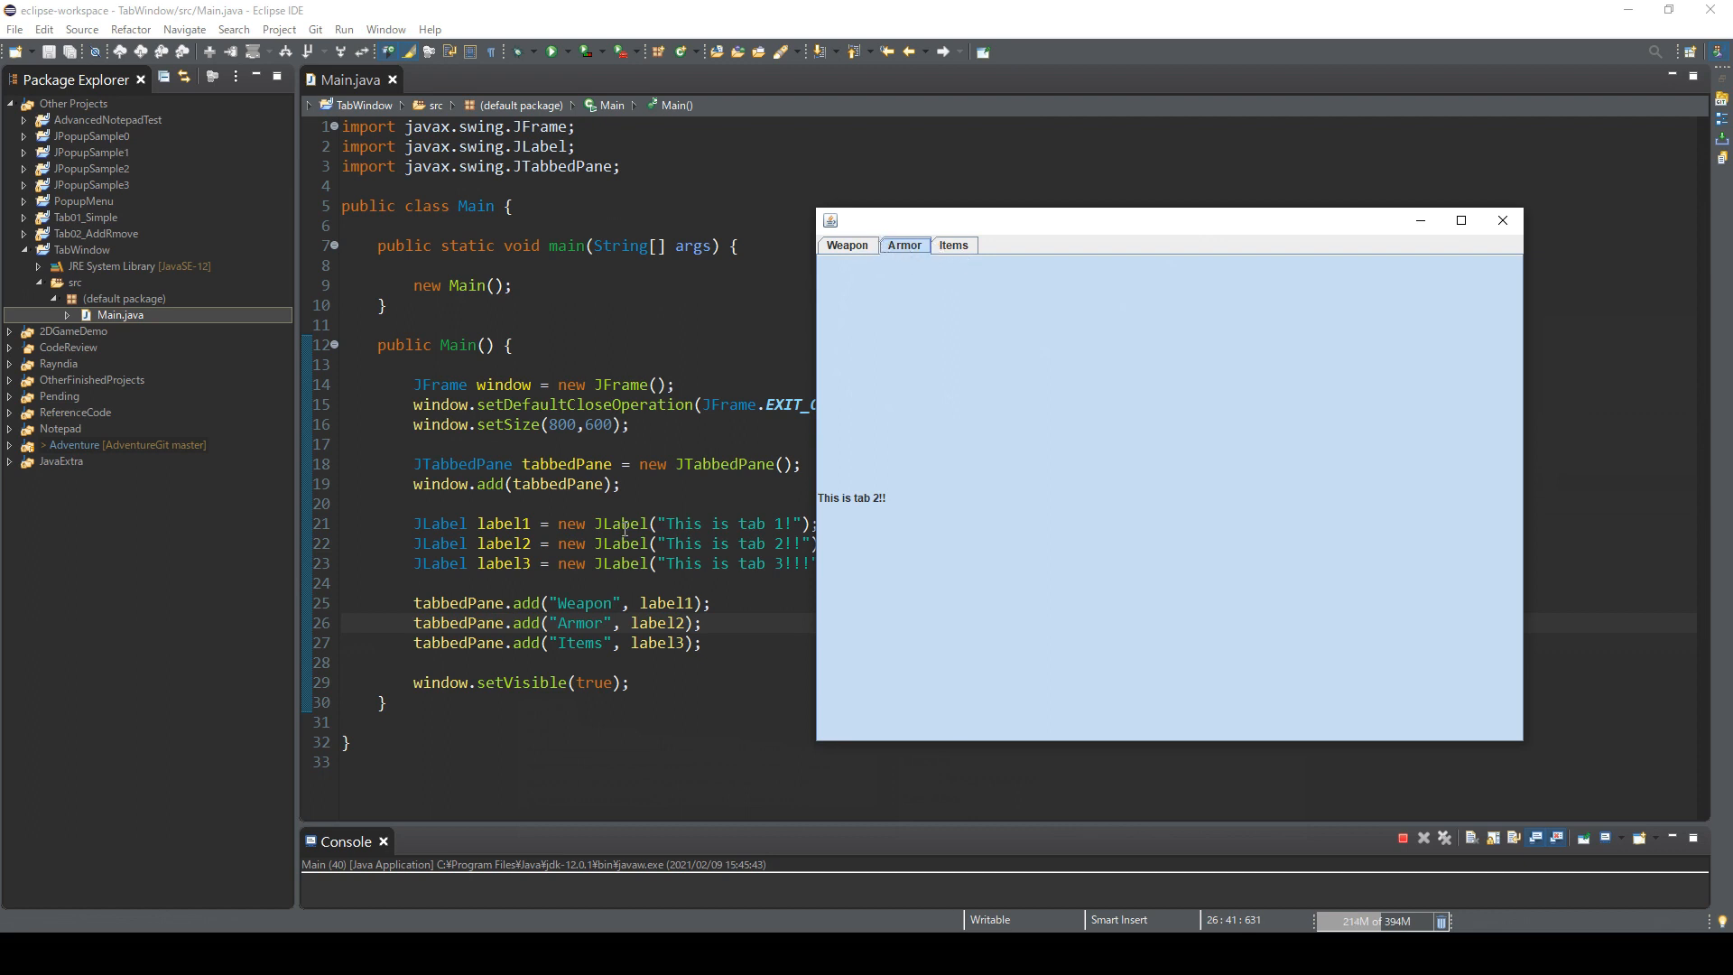
# Step: Add tabbedPane.setFocusable(false) below the JTabbedPane declaration
pyautogui.write('ta')
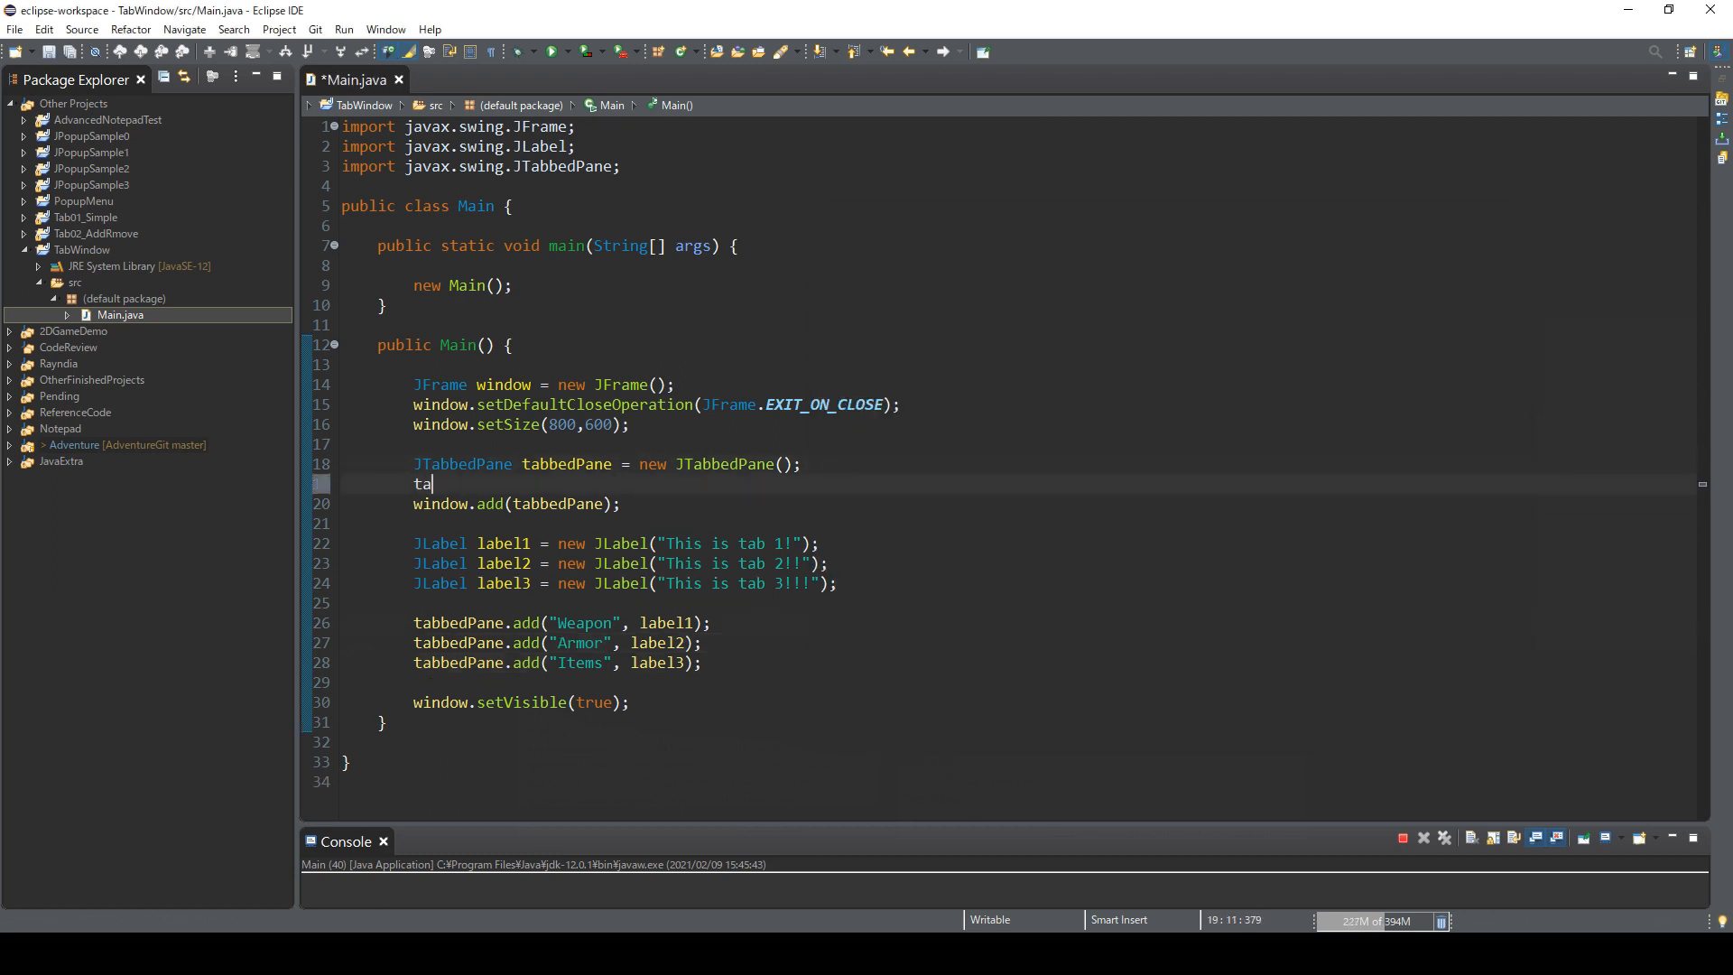
pyautogui.write('bbe')
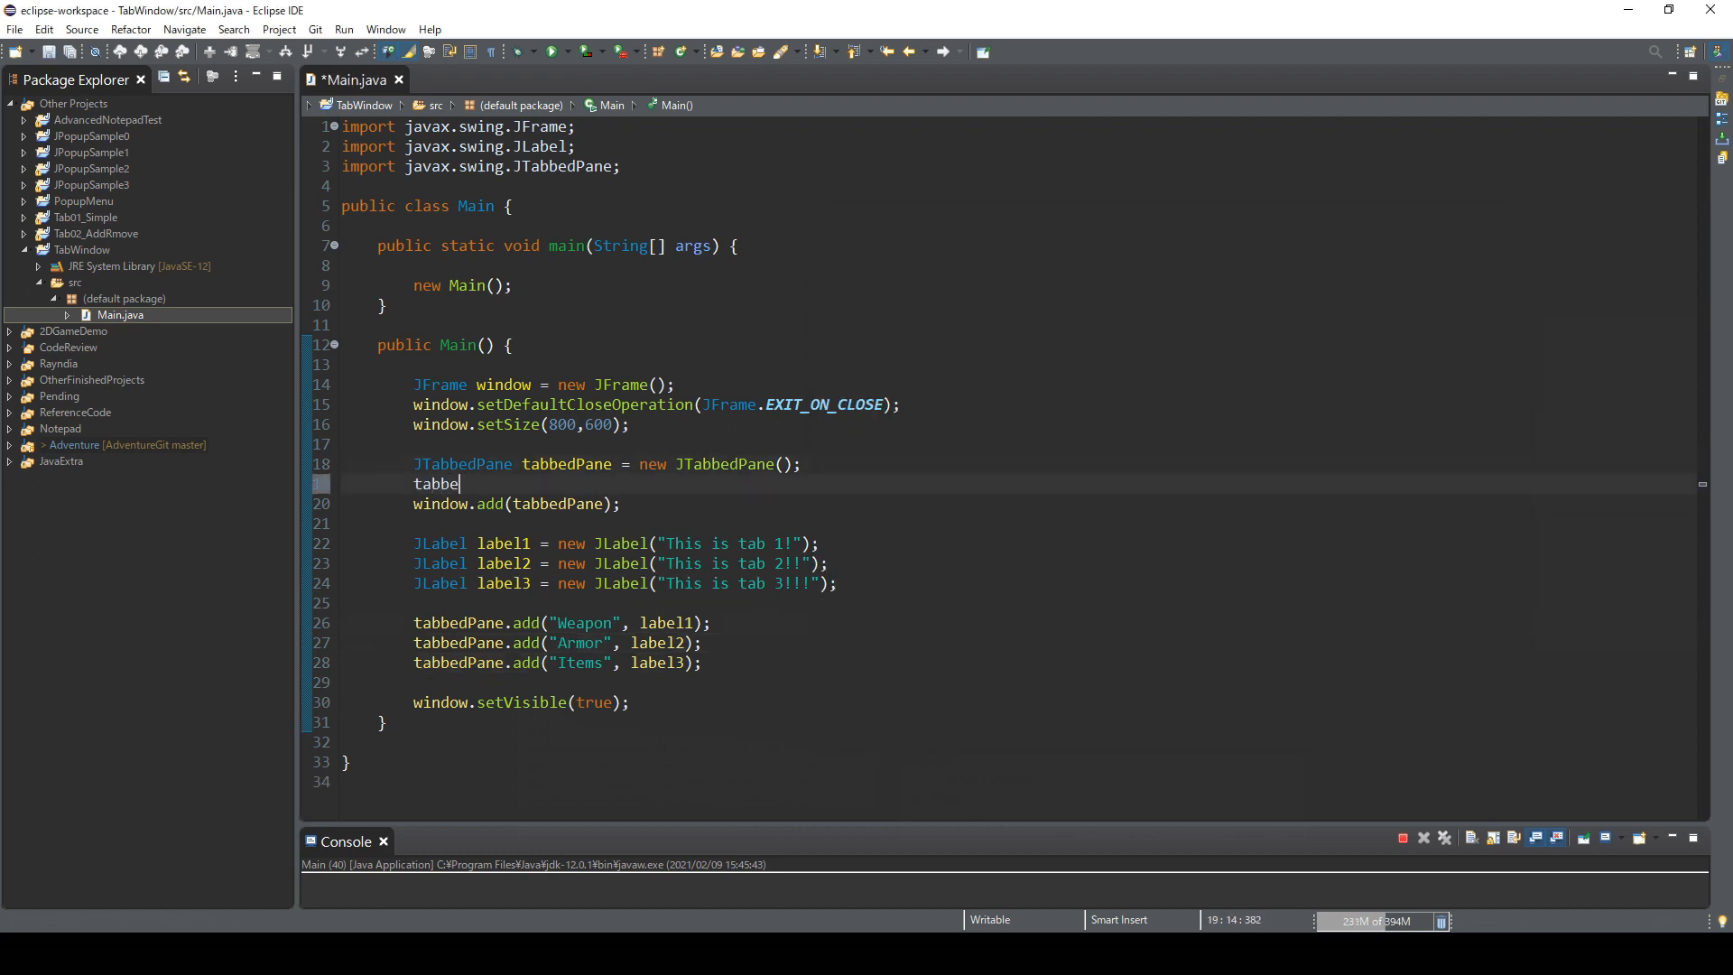
pyautogui.write('dPane.')
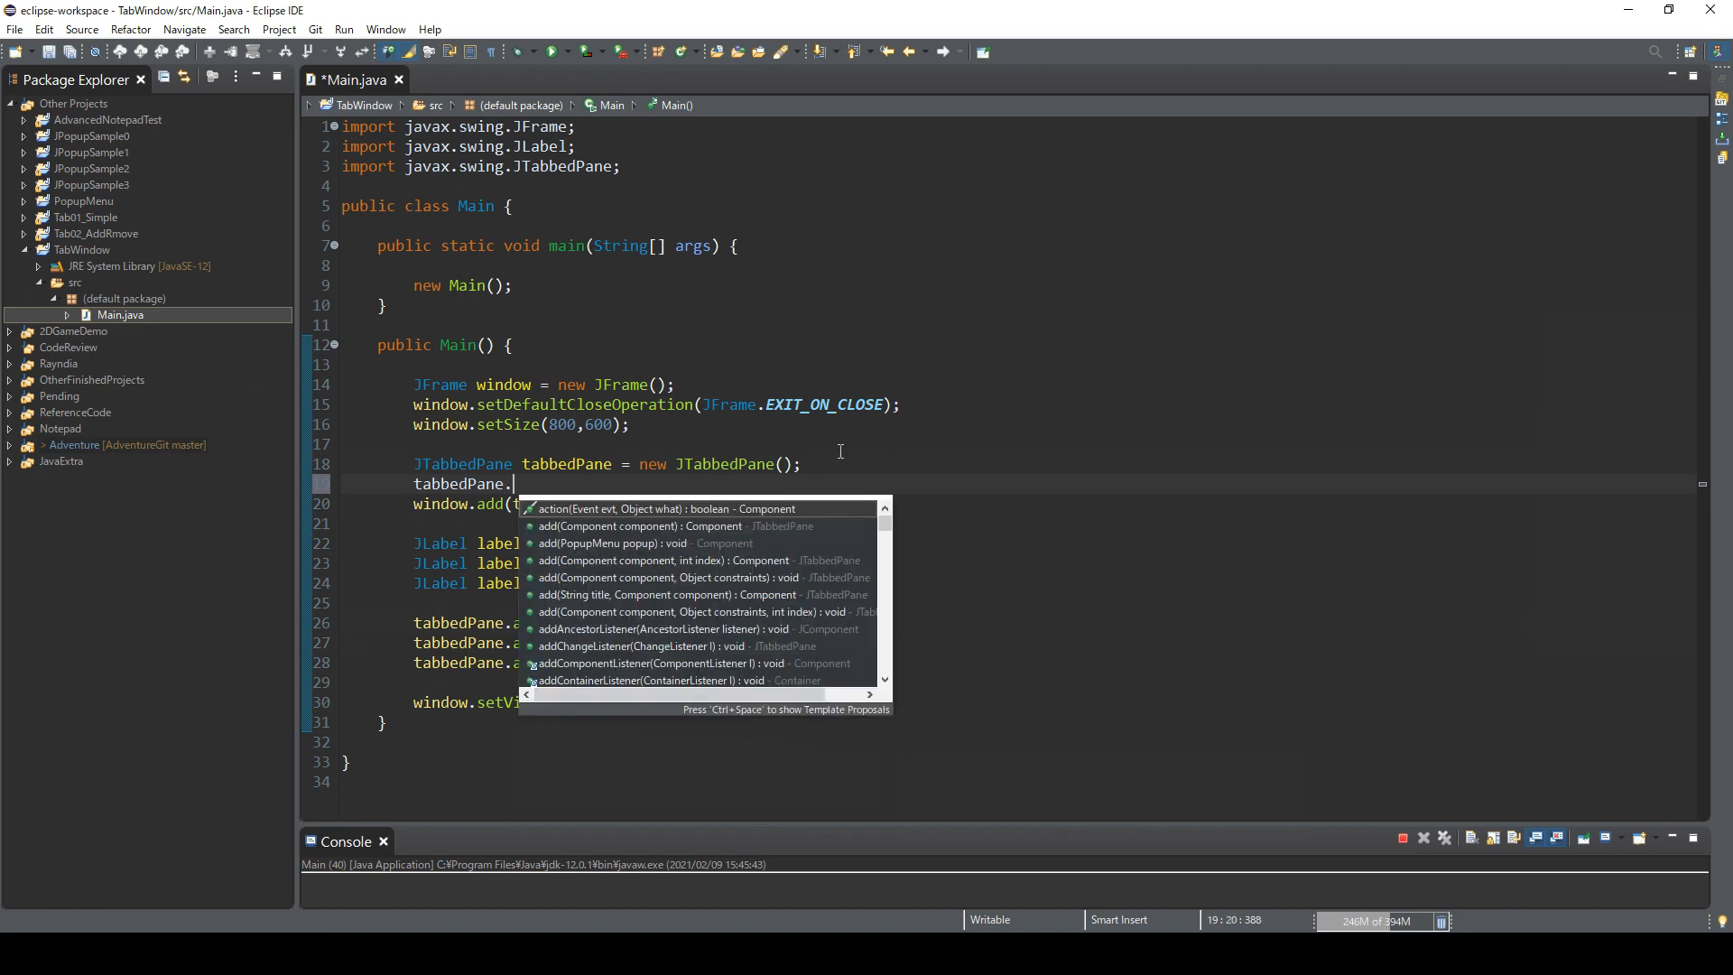
pyautogui.write('set')
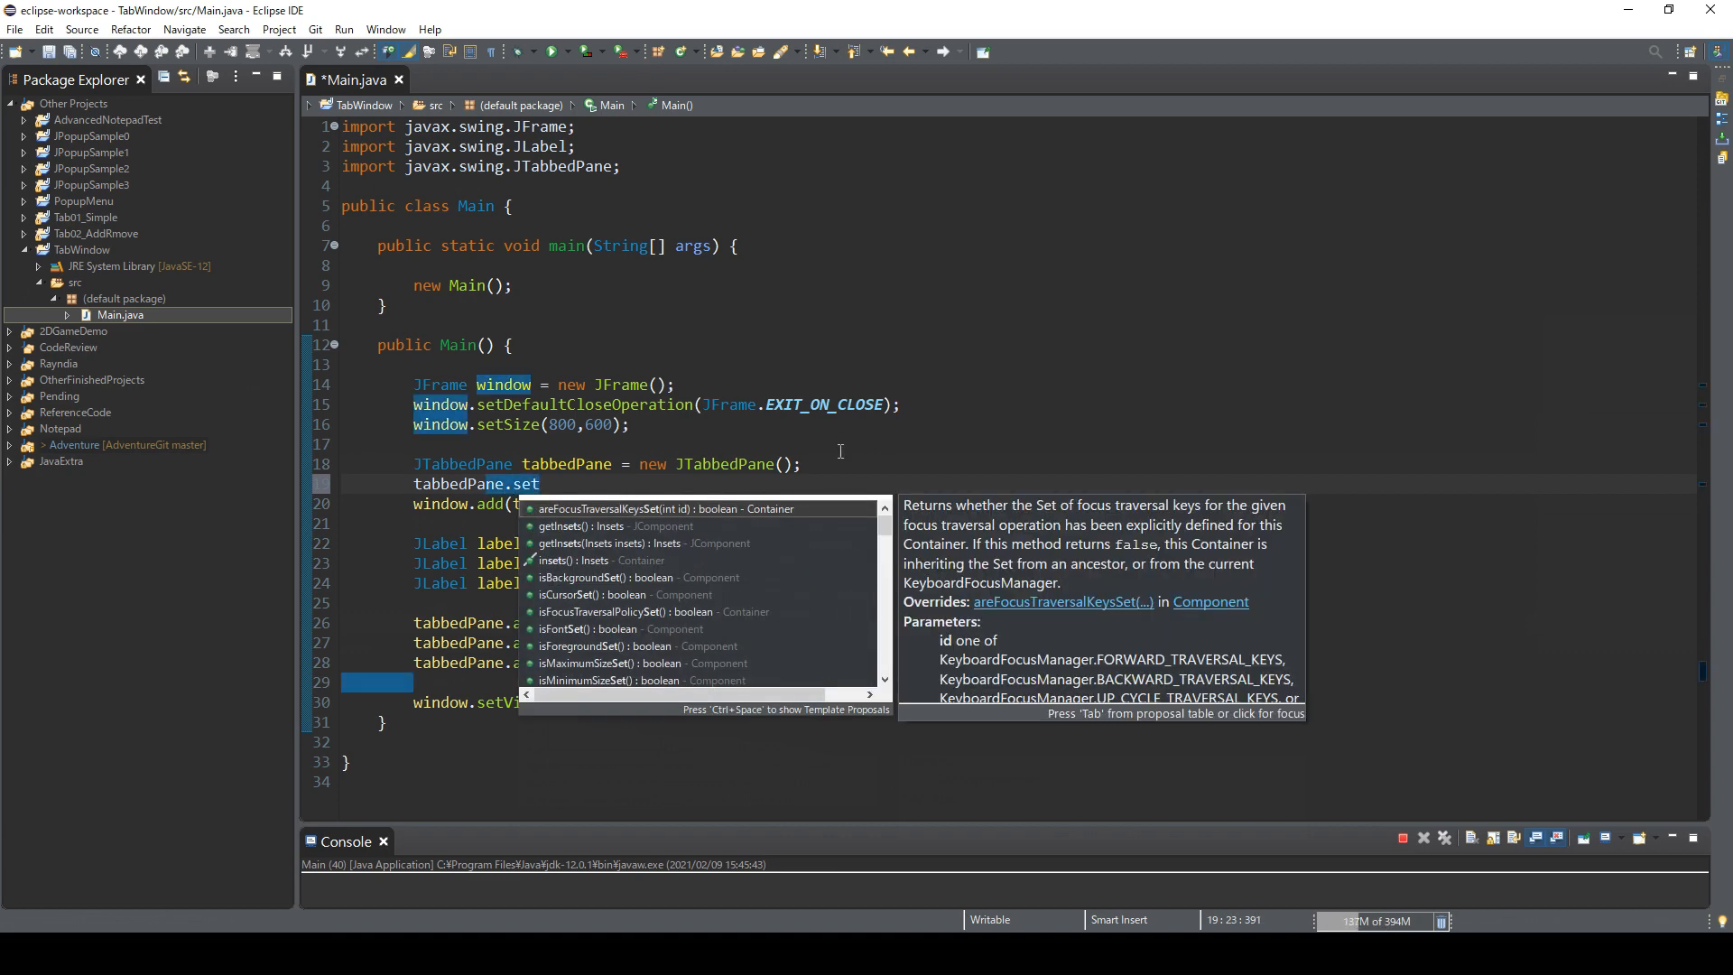
pyautogui.write('Focus')
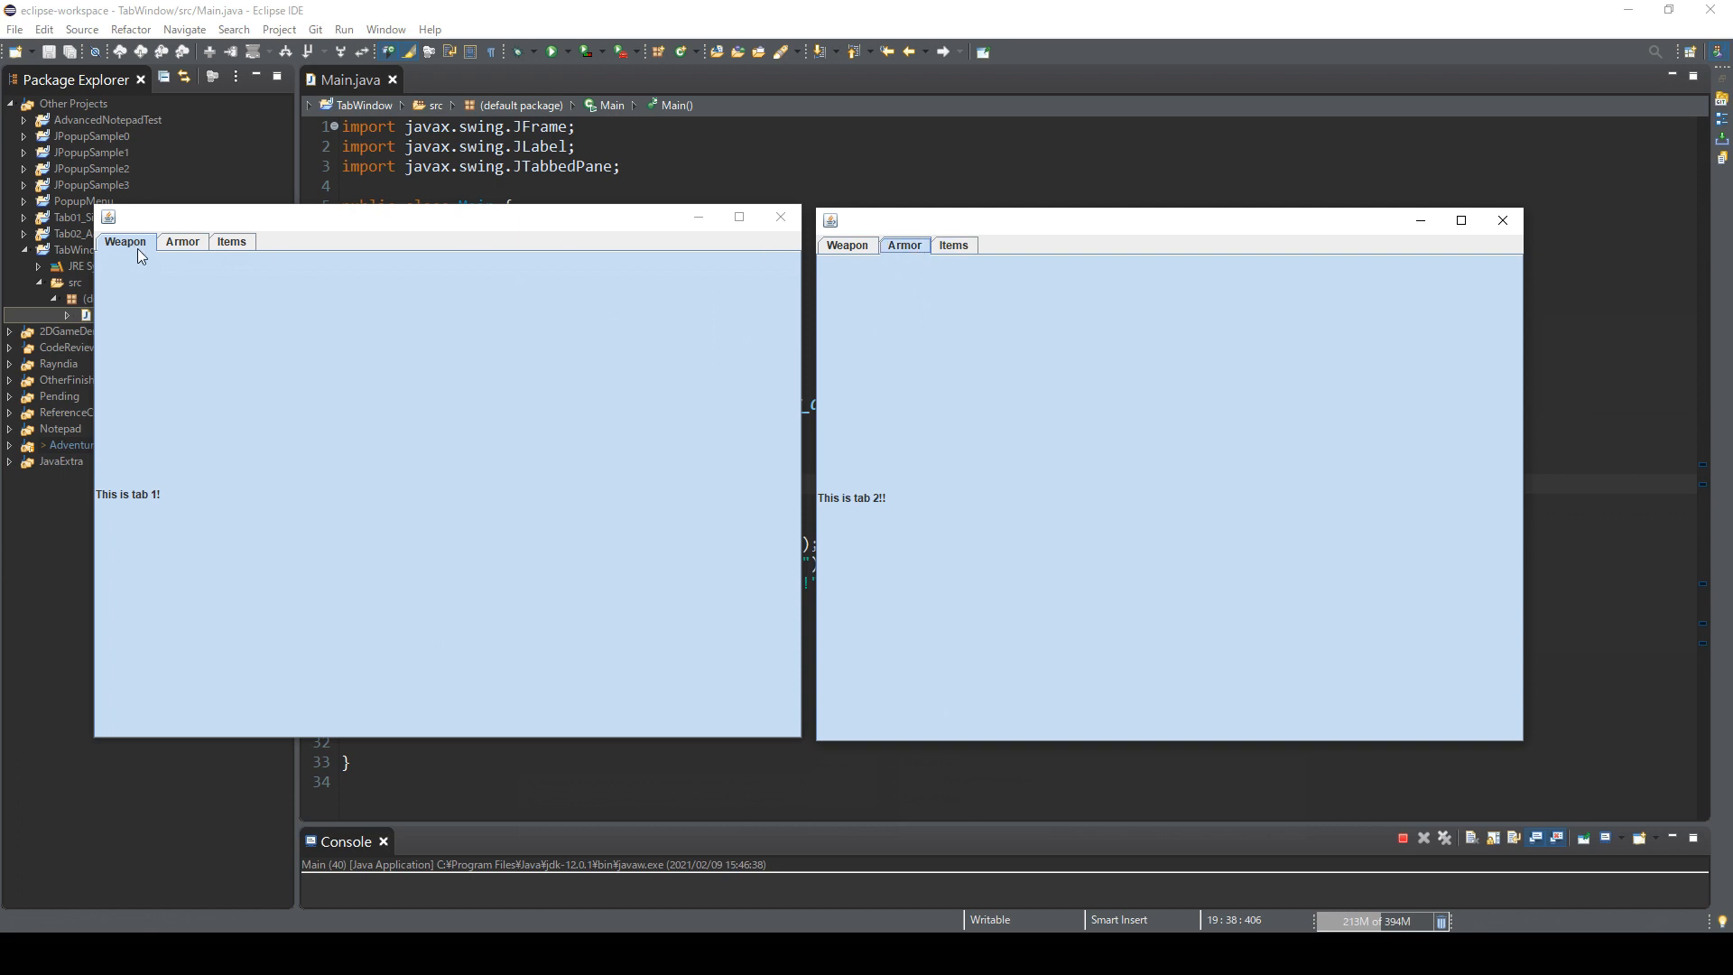
# Step: Try the Armor and Items tabs in the updated window, close both windows, and begin an ImageIcon line
pyautogui.click(180, 240)
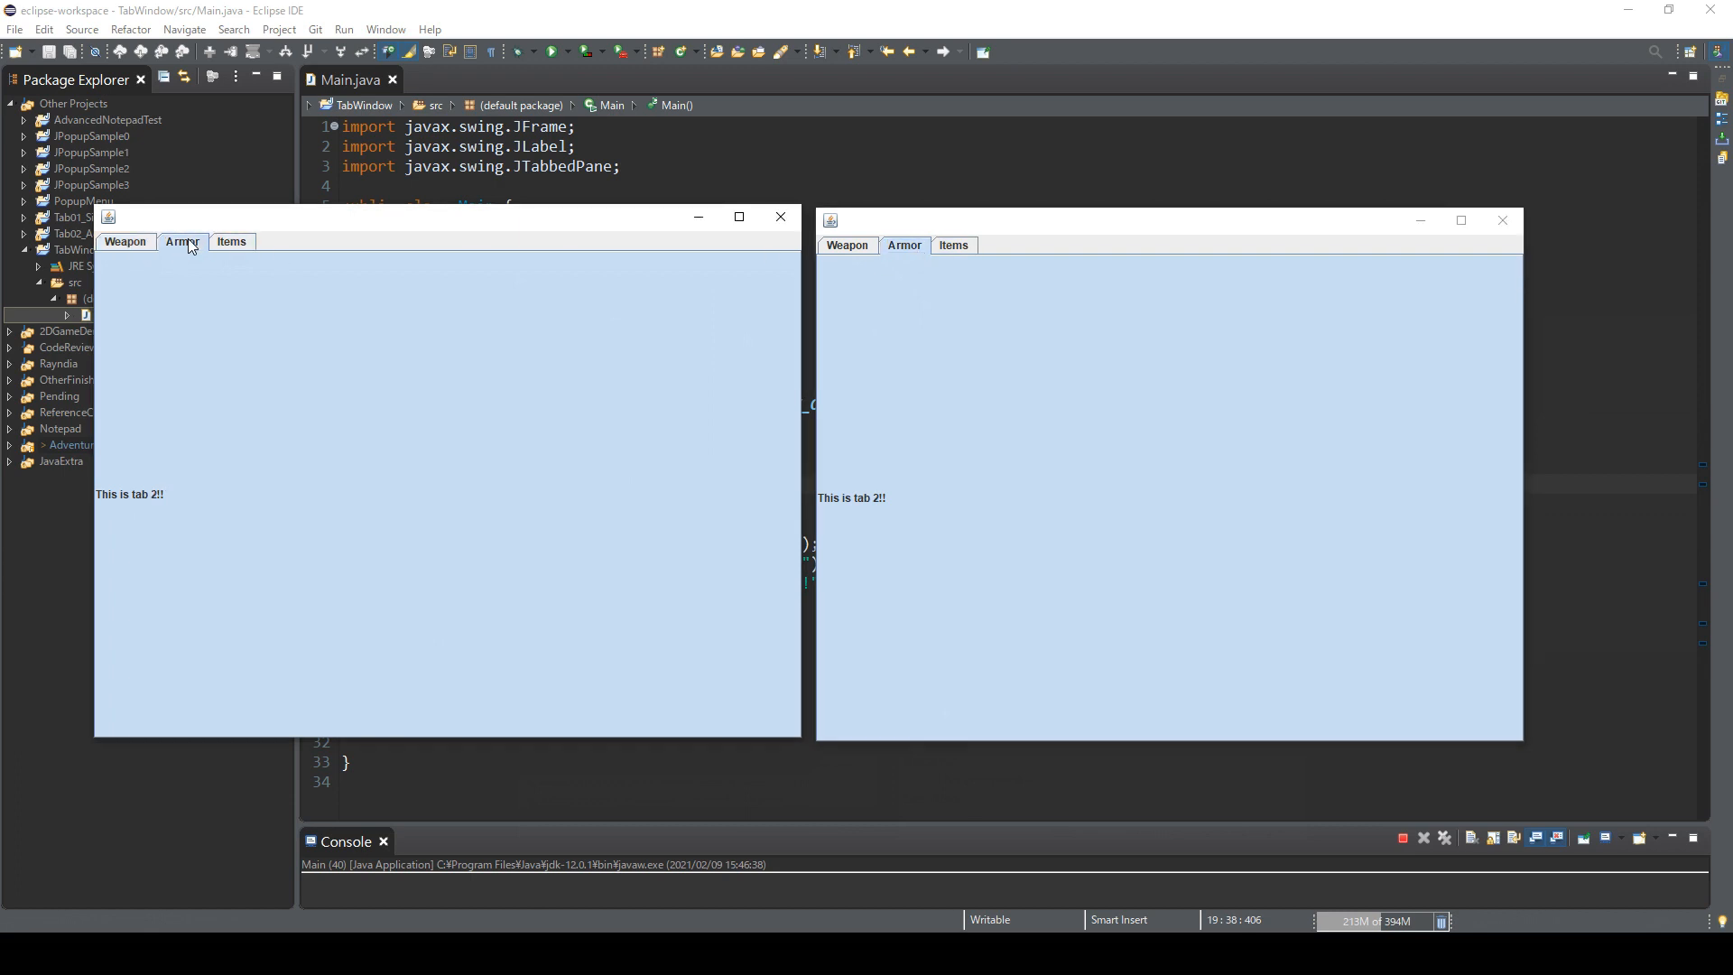
pyautogui.moveTo(867, 242)
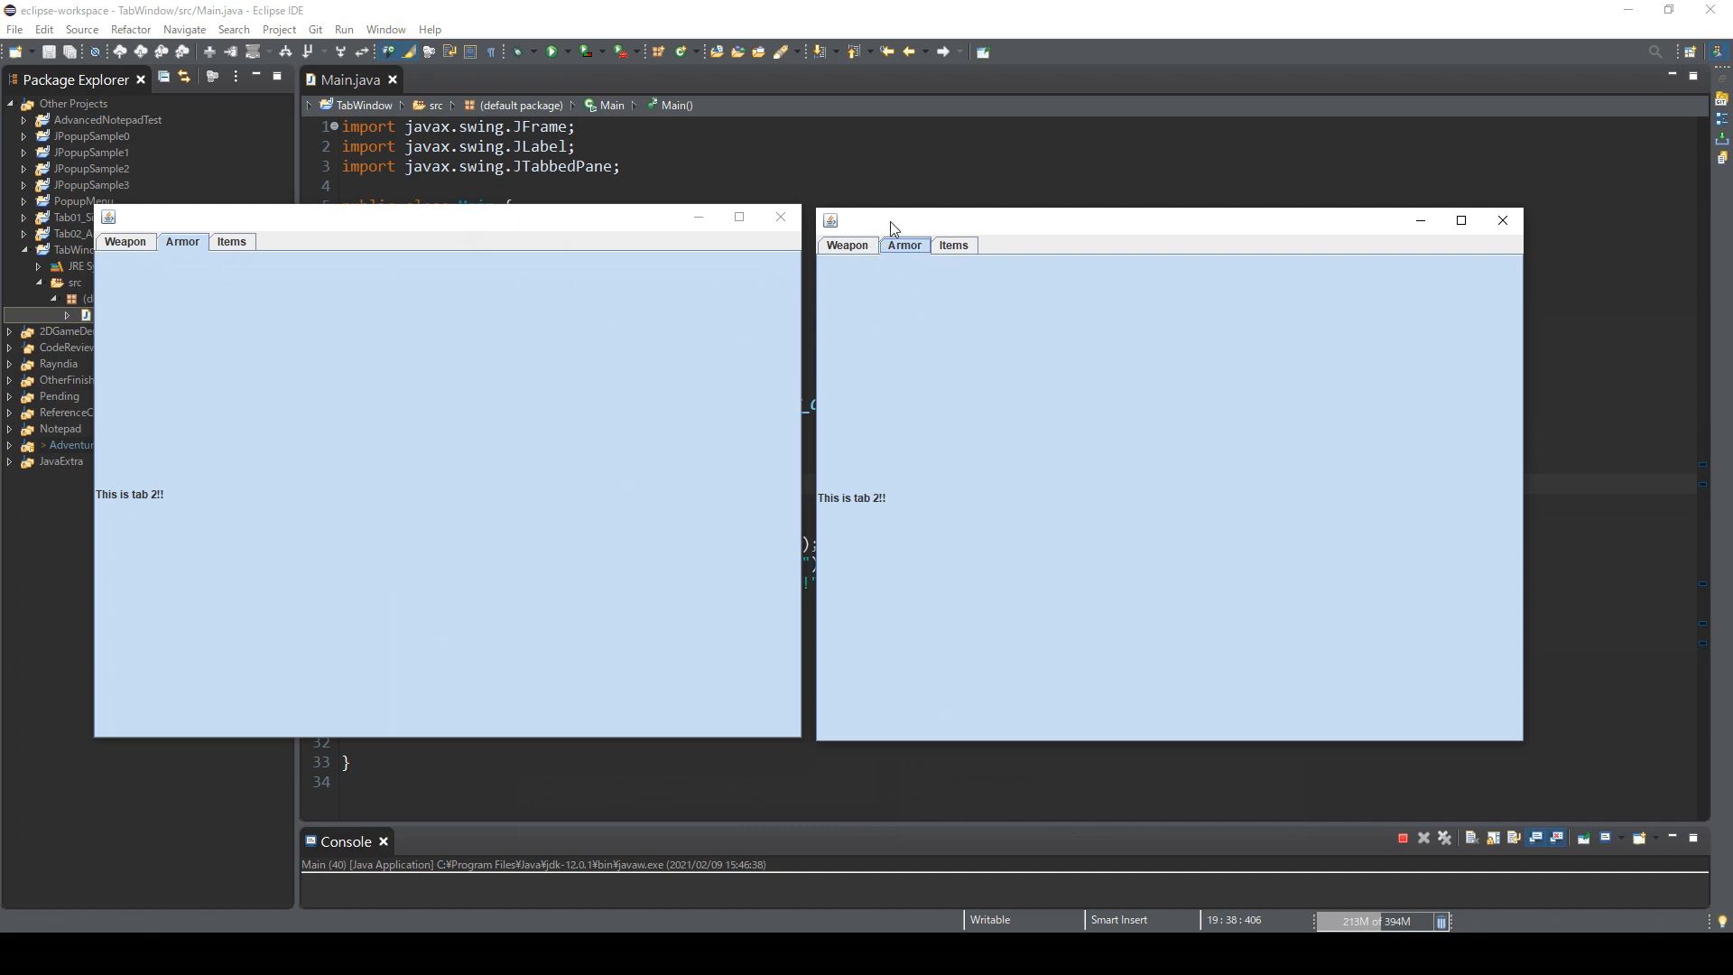
pyautogui.moveTo(908, 269)
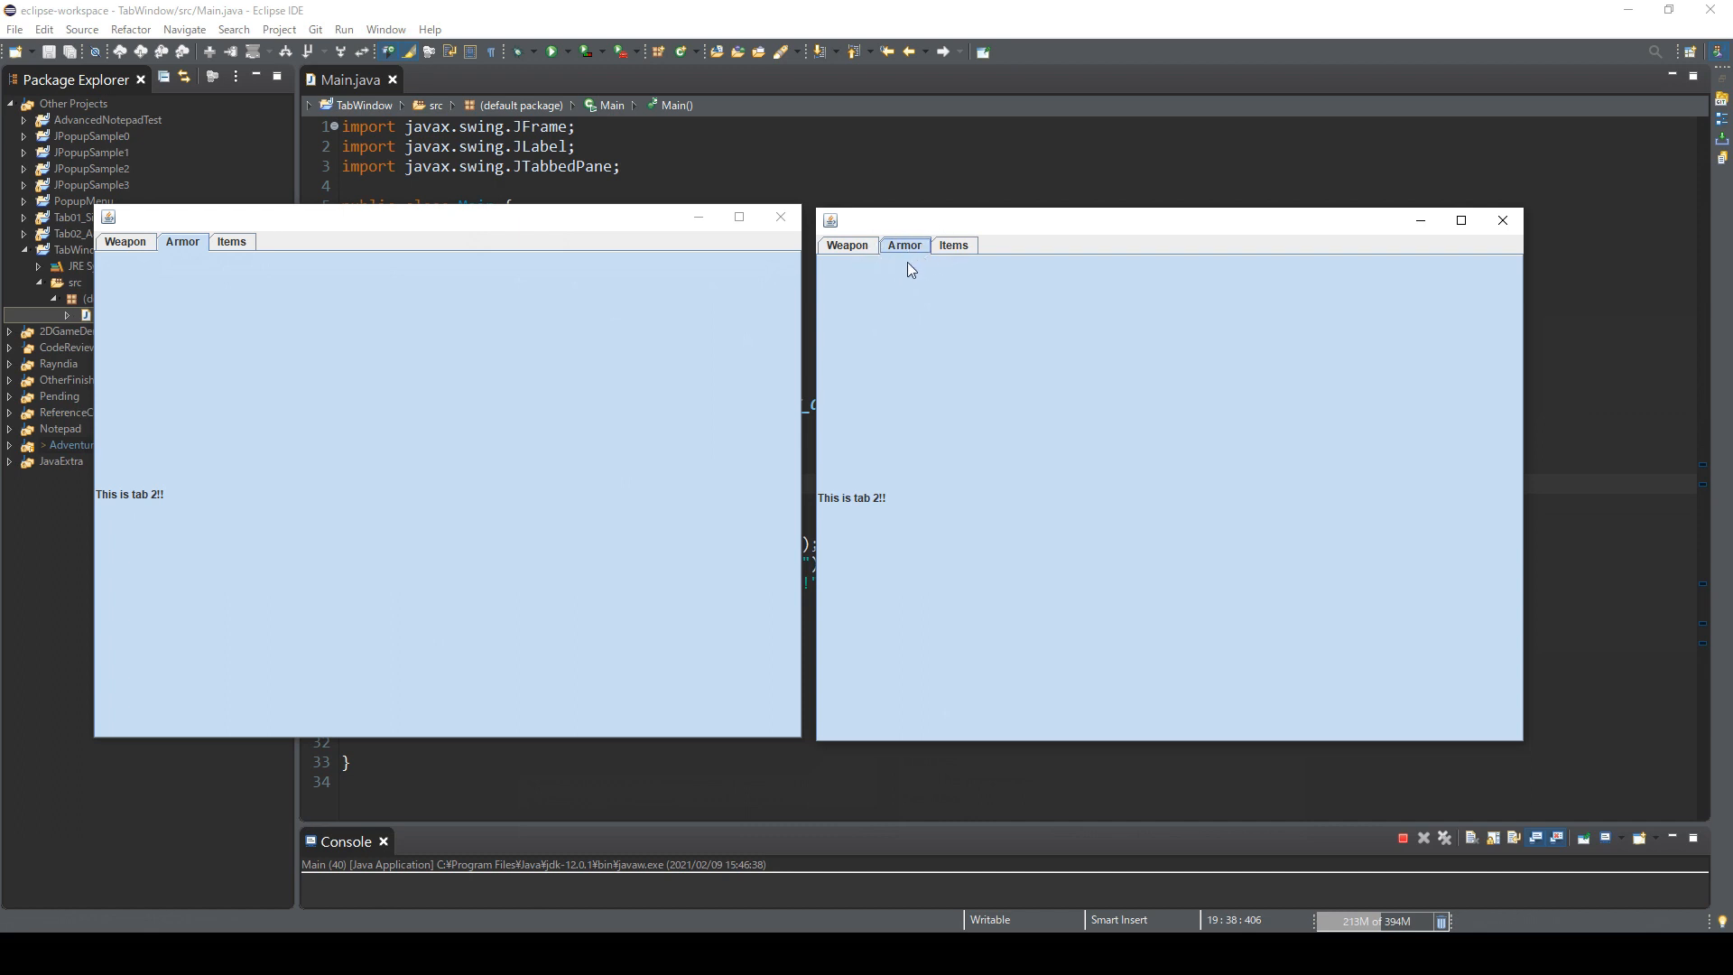
pyautogui.click(233, 242)
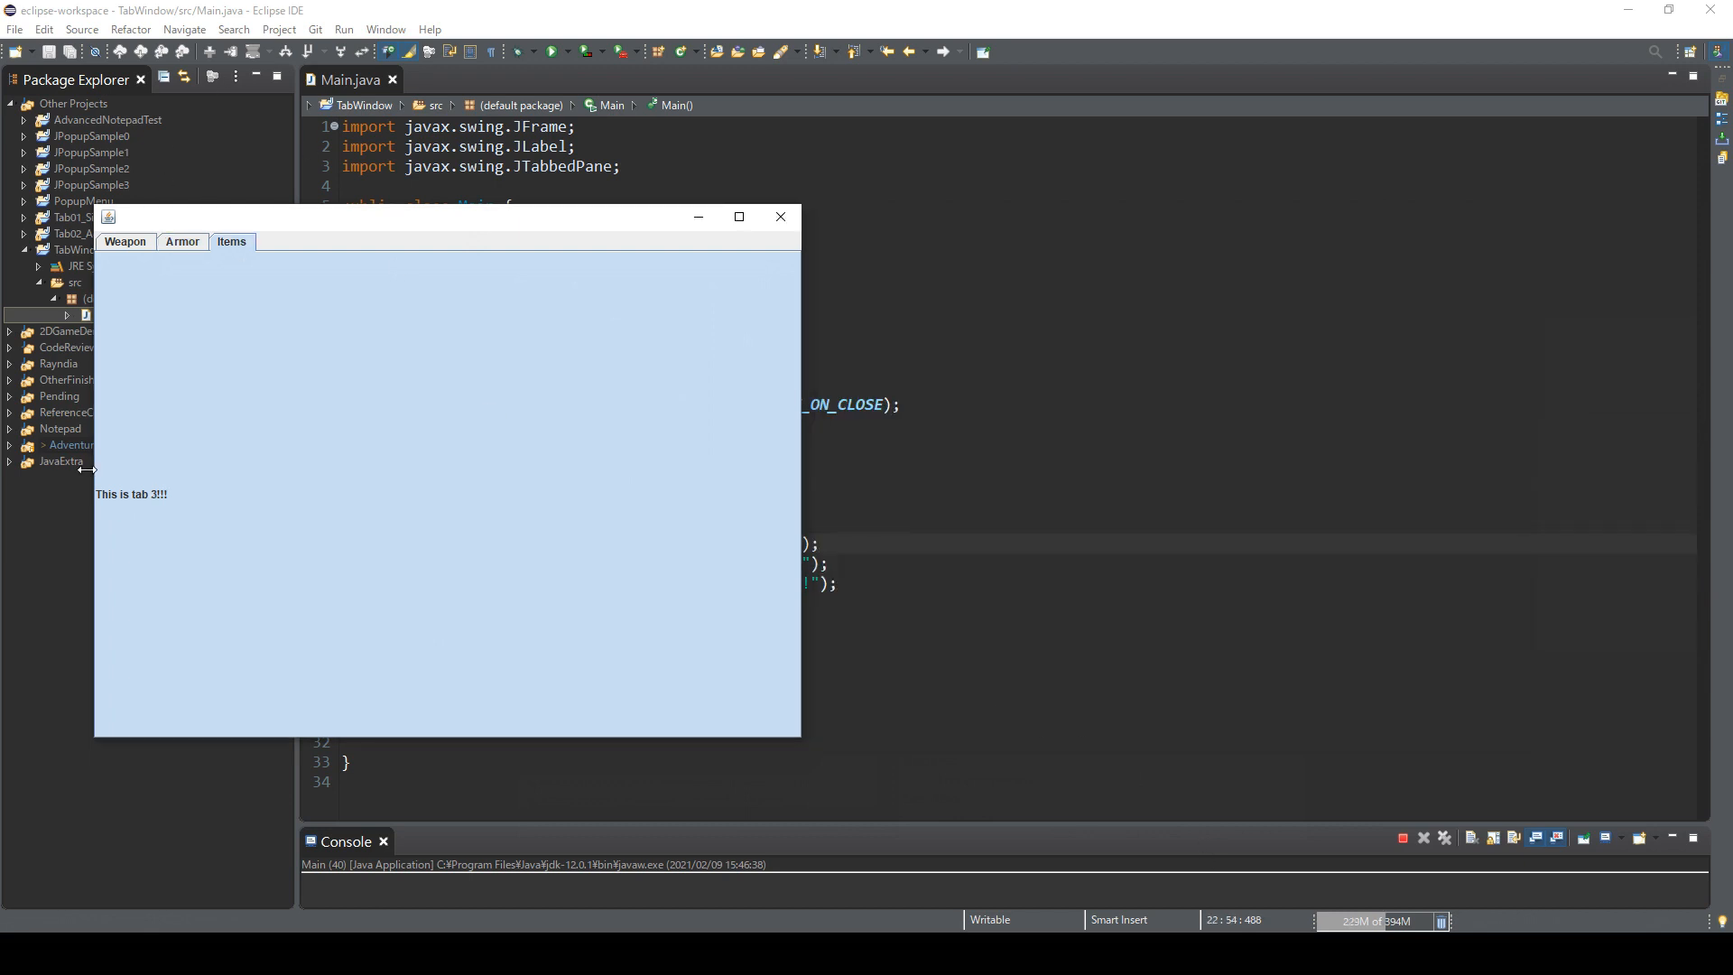
pyautogui.moveTo(213, 553)
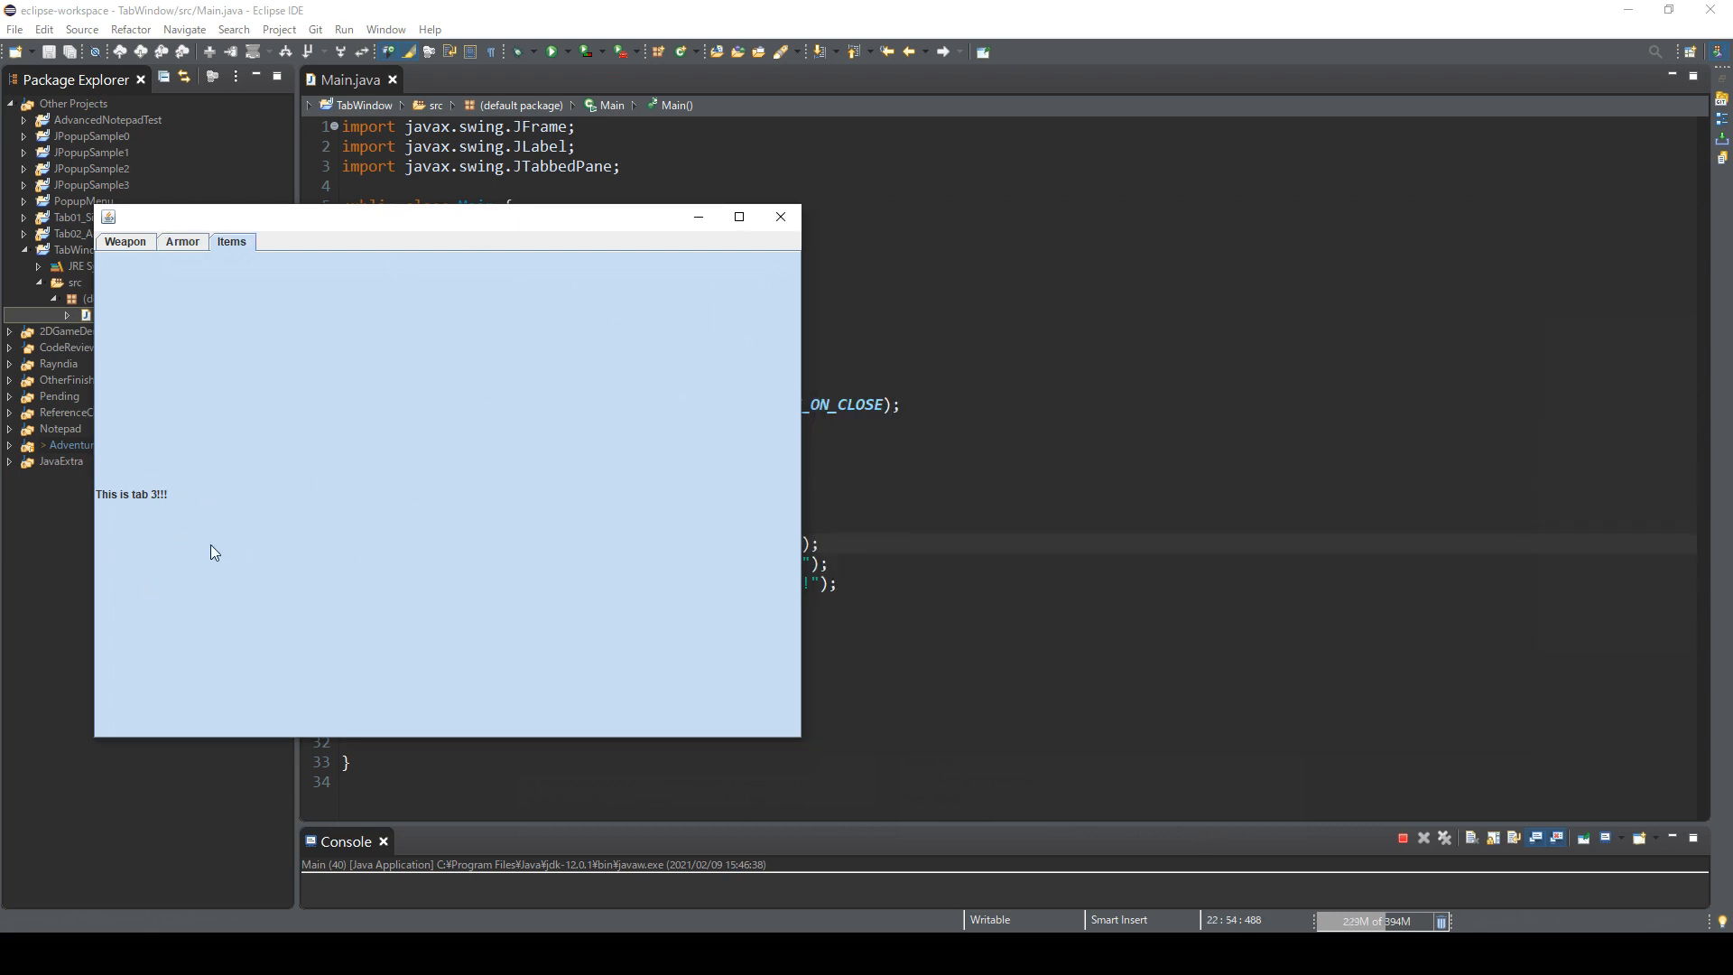
pyautogui.moveTo(314, 661)
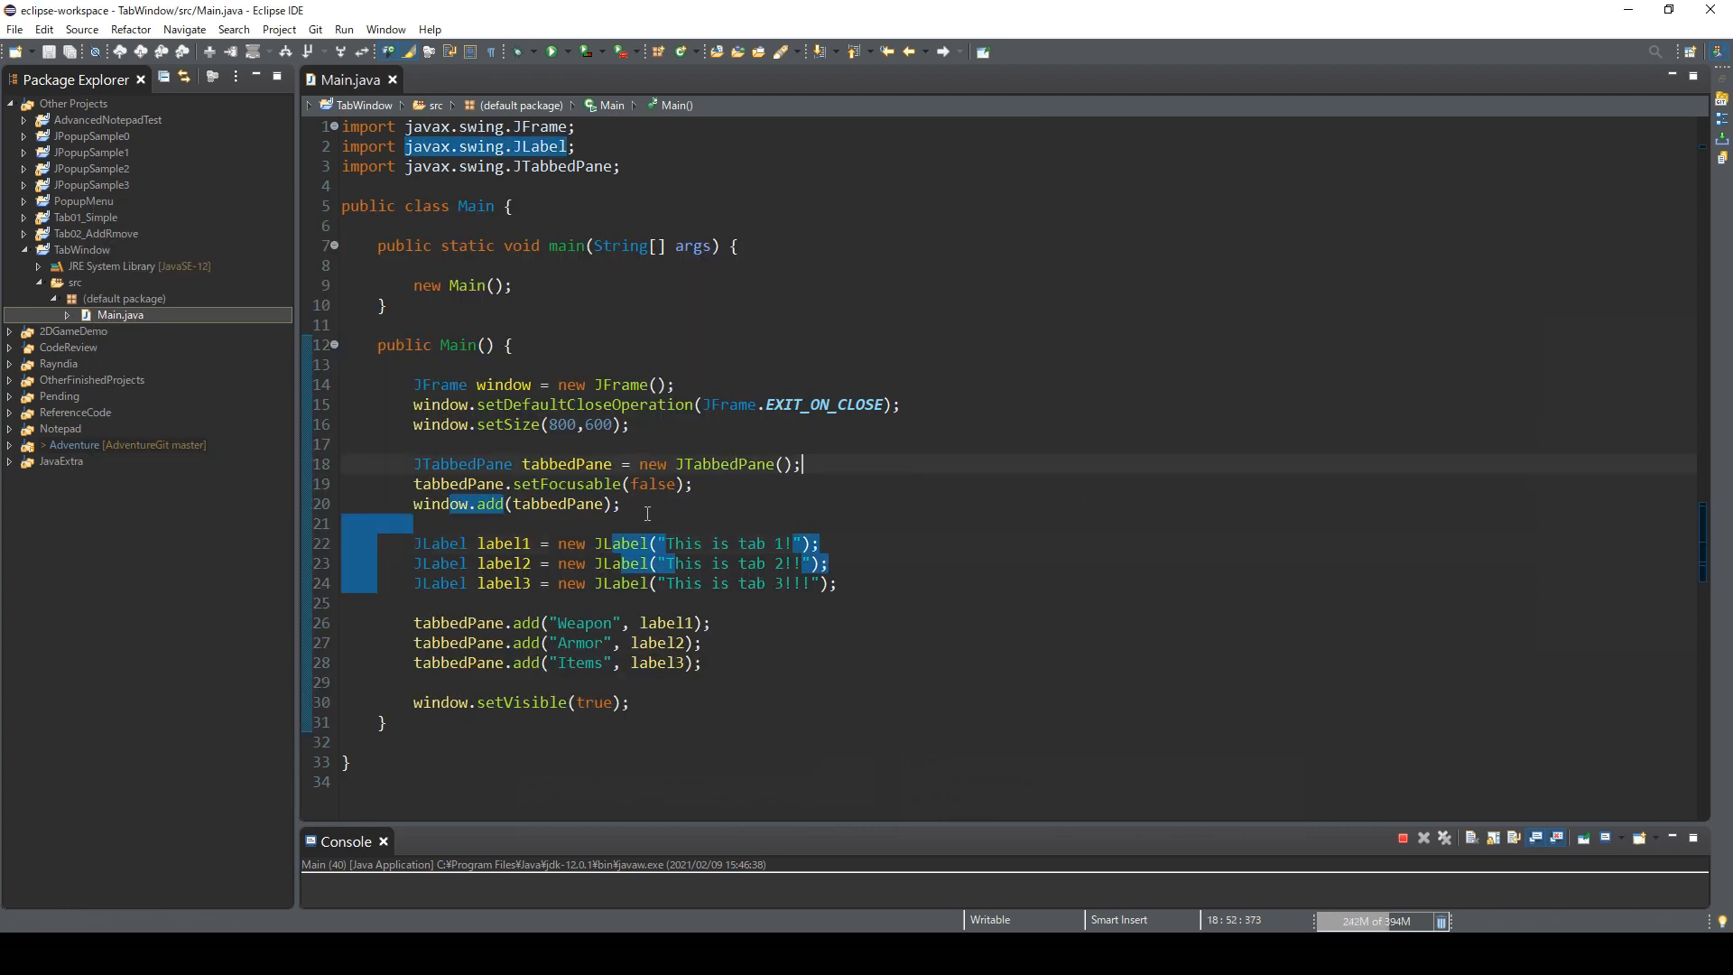
pyautogui.write('ImageIcon i')
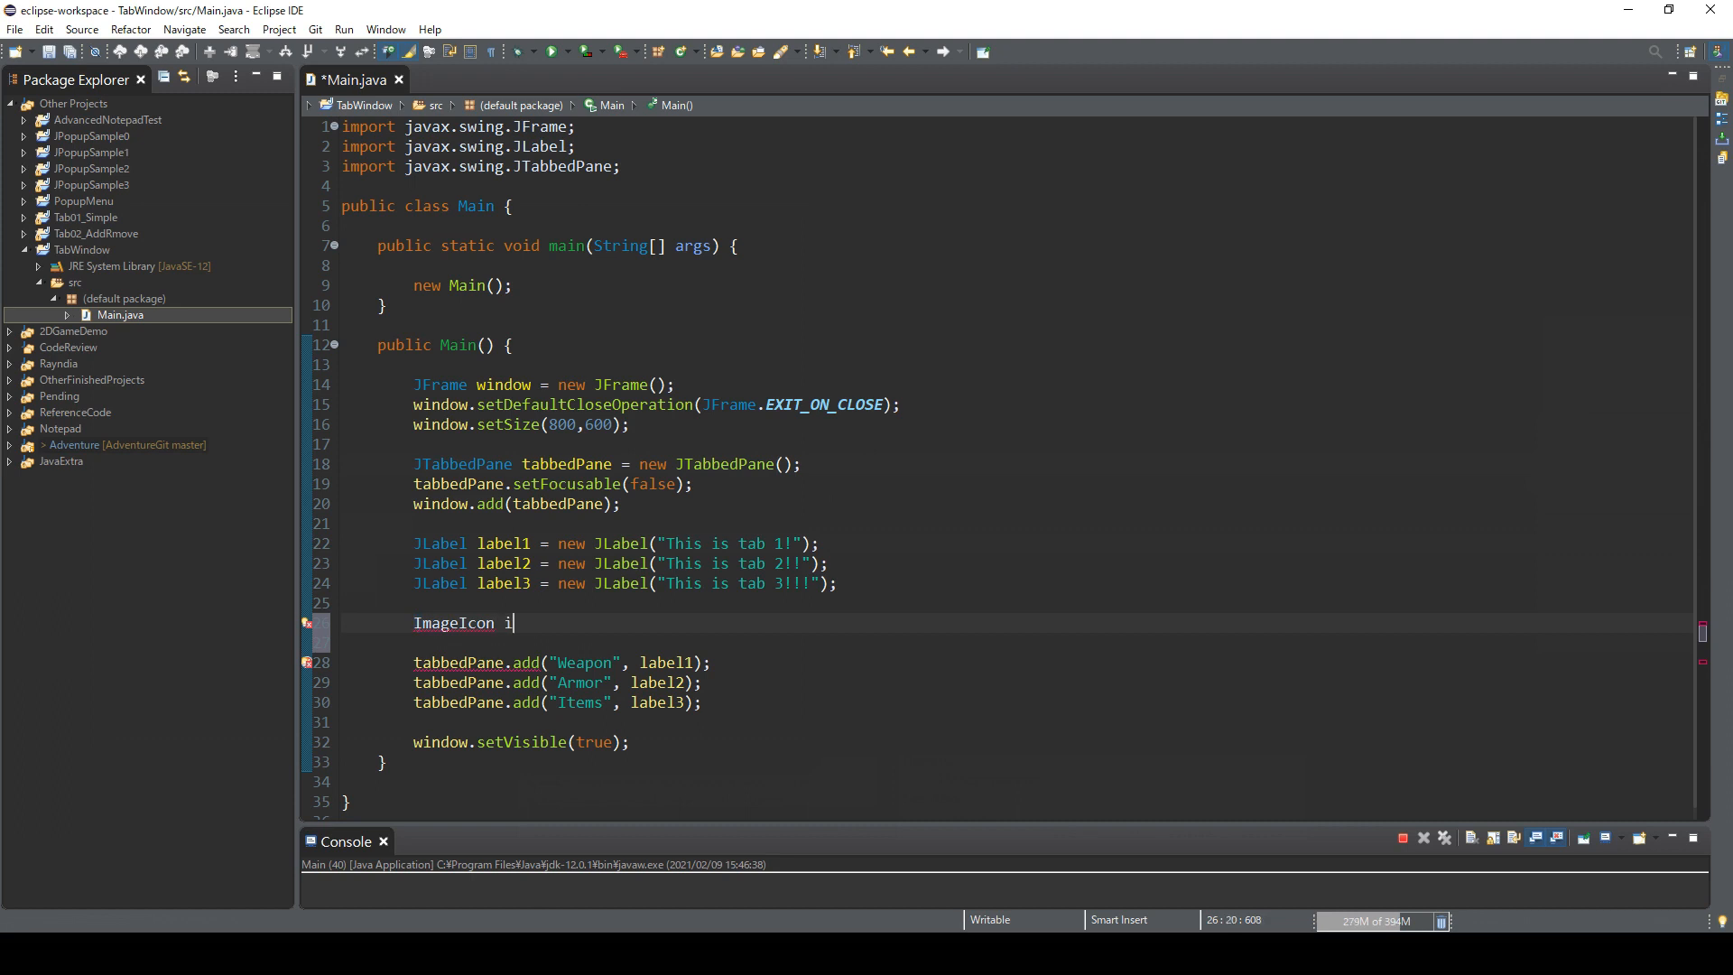
# Step: Write ImageIcon icon1 = new ImageIcon(getClass().getClassLoader().getResource(name)); and select the TabWindow project
pyautogui.write('con1')
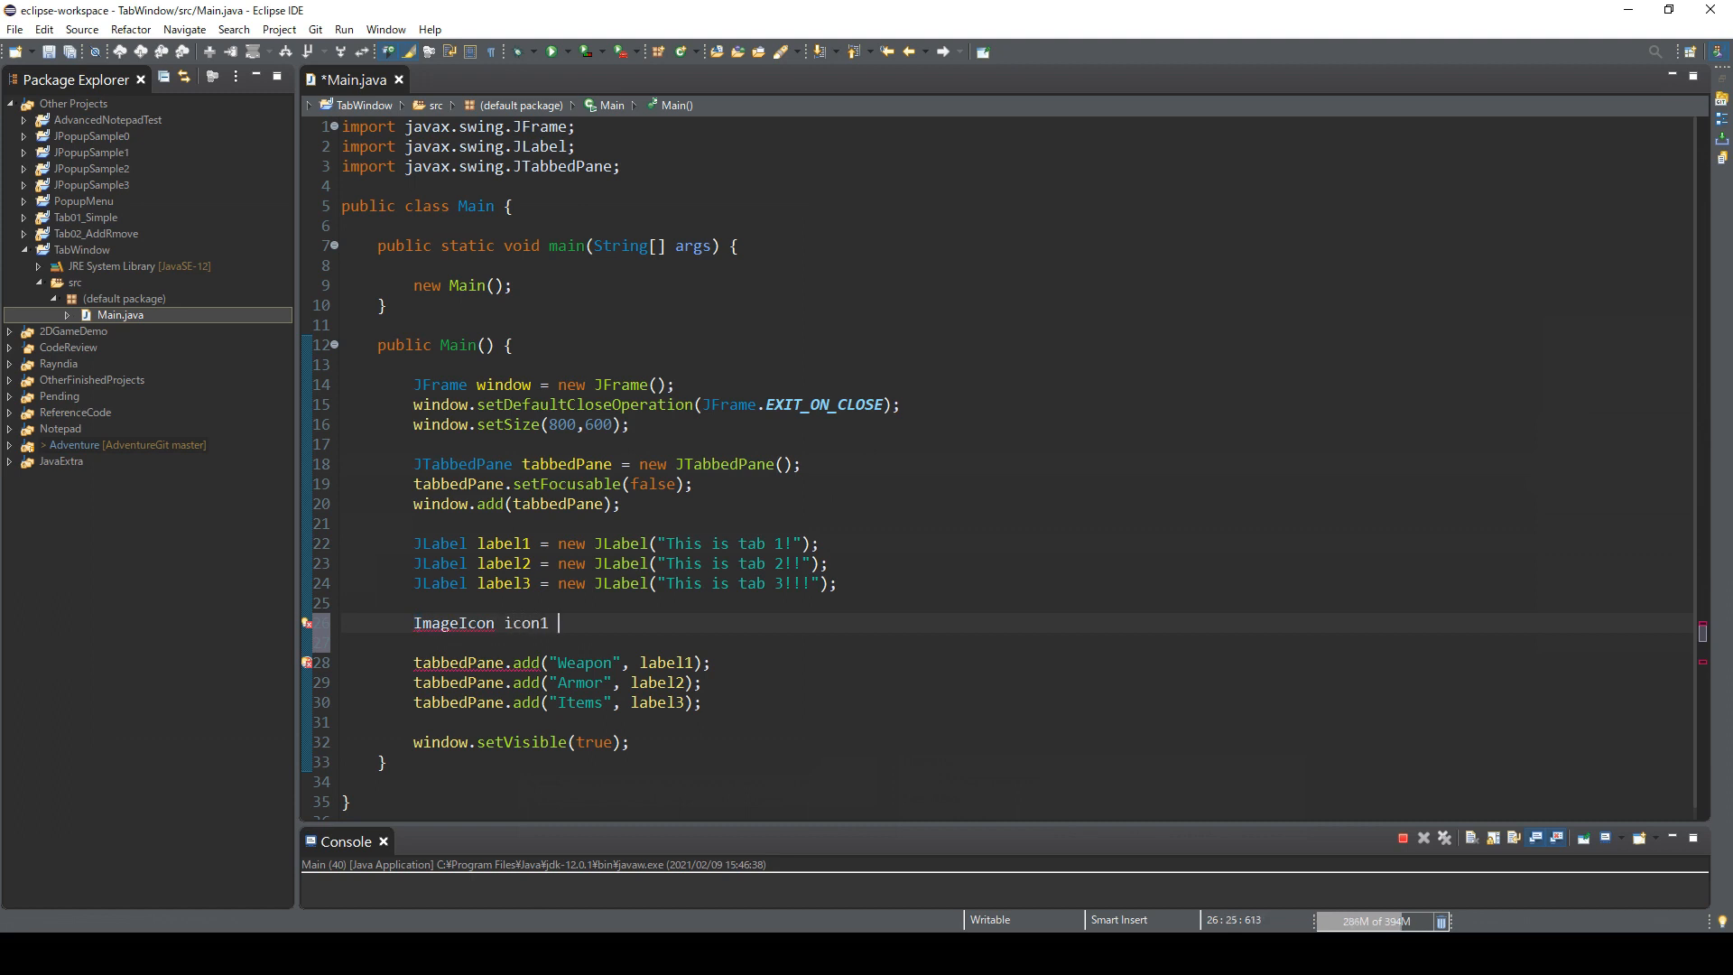
pyautogui.write('= new ImageIco')
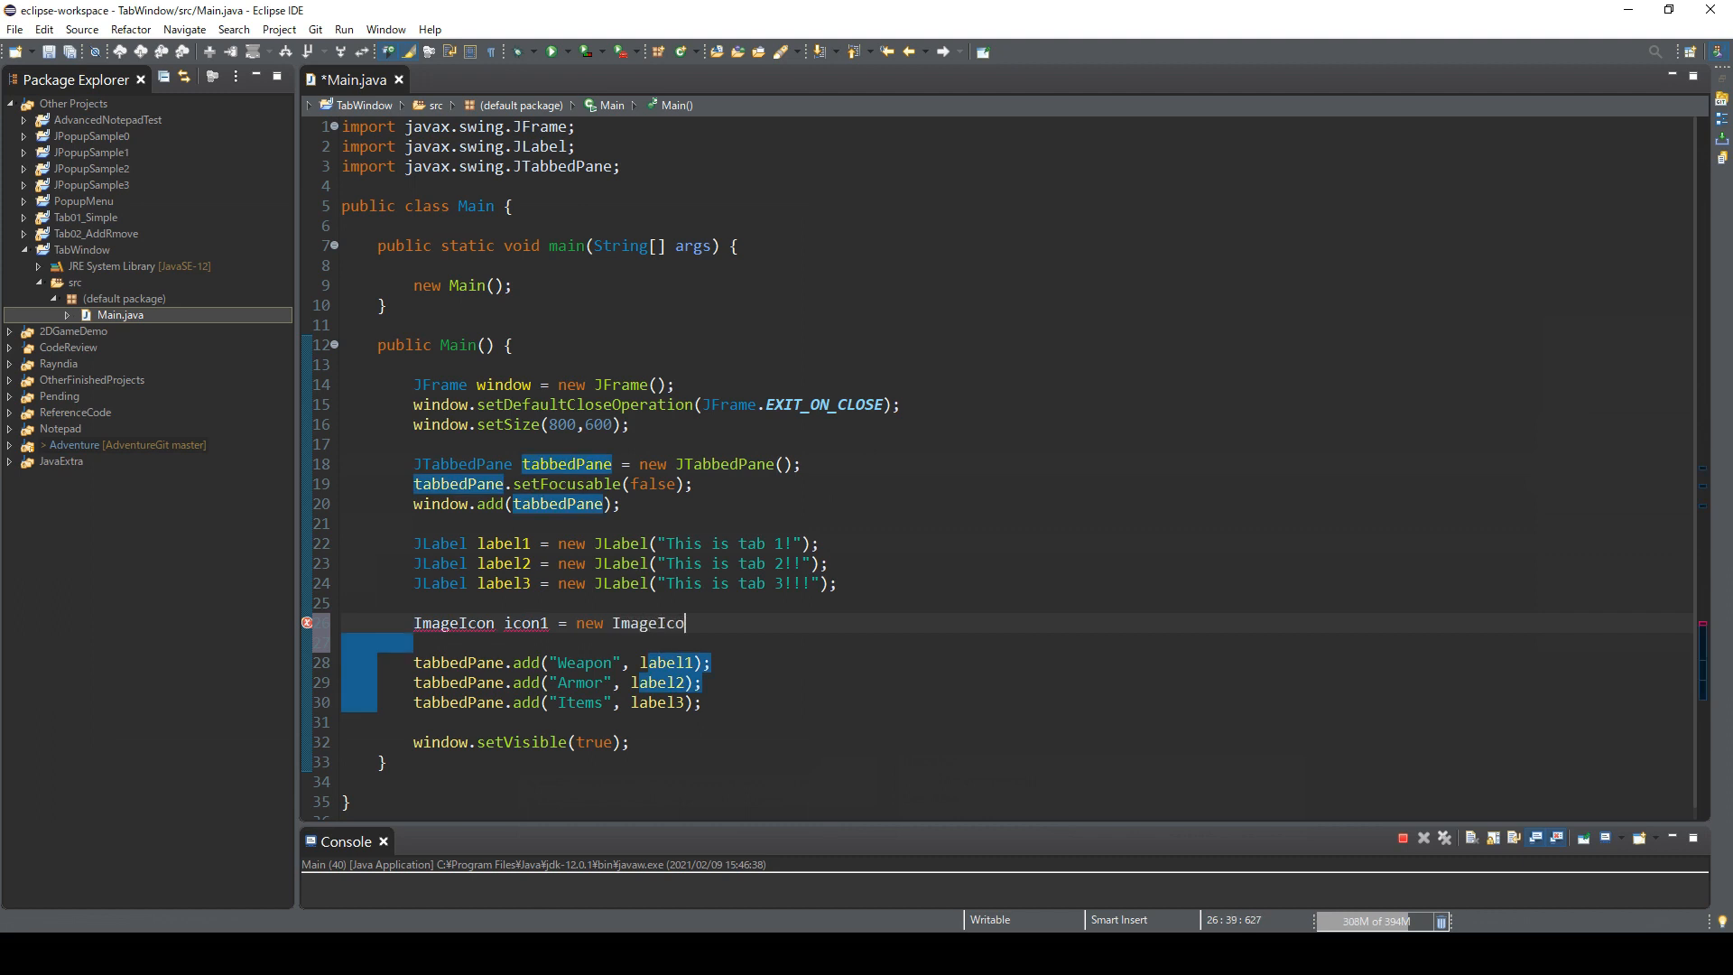
pyautogui.write('n()')
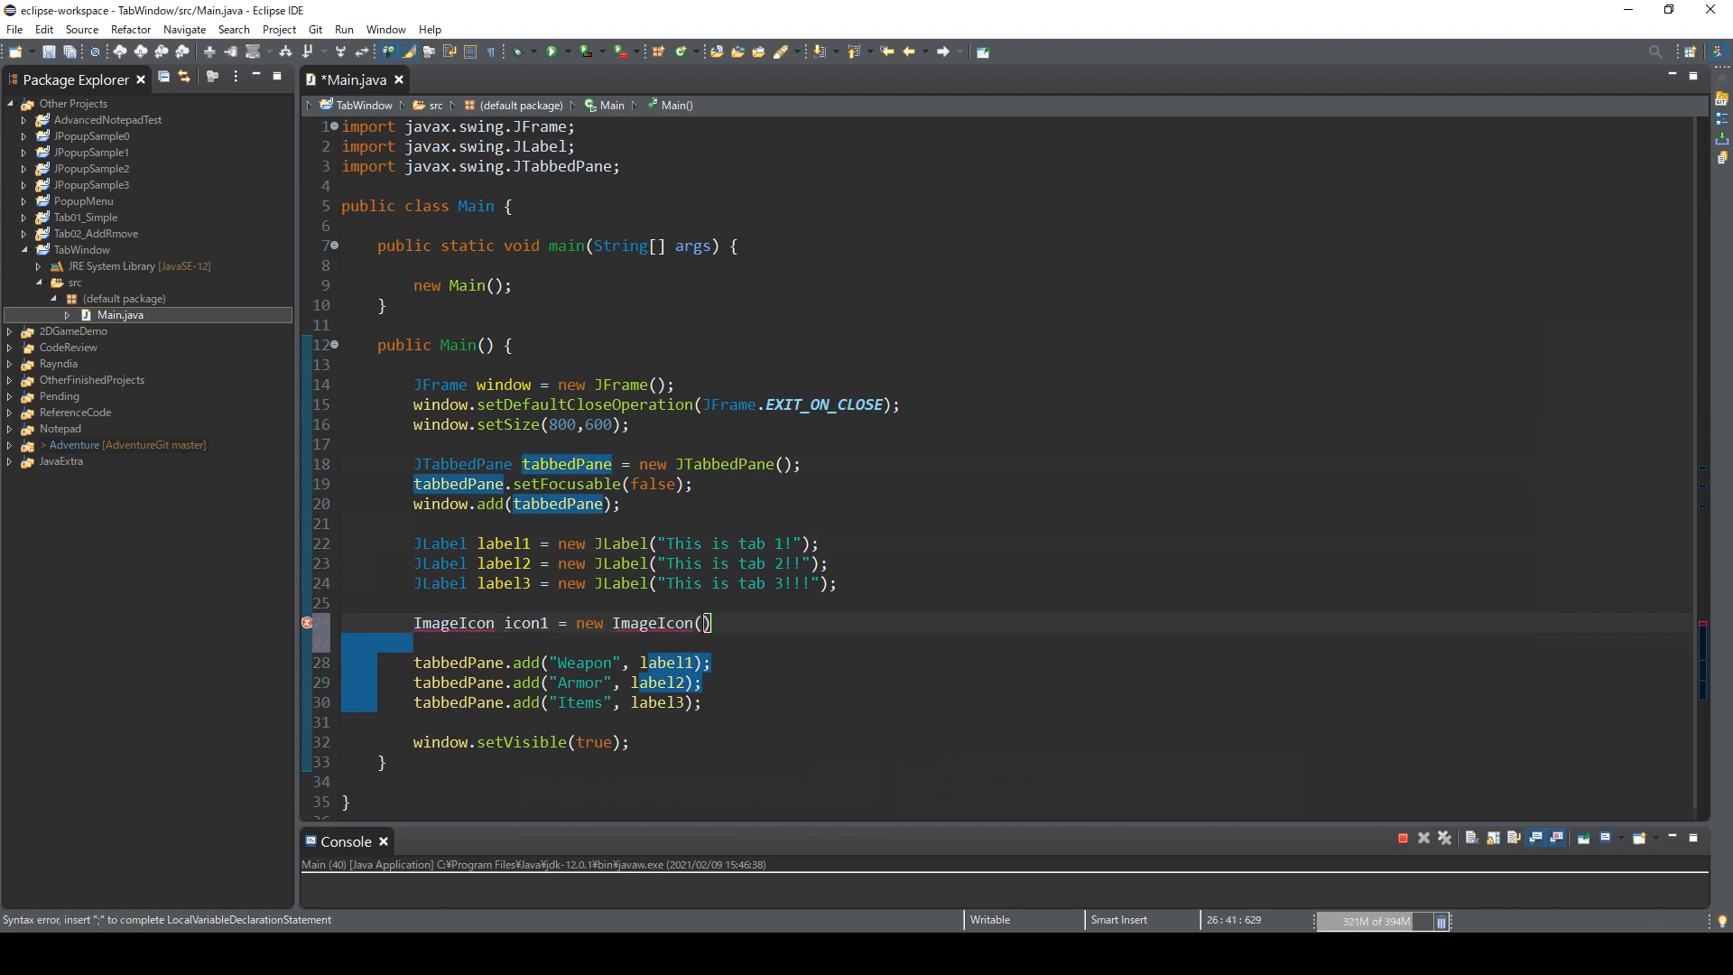
pyautogui.write('getClass')
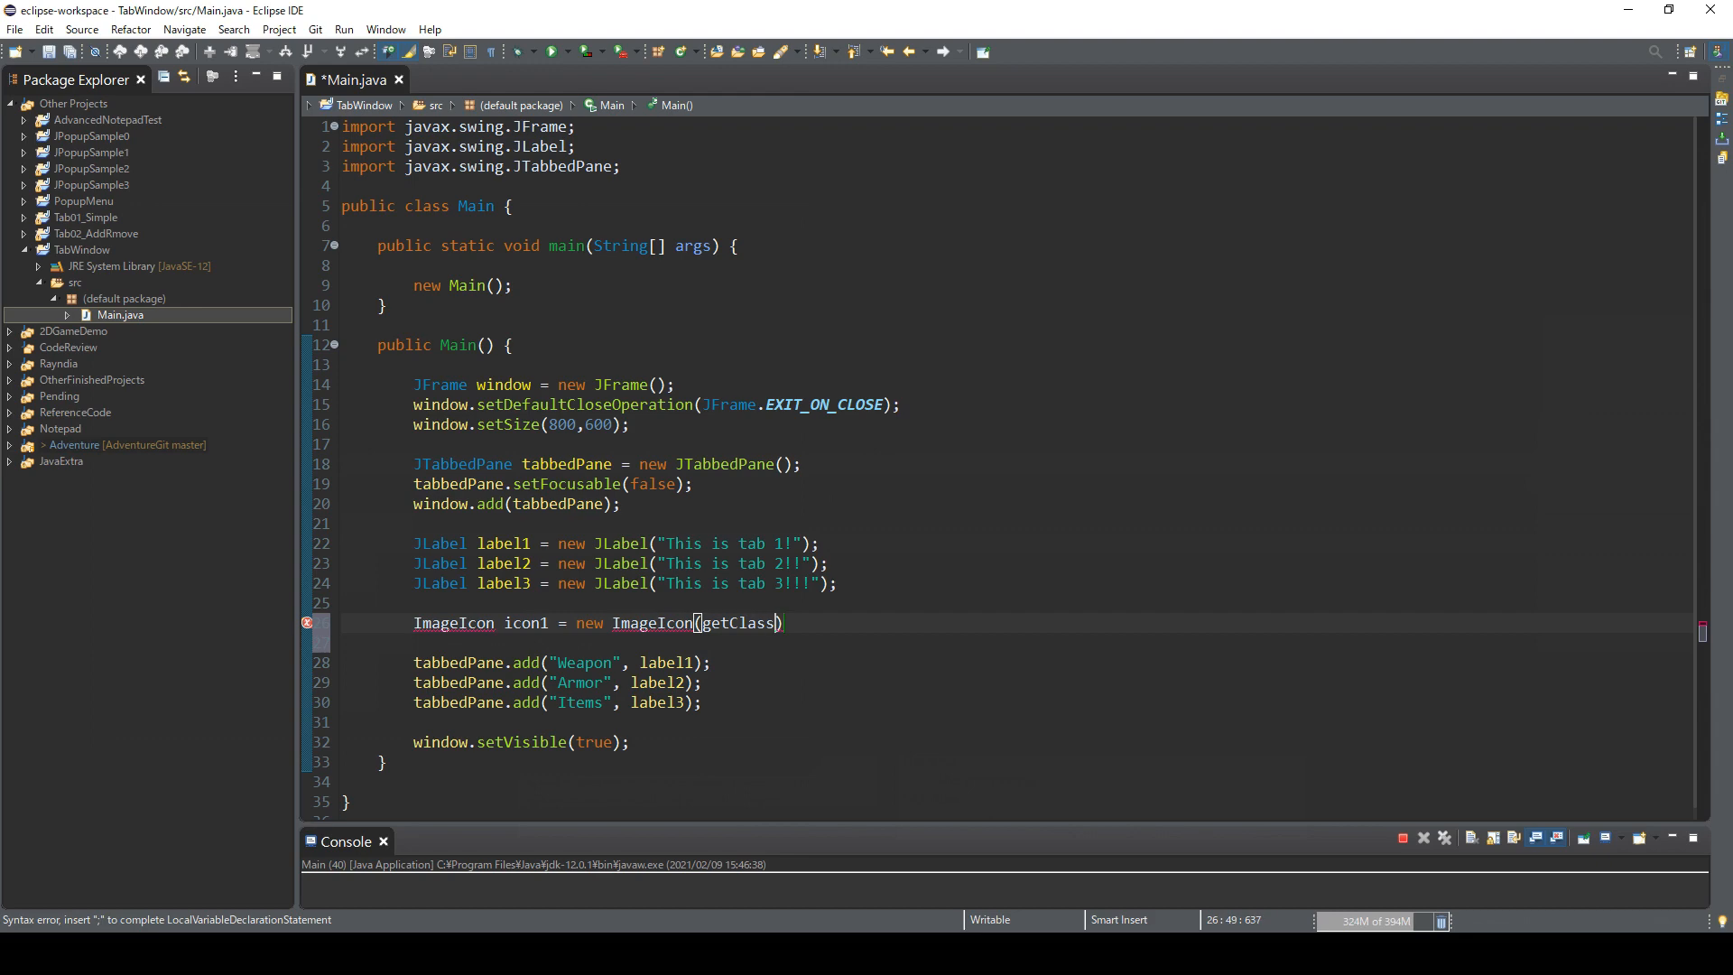
pyautogui.write('()')
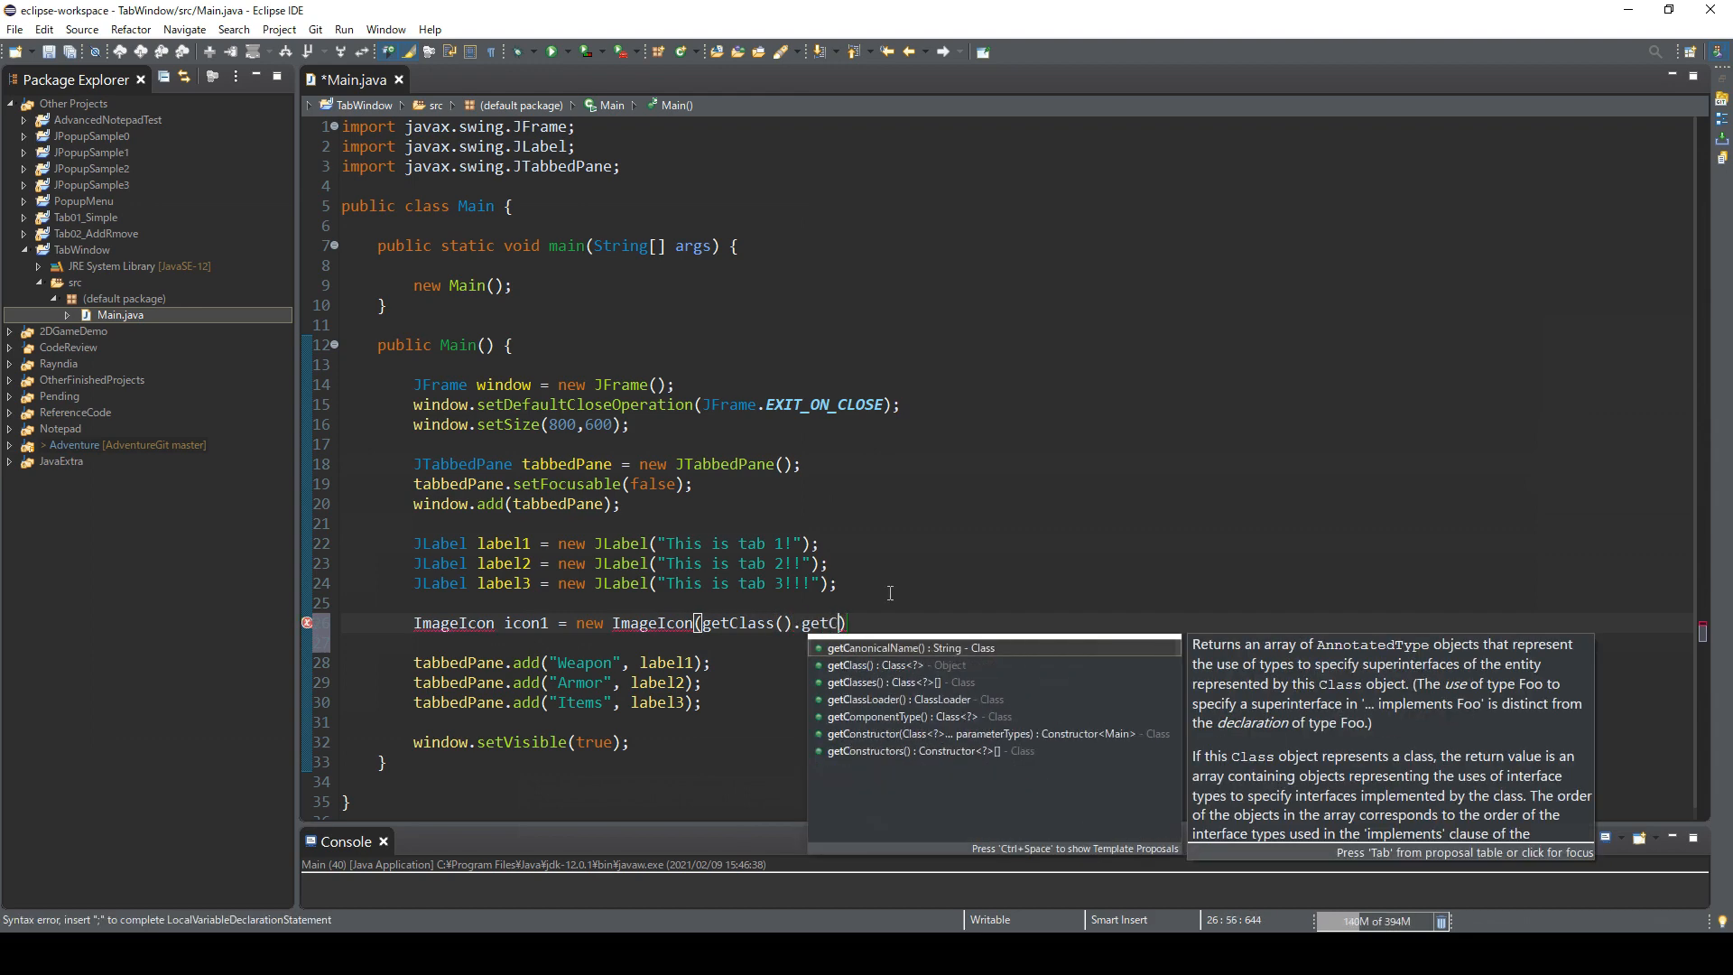
pyautogui.write('lassLoader(')
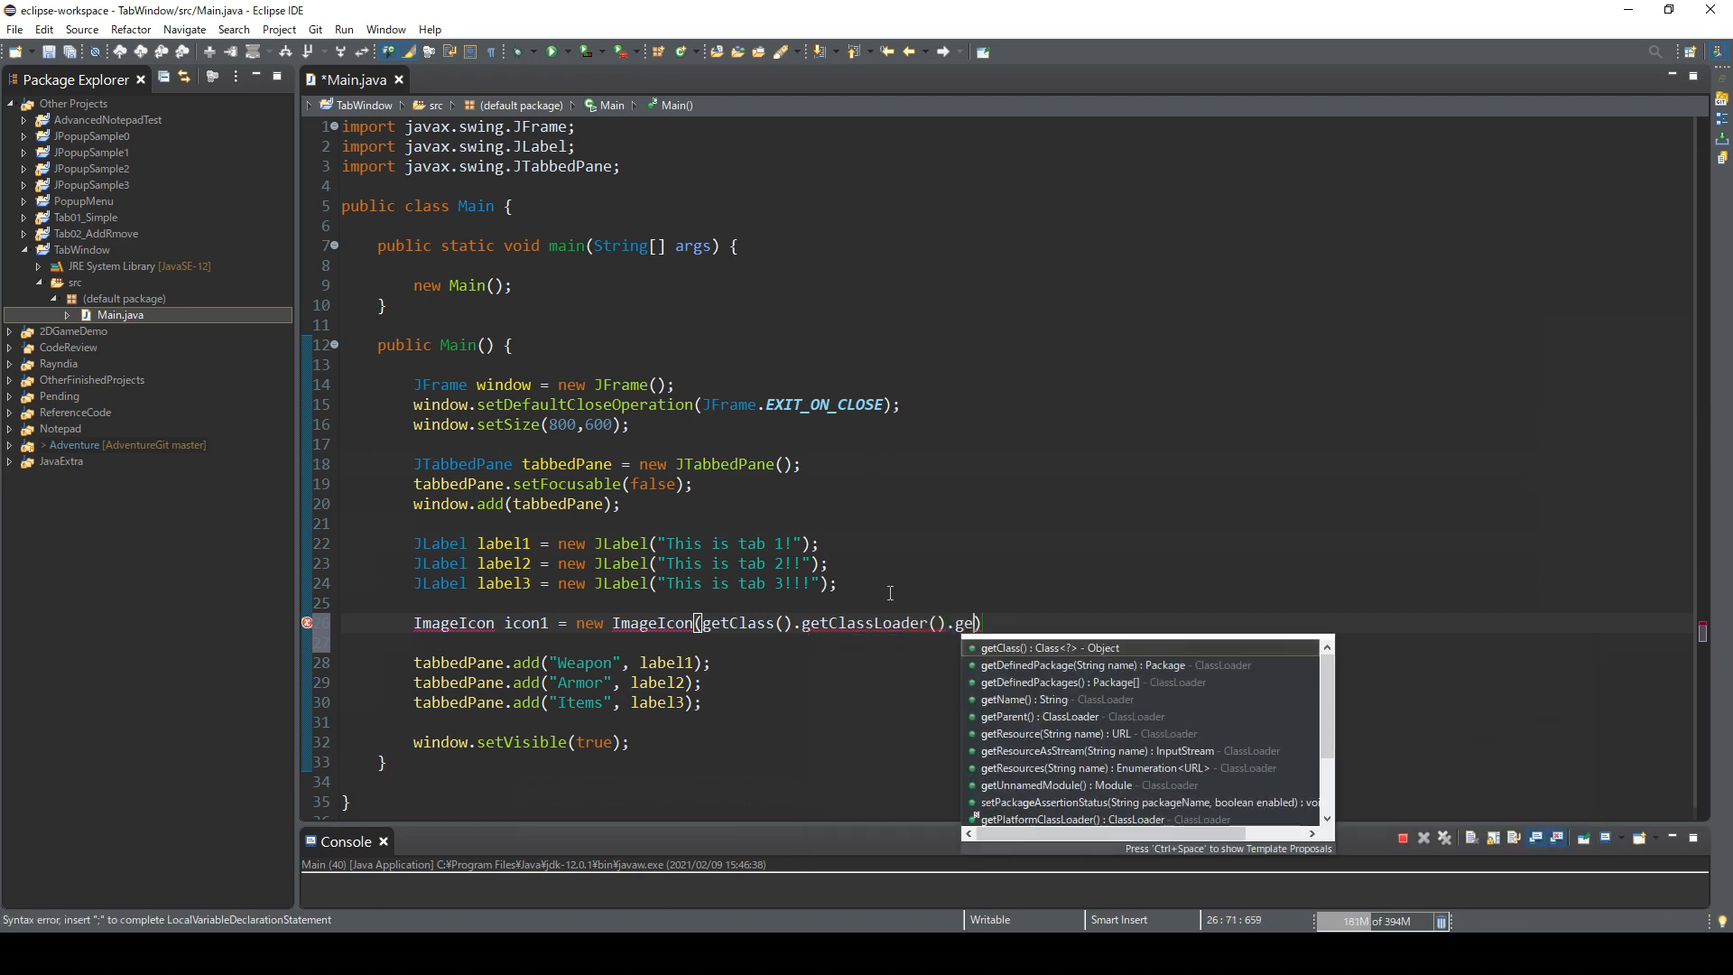
pyautogui.write('tRe')
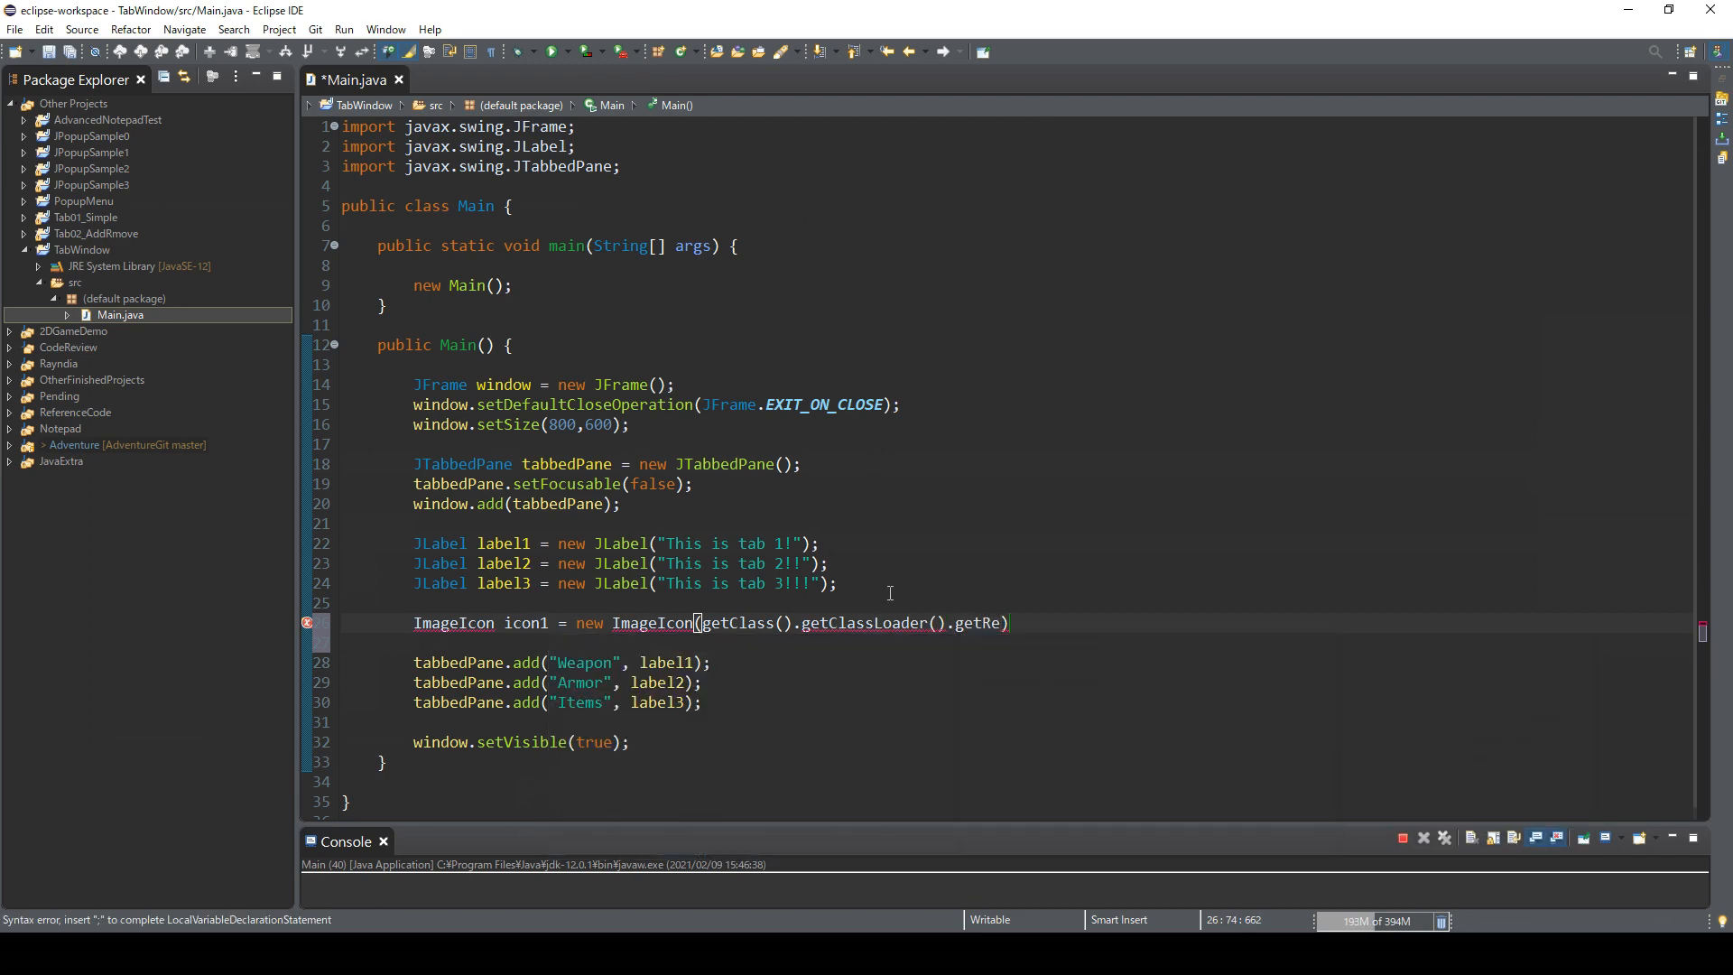
pyautogui.write('source(name));')
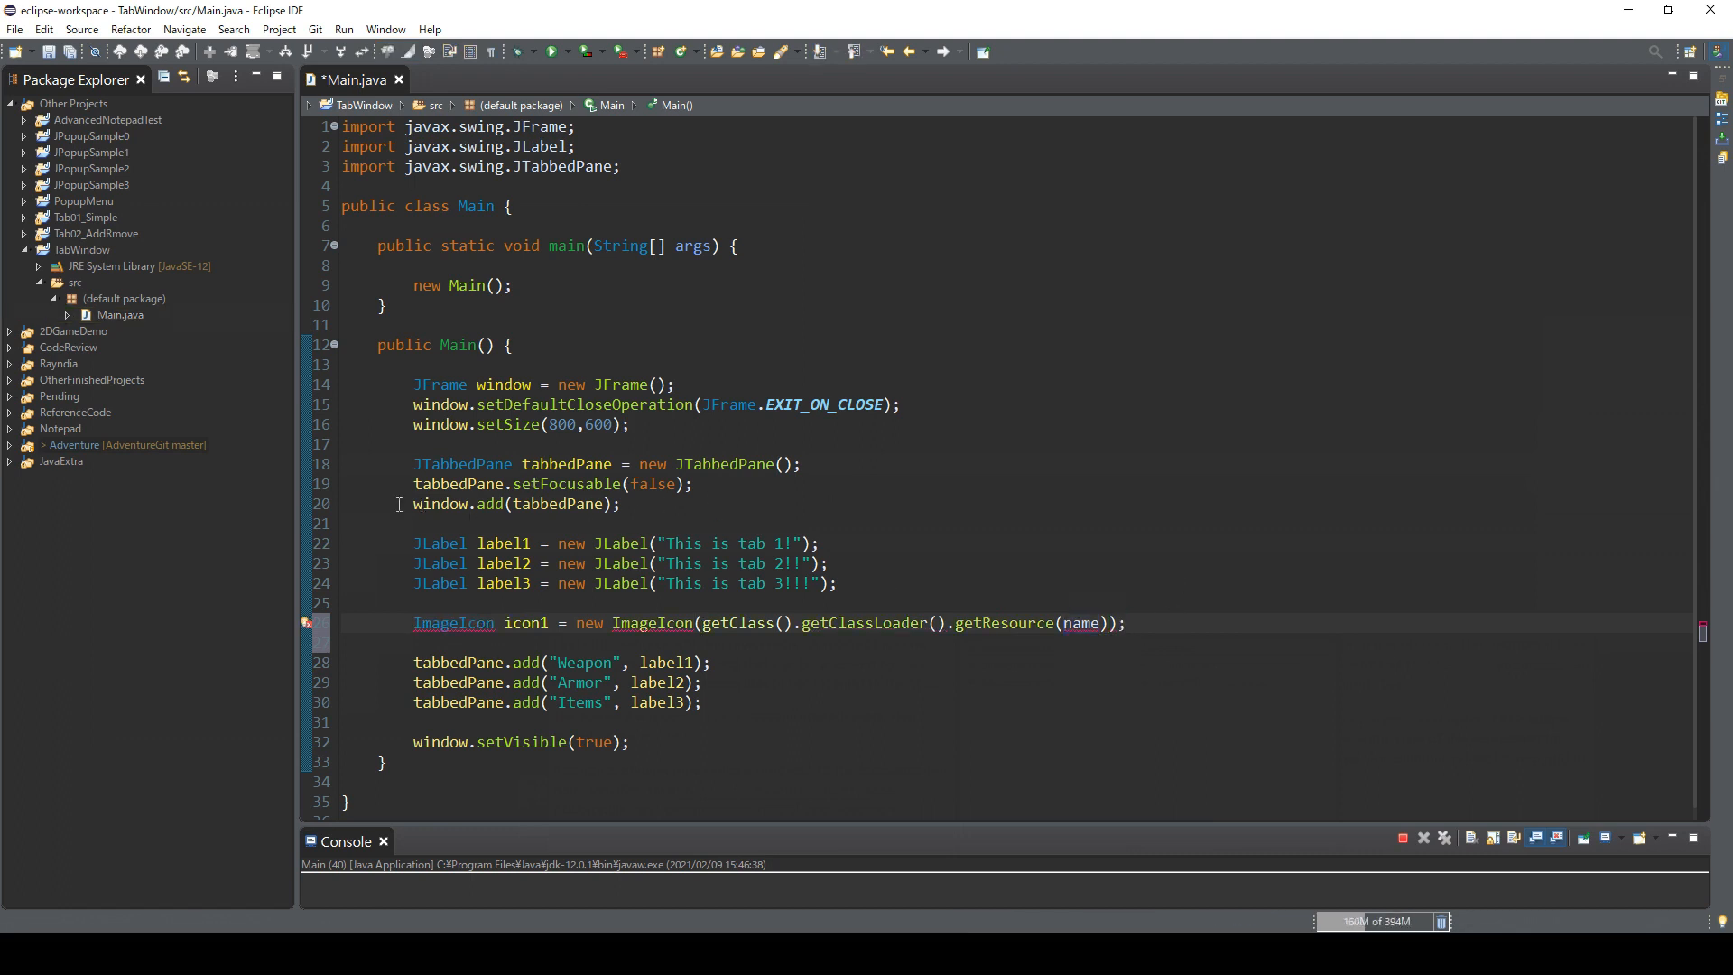
pyautogui.click(81, 249)
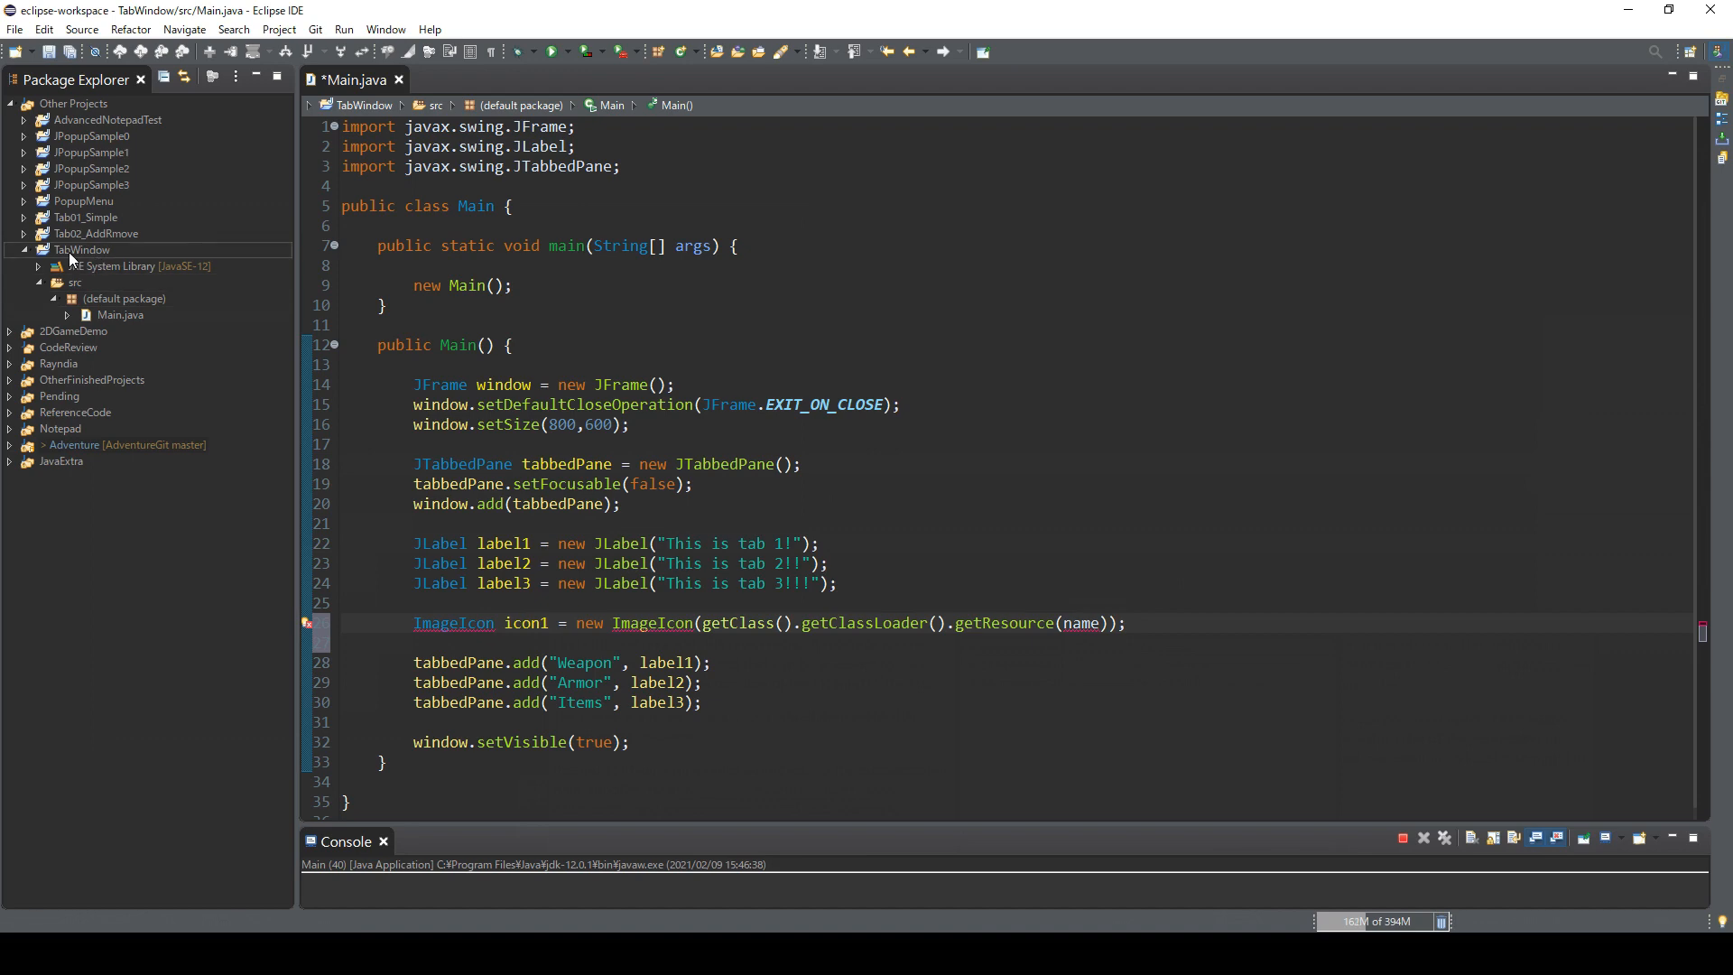
# Step: Create a source folder named res in TabWindow and reveal the town01–town03 PNG images inside it
pyautogui.rightClick(81, 249)
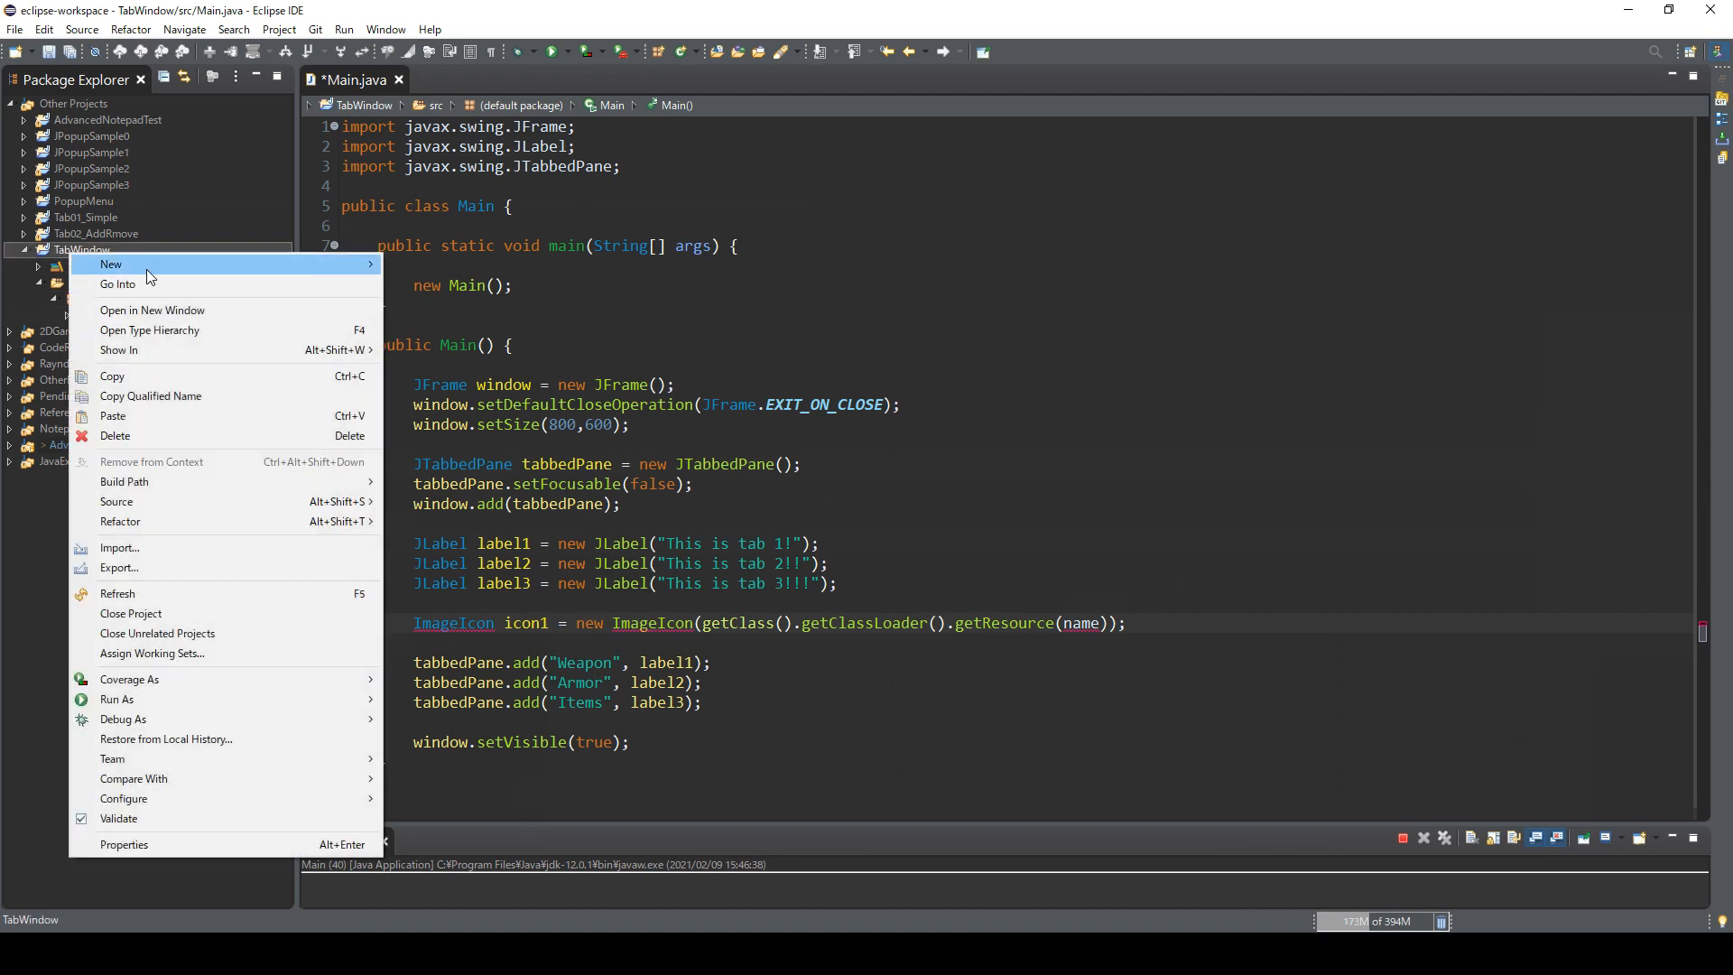
pyautogui.moveTo(110, 264)
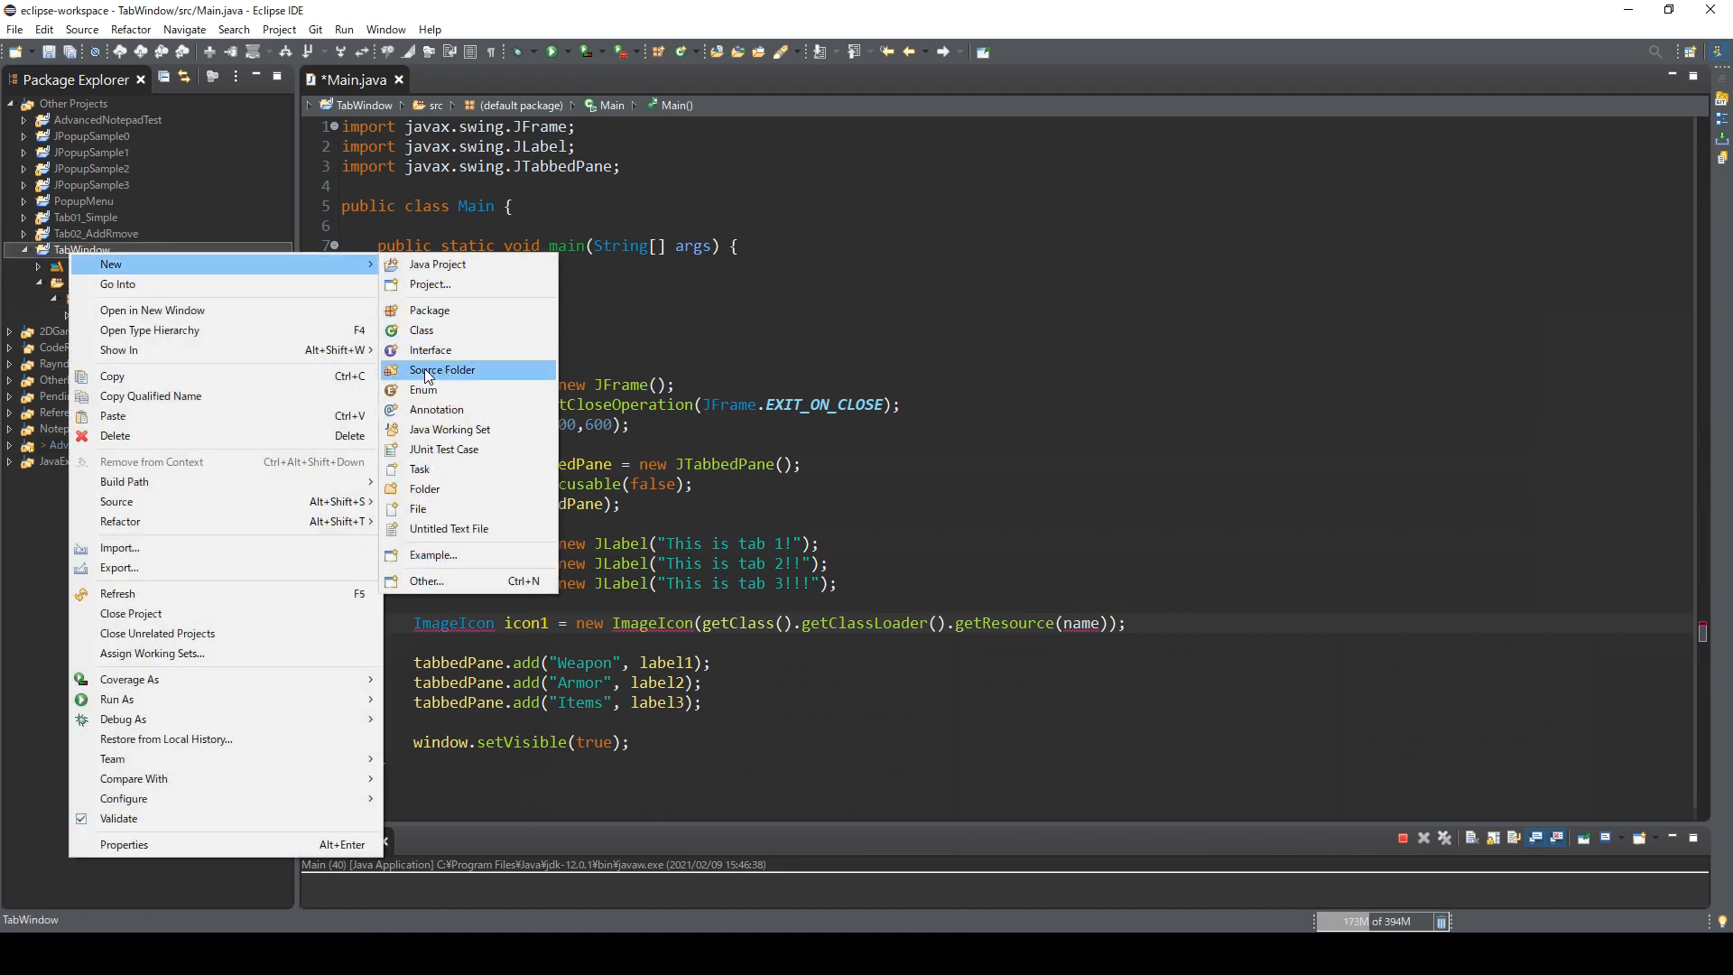
pyautogui.click(440, 368)
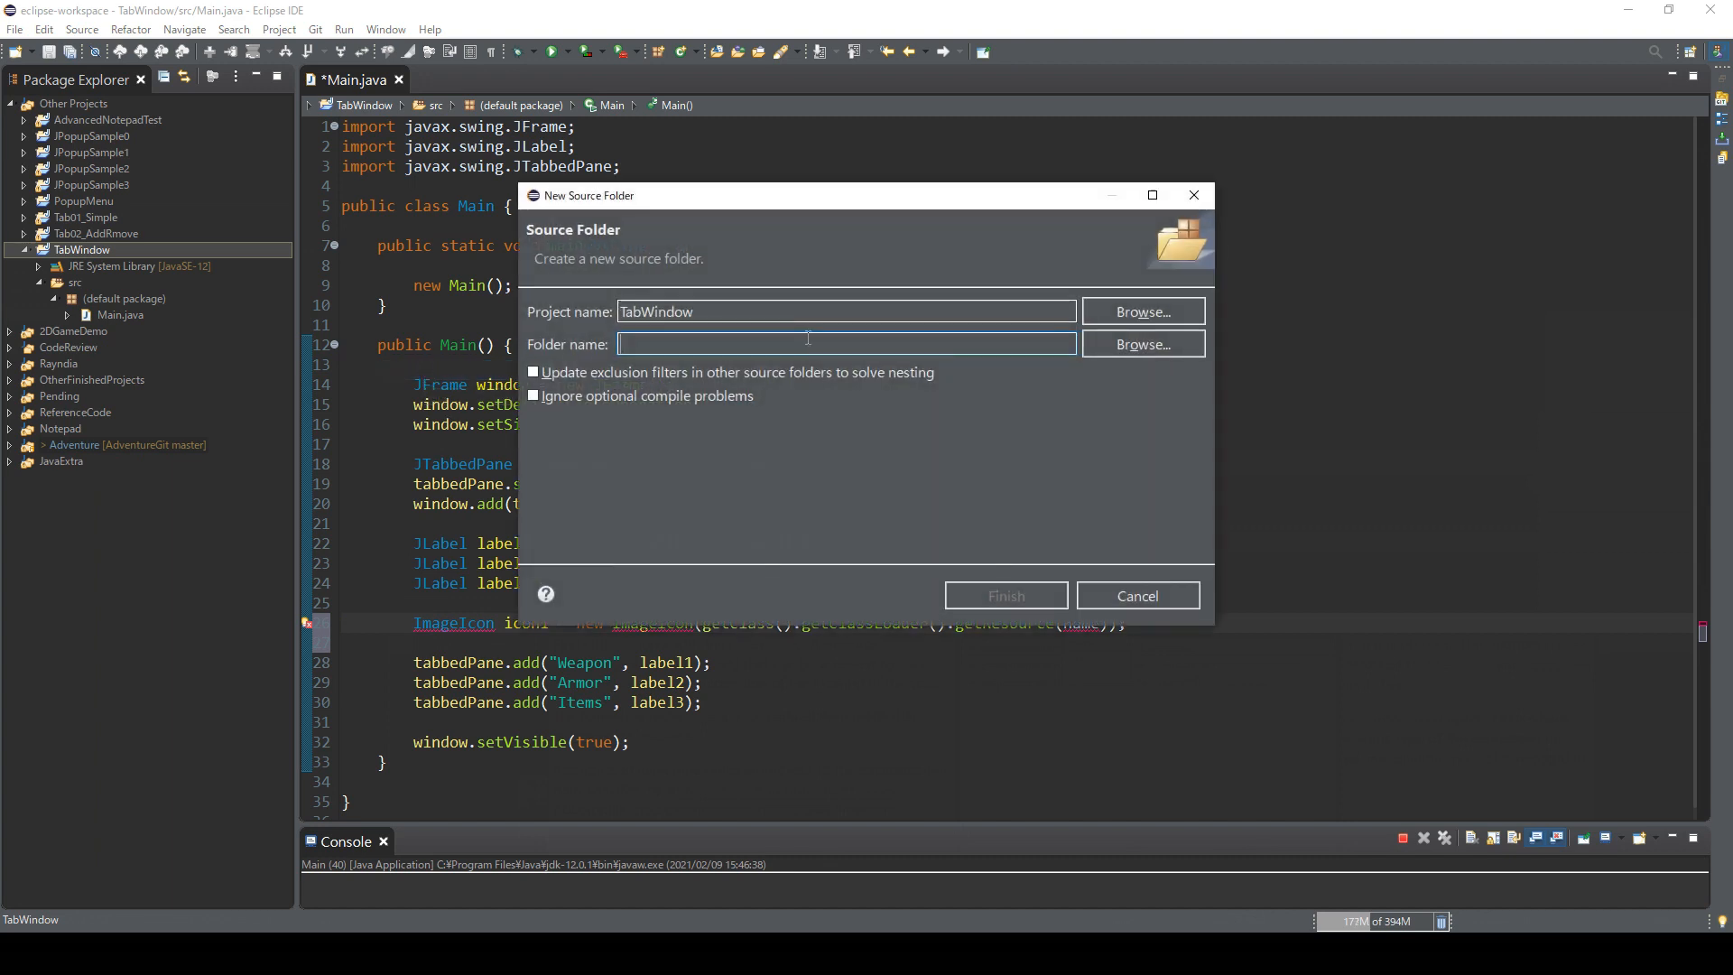
pyautogui.write('res')
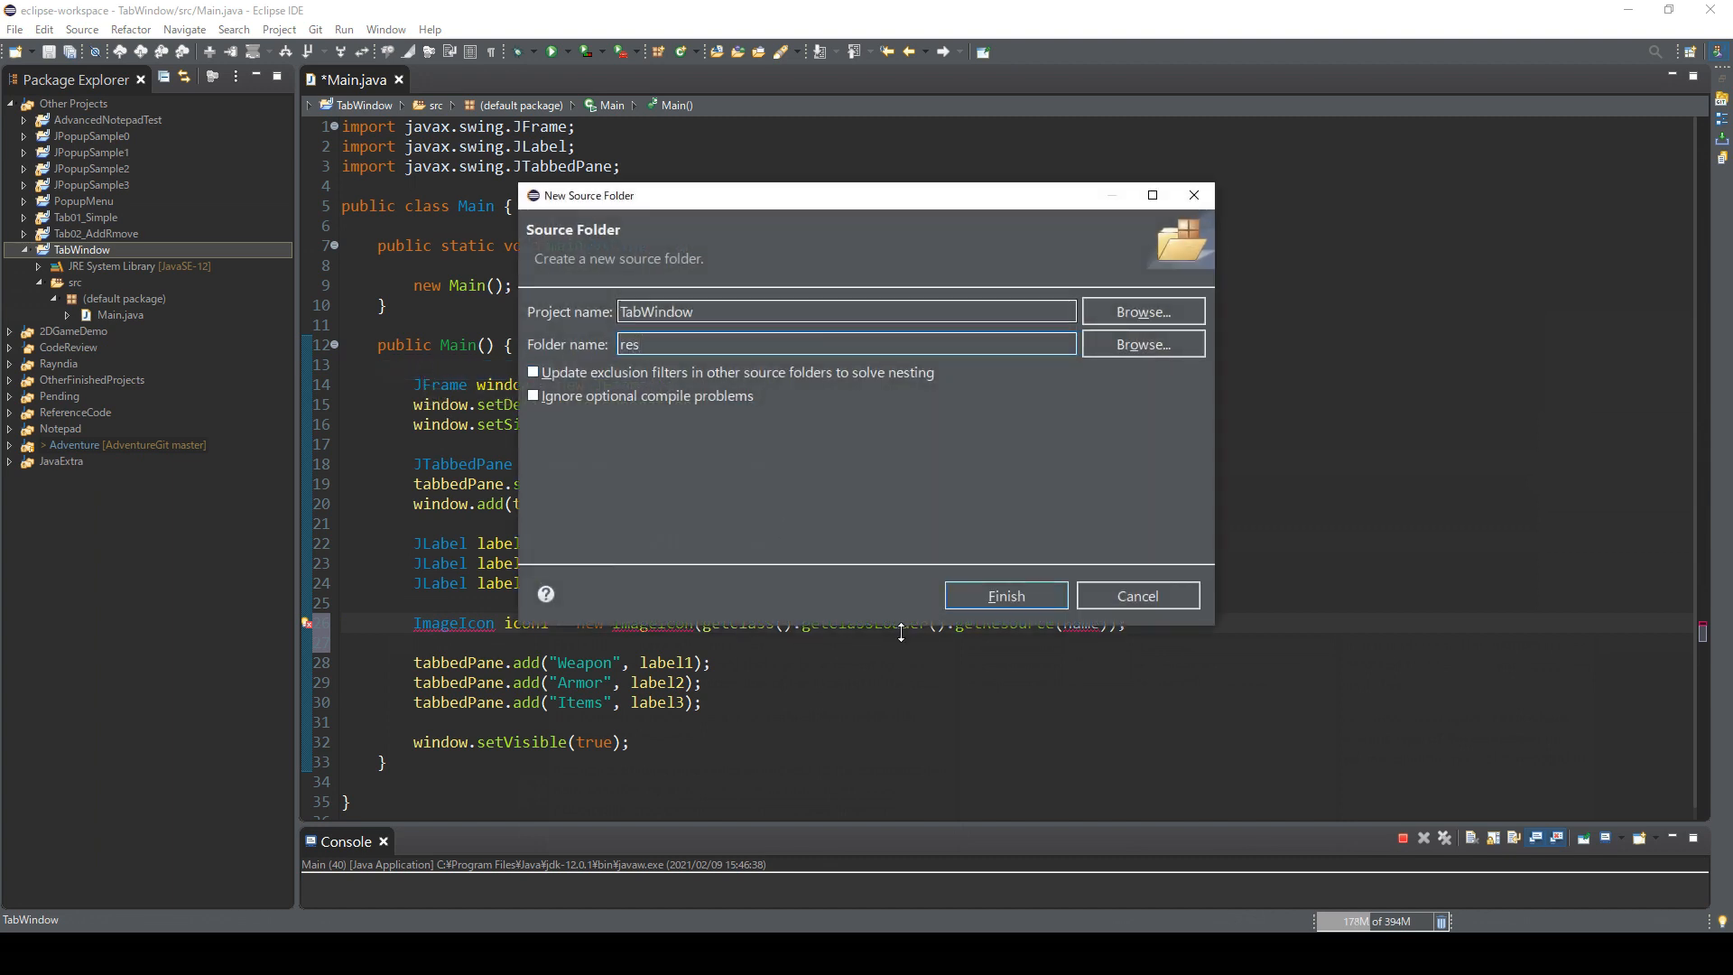
pyautogui.click(1004, 594)
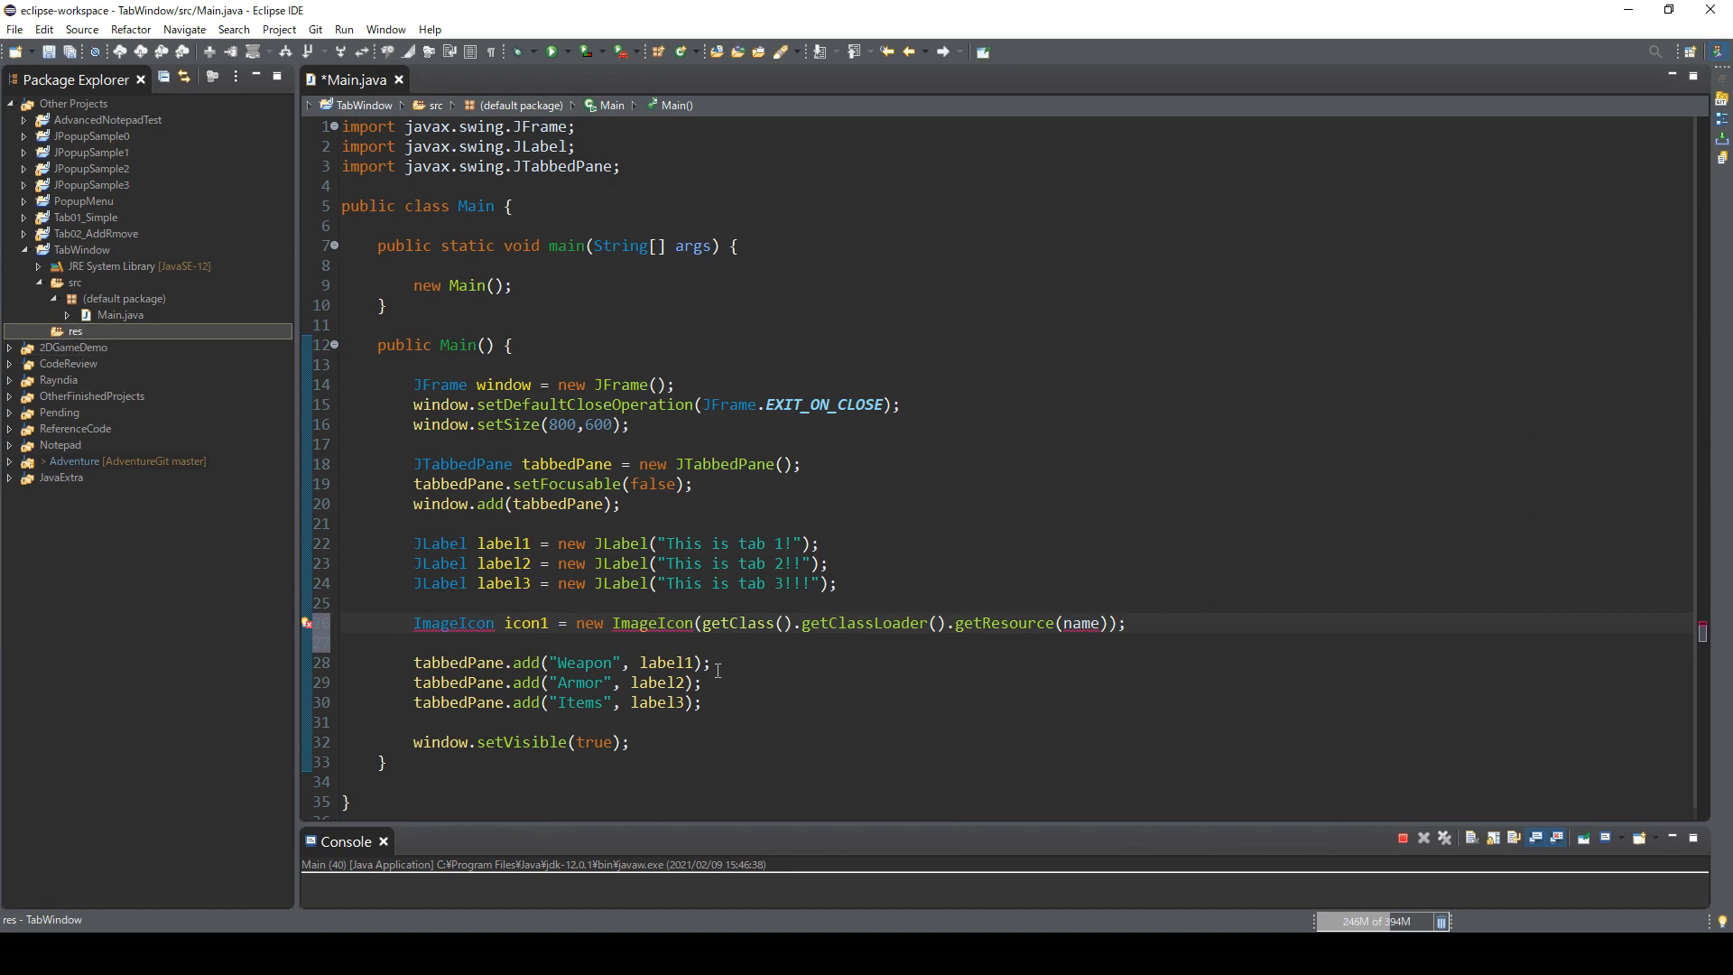
pyautogui.click(76, 331)
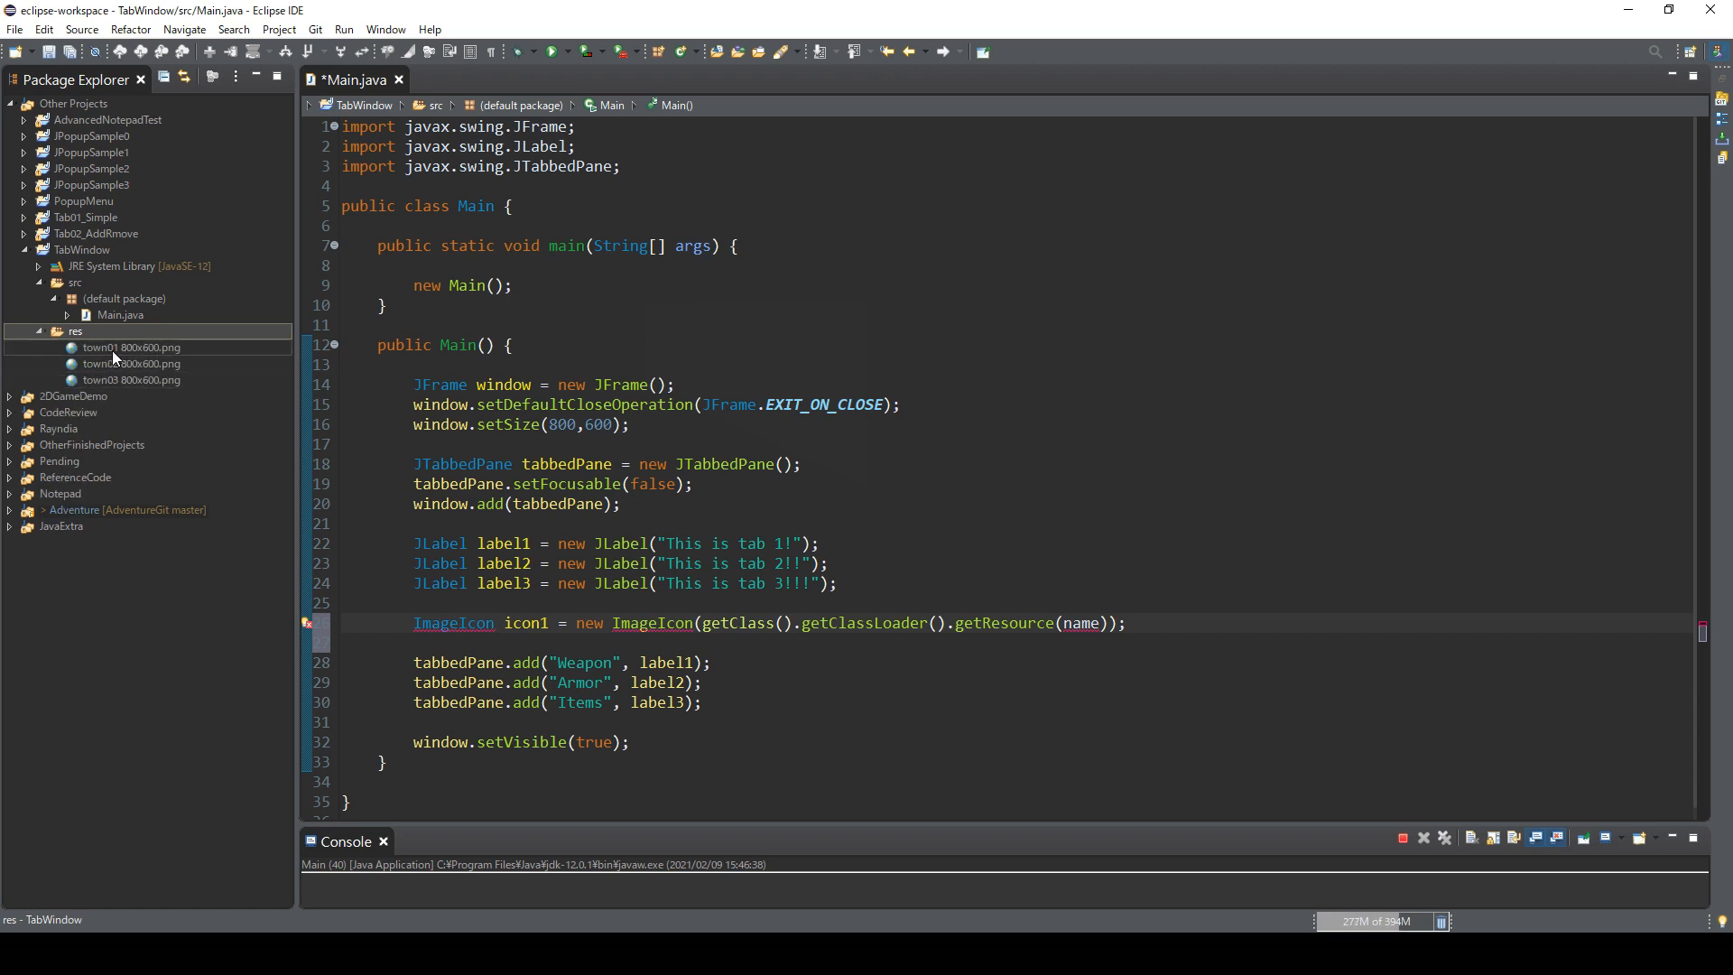
# Step: Load town01 into icon1 via getResource and add label1.setIcon(icon1)
pyautogui.doubleClick(132, 346)
pyautogui.write('"tow')
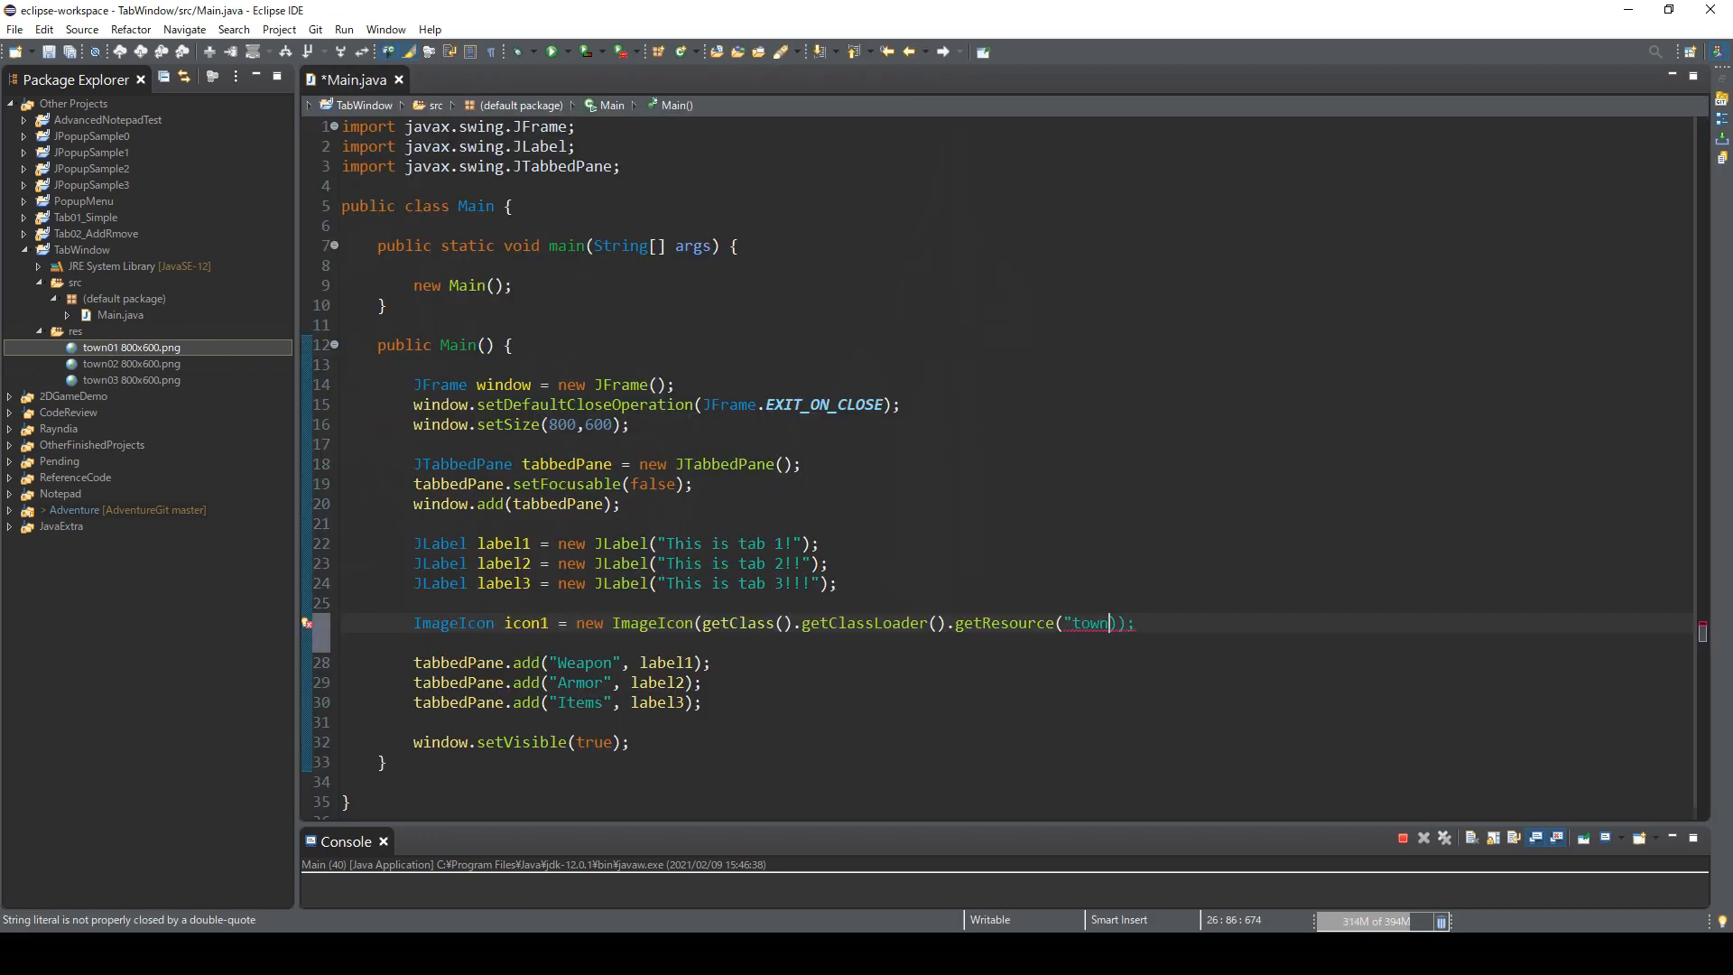
pyautogui.write('01 800x600.png')
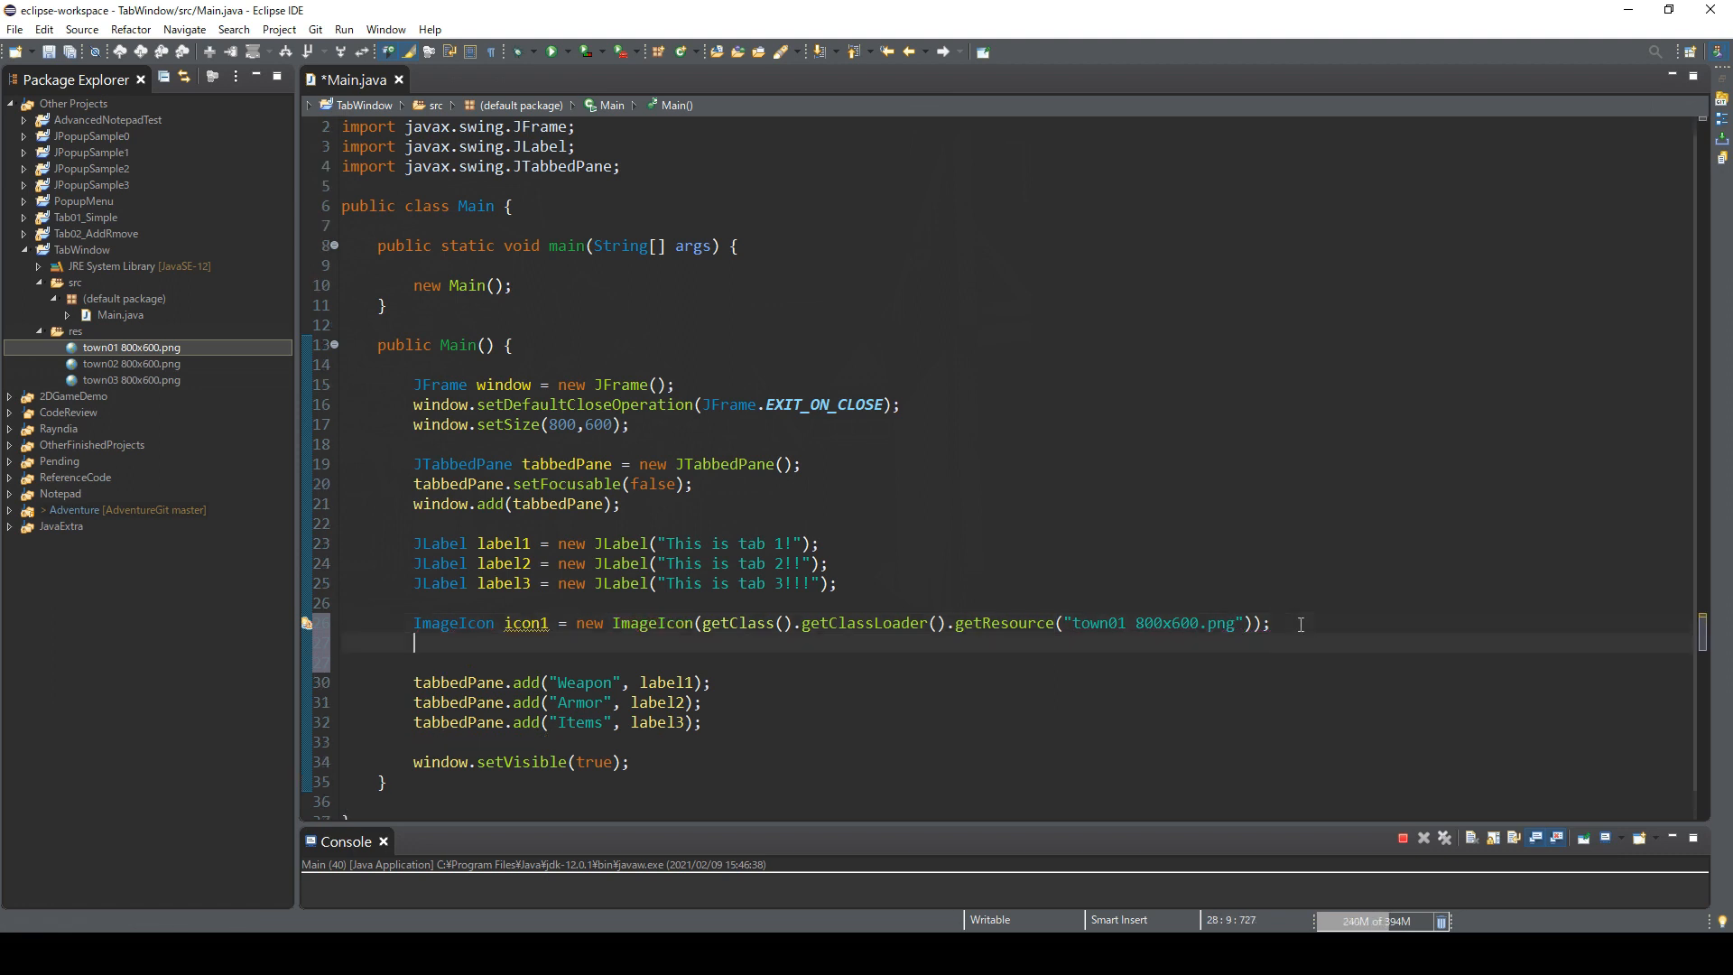
pyautogui.write('label1.setIcon(icon1);')
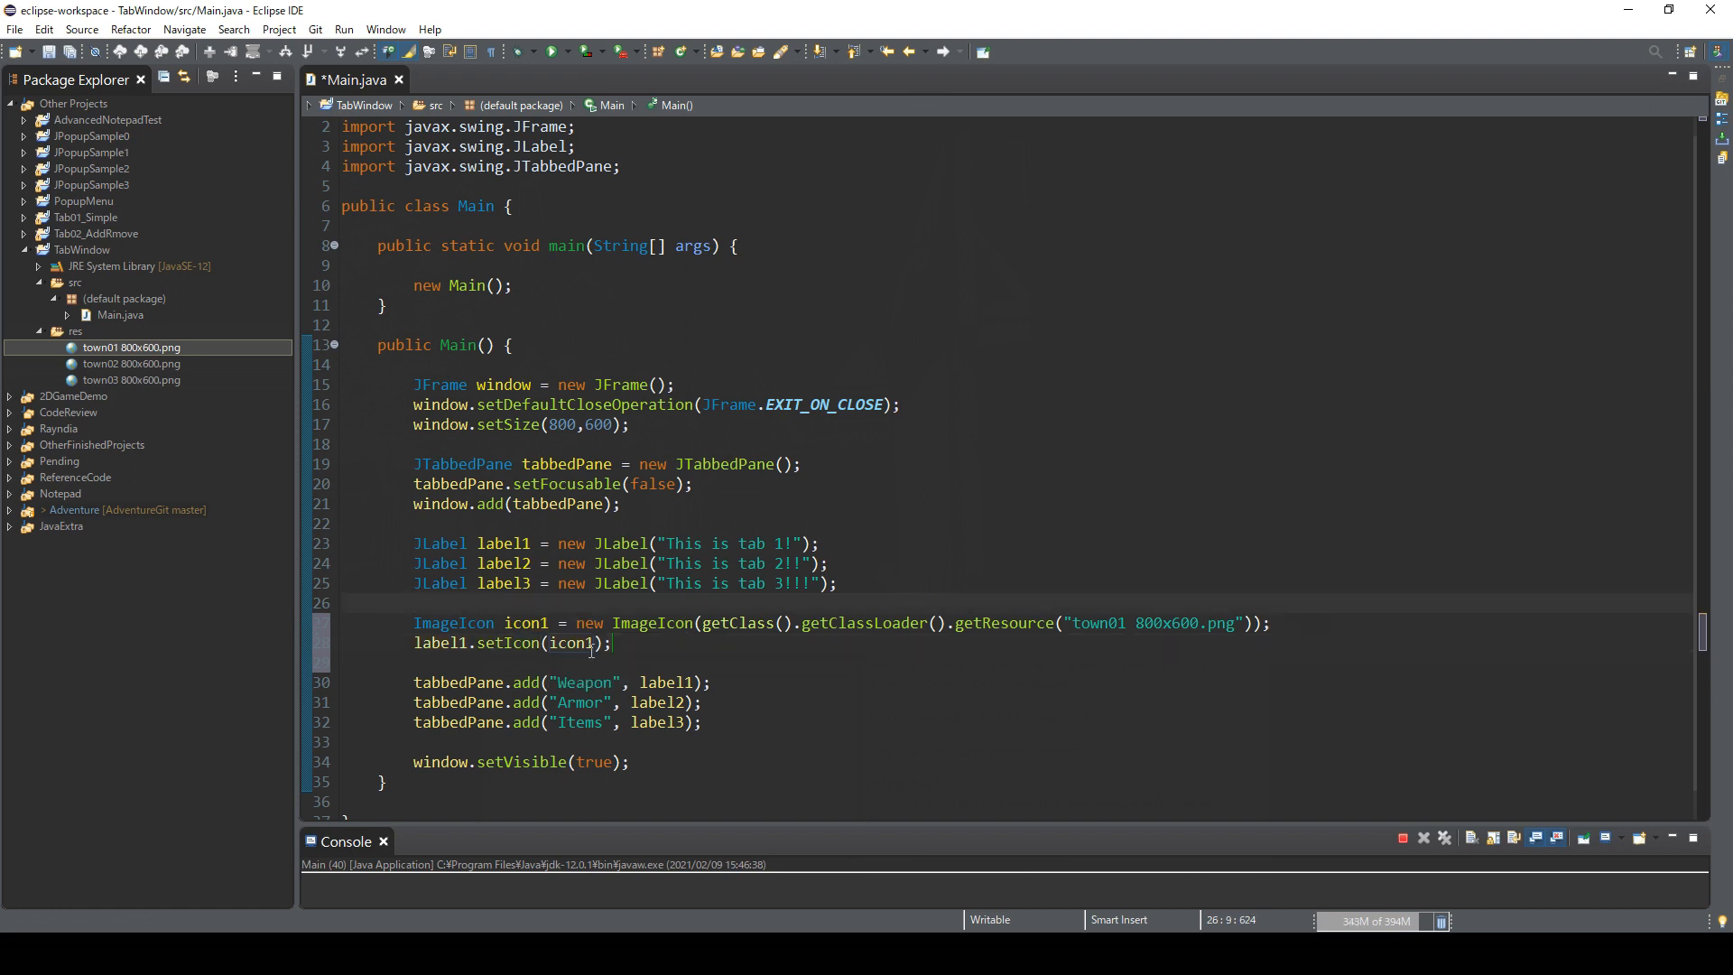
# Step: Duplicate the icon lines into icon2 and icon3 loading town02 and town03
pyautogui.moveTo(412, 623); pyautogui.dragTo(612, 643)
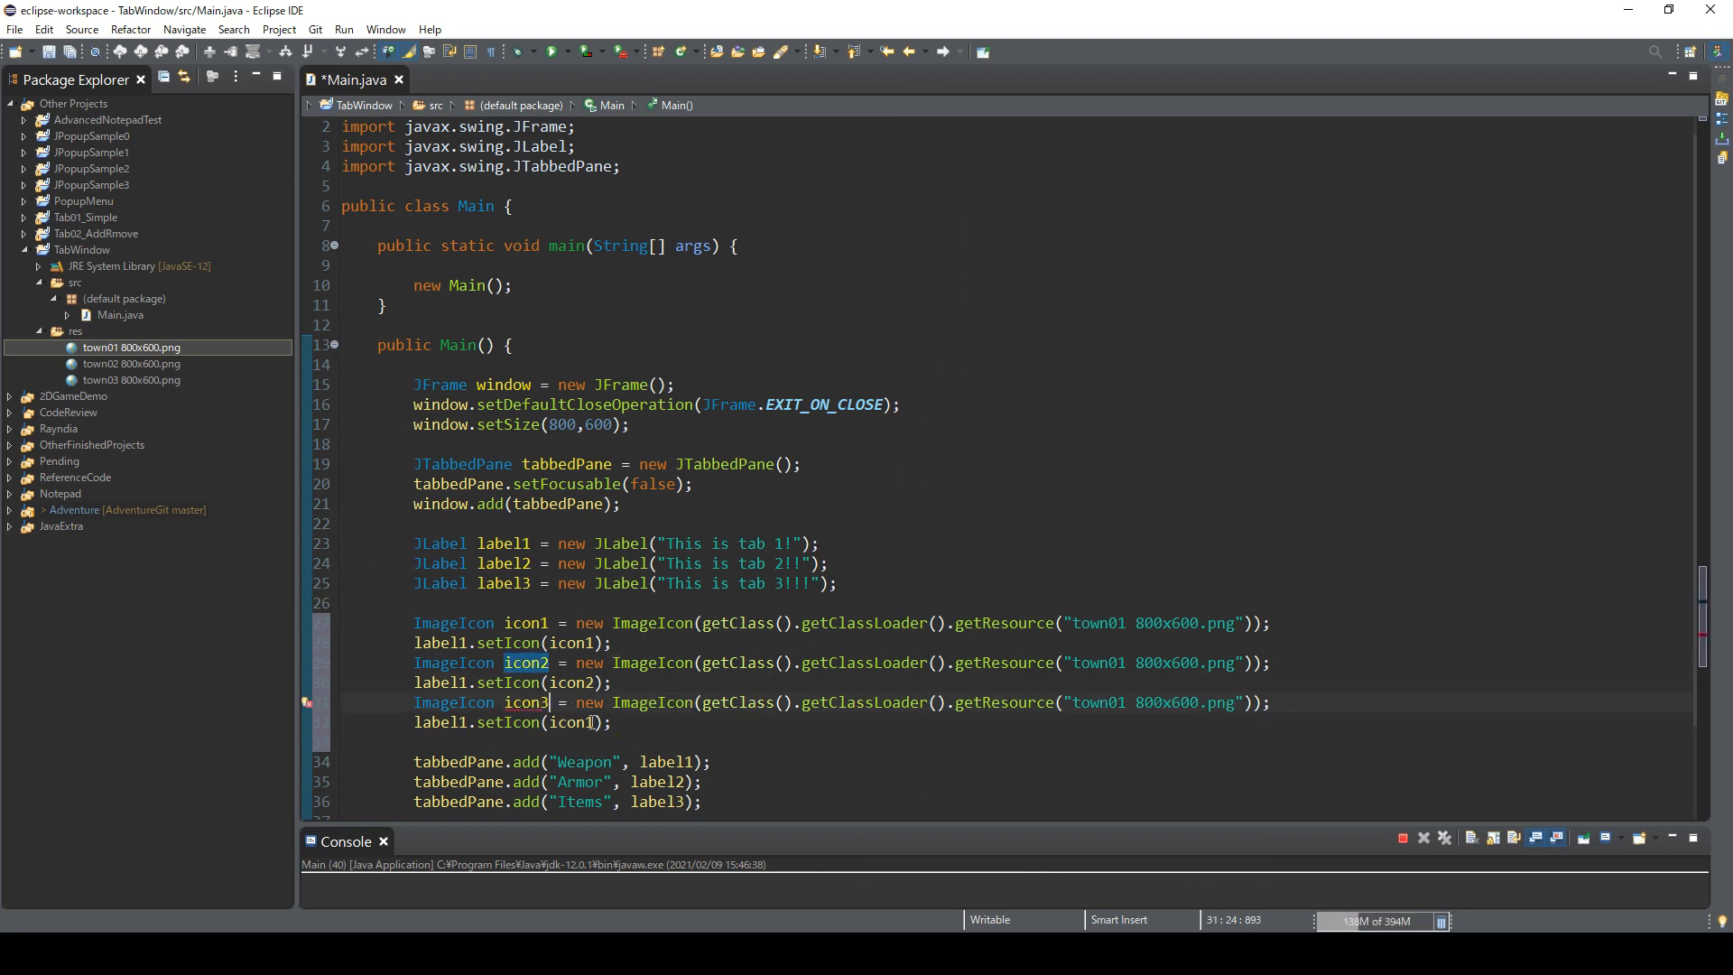
pyautogui.write('icon3')
pyautogui.click(561, 761)
pyautogui.write('Town ')
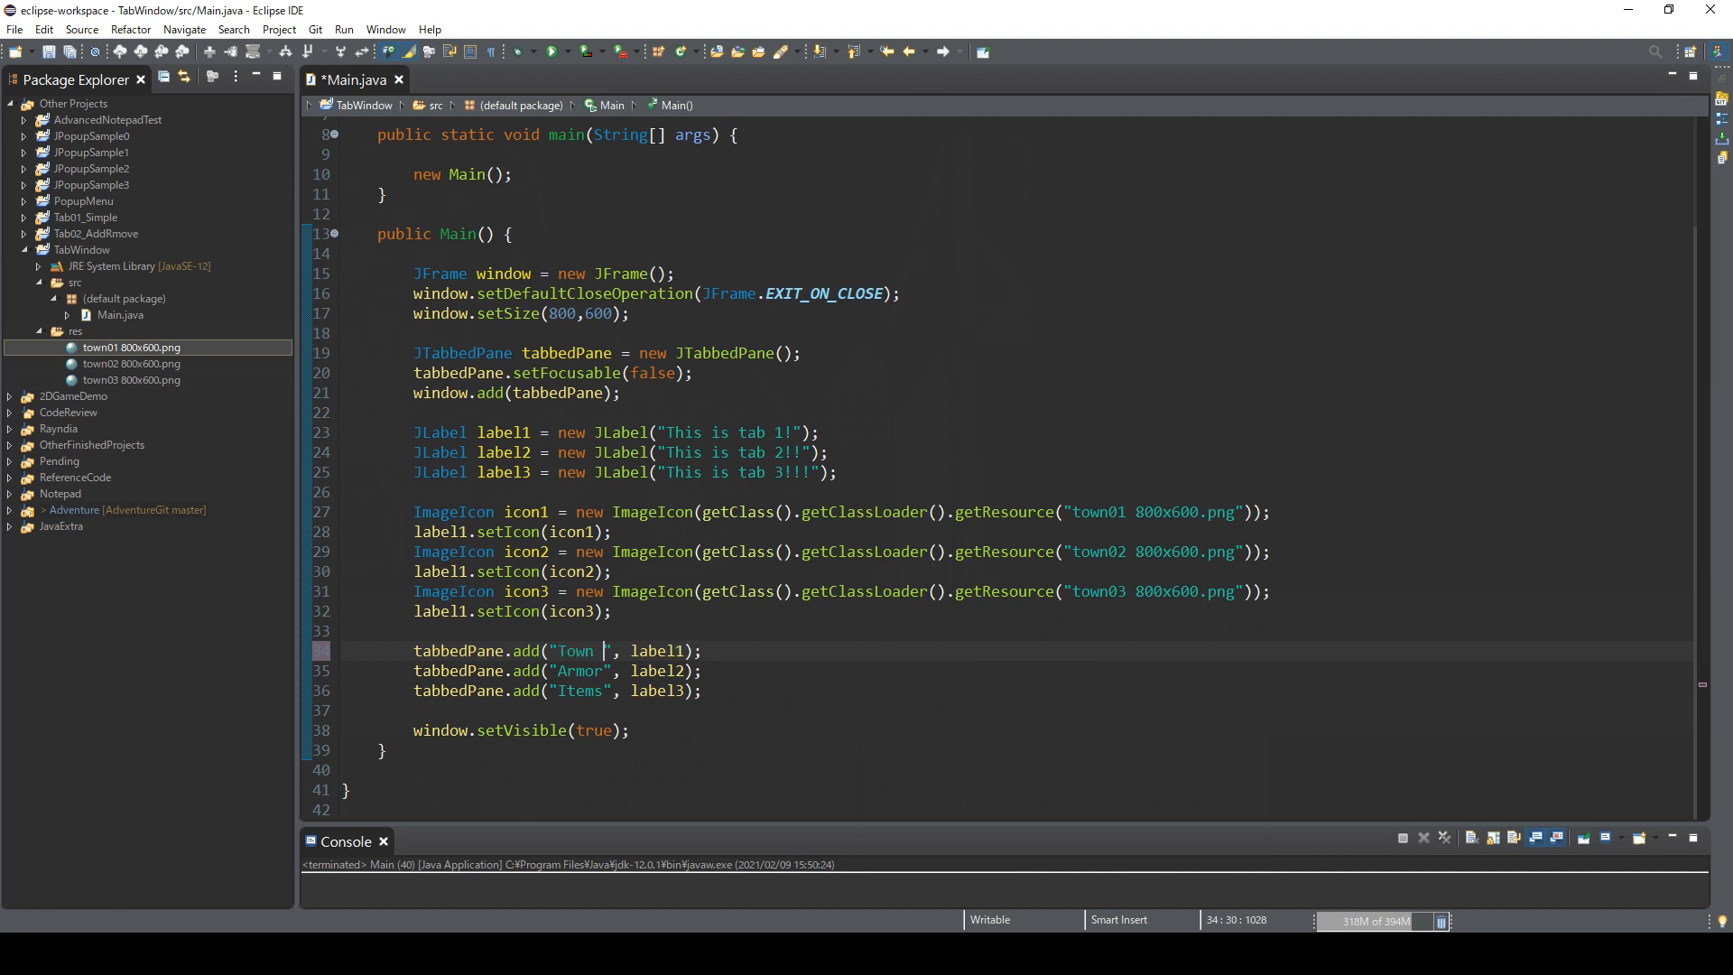
# Step: Change the tab title strings to Town Square, Shopping District and Slum
pyautogui.write('Sq')
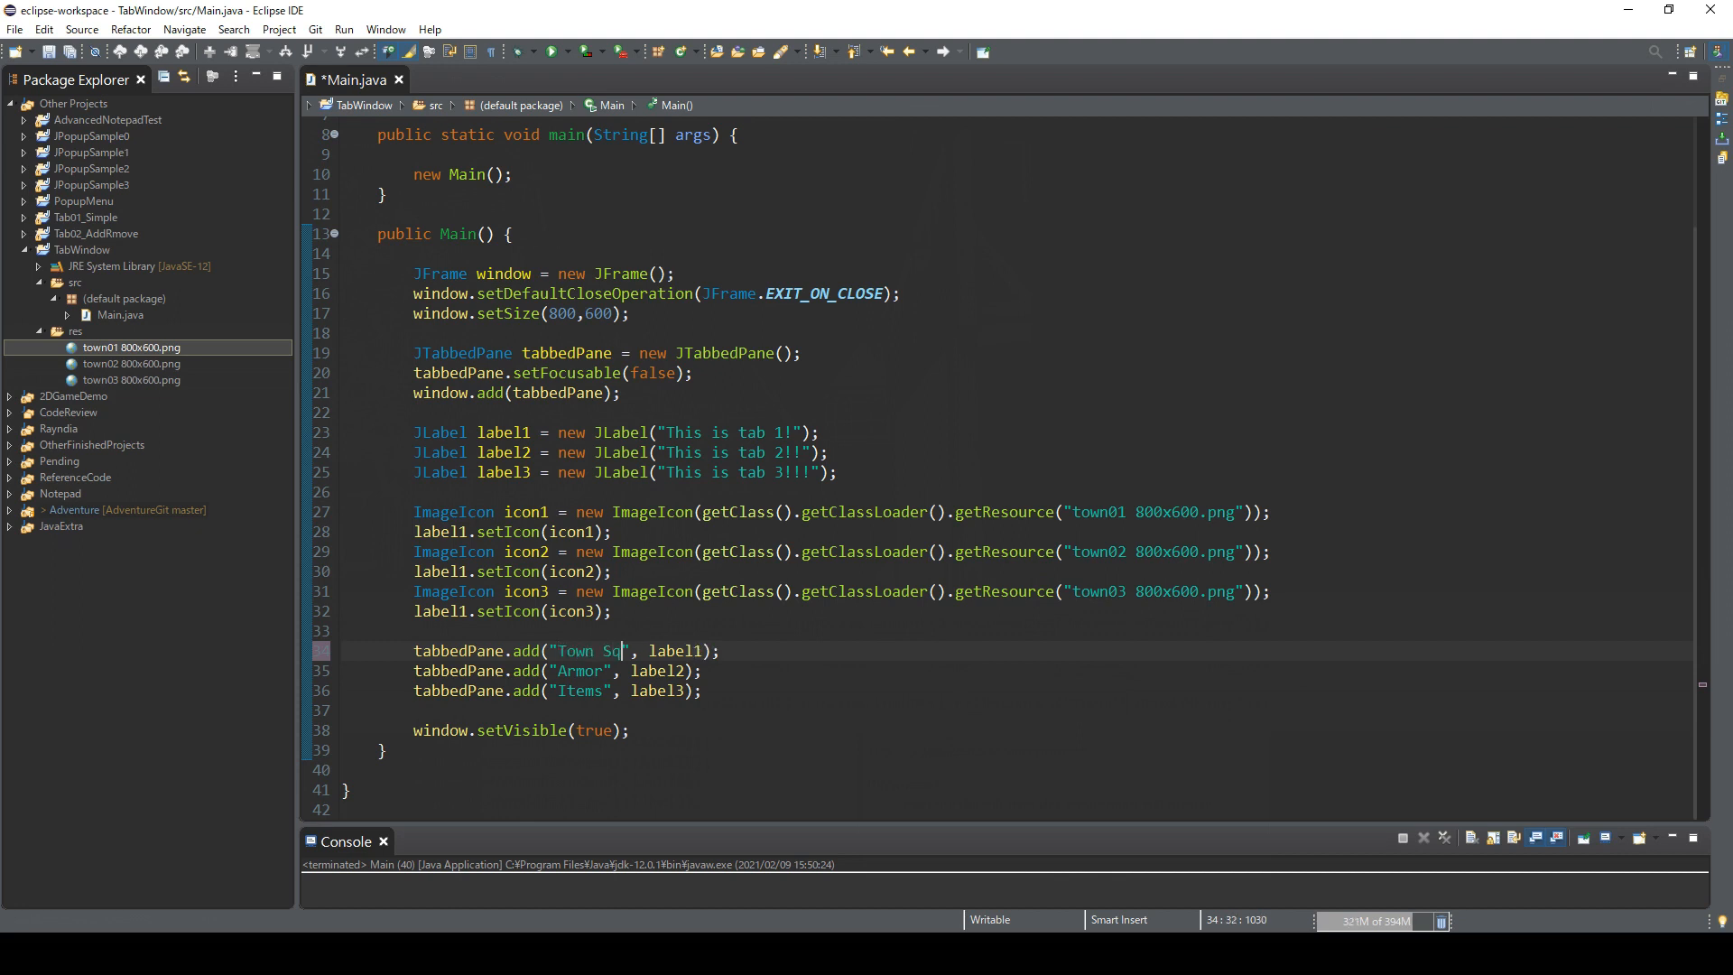
pyautogui.write('uare')
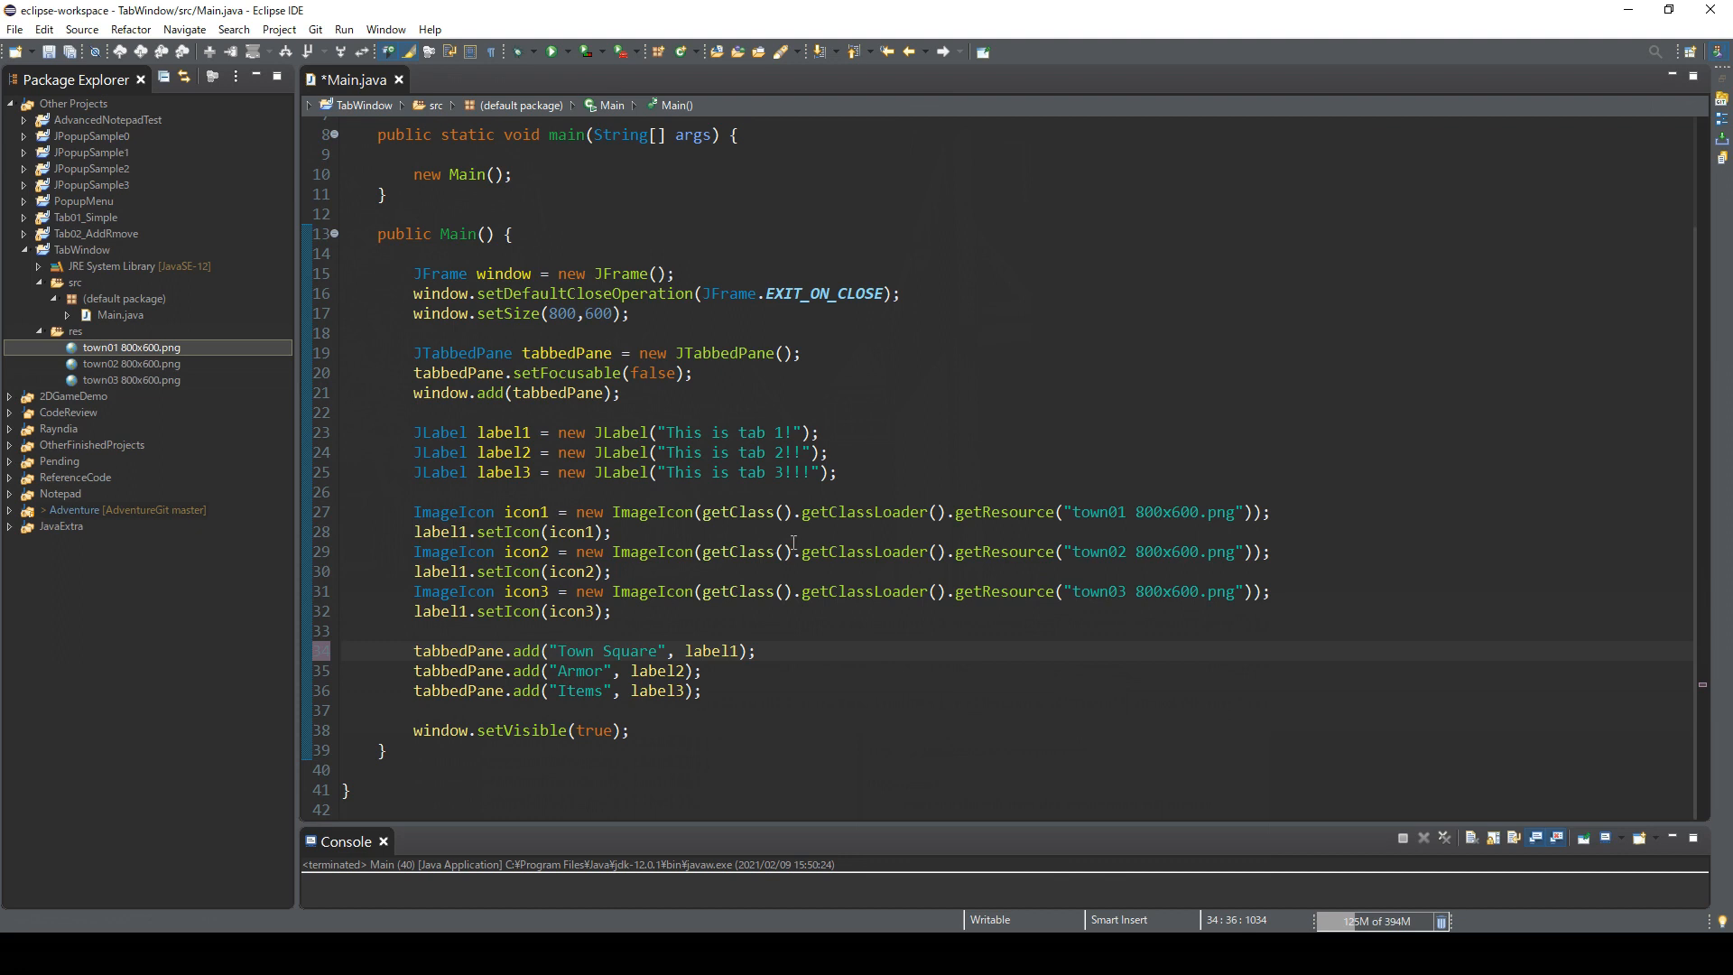
pyautogui.doubleClick(579, 671)
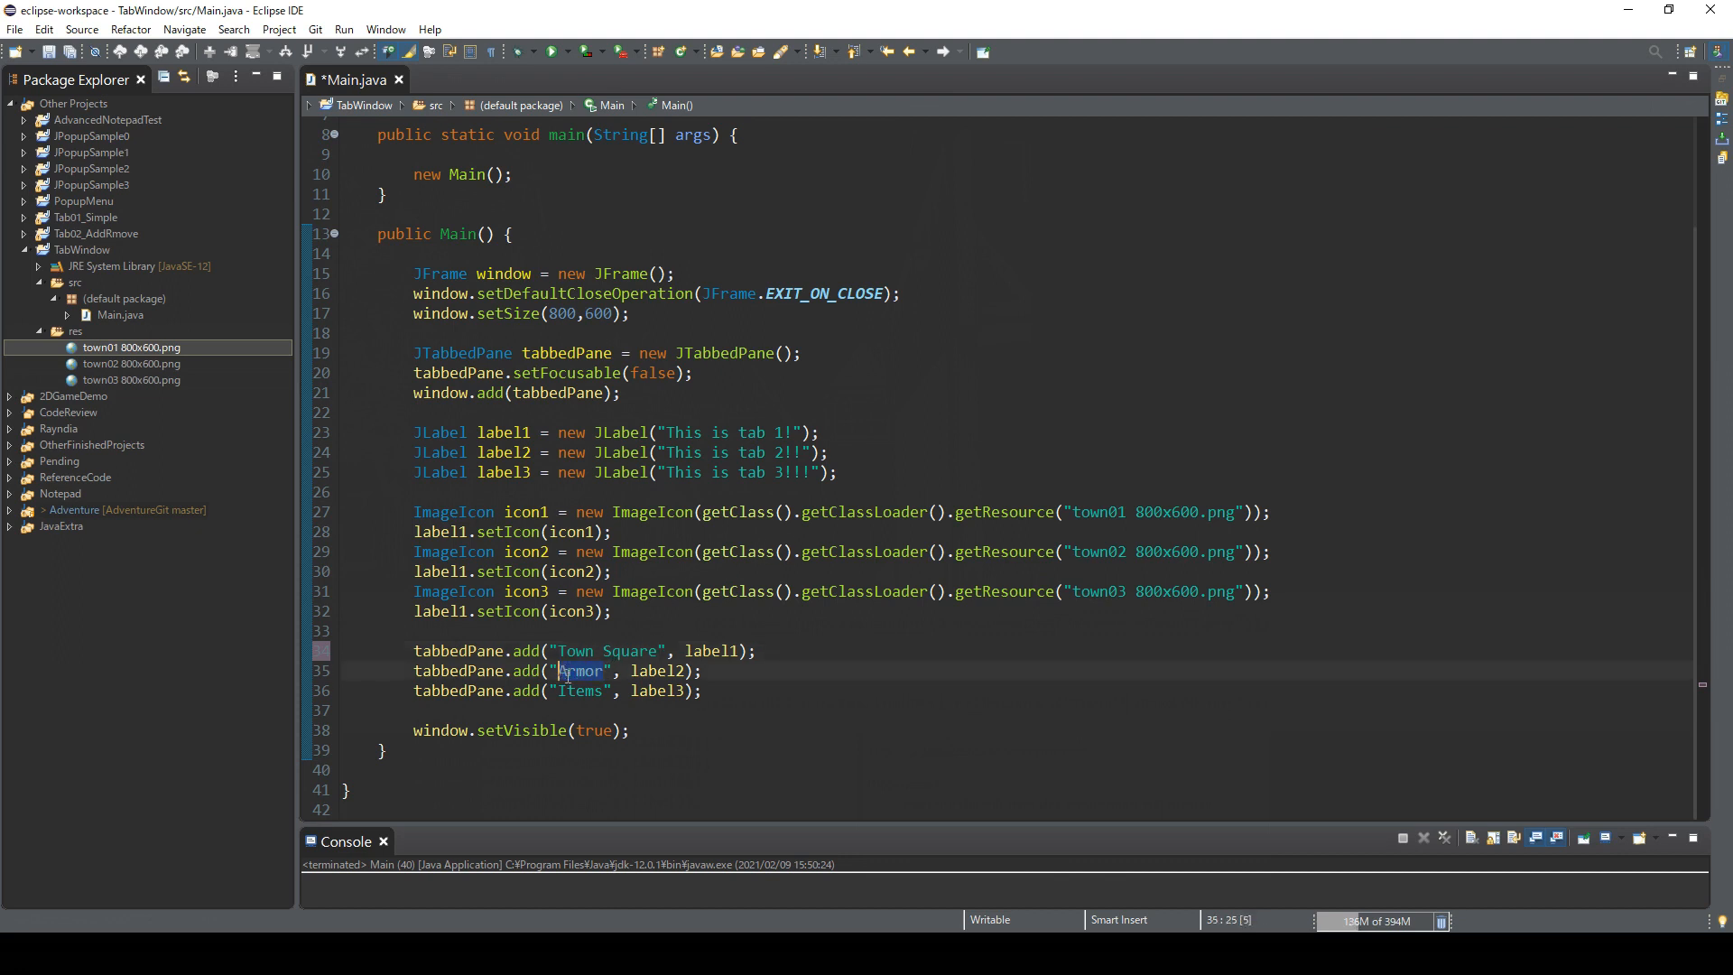
pyautogui.write('Shopping District')
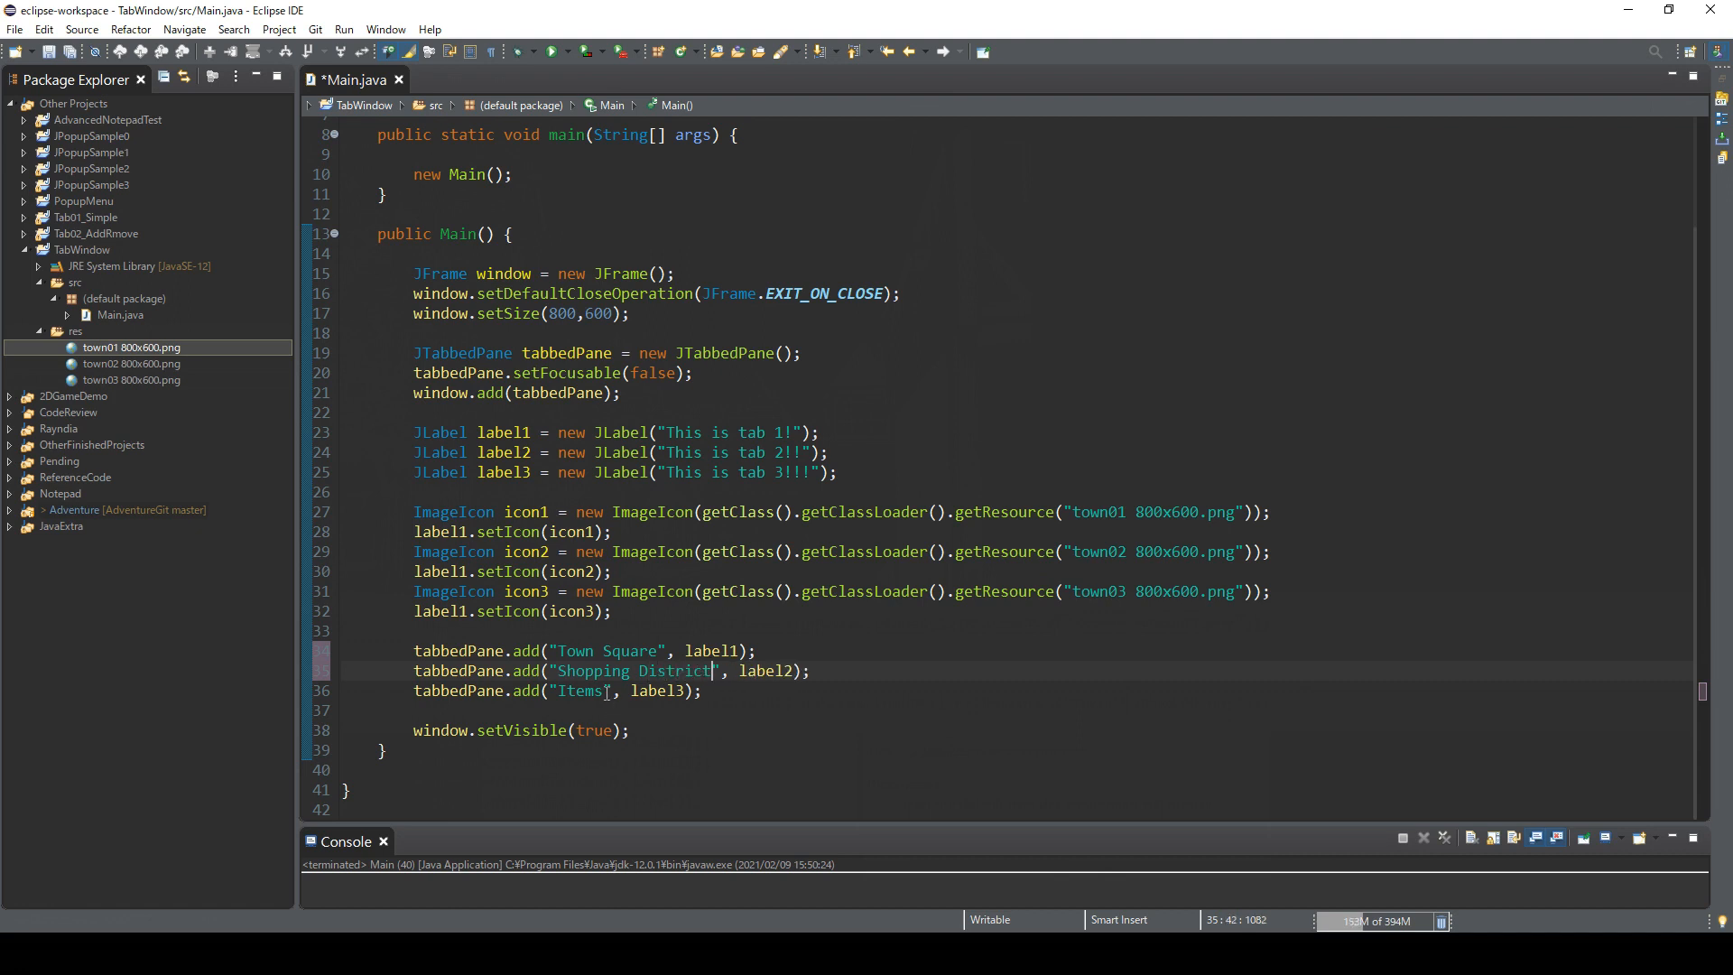
pyautogui.doubleClick(579, 690)
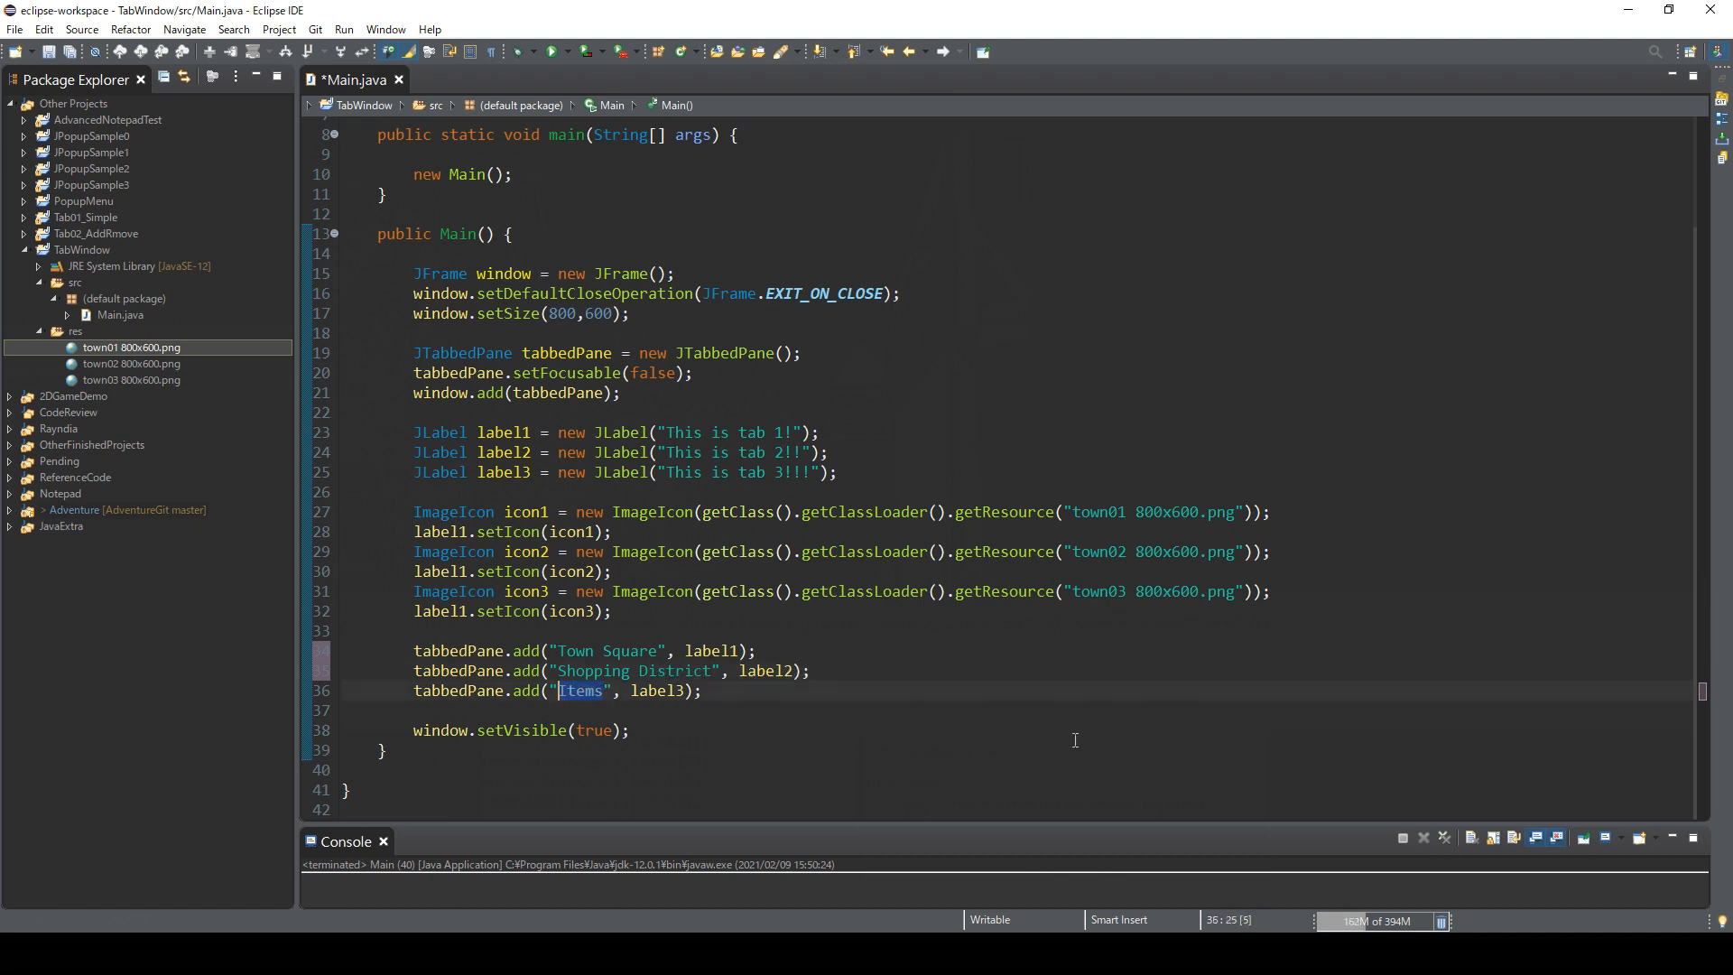
pyautogui.write('S')
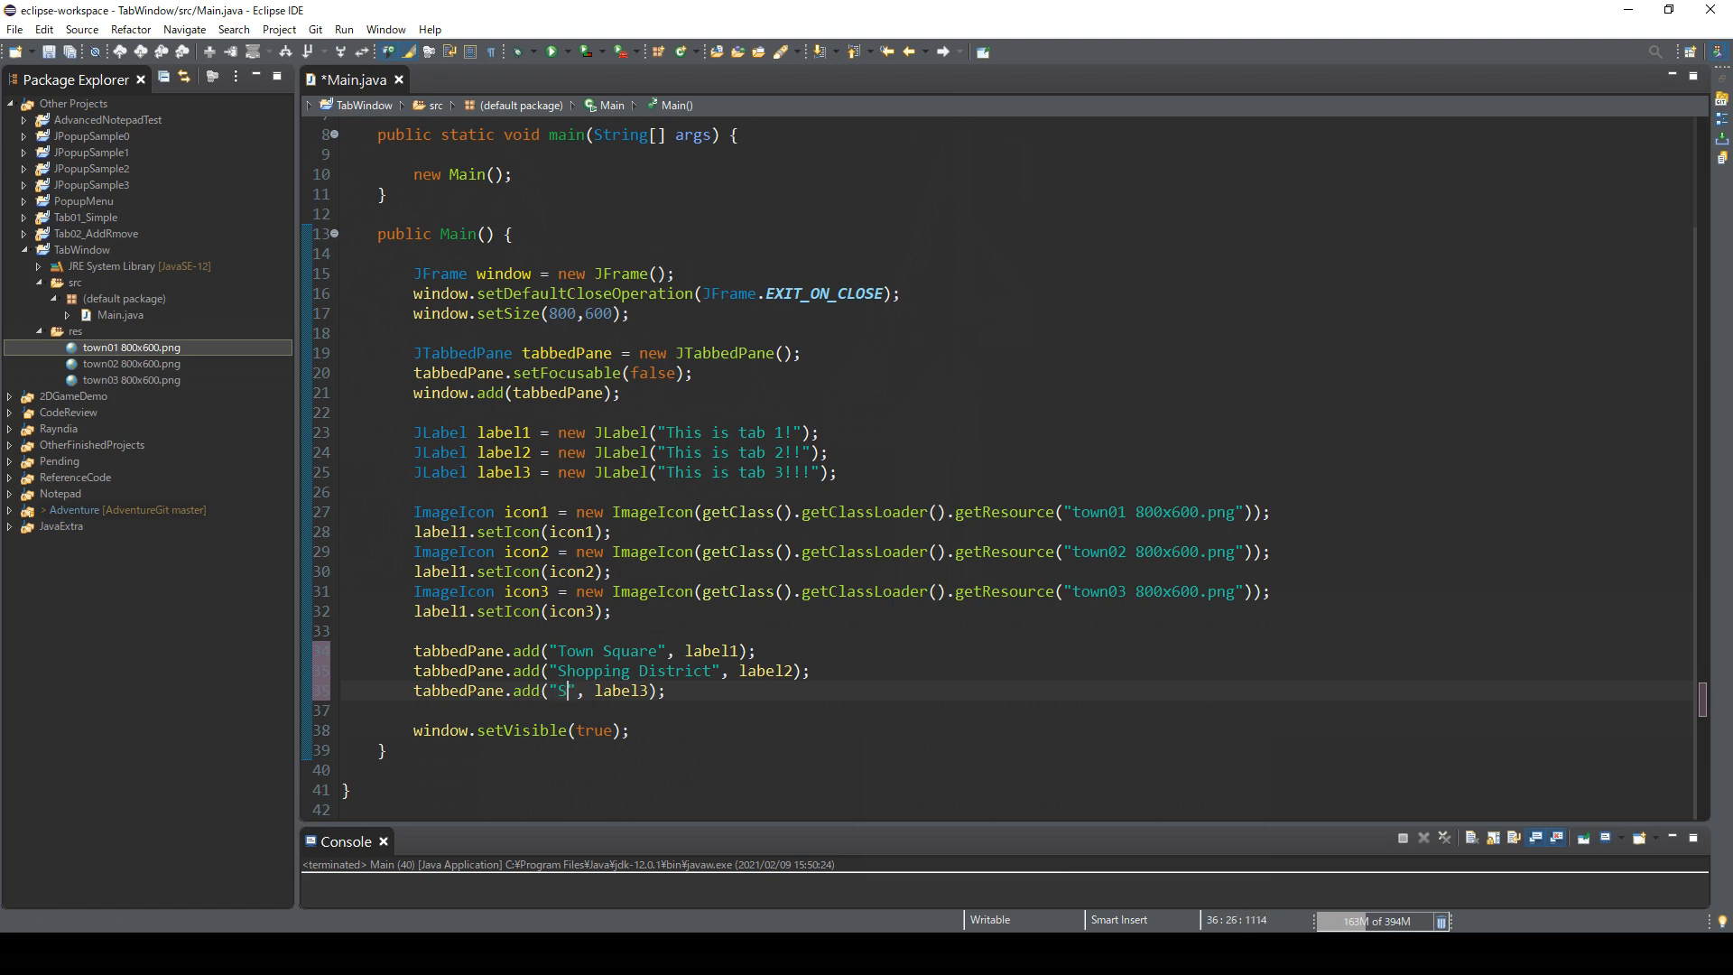
pyautogui.write('lum')
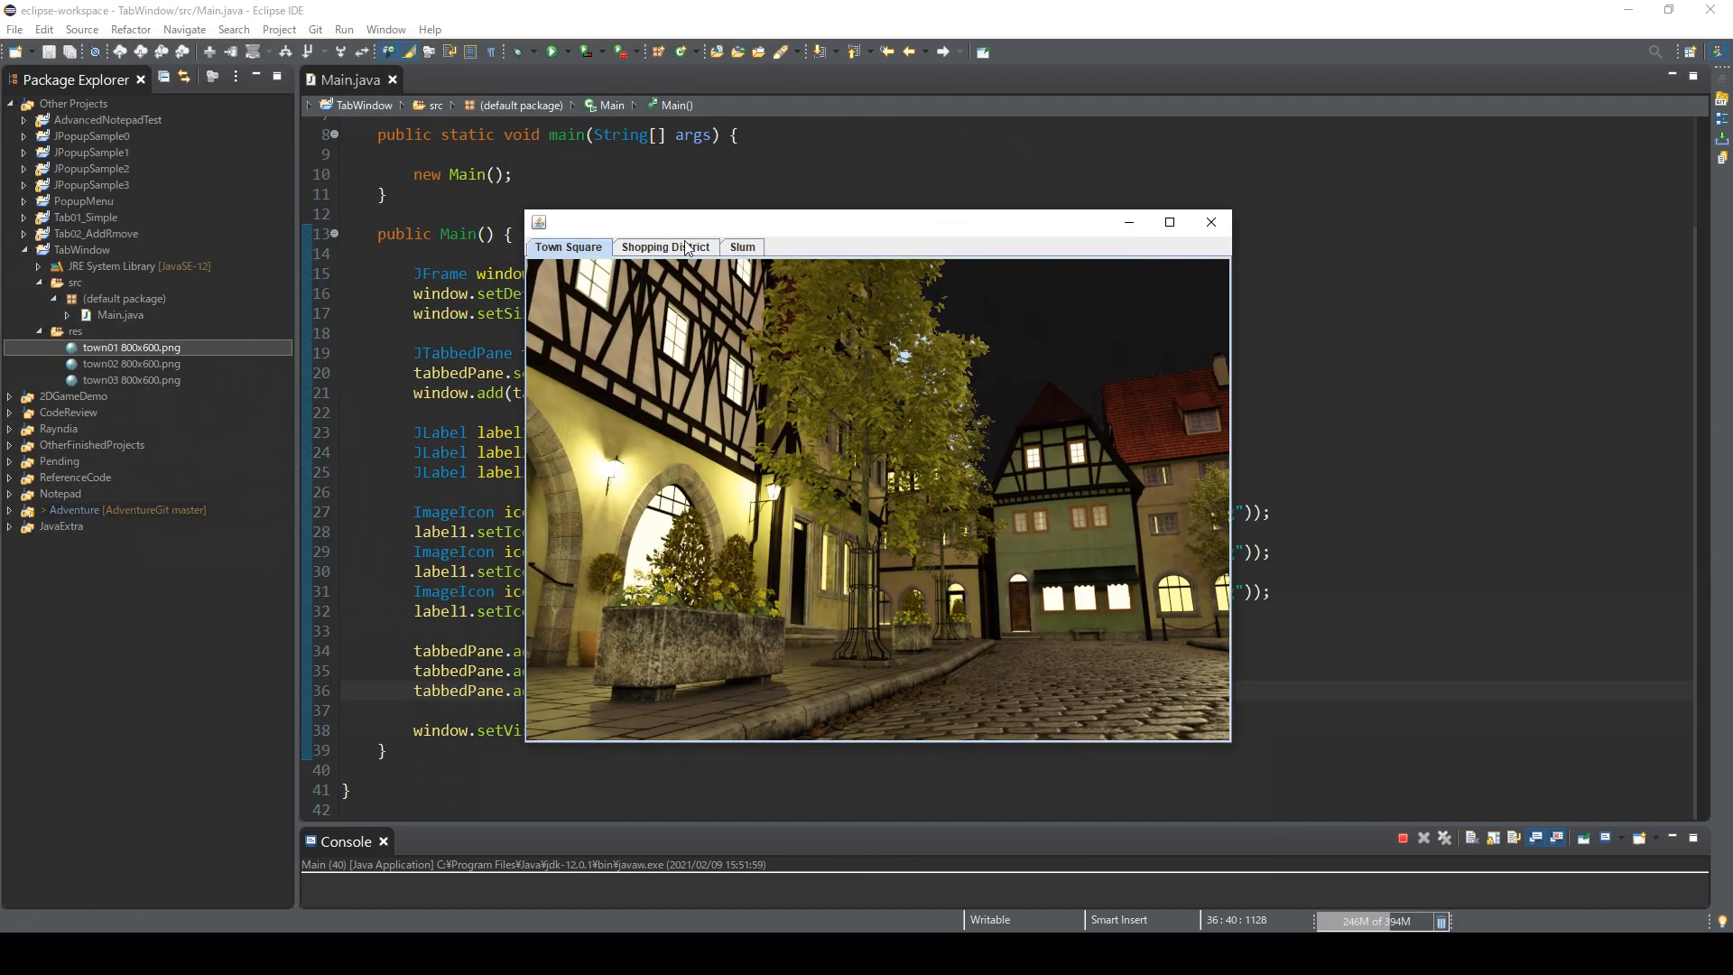
# Step: Run the program and switch between the Shopping District and Town Square tabs to check the images
pyautogui.click(664, 247)
pyautogui.write('3')
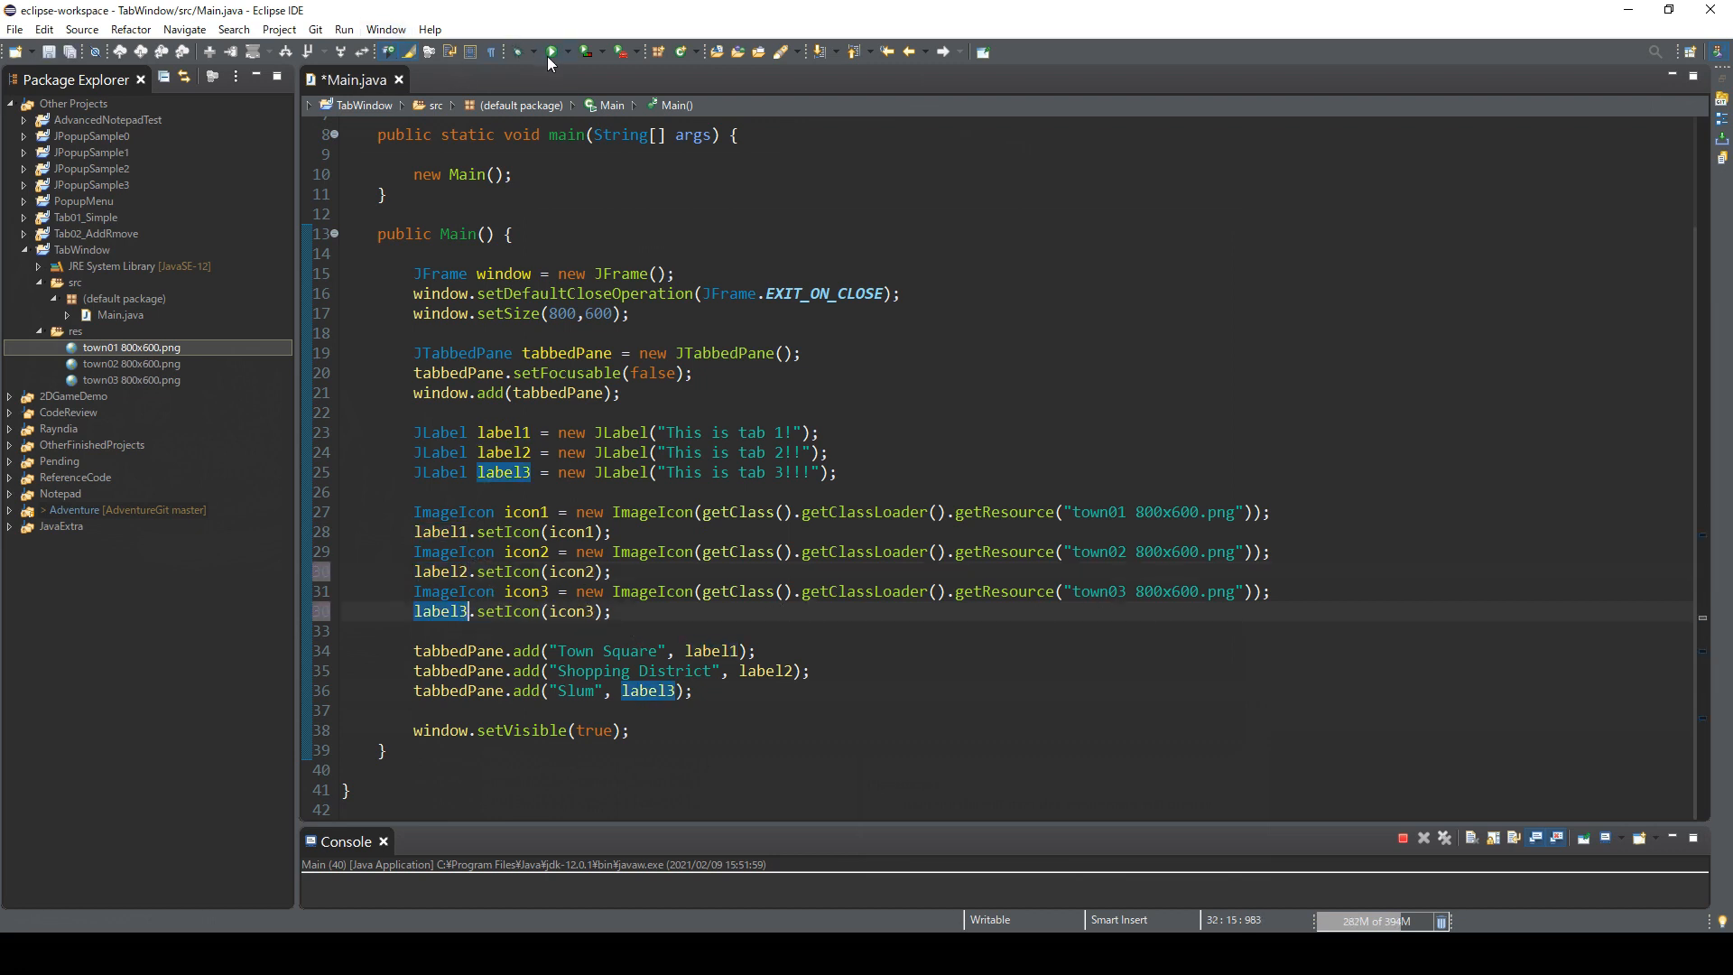
pyautogui.click(549, 53)
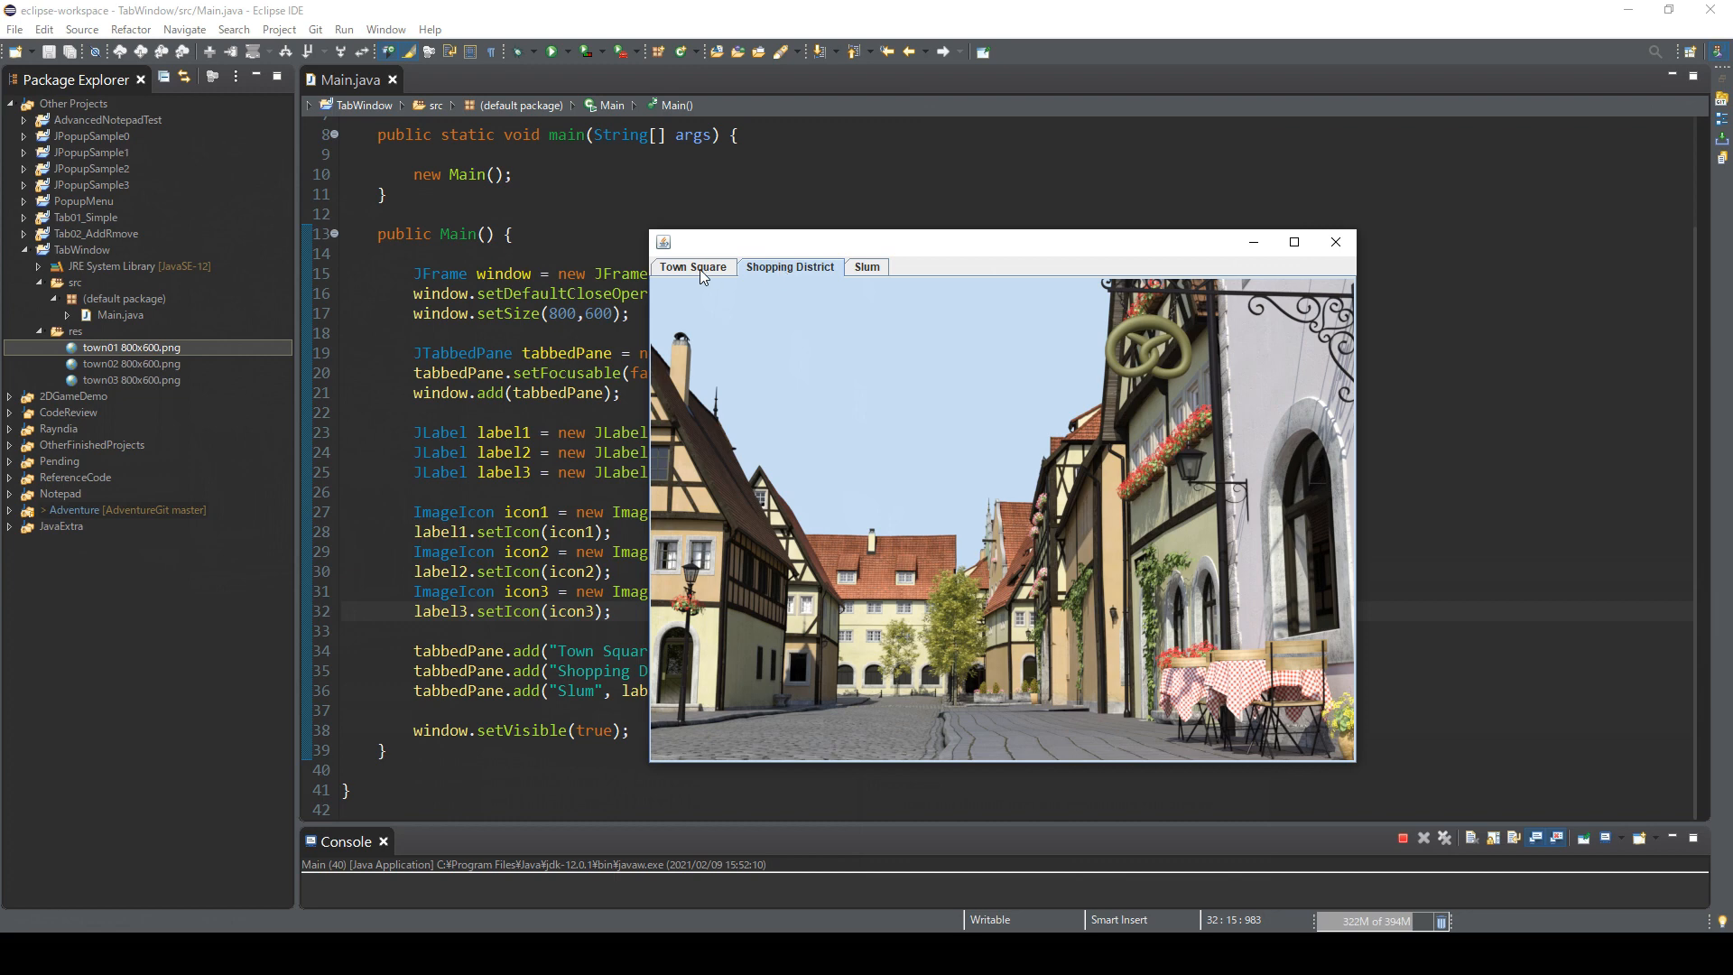
pyautogui.click(691, 267)
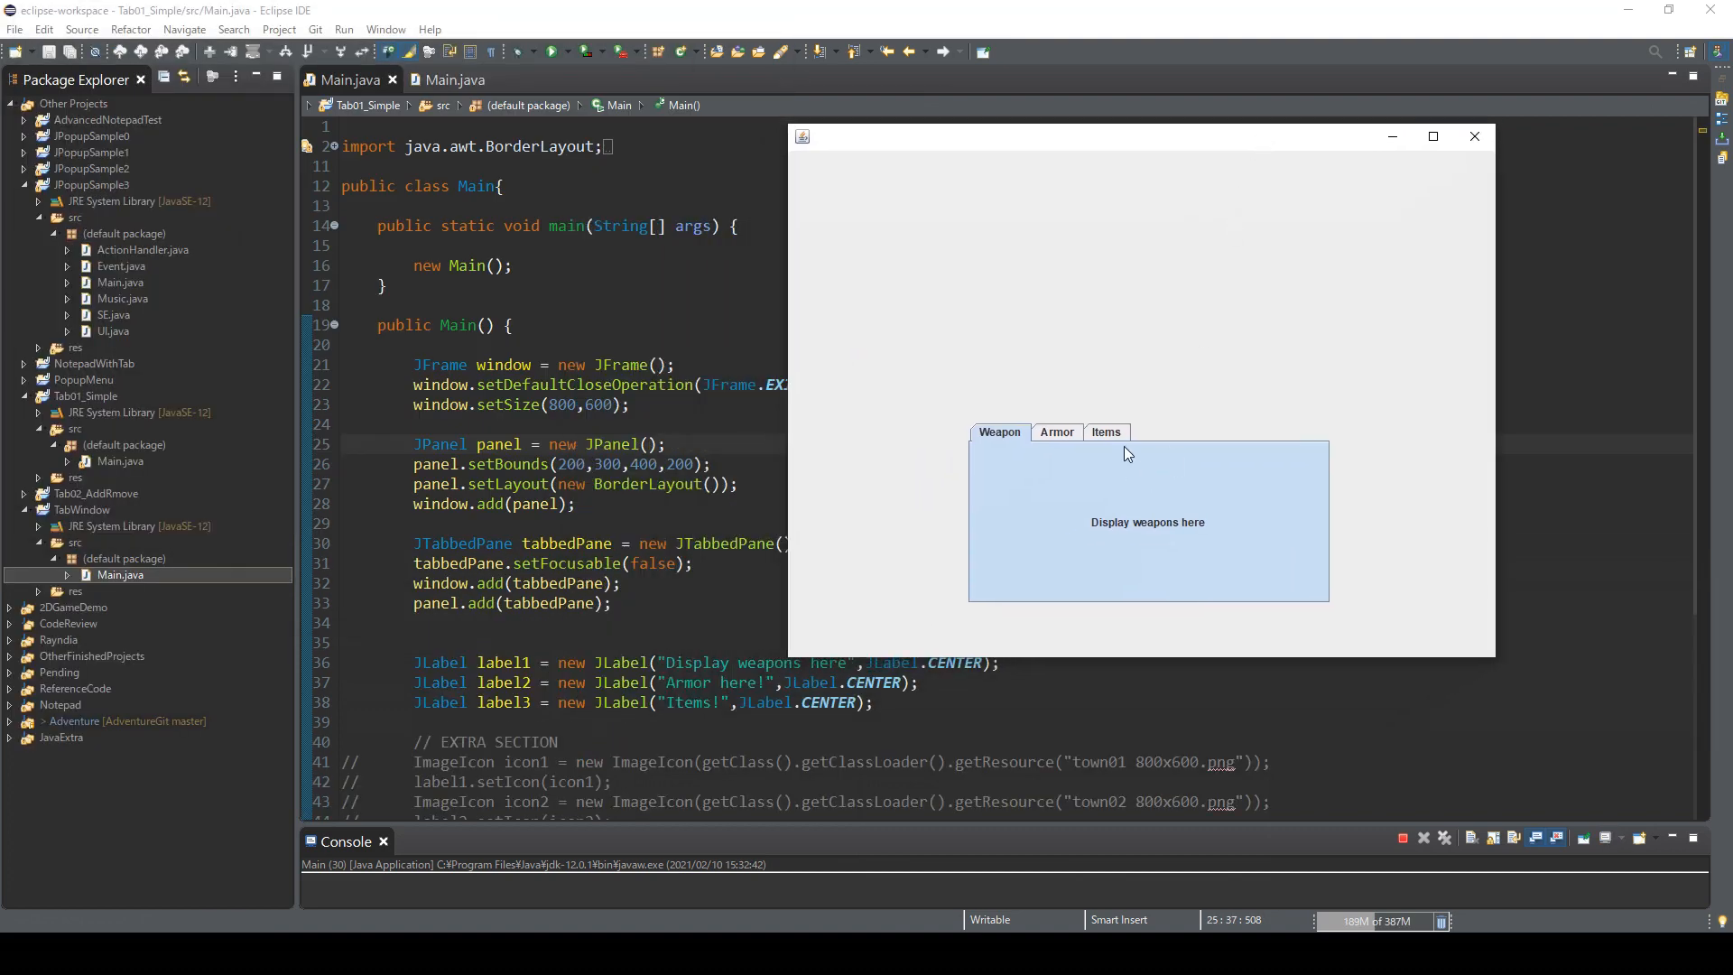
# Step: Switch between the Armor, Items and Weapon tabs in the running Tab01_Simple window
pyautogui.click(1054, 432)
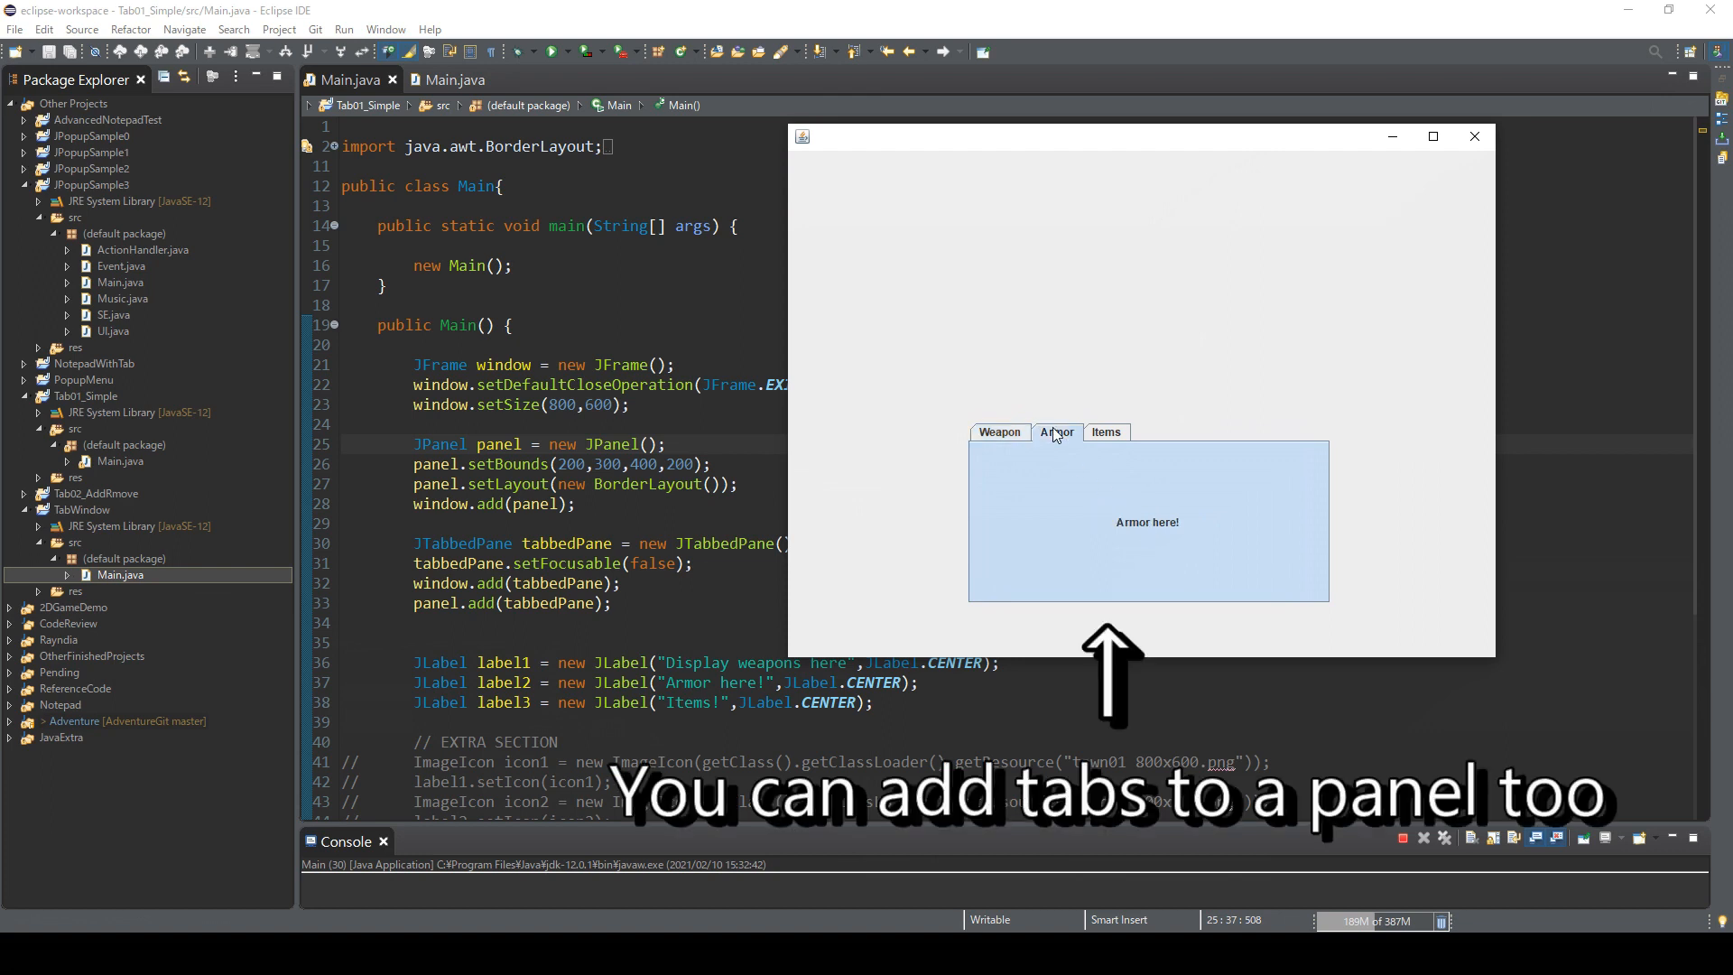
pyautogui.click(1105, 432)
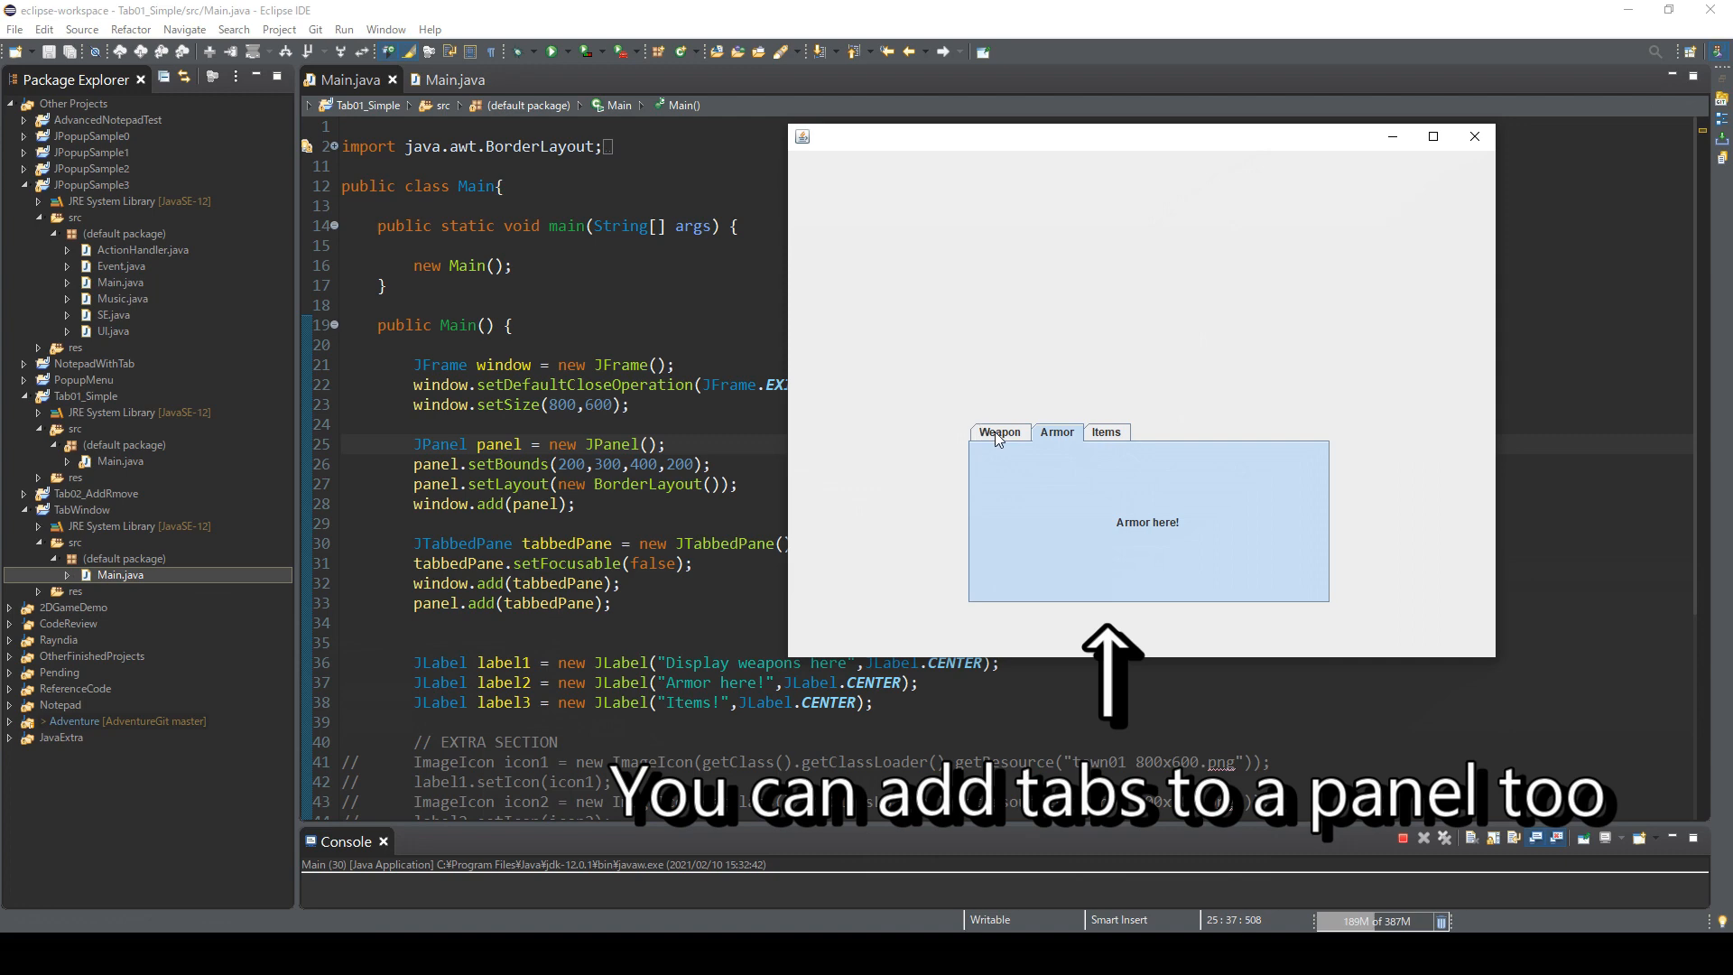
pyautogui.click(998, 432)
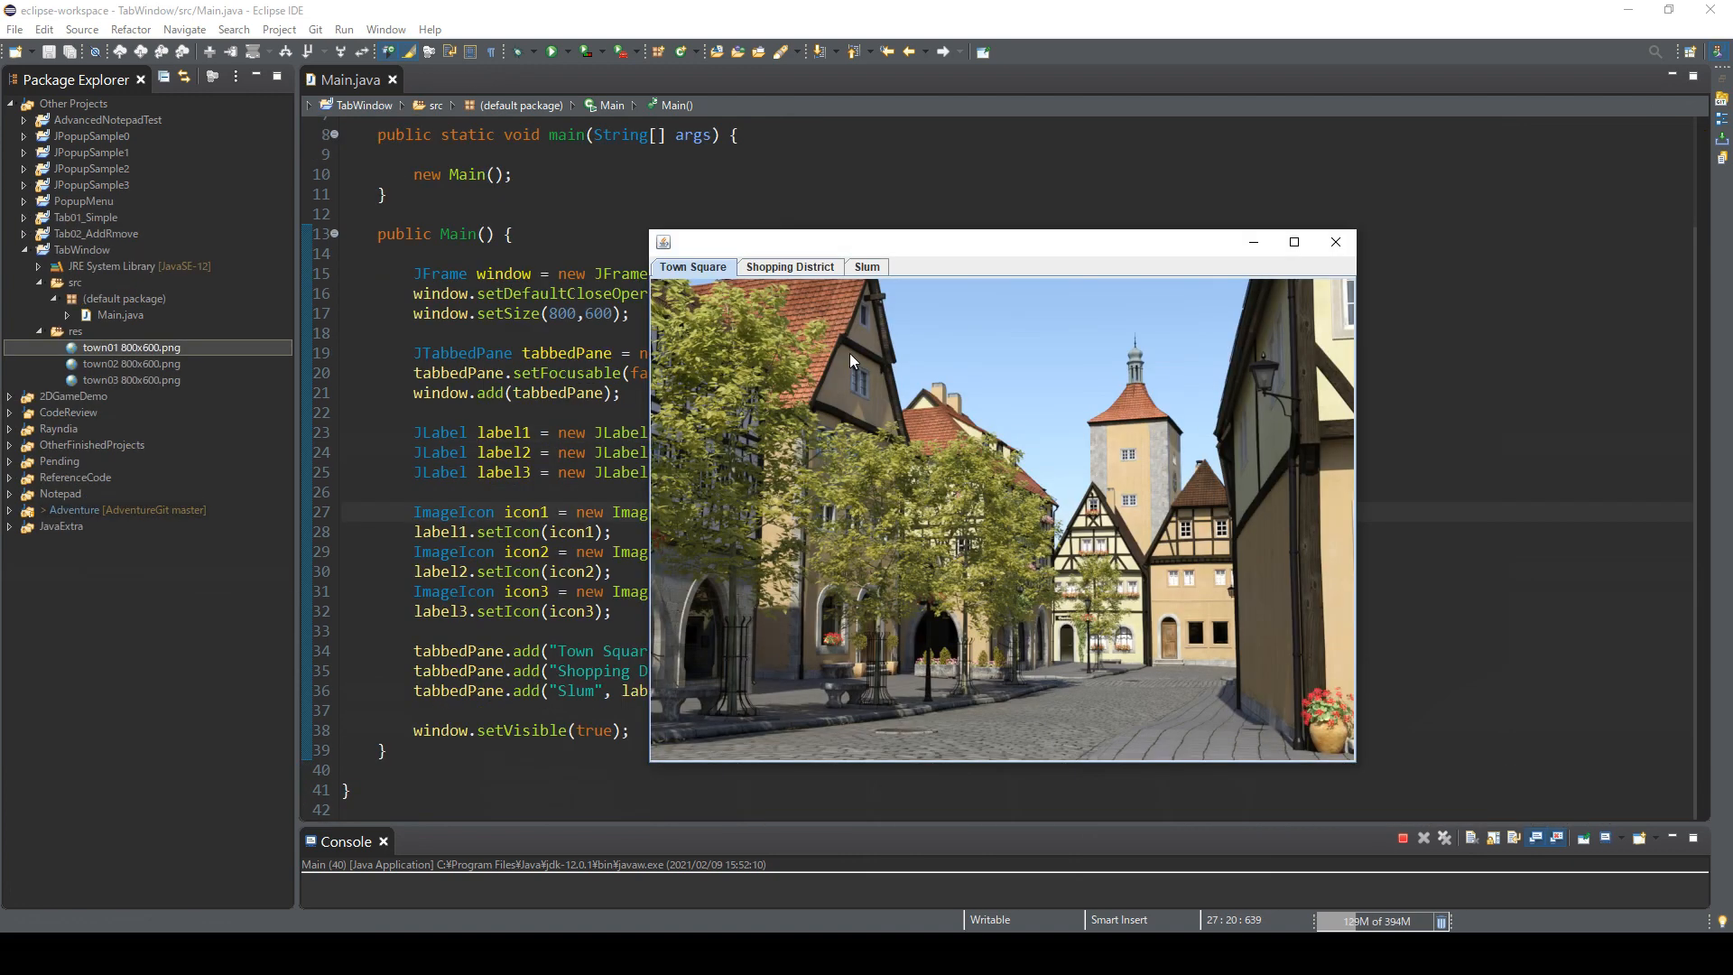
pyautogui.click(789, 267)
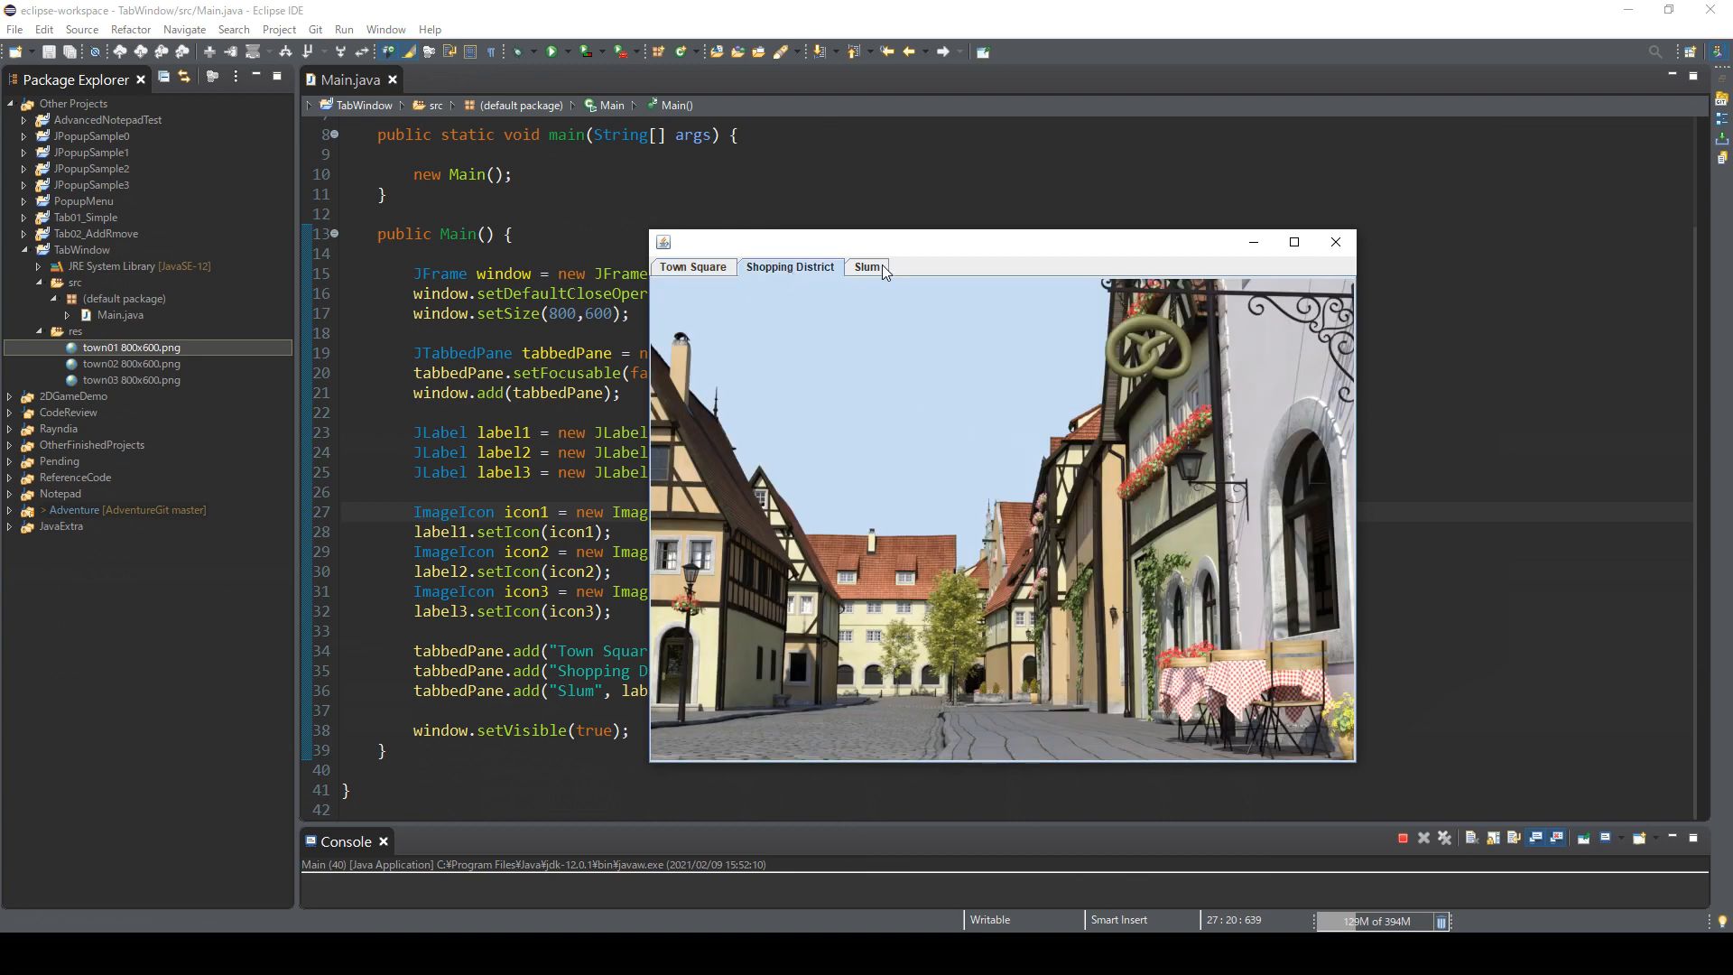
pyautogui.click(691, 267)
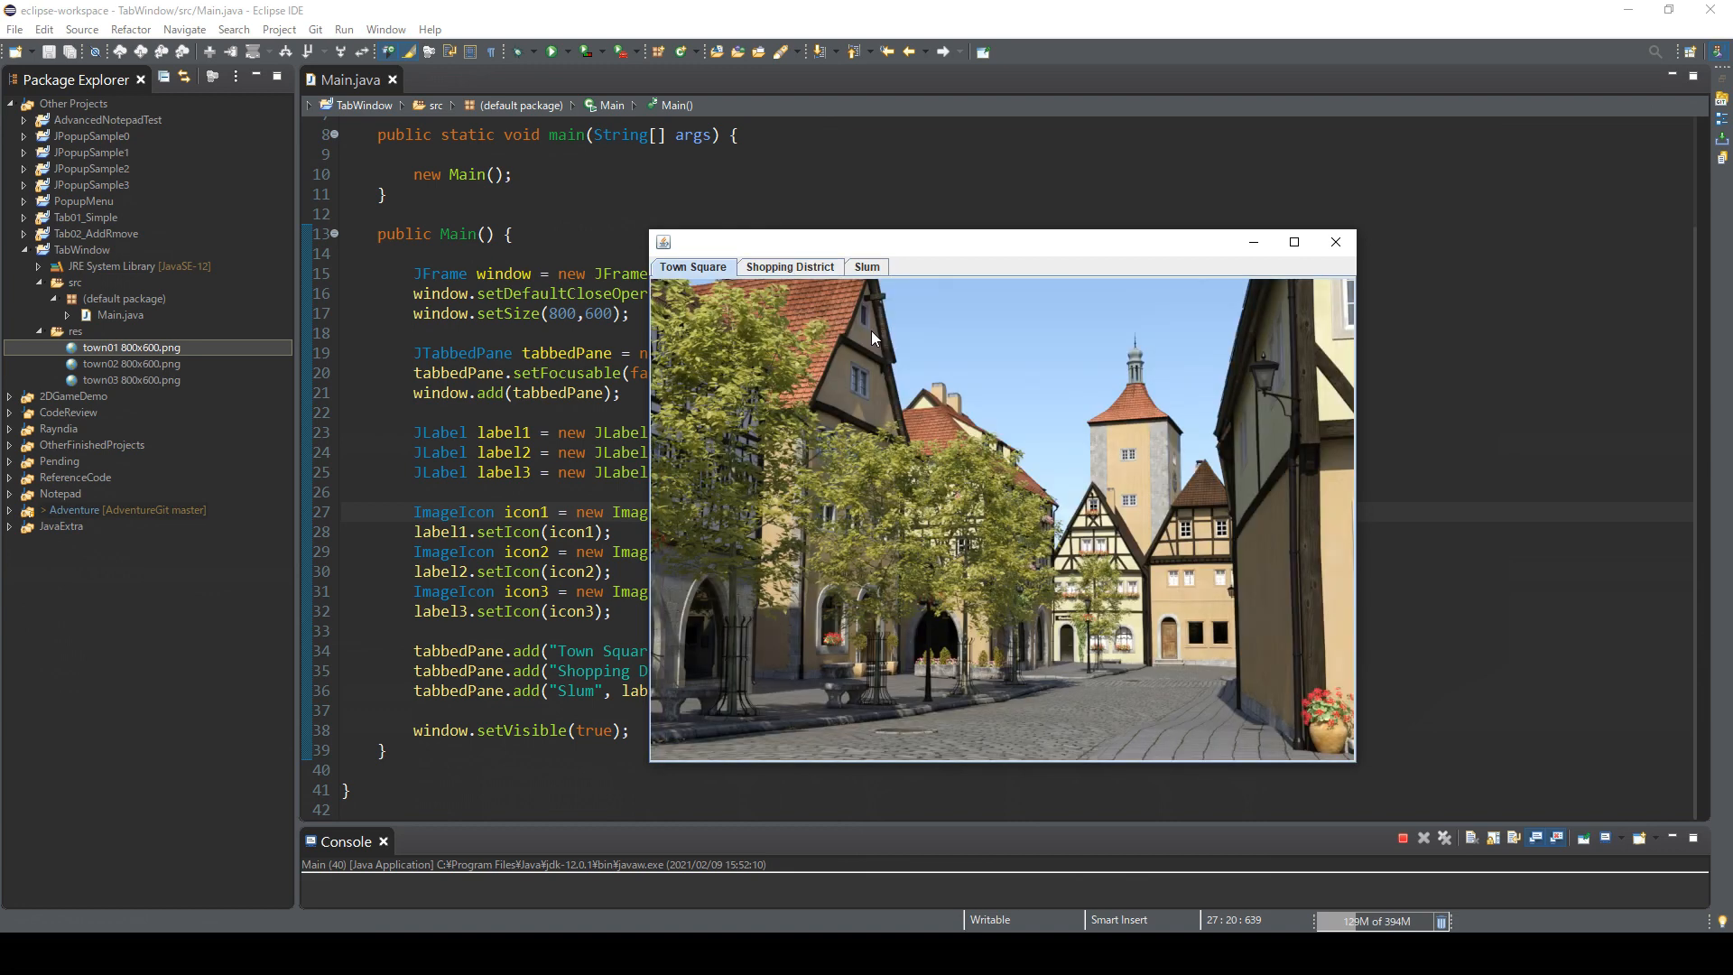